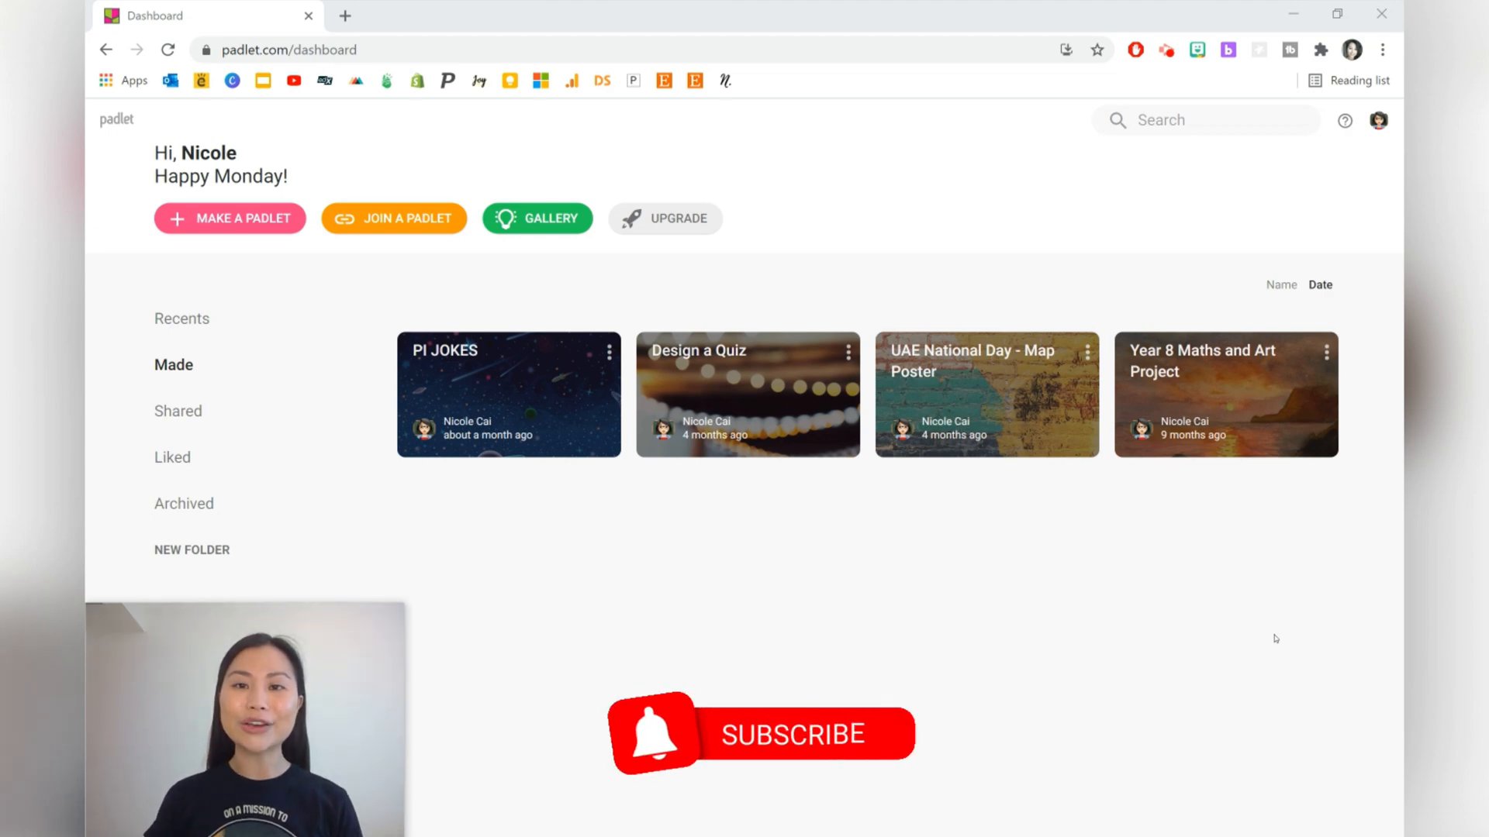
{"action": "mouse_move", "coordinate": [937, 766]}
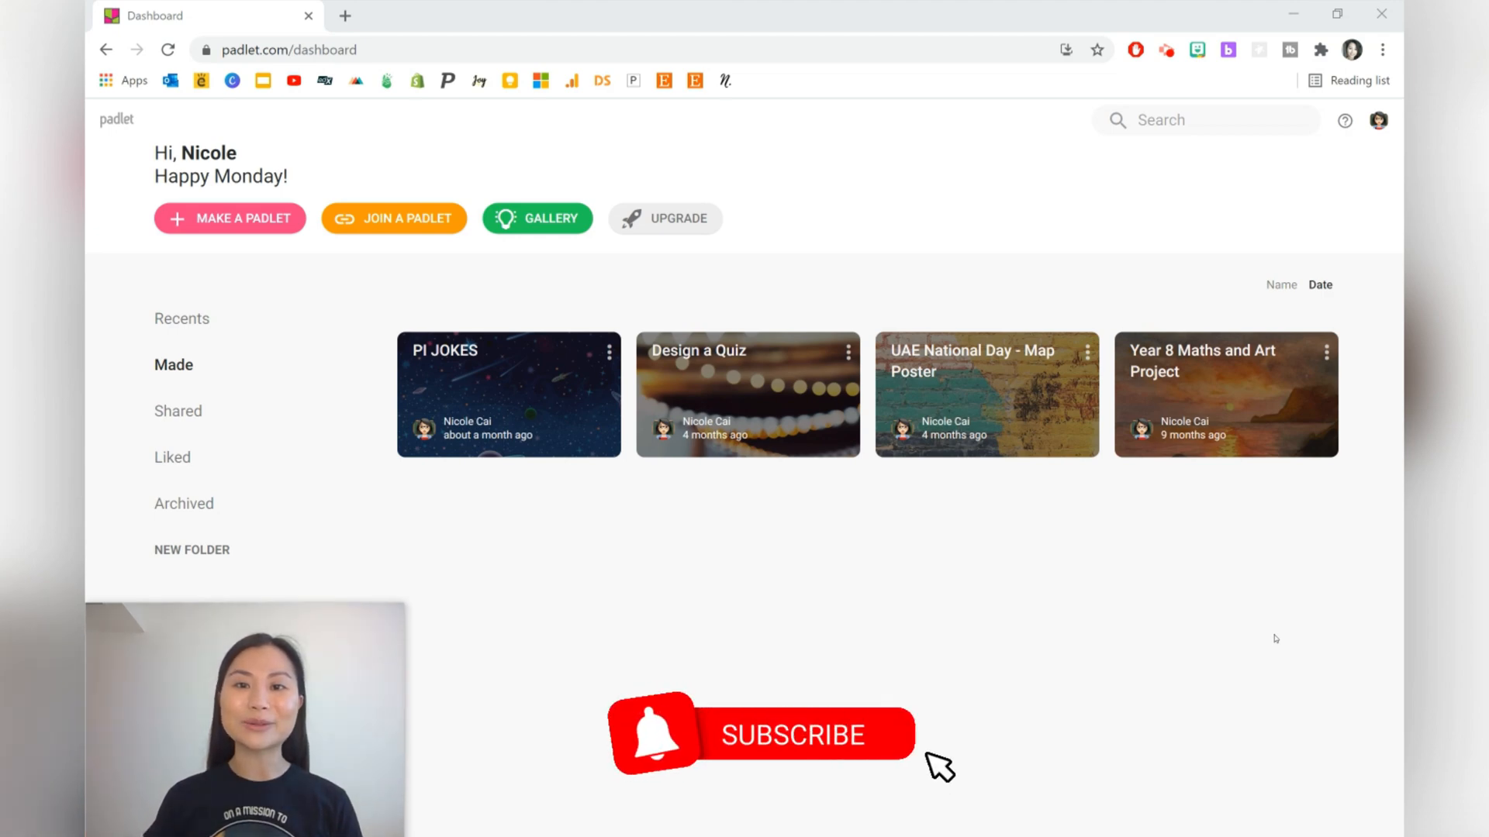
- Make a new padlet, choose its format and bring up its settings
{"action": "left_click", "coordinate": [800, 737]}
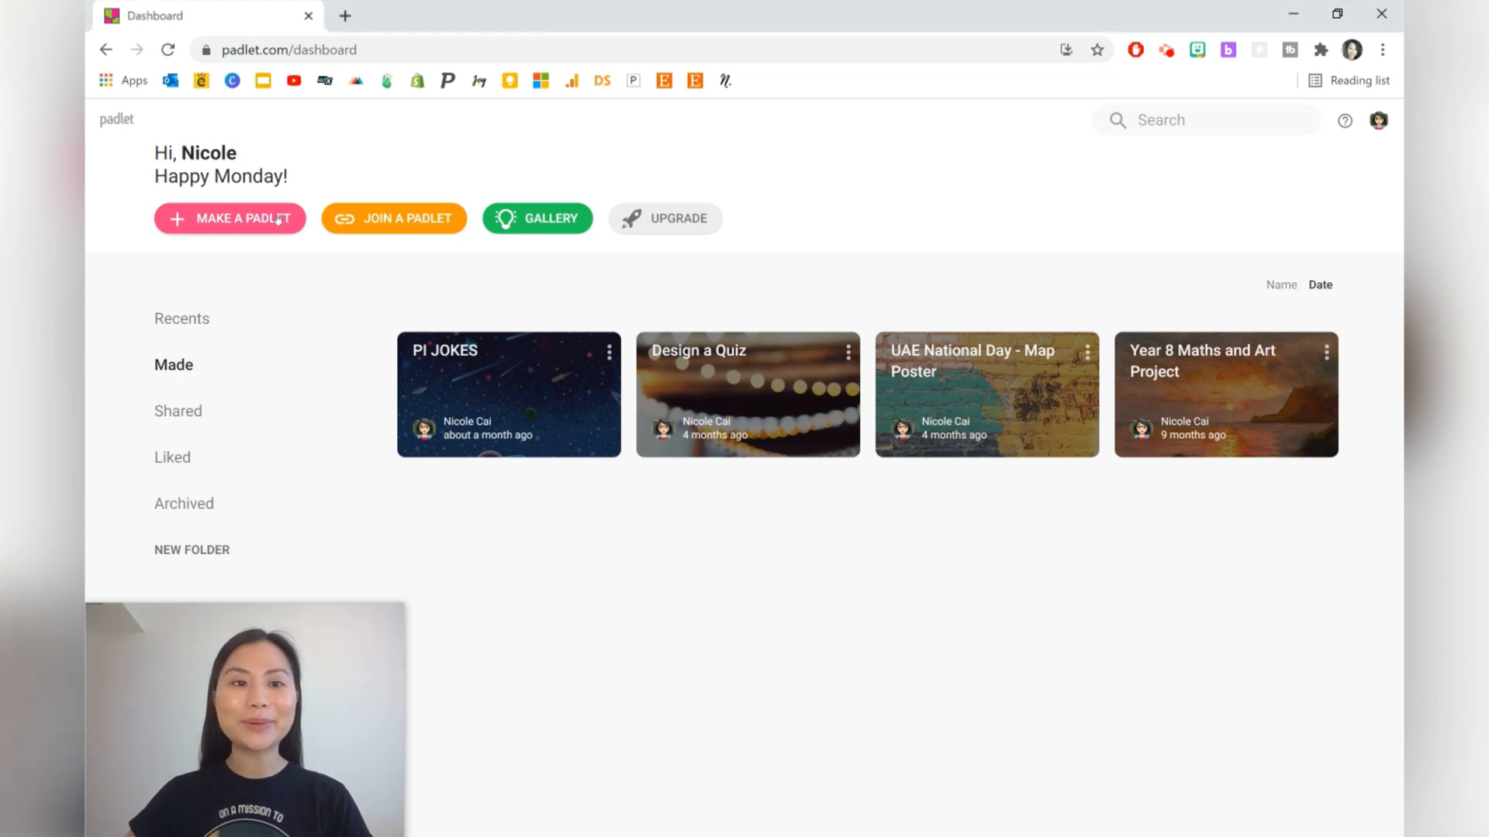
{"action": "left_click", "coordinate": [272, 220]}
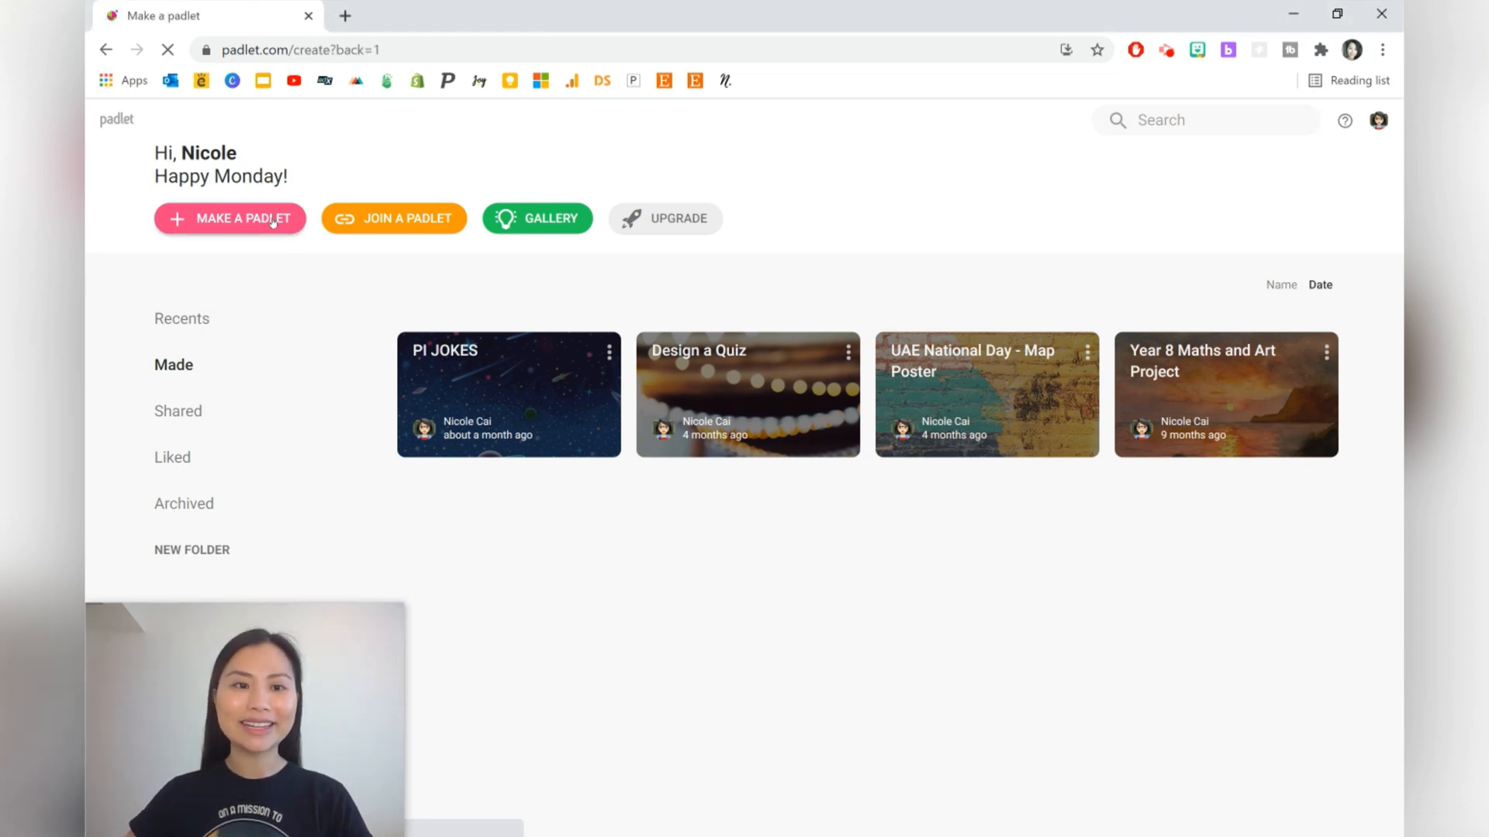
{"action": "left_click", "coordinate": [229, 219]}
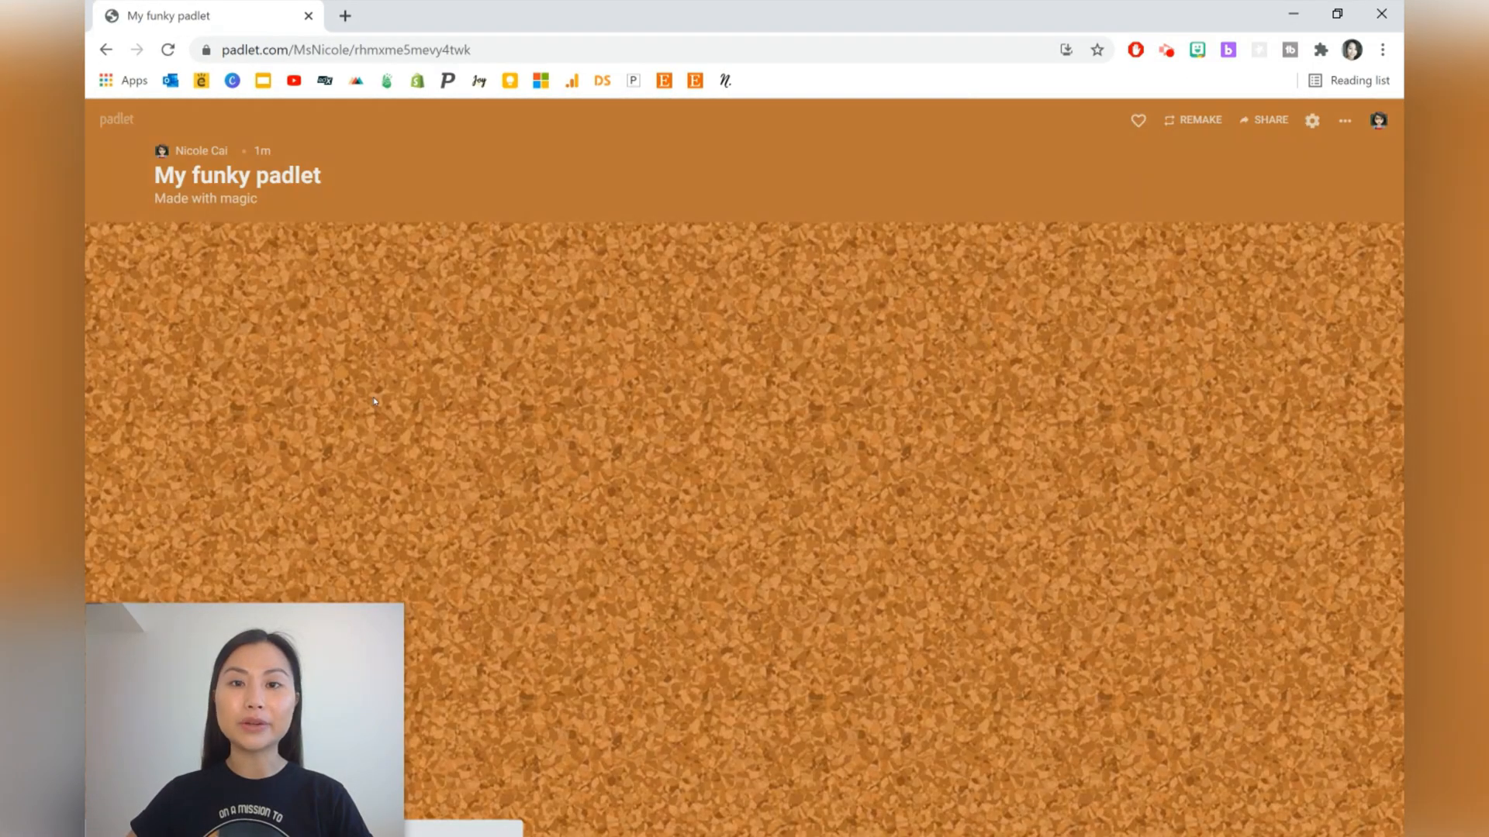
{"action": "left_click", "coordinate": [1312, 121]}
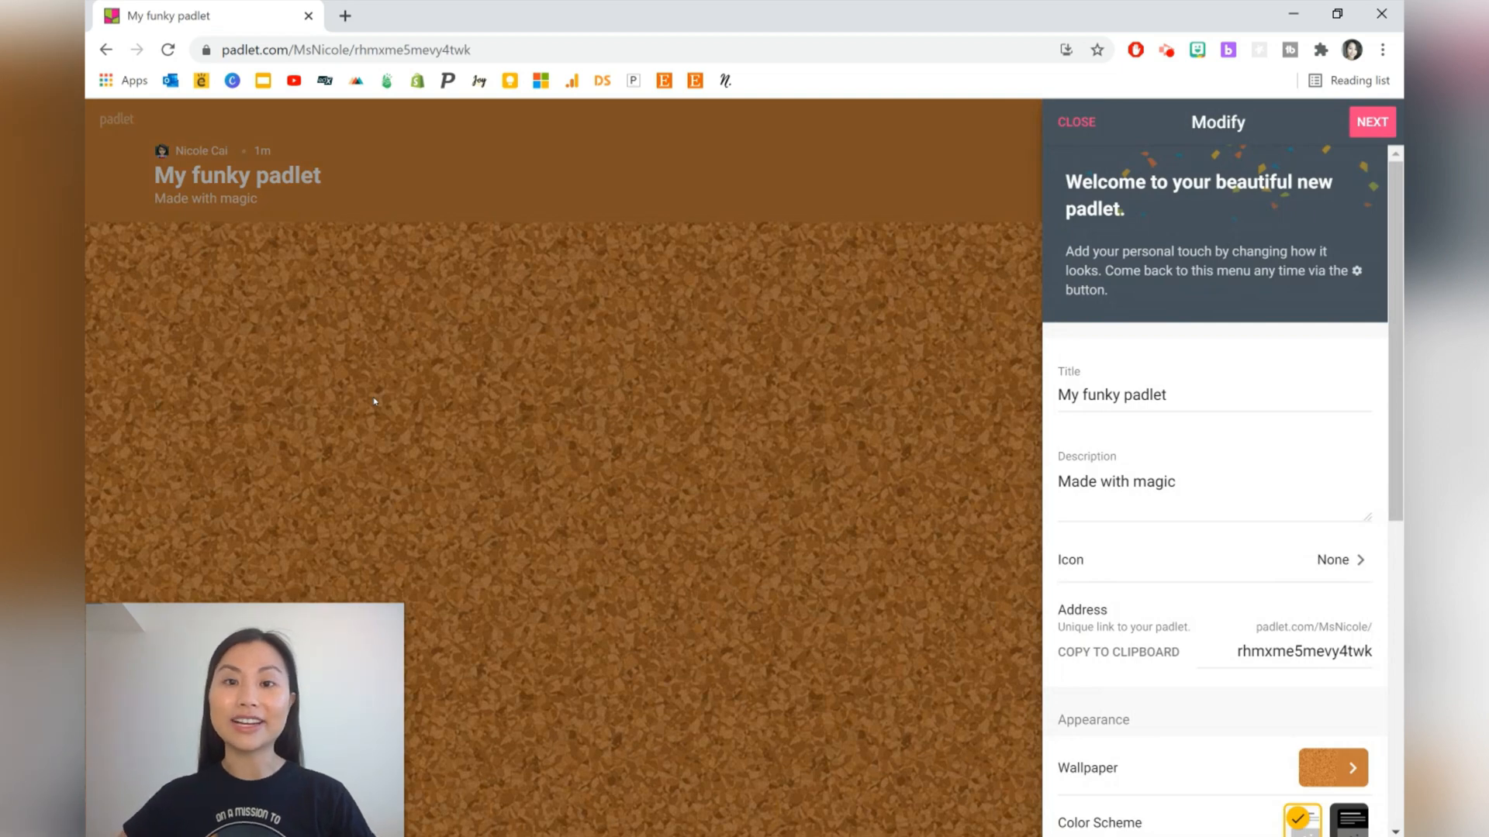
- Retitle the board to IDEAS, give it the grinning emoji icon and start renaming its address
{"action": "left_click", "coordinate": [1176, 396]}
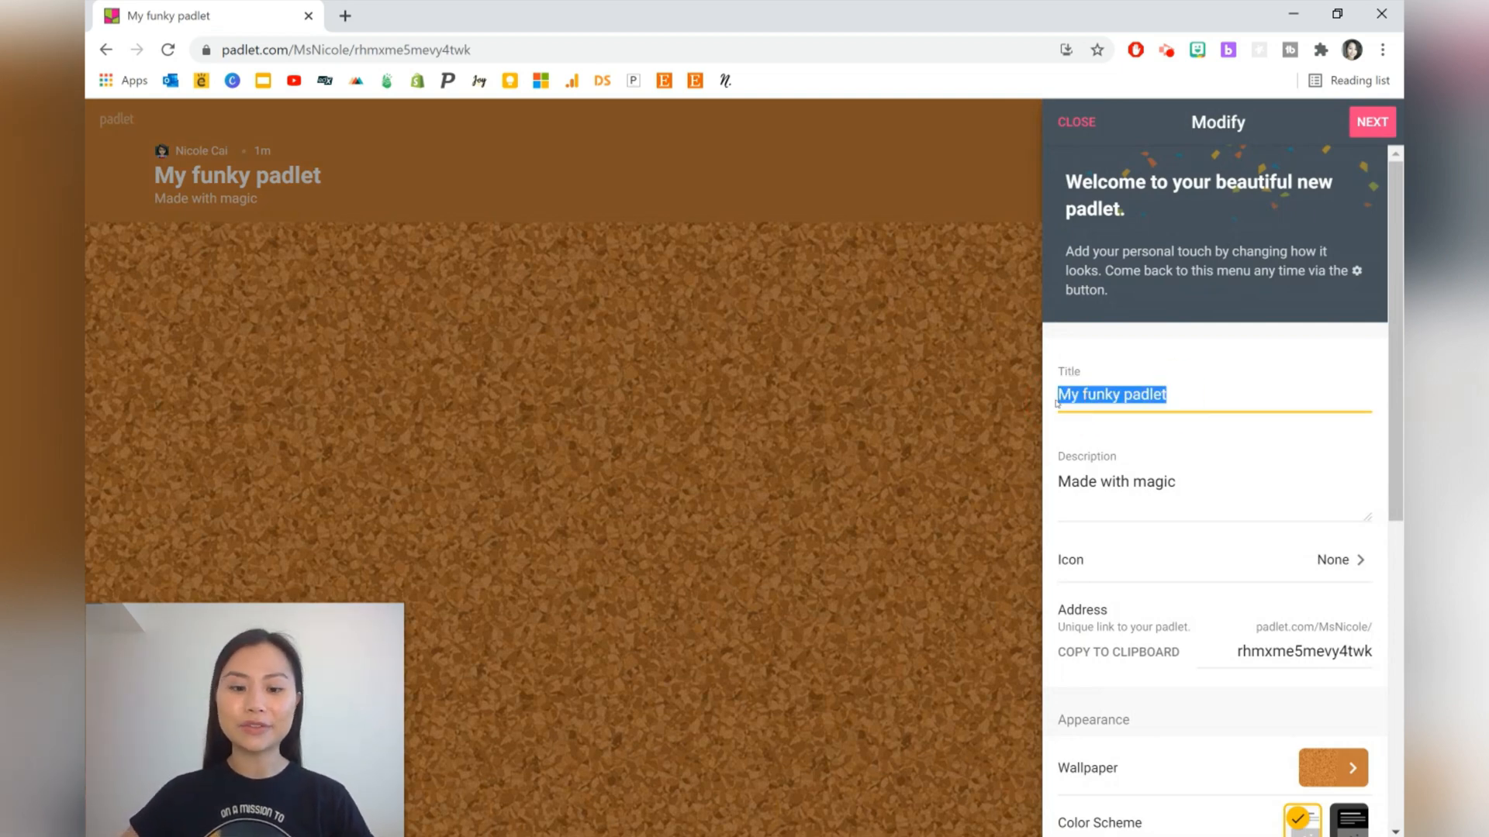
{"action": "type", "text": "IDEAS"}
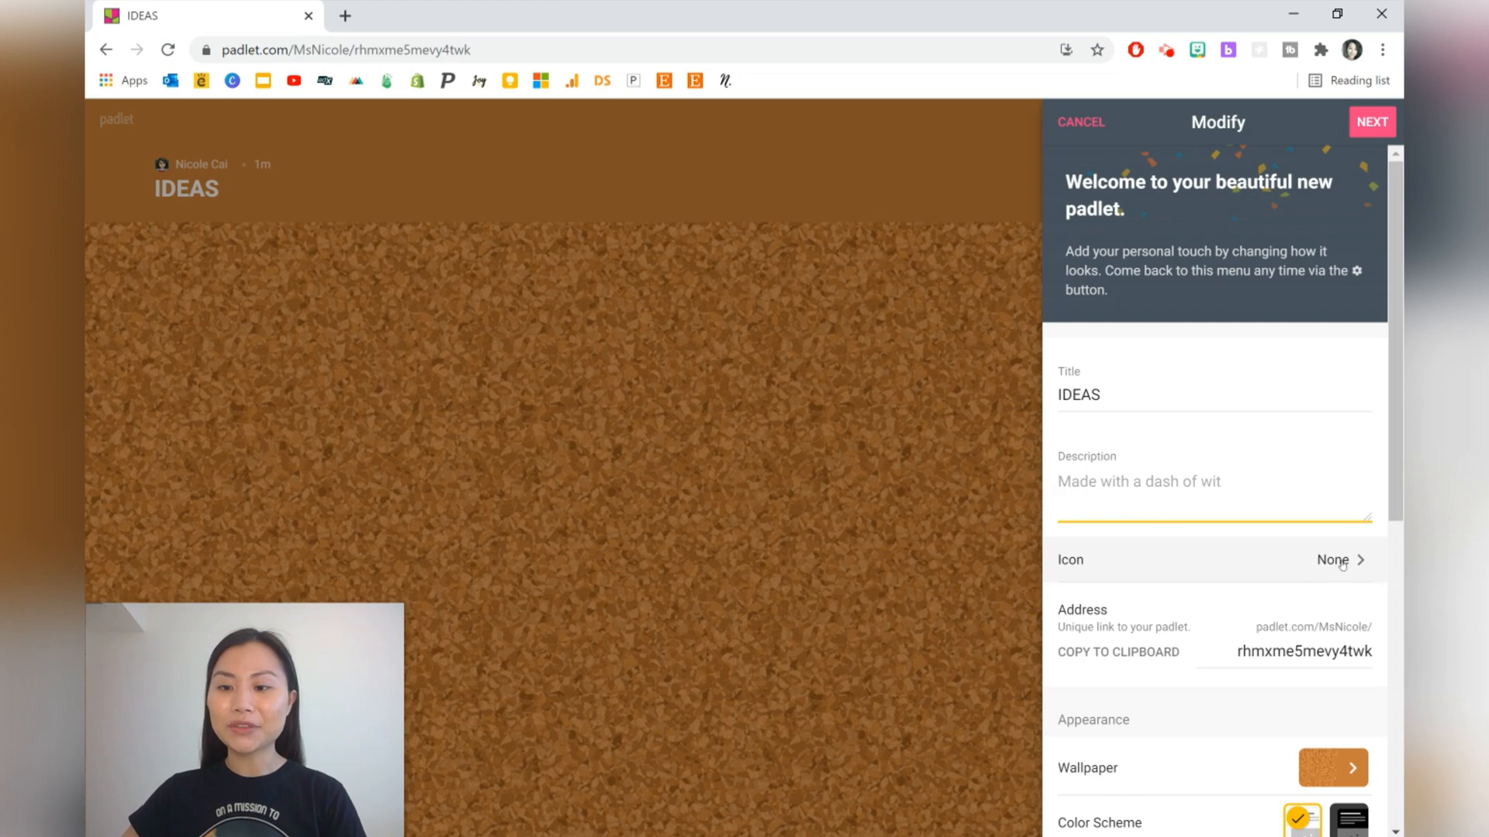
{"action": "left_click", "coordinate": [1341, 559]}
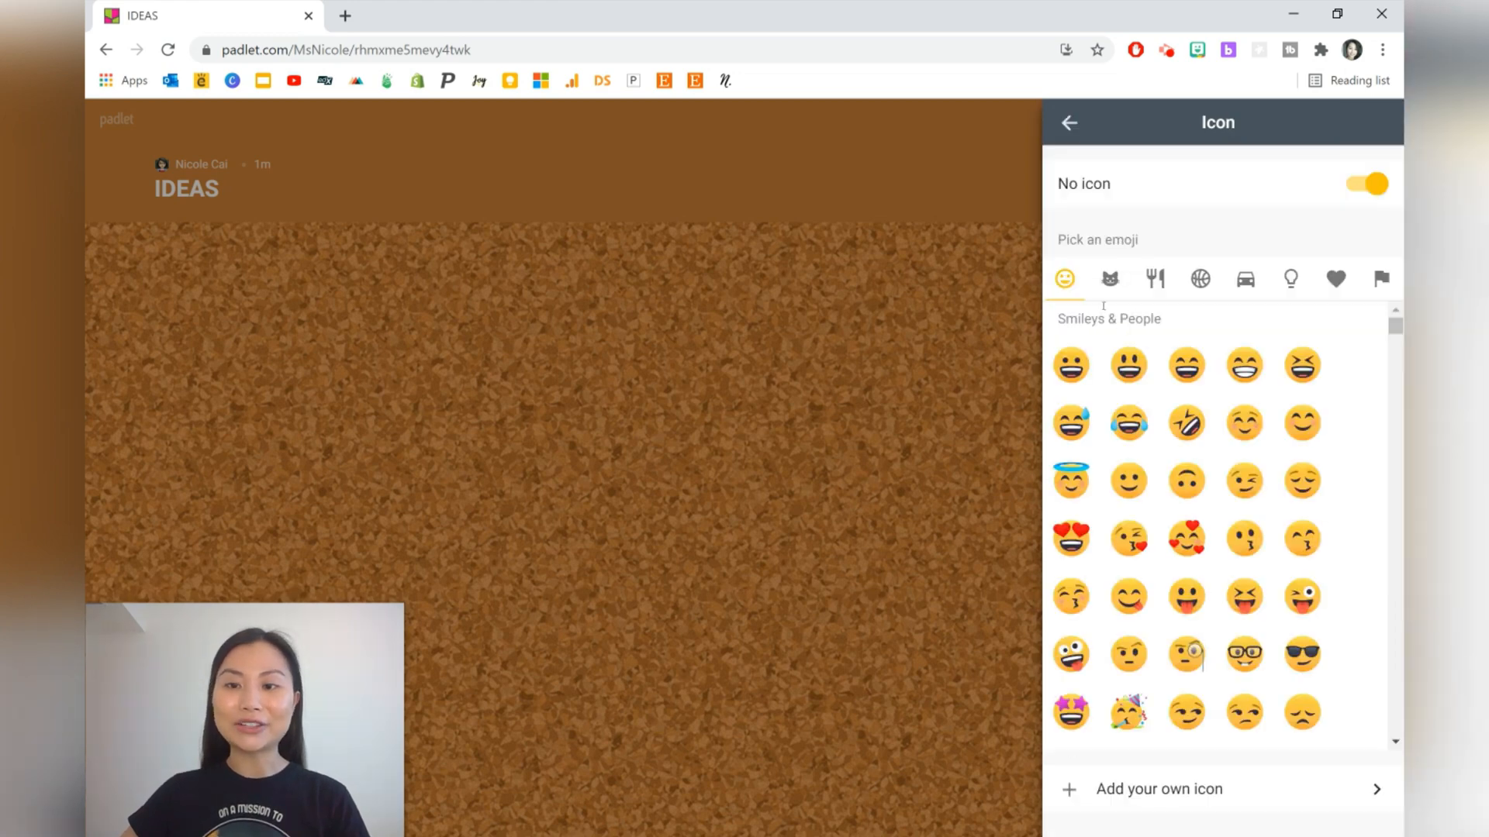
{"action": "left_click", "coordinate": [1069, 364]}
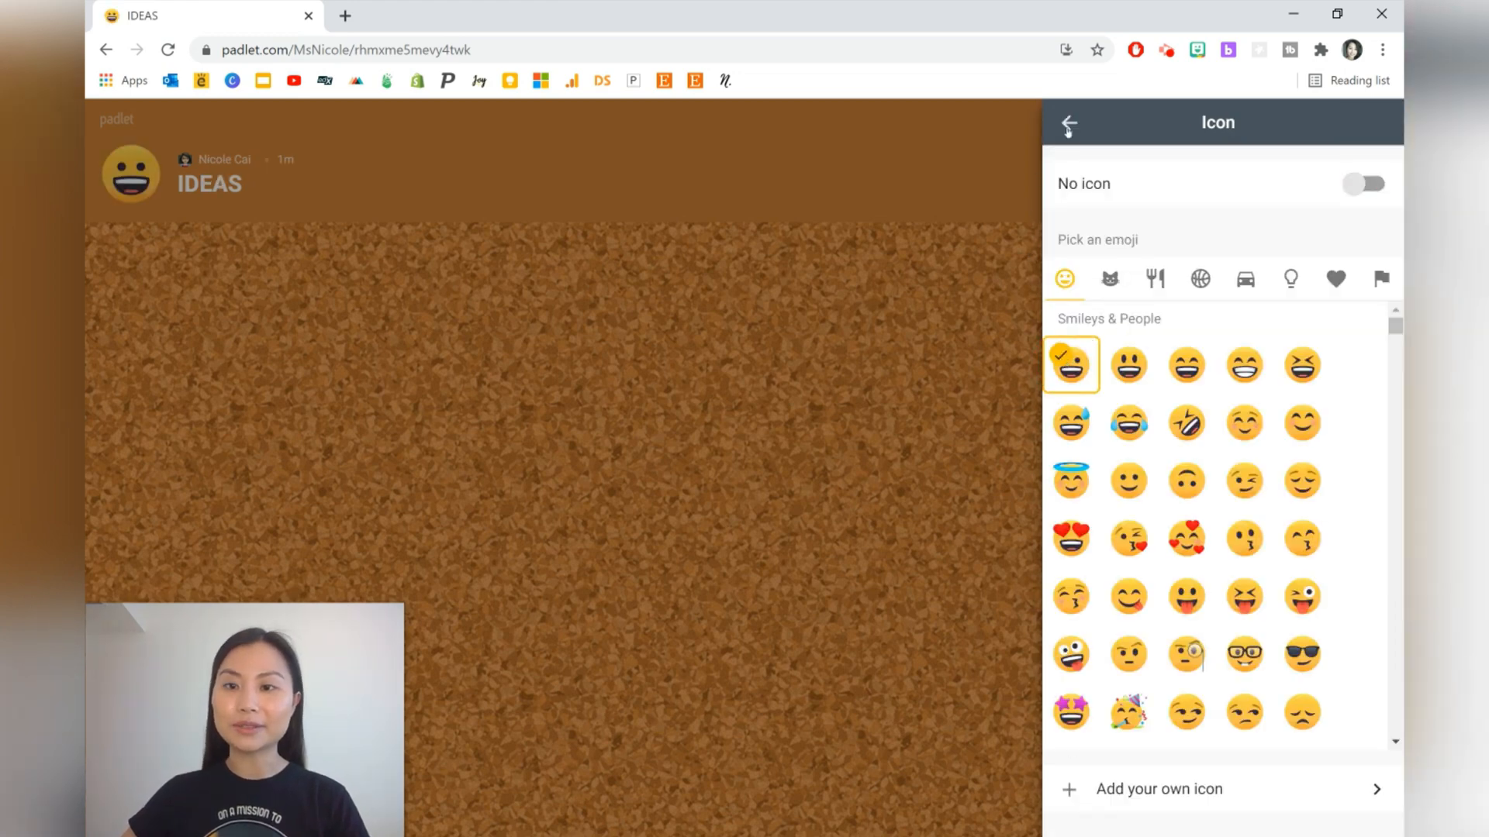
{"action": "left_click", "coordinate": [1073, 125]}
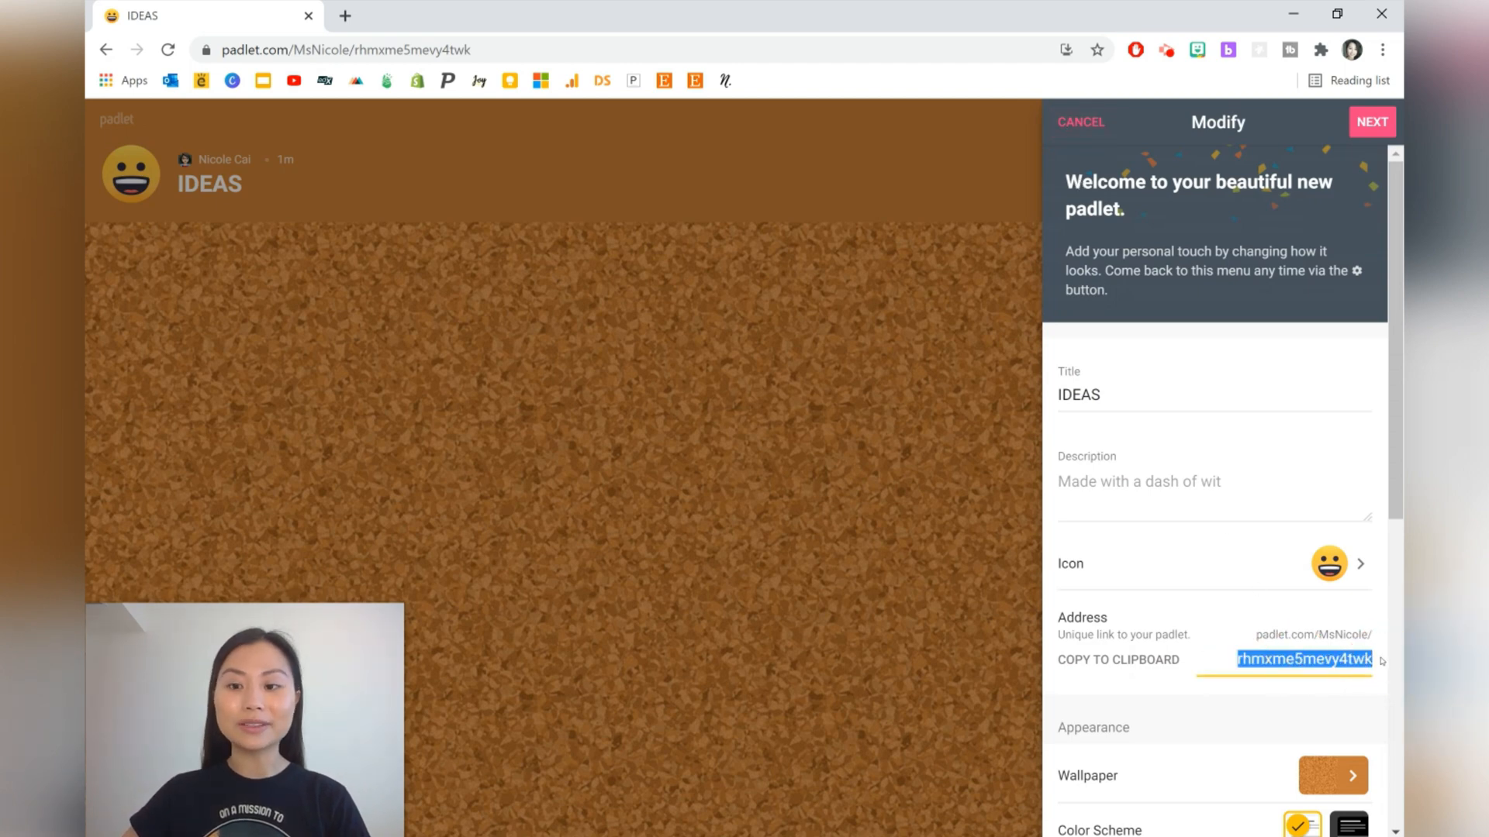
{"action": "type", "text": "IDEAS202"}
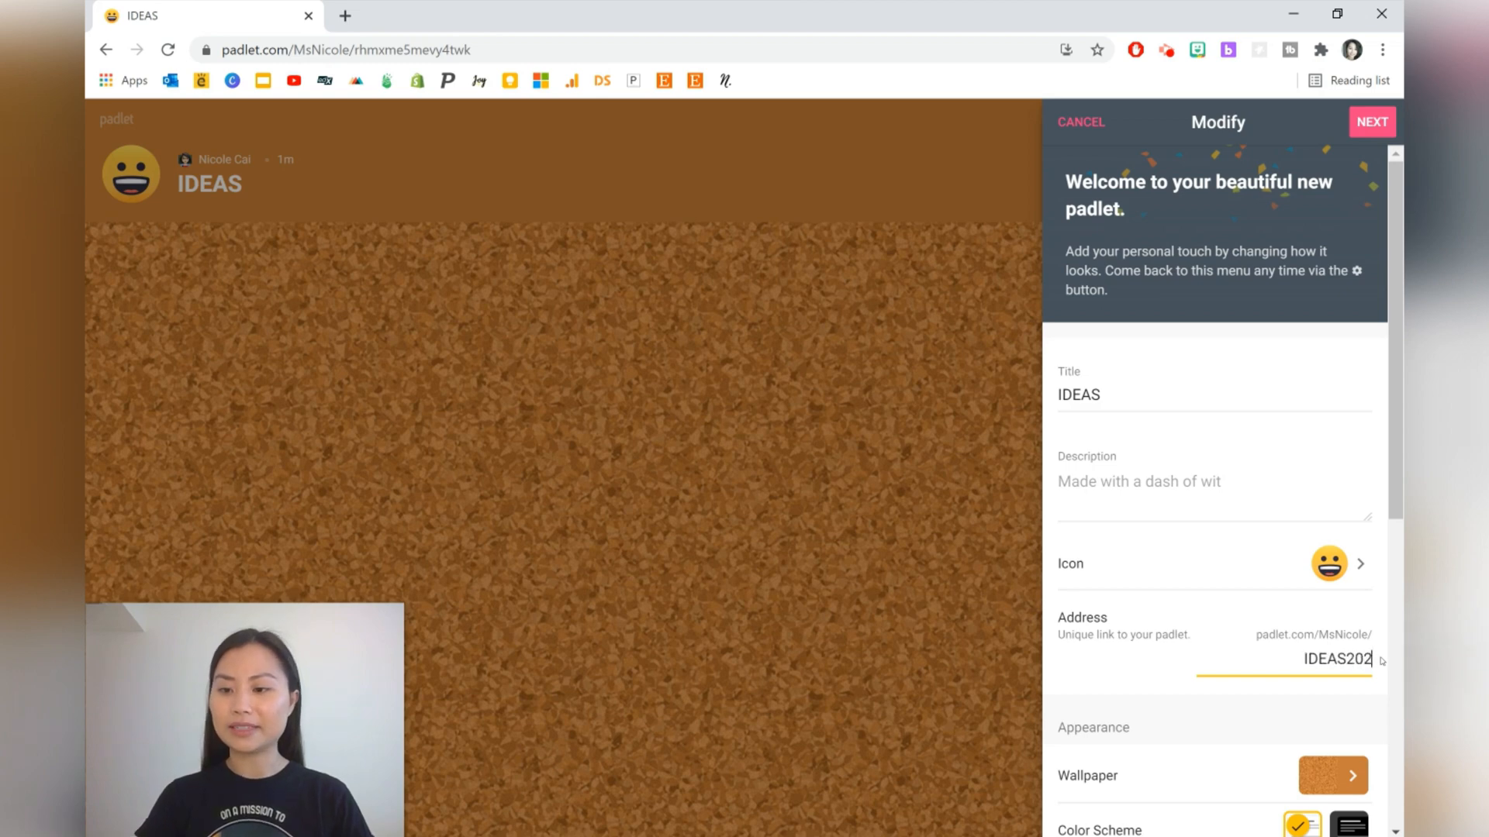
- Turn on author attribution and comments, set reactions to Like and enable the profanity filter
{"action": "scroll", "scroll_direction": "down", "scroll_amount": 3}
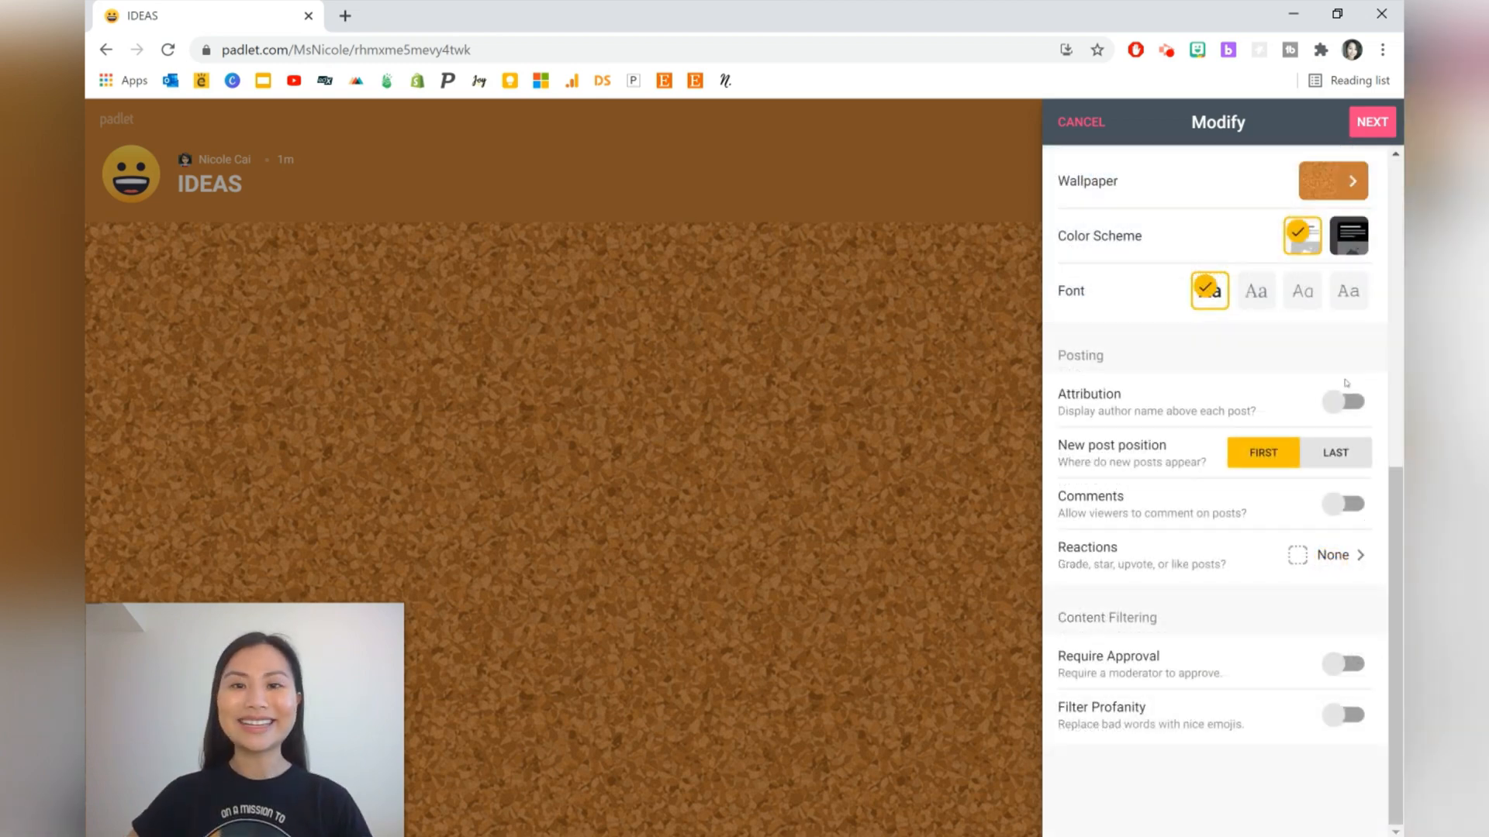
{"action": "left_click", "coordinate": [1345, 401]}
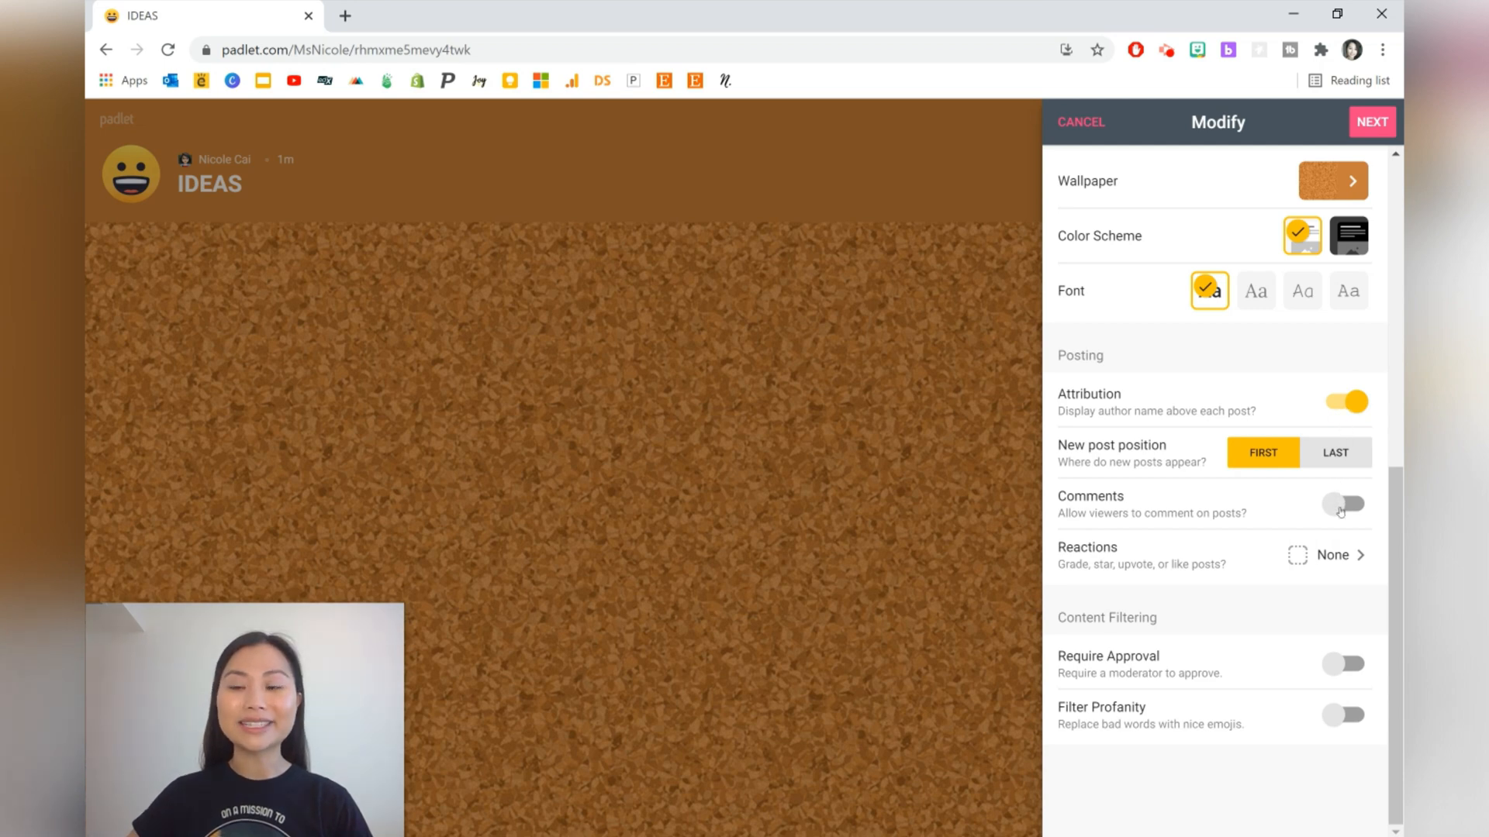
{"action": "left_click", "coordinate": [1342, 505]}
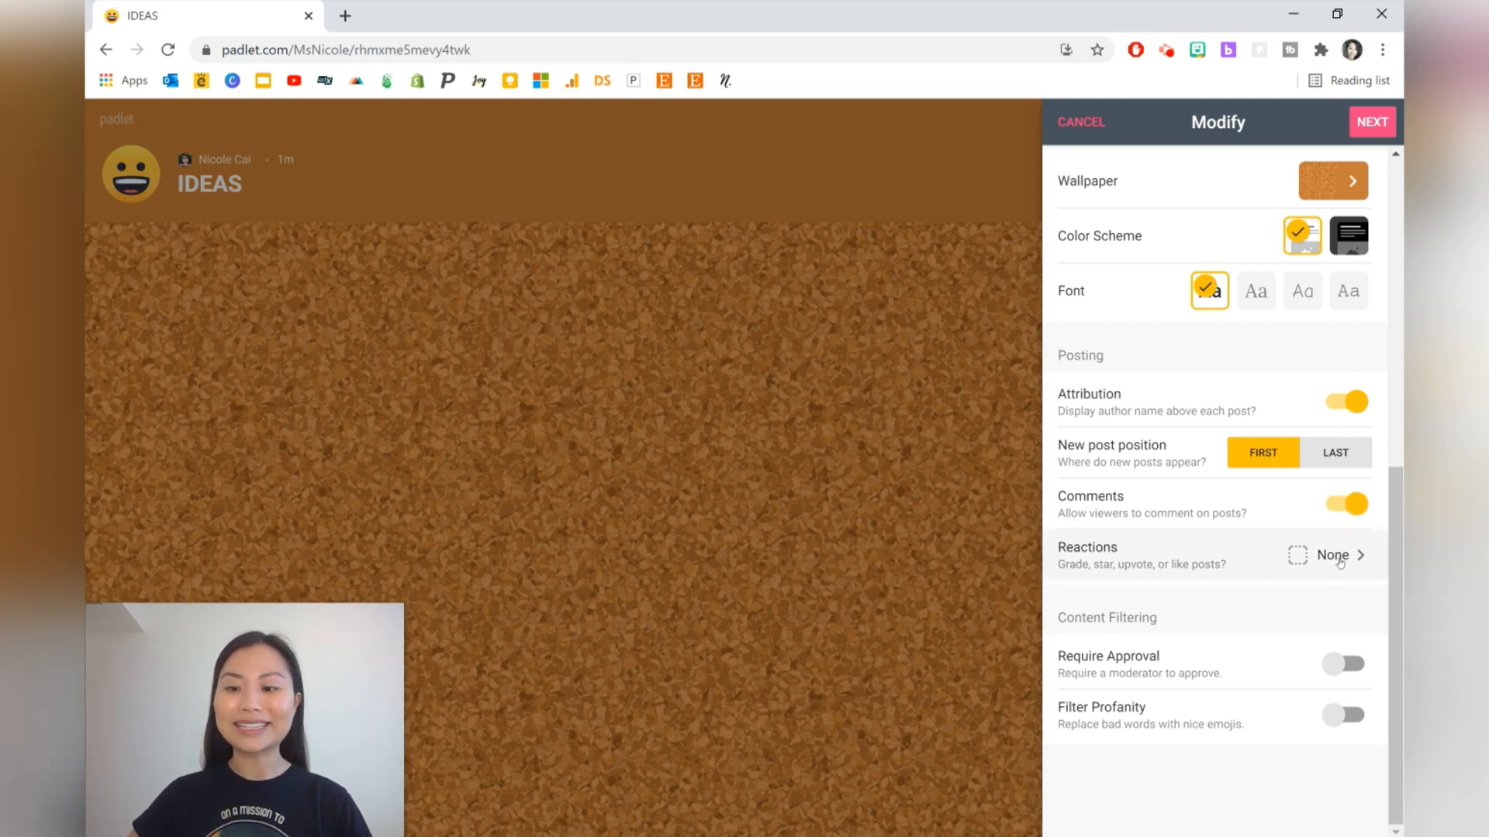
{"action": "left_click", "coordinate": [1339, 555]}
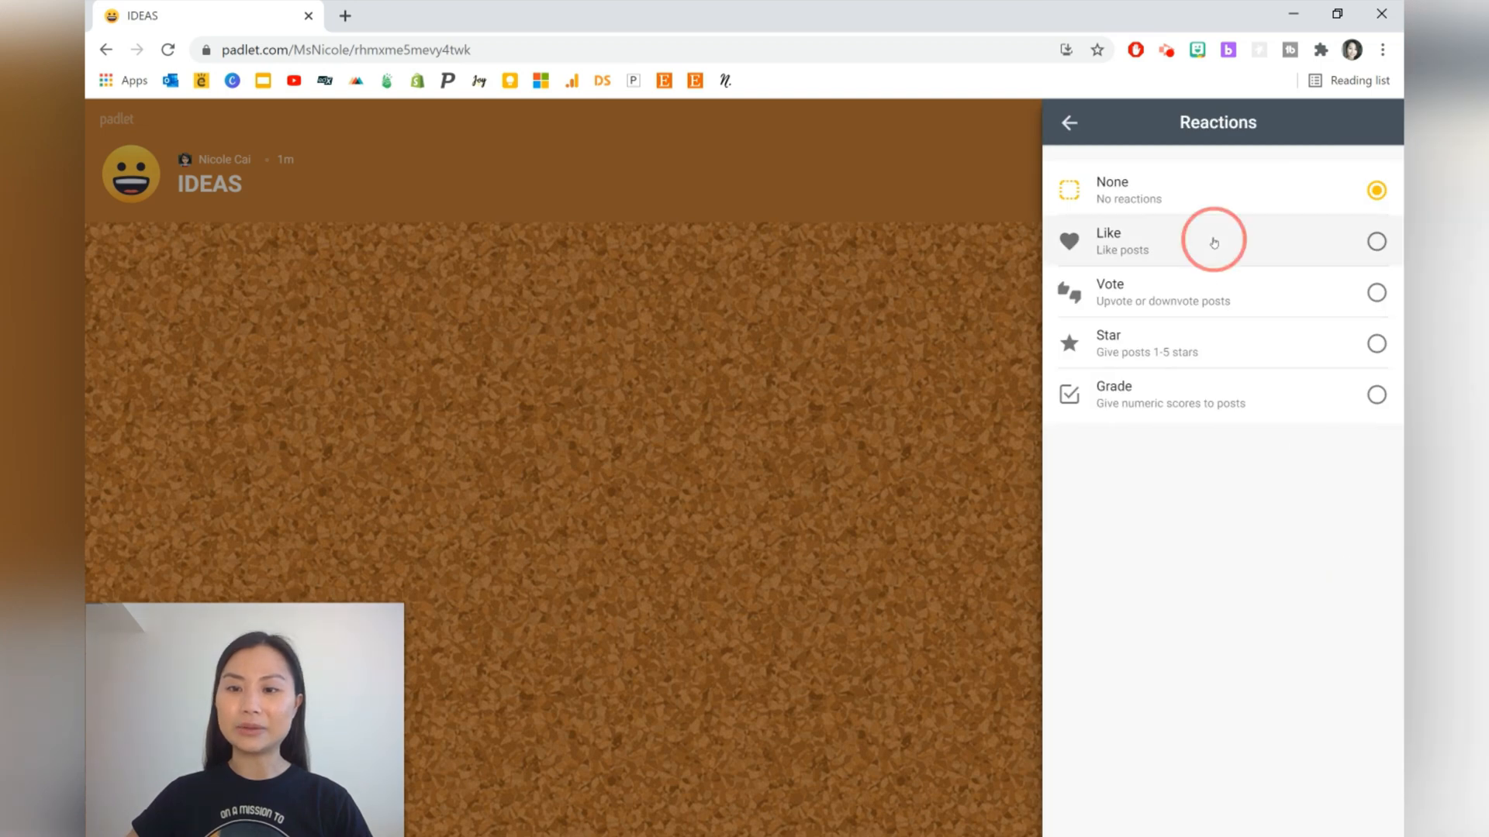
{"action": "left_click", "coordinate": [1376, 240]}
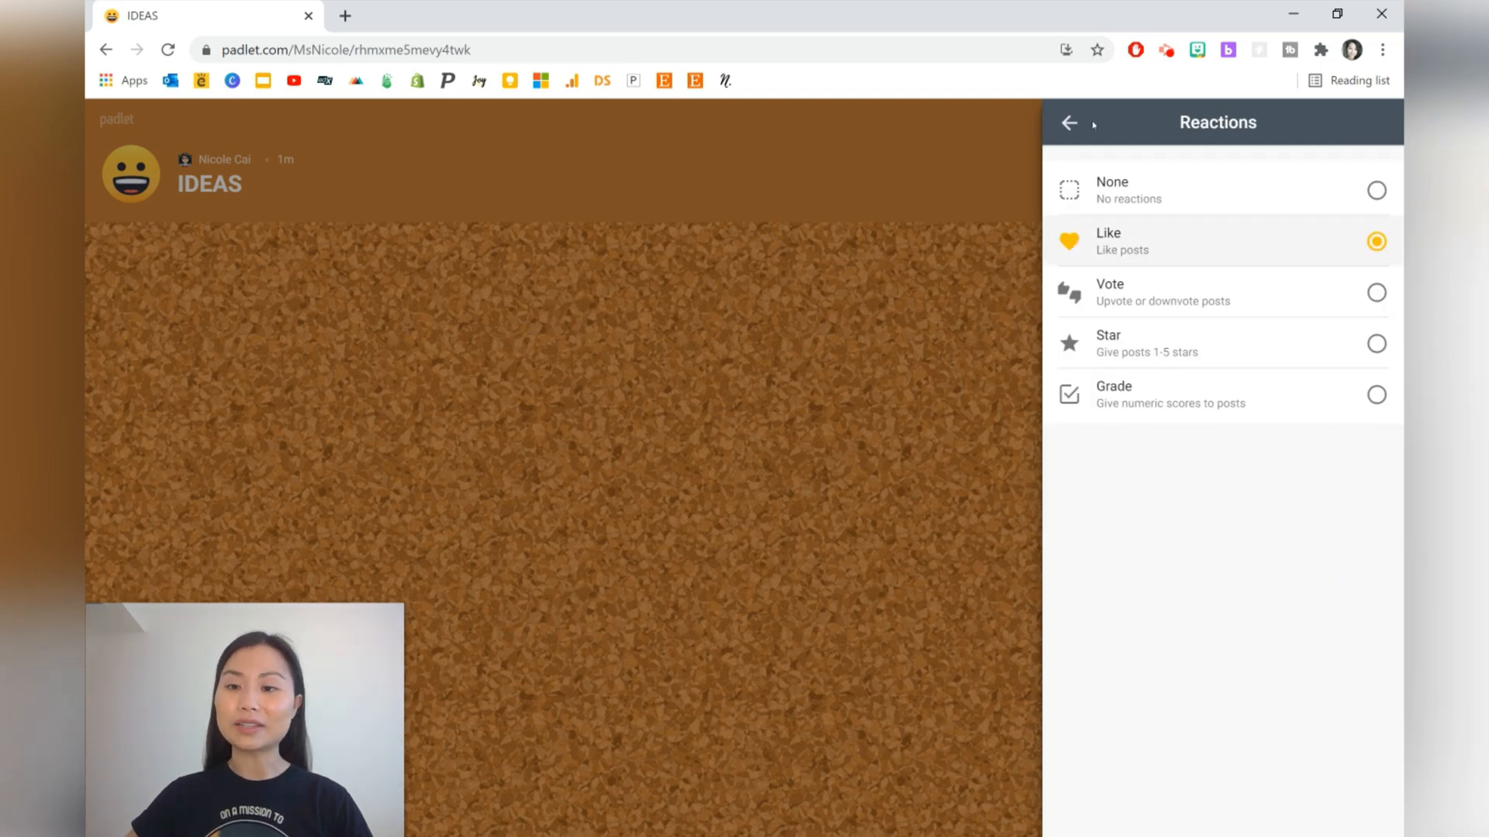
{"action": "mouse_move", "coordinate": [1096, 327]}
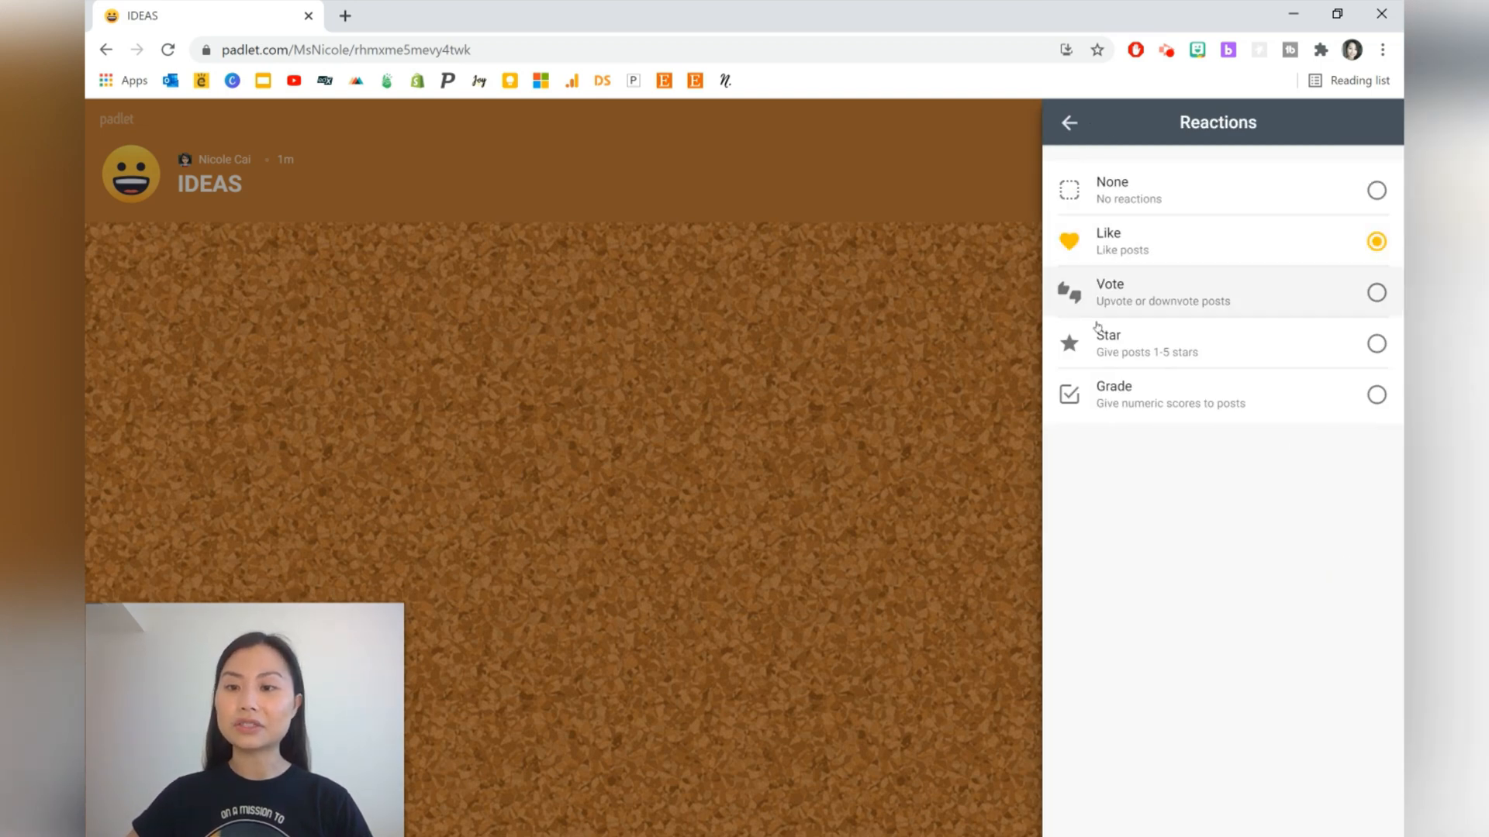
{"action": "left_click", "coordinate": [1070, 122]}
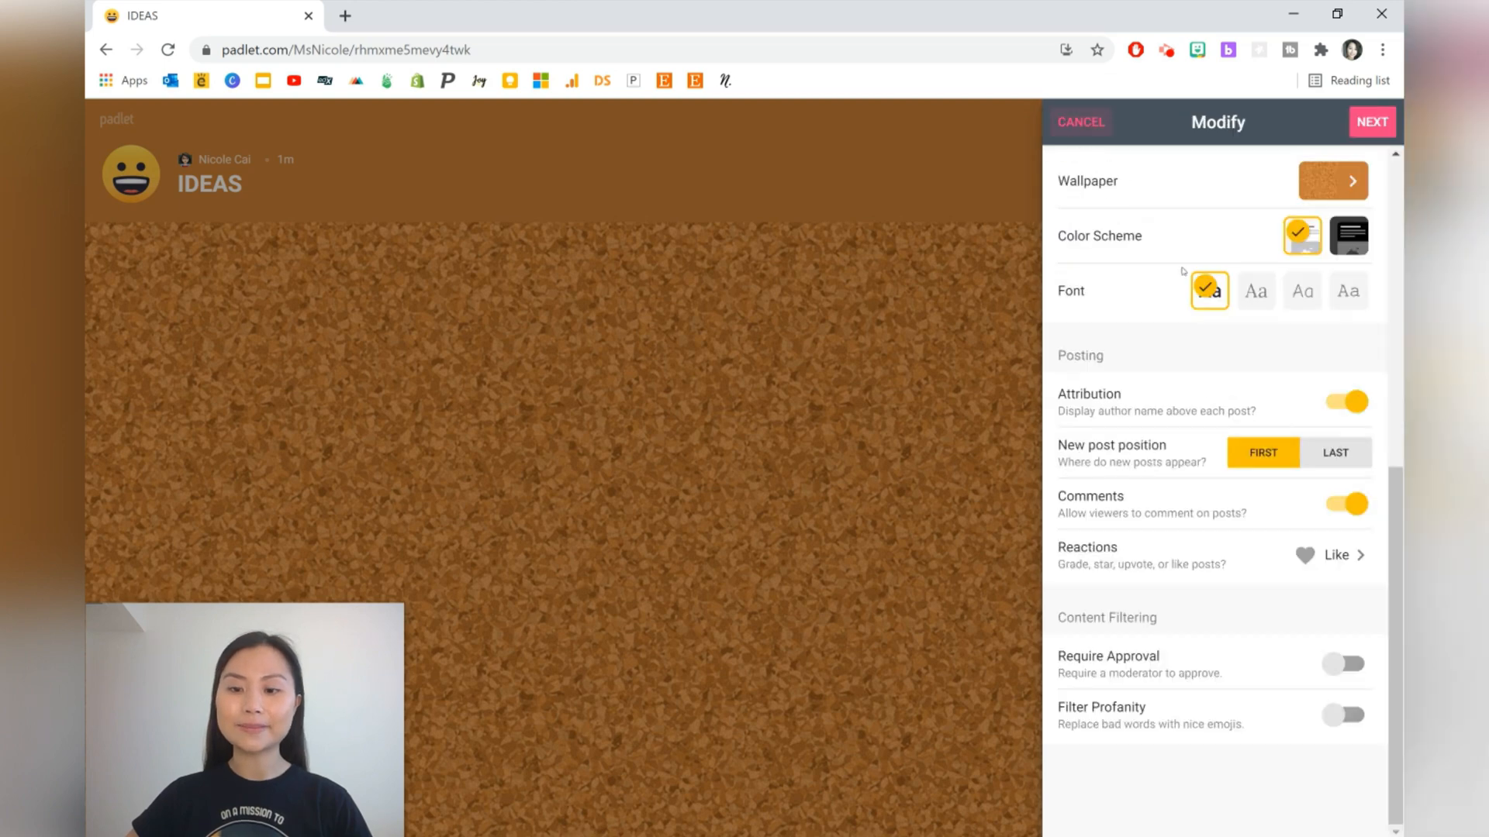
{"action": "mouse_move", "coordinate": [1340, 659]}
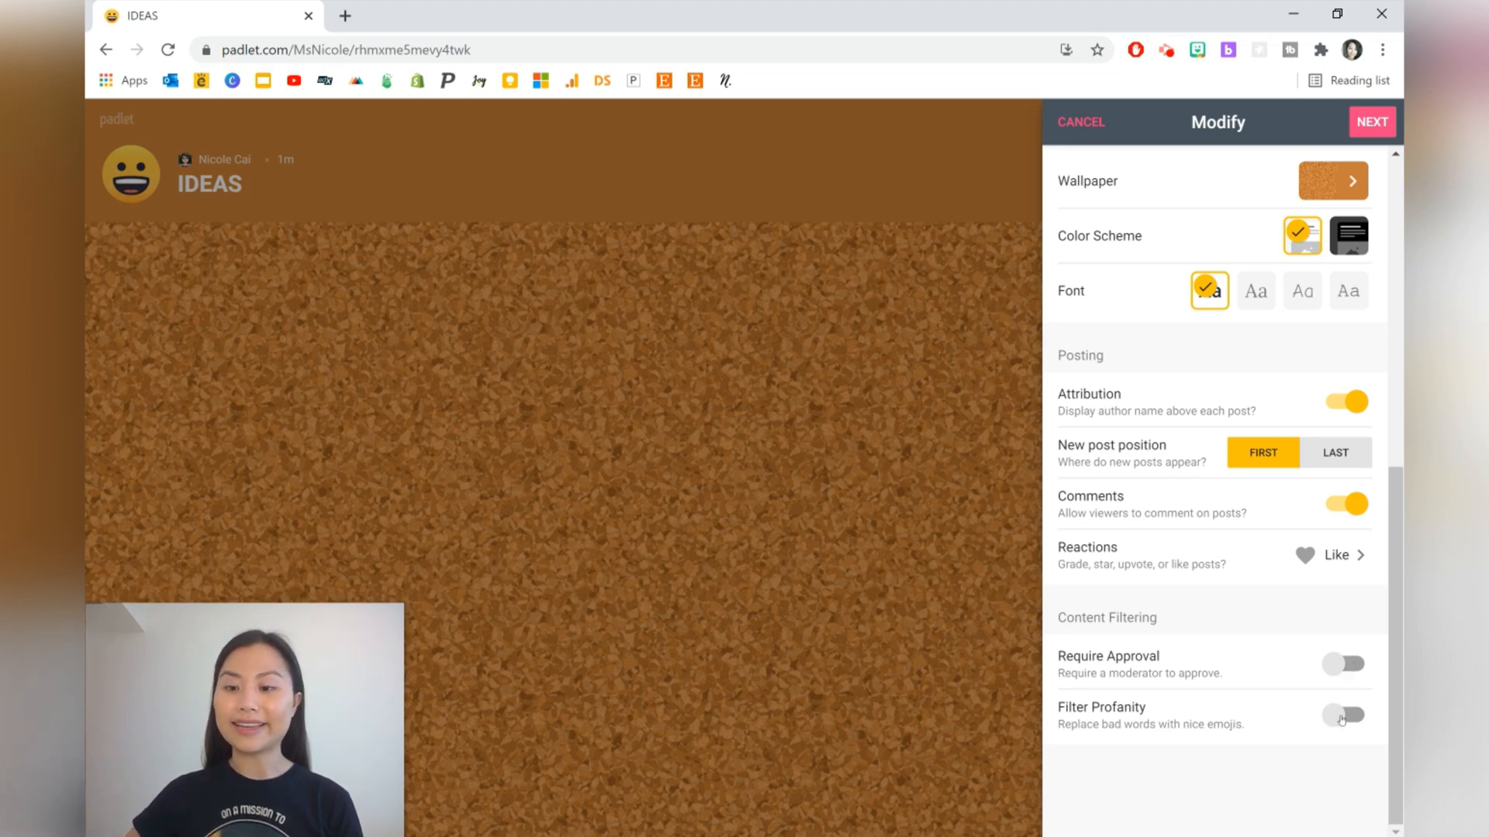
{"action": "left_click", "coordinate": [1343, 715]}
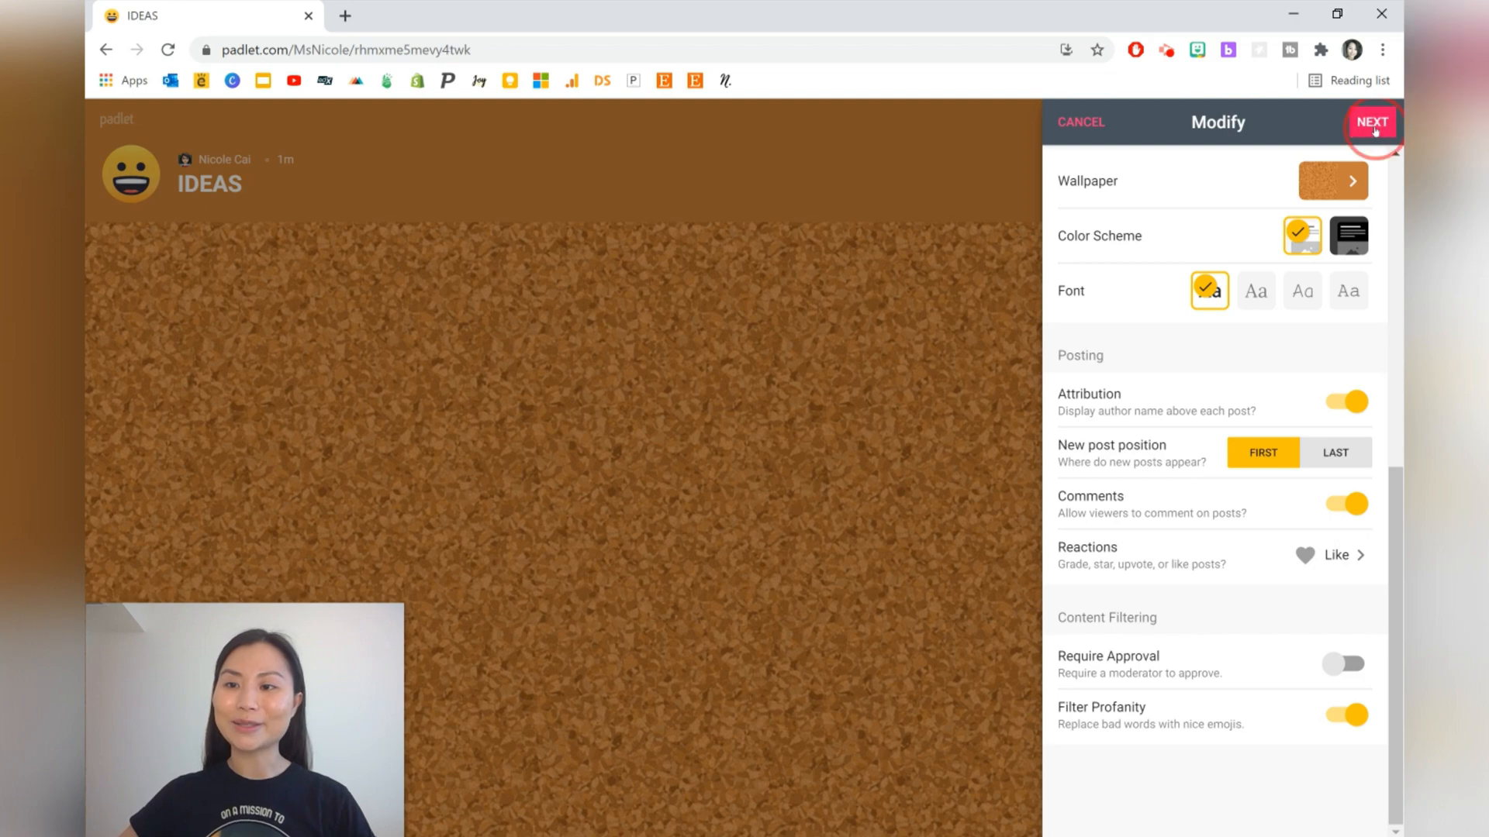
- Save the board settings and start the first post on the IDEAS board
{"action": "left_click", "coordinate": [1371, 122]}
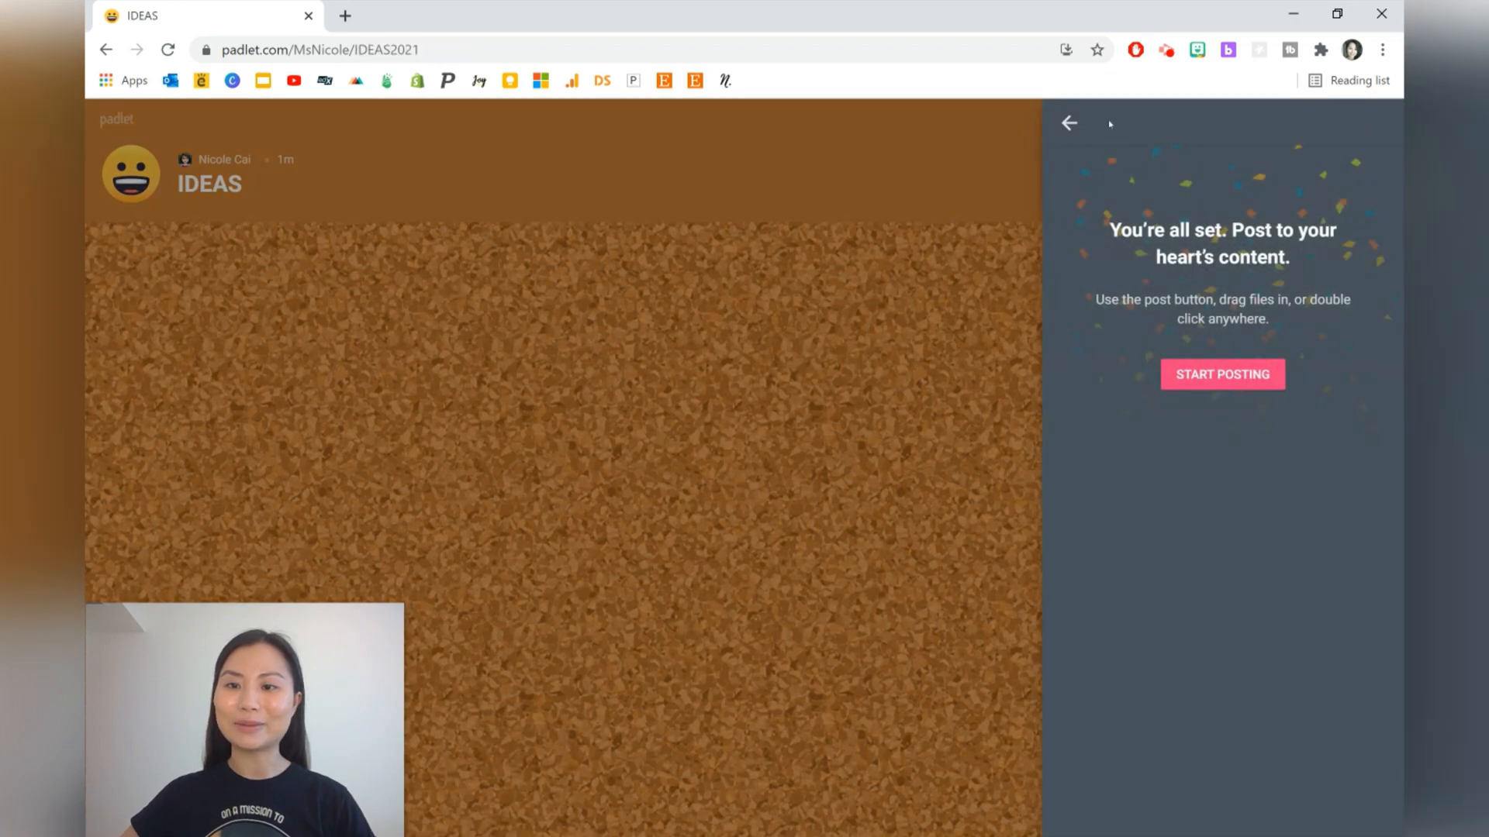
{"action": "left_click", "coordinate": [1069, 123]}
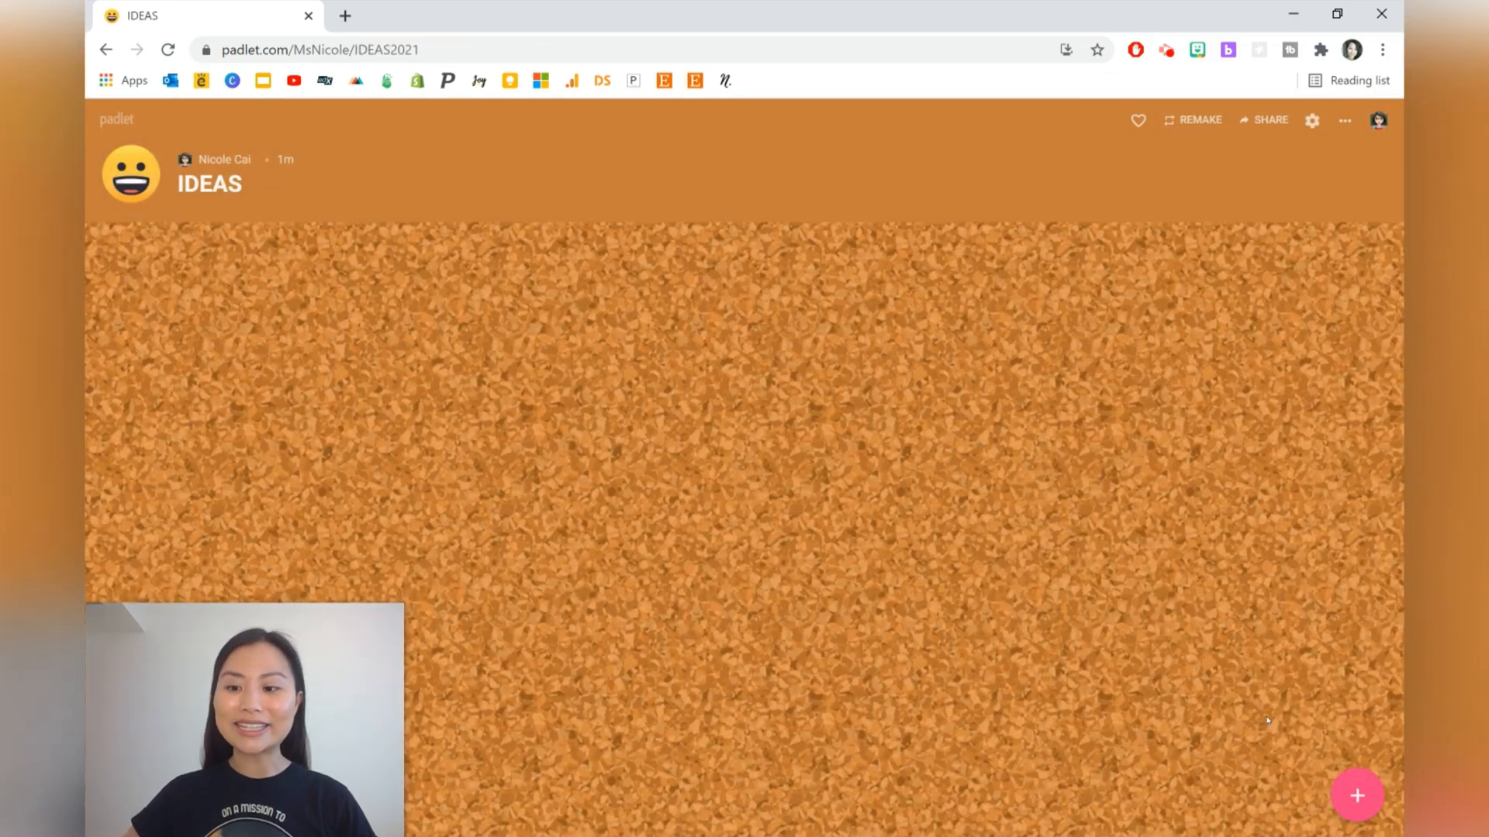
{"action": "left_click", "coordinate": [1358, 797]}
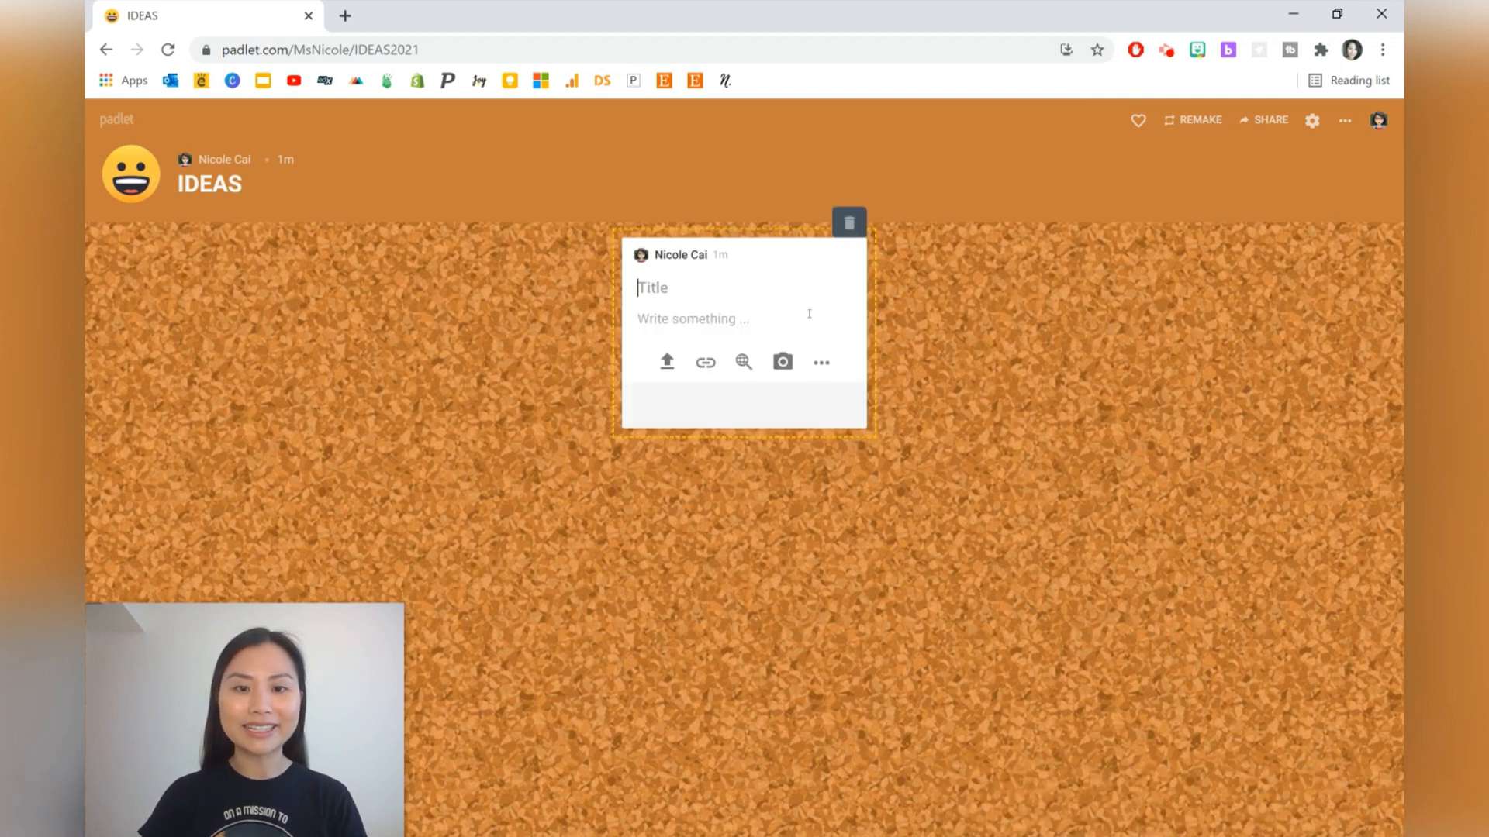
- Title the post BRAINSTORM and ask 'Is a human being like an ecosystem?'
{"action": "type", "text": "BRAINSTO"}
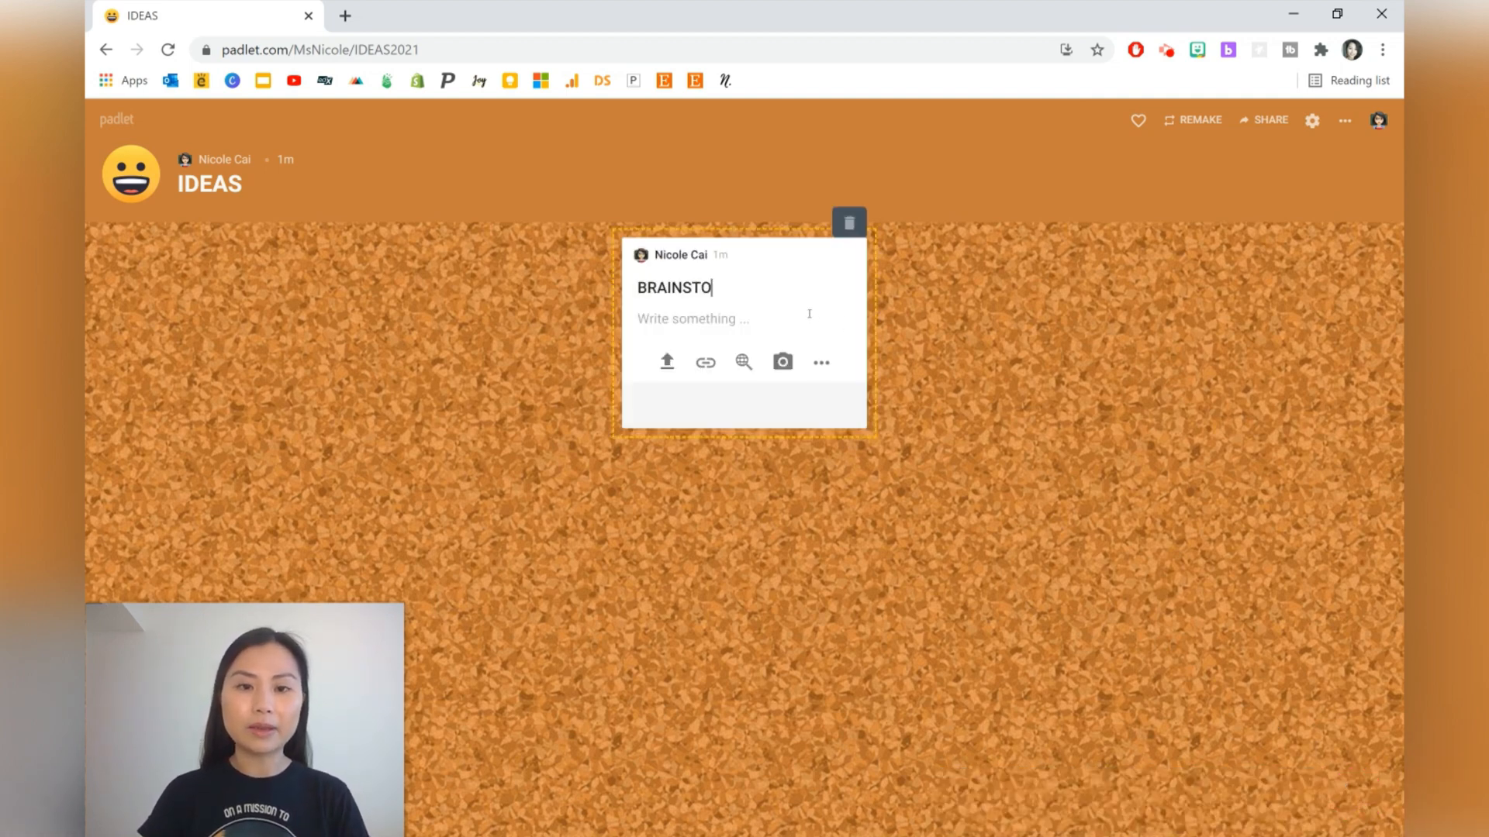
{"action": "type", "text": "RM"}
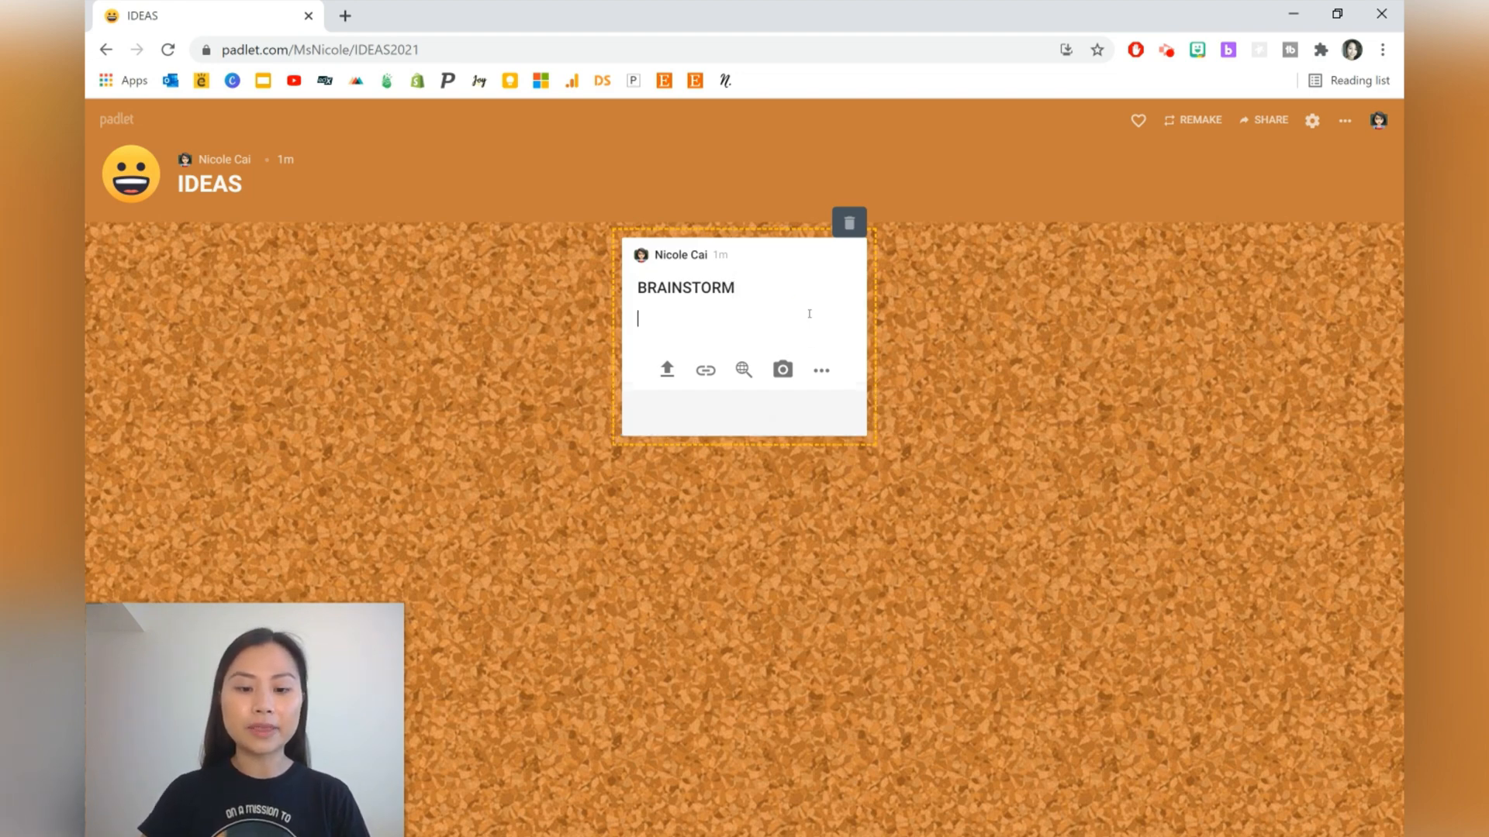
{"action": "type", "text": "Is a hum"}
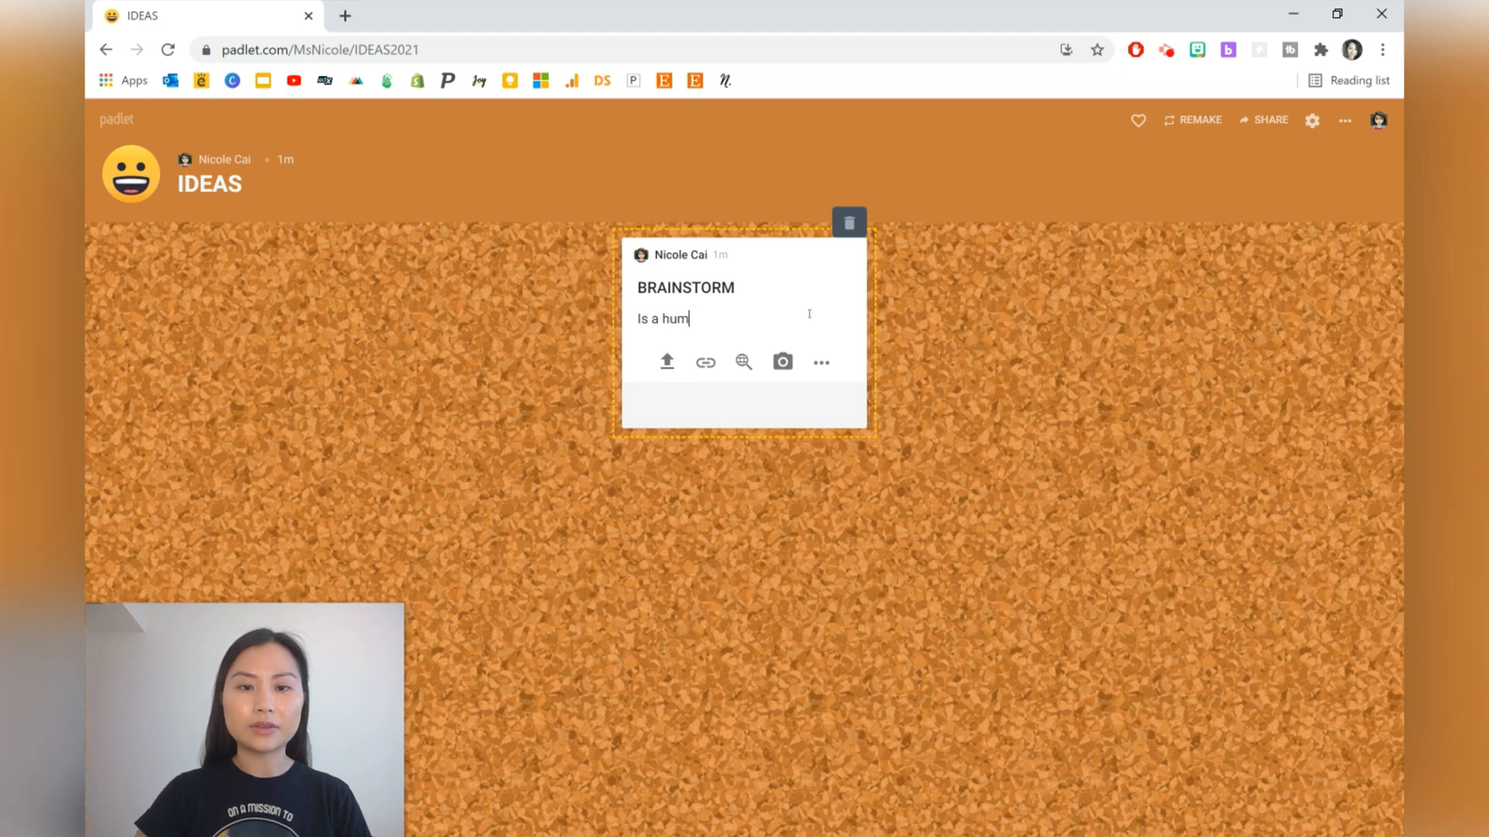
{"action": "type", "text": "an being like an"}
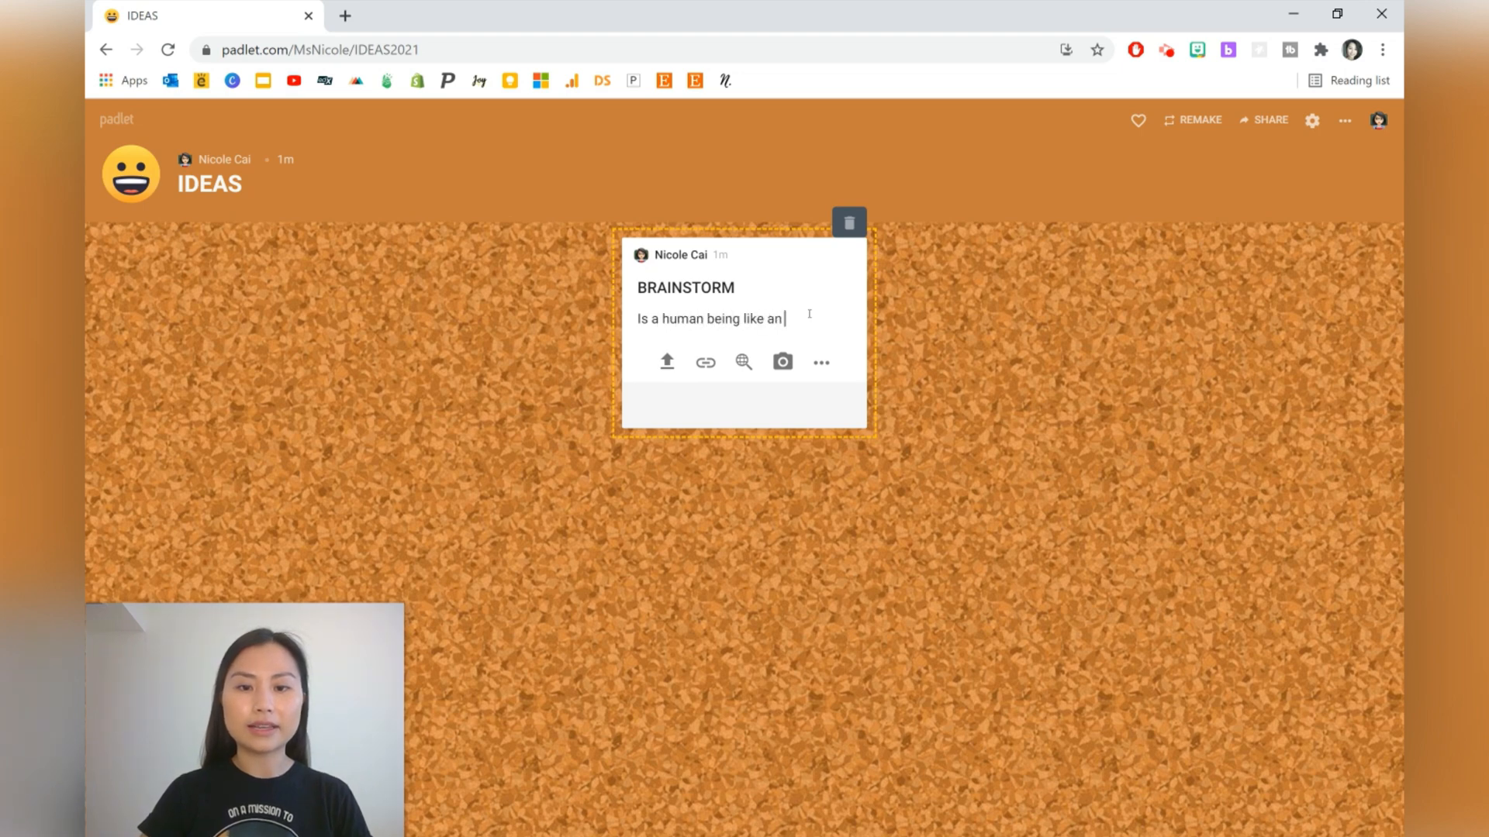
{"action": "type", "text": "ecosystem?"}
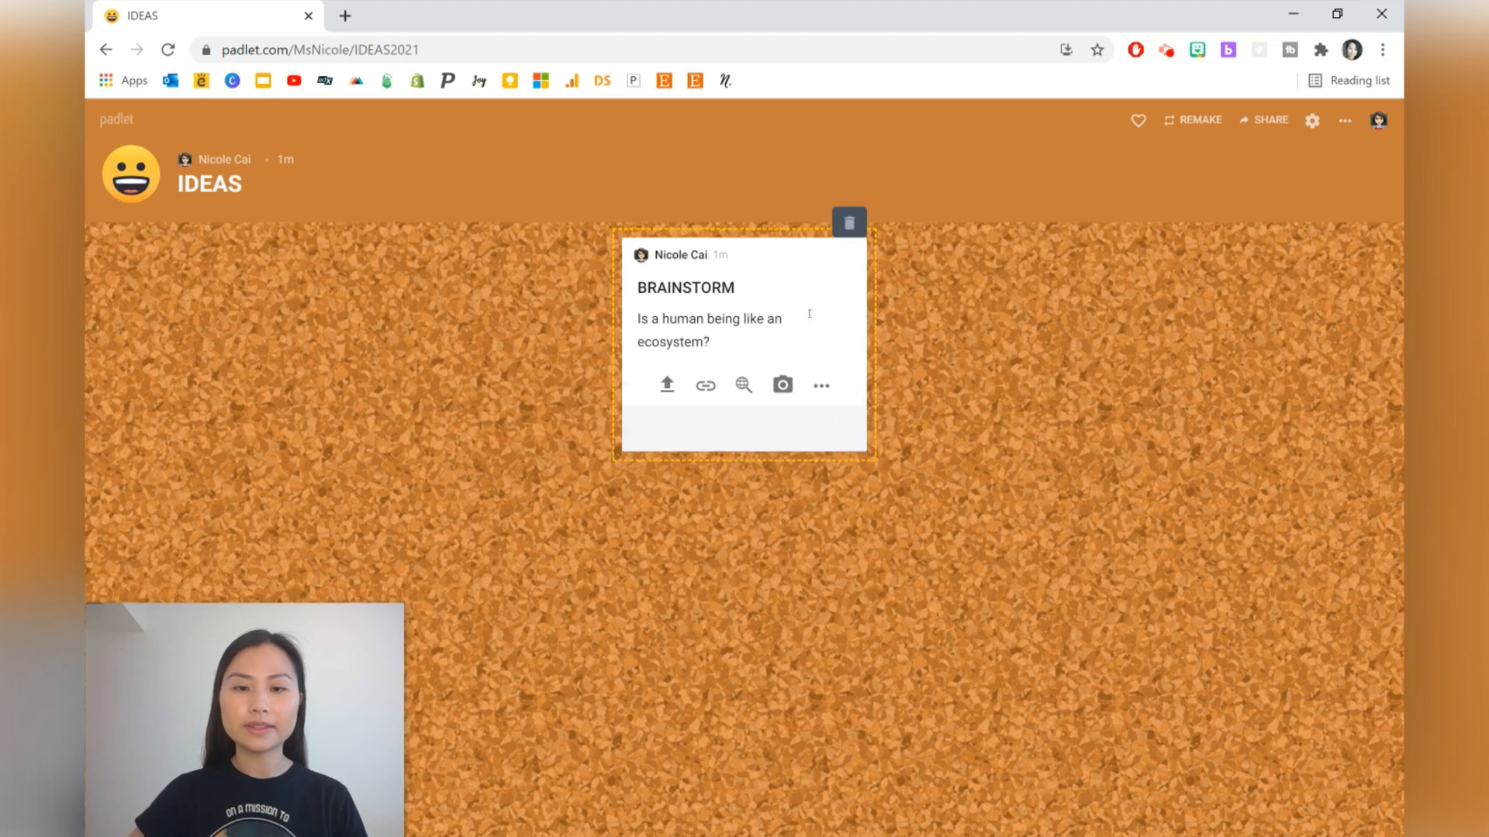
{"action": "mouse_move", "coordinate": [743, 384]}
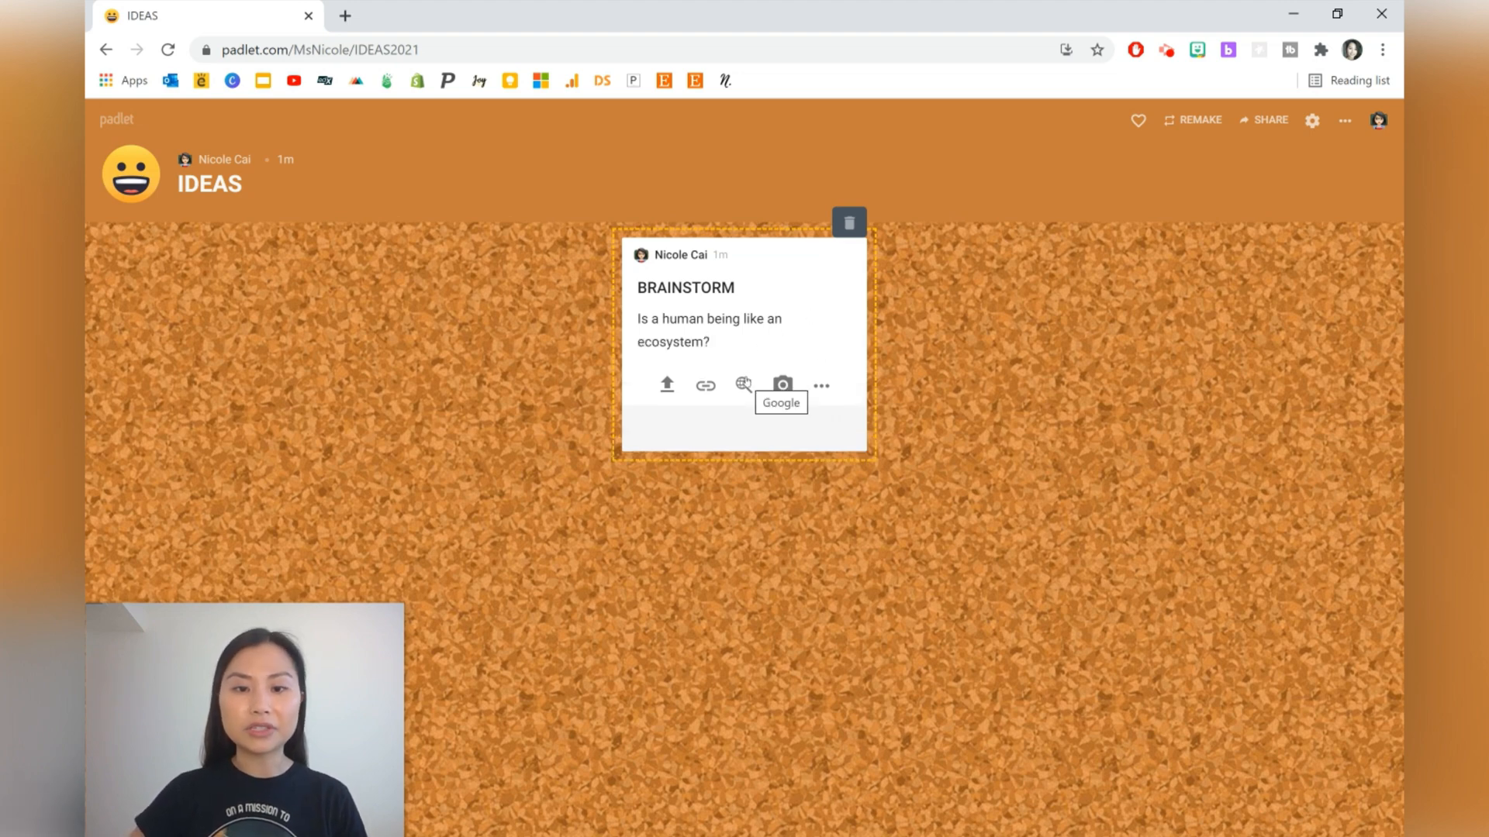
- Attach a web image found for 'human body' to the BRAINSTORM post and colour the post yellow
{"action": "left_click", "coordinate": [742, 385]}
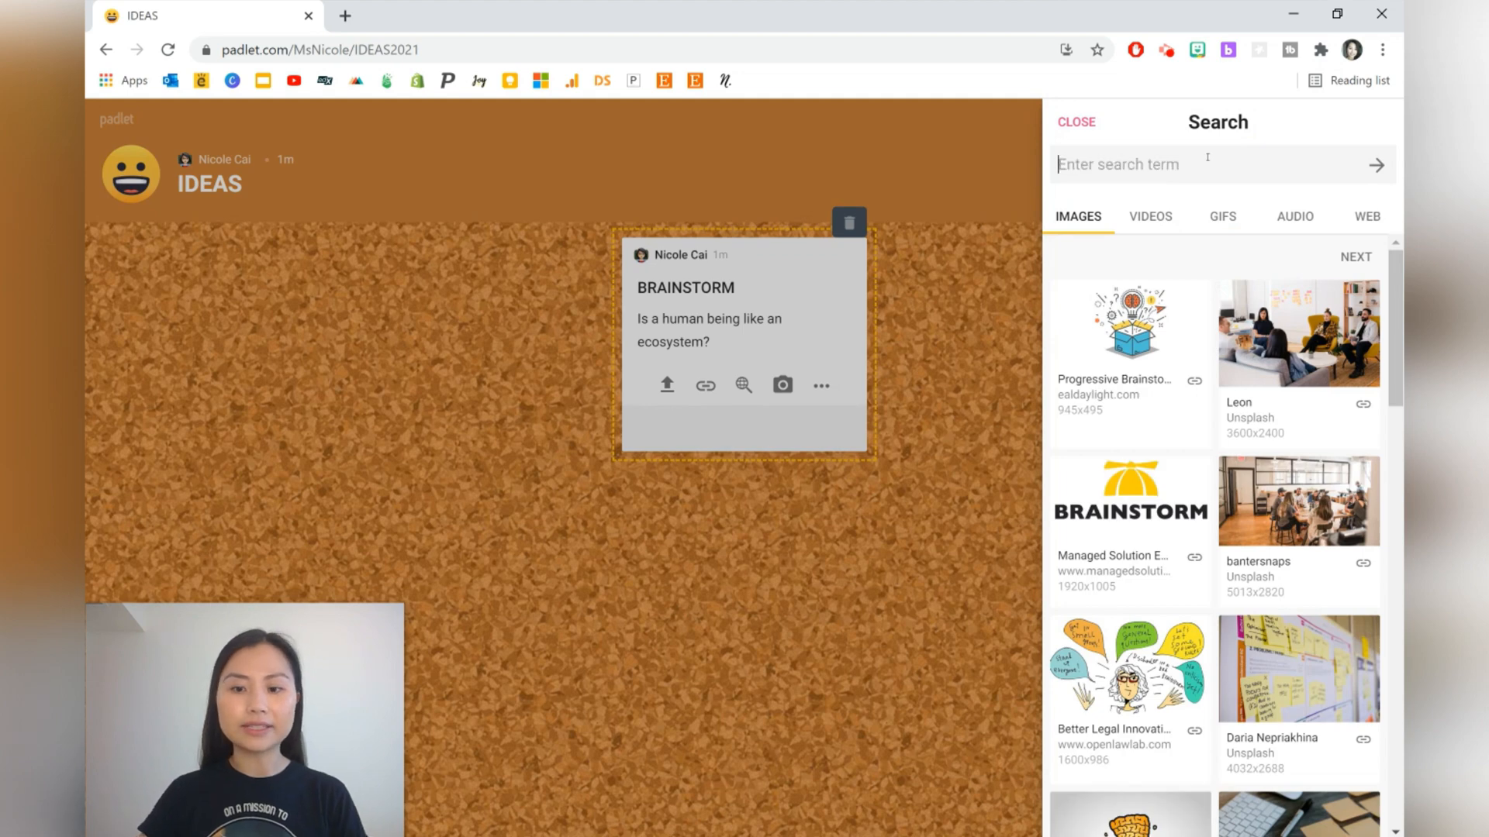
{"action": "type", "text": "human body"}
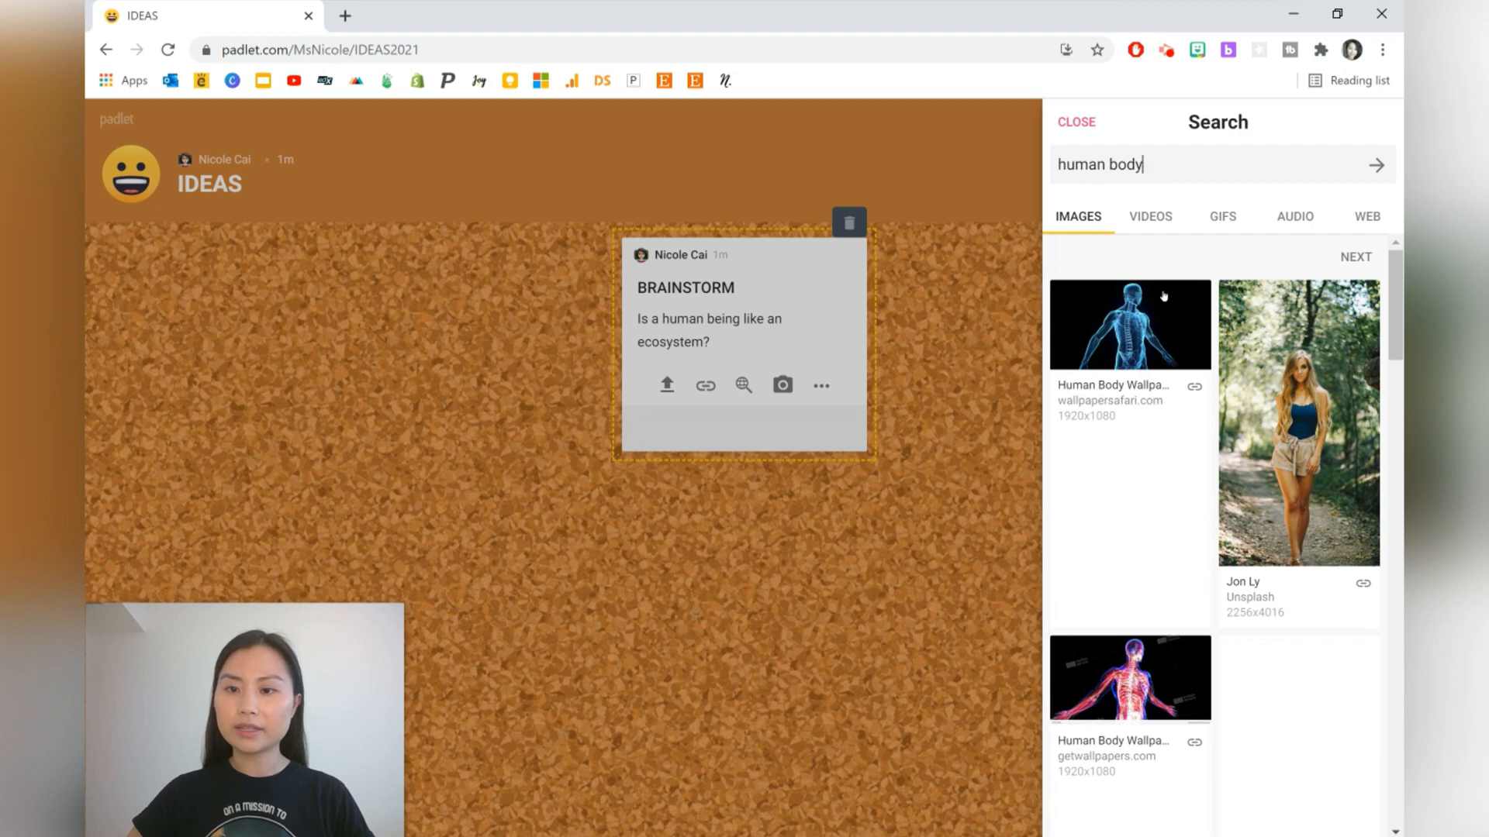
{"action": "left_click", "coordinate": [1128, 324]}
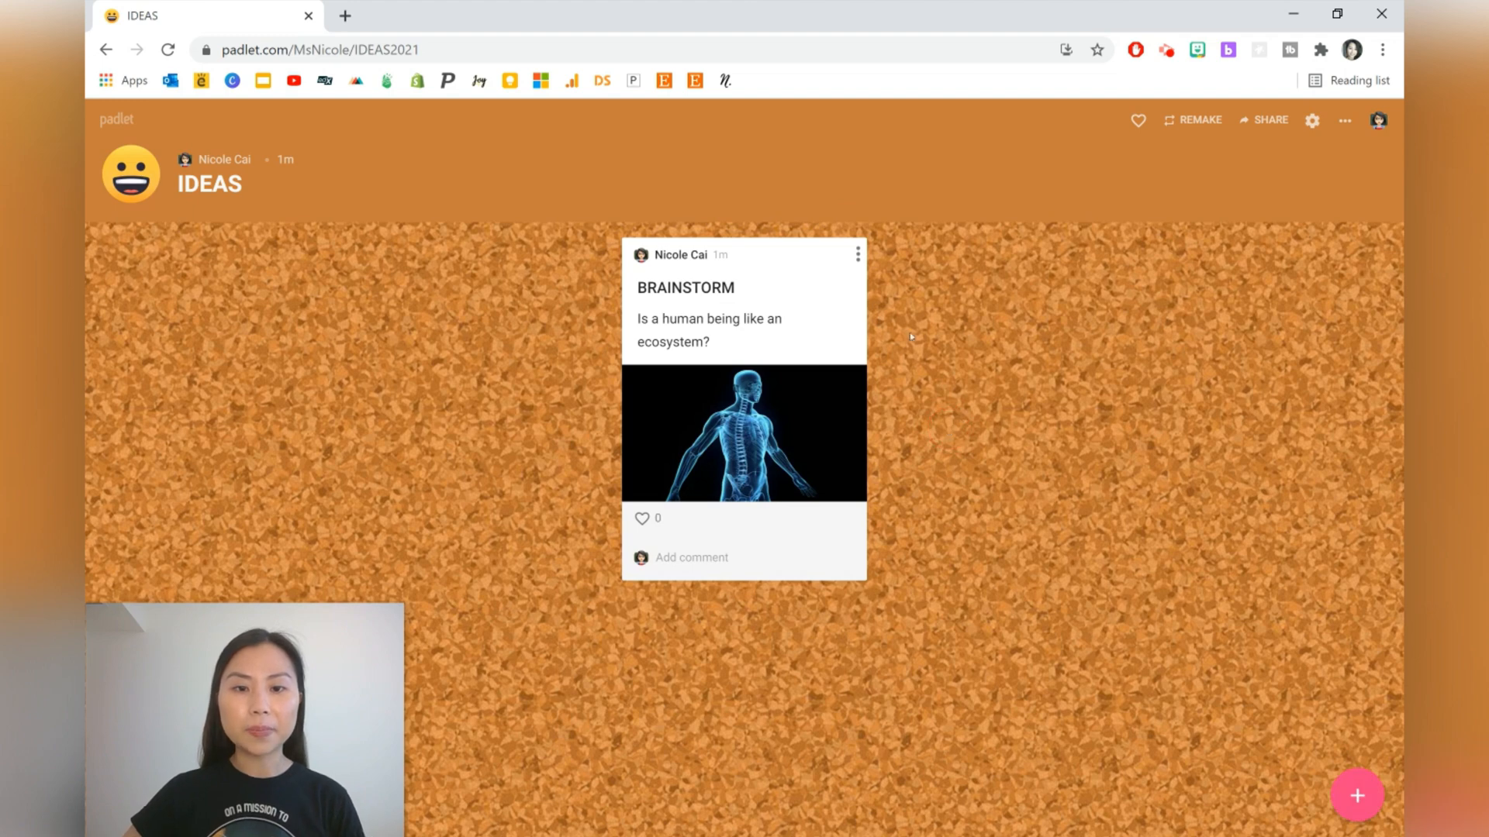
{"action": "left_click", "coordinate": [856, 252]}
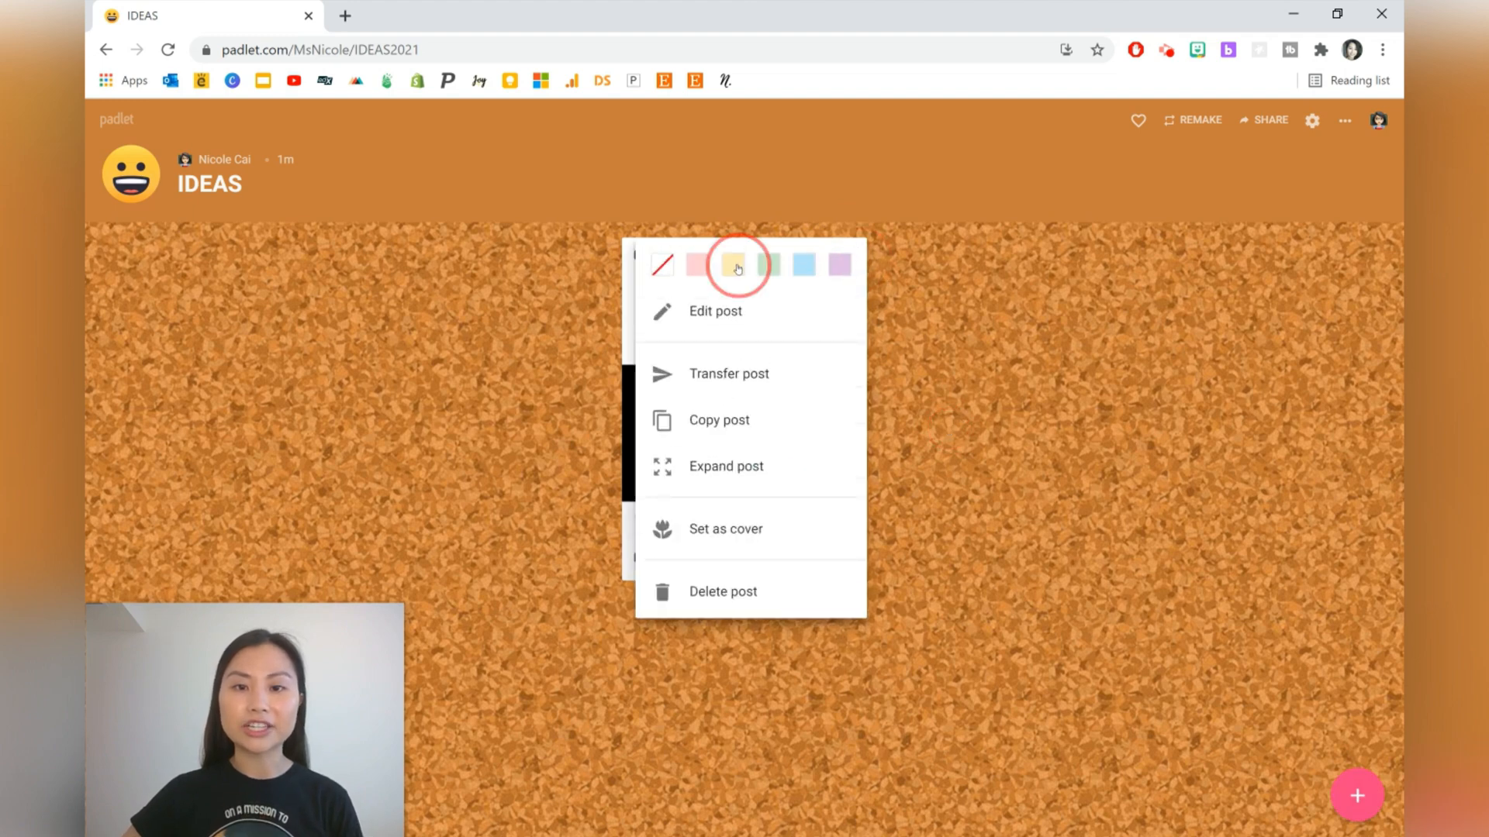
{"action": "left_click", "coordinate": [736, 266]}
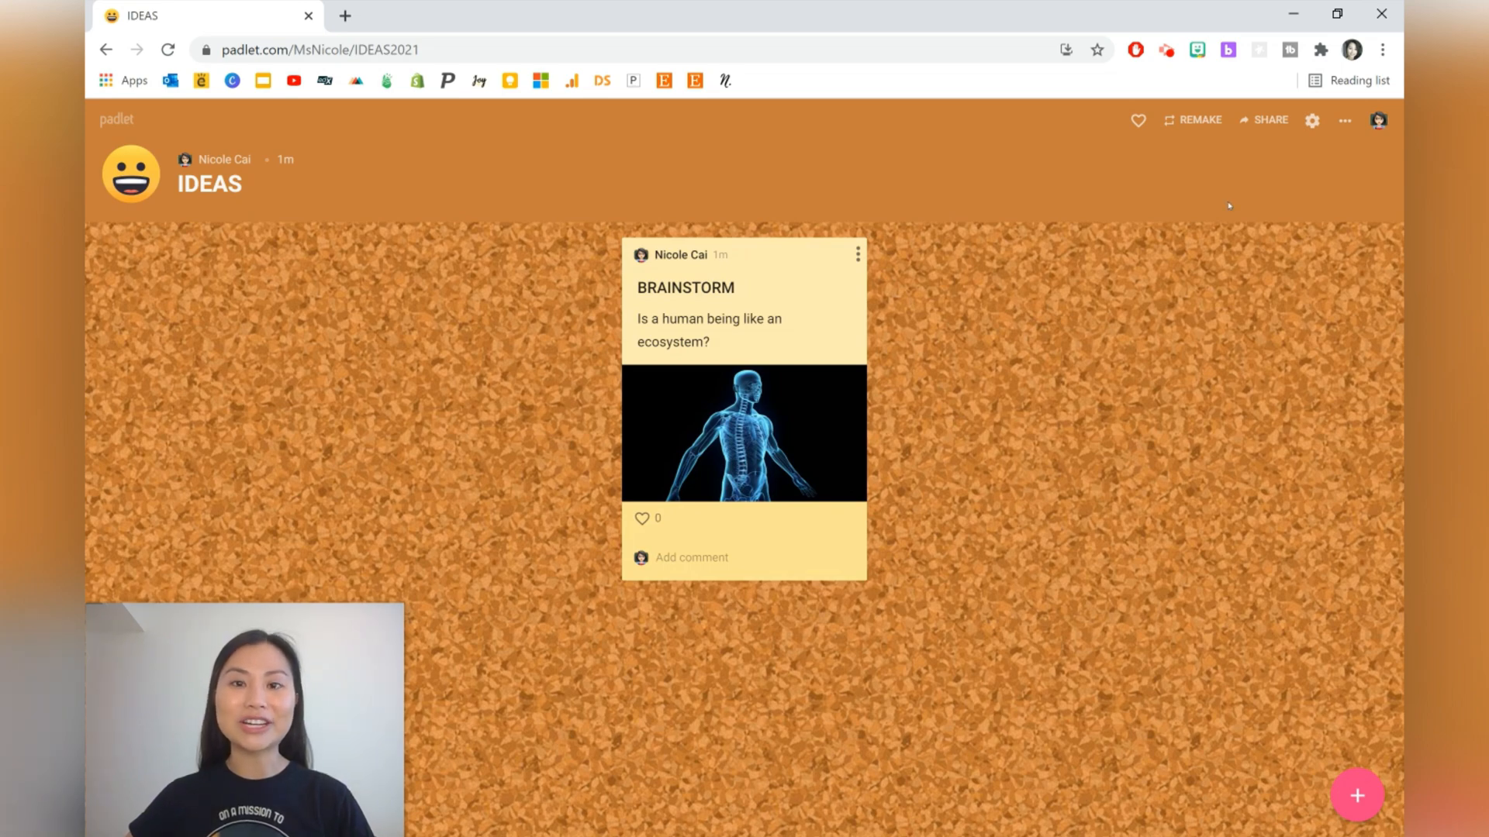
- From Share, display the board's QR code, then copy its link to the clipboard
{"action": "left_click", "coordinate": [1271, 120]}
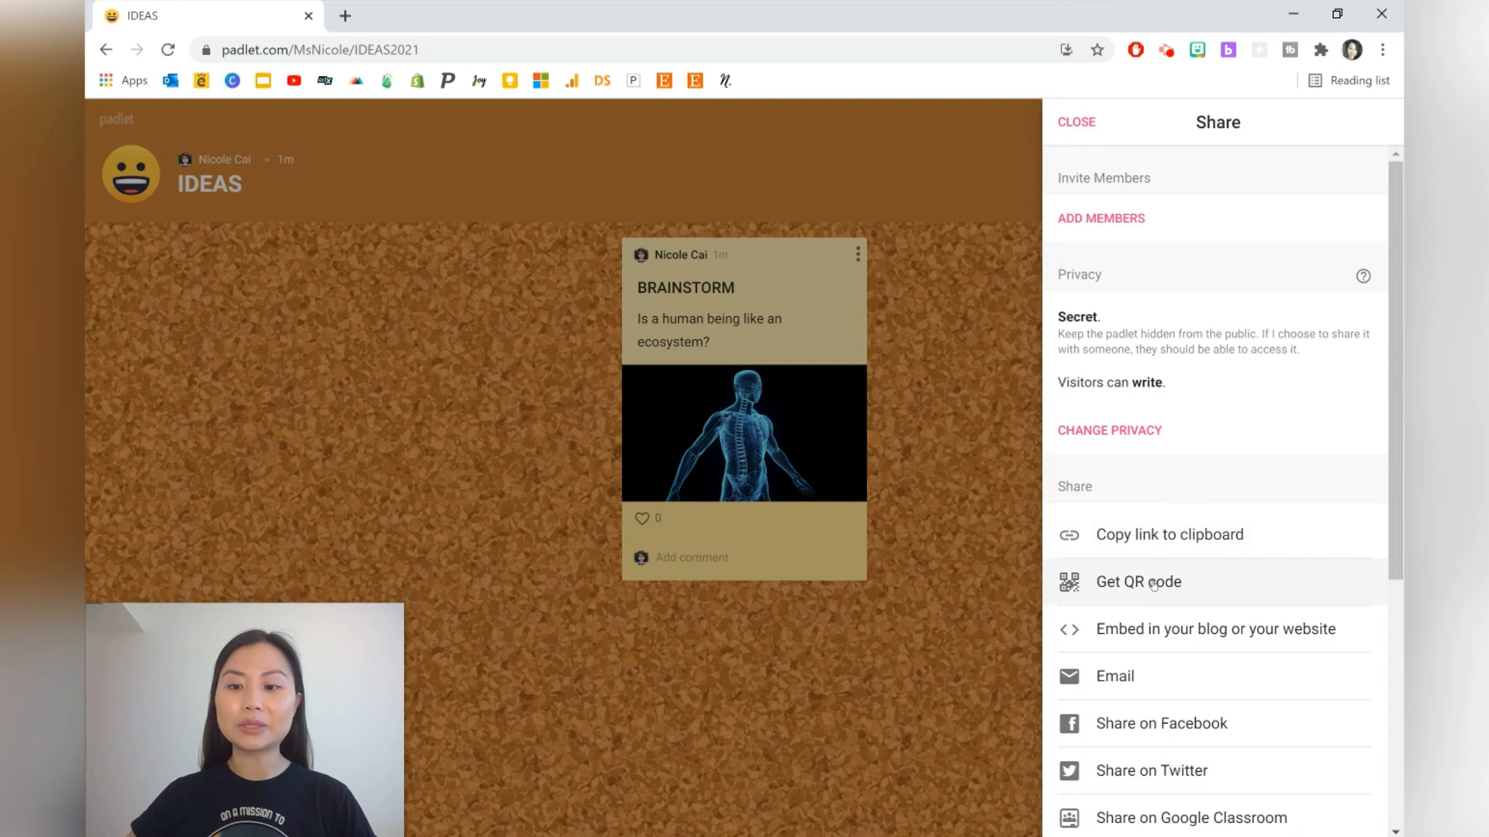
{"action": "left_click", "coordinate": [1138, 581]}
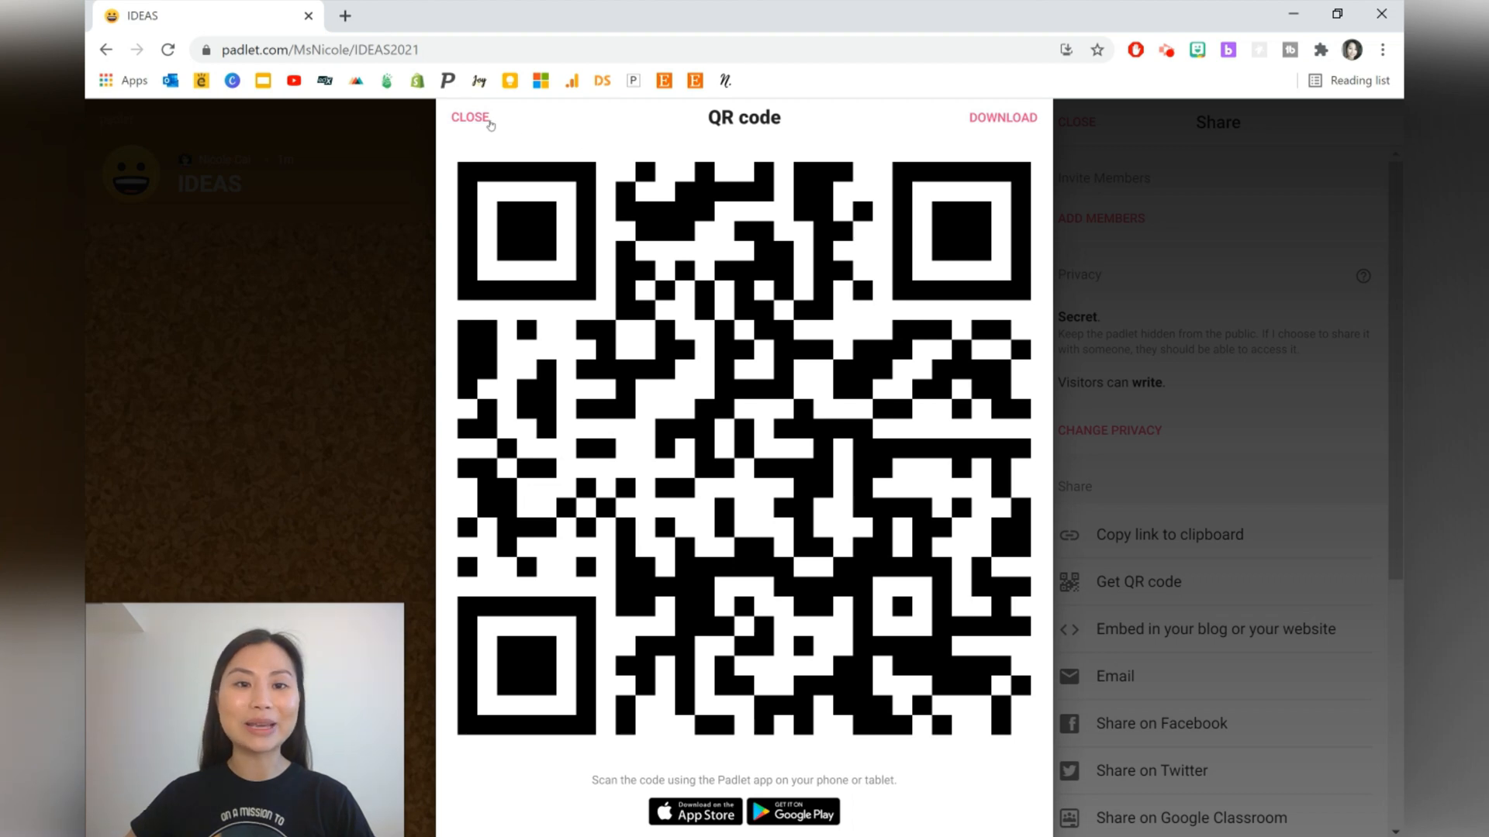
{"action": "left_click", "coordinate": [470, 118]}
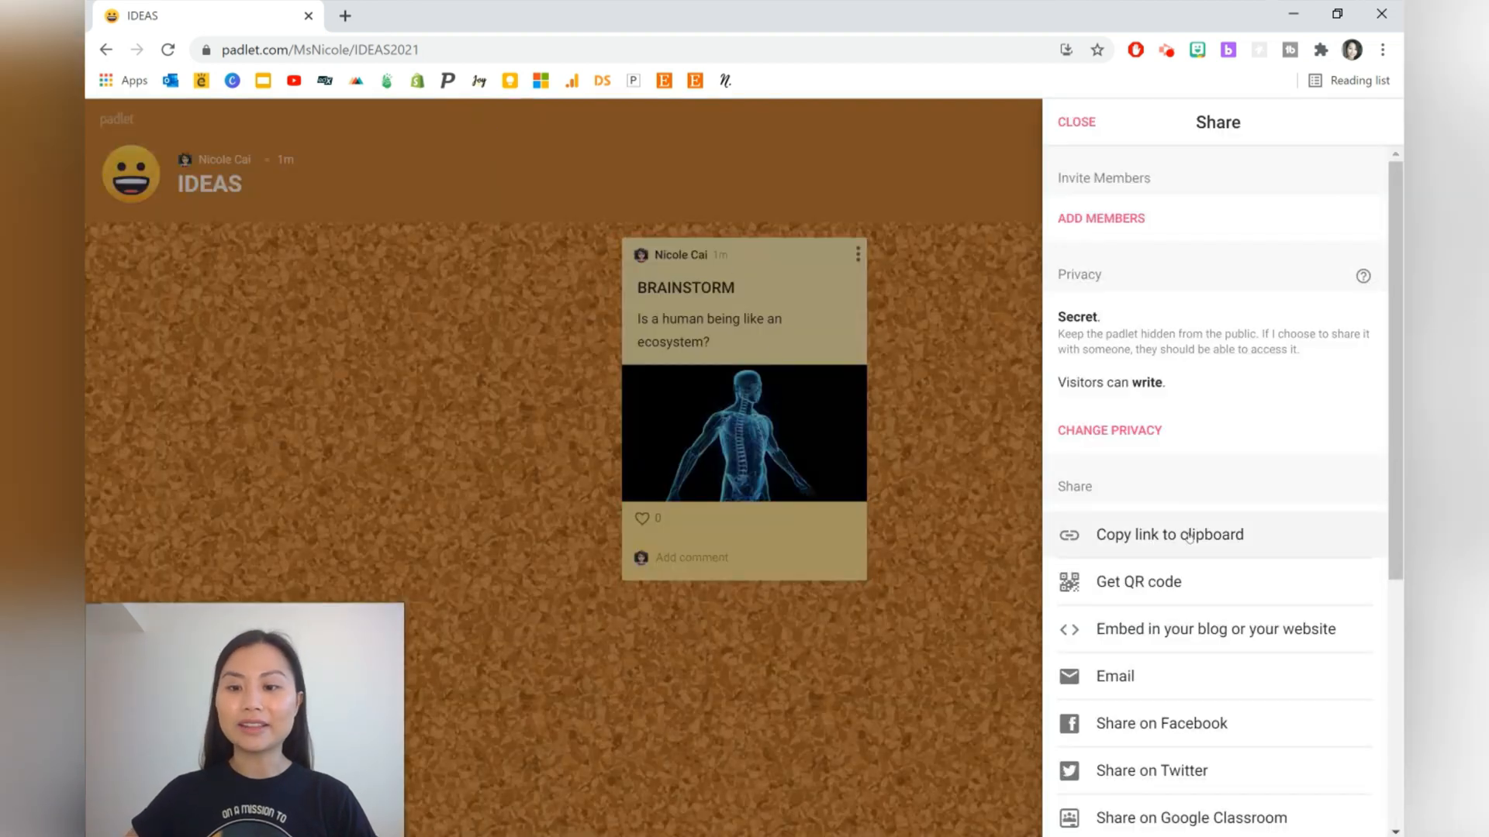
{"action": "left_click", "coordinate": [1169, 535]}
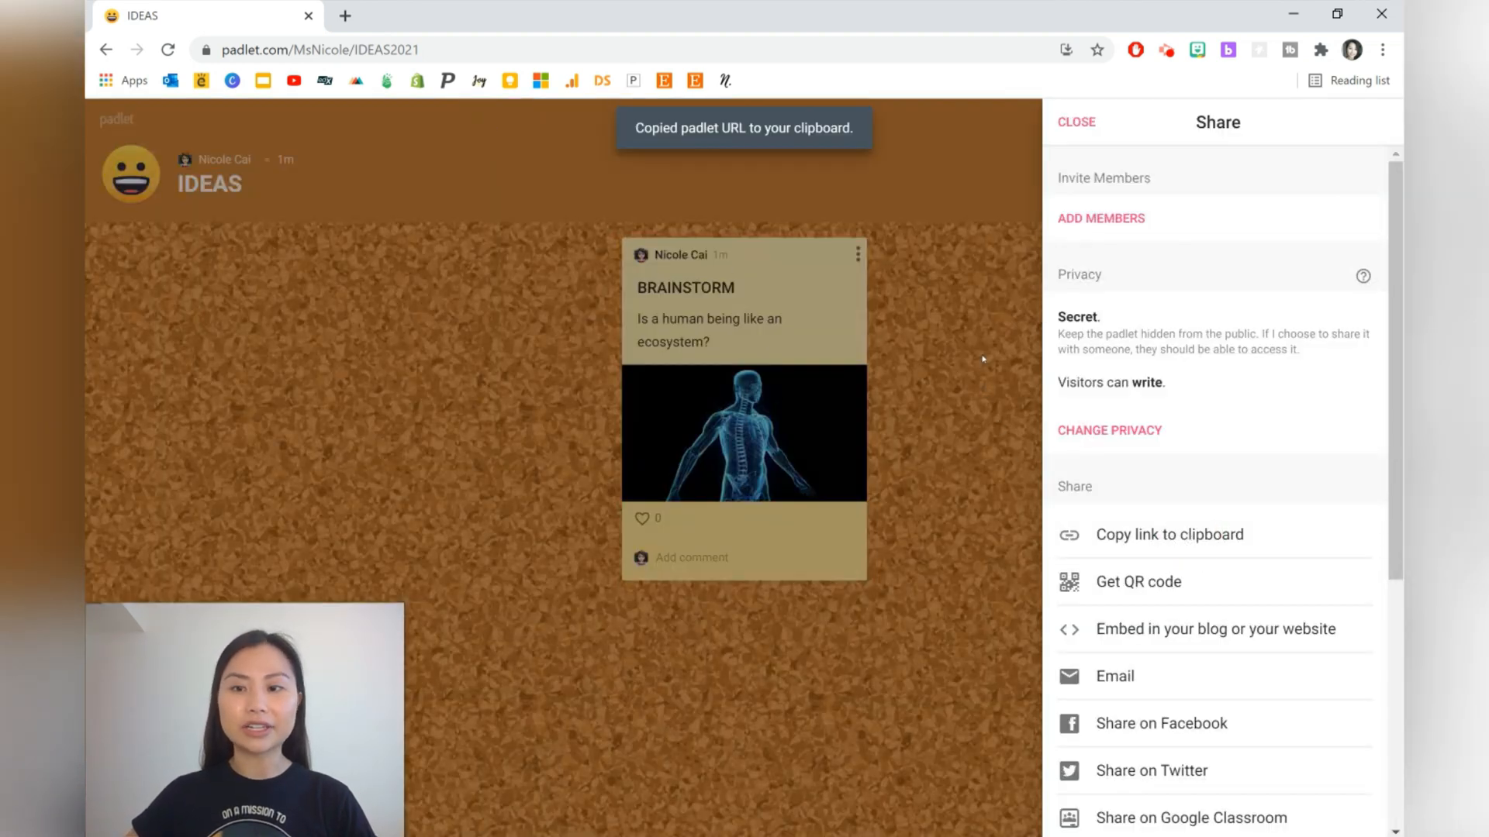
- Add a post titled 'Response #1' beside BRAINSTORM and start another blank post
{"action": "left_click", "coordinate": [1076, 121]}
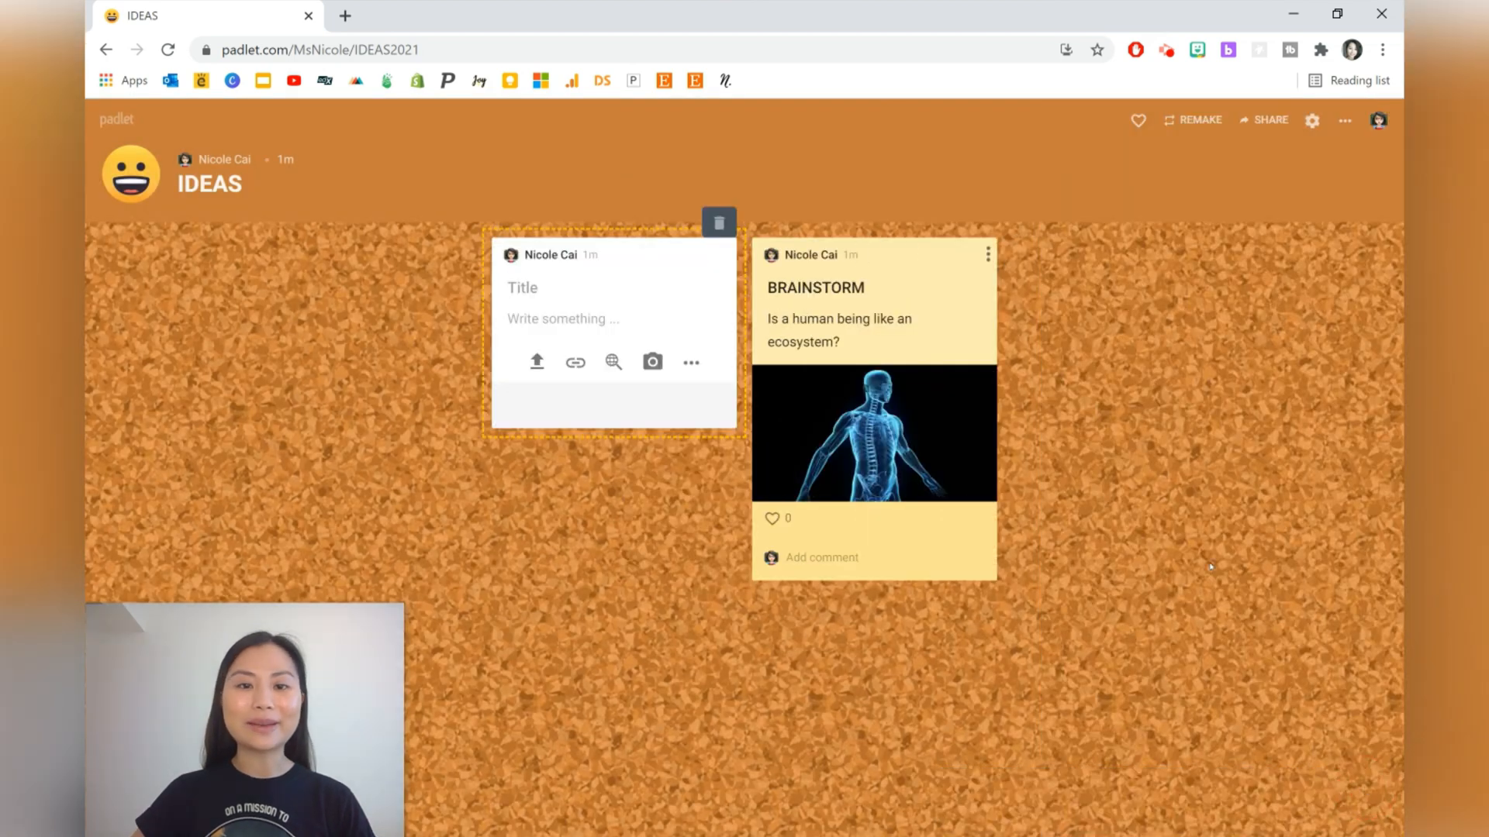
{"action": "type", "text": "Response"}
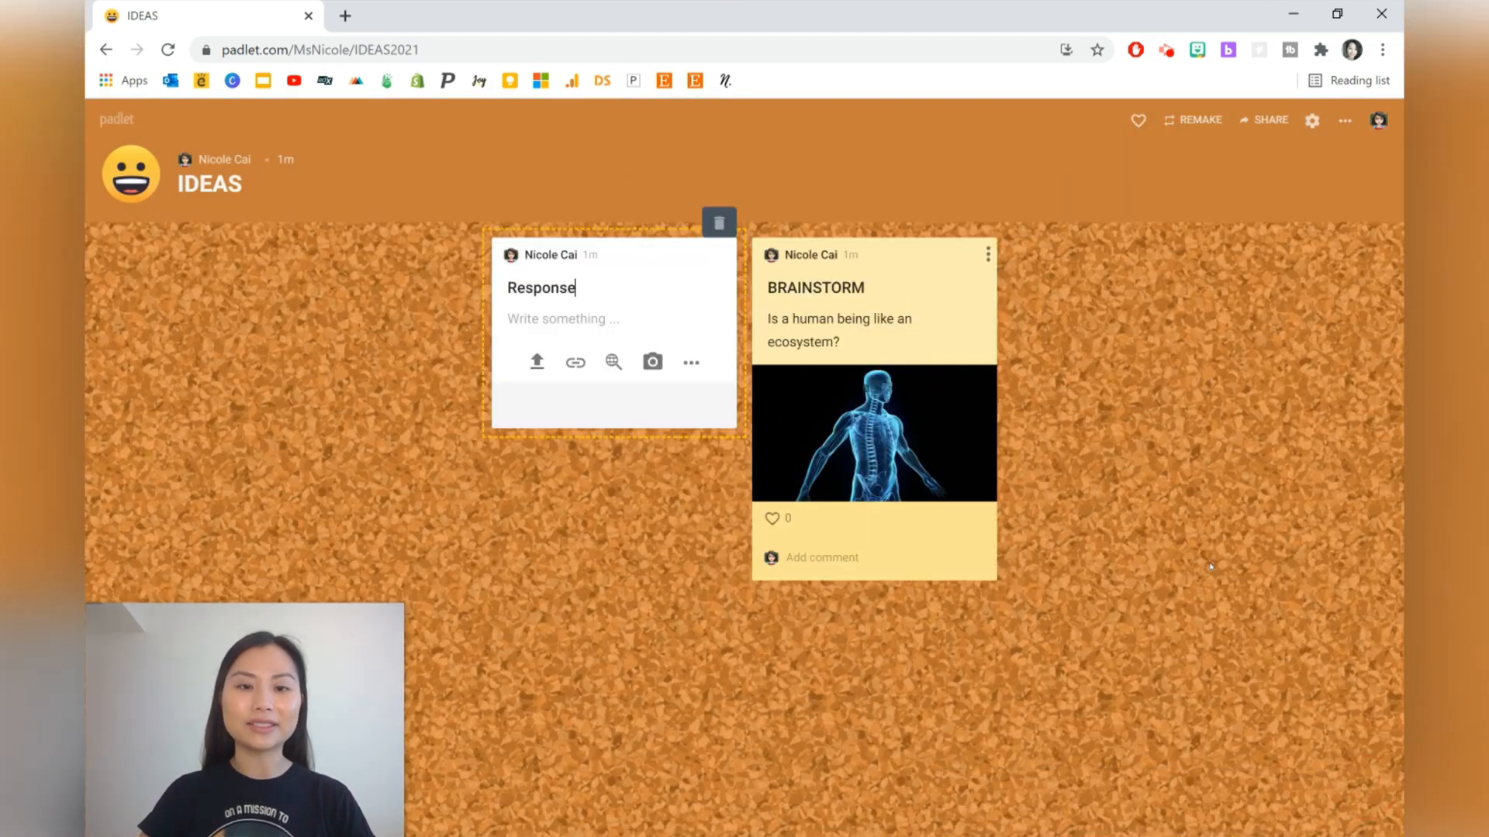
{"action": "type", "text": "#1"}
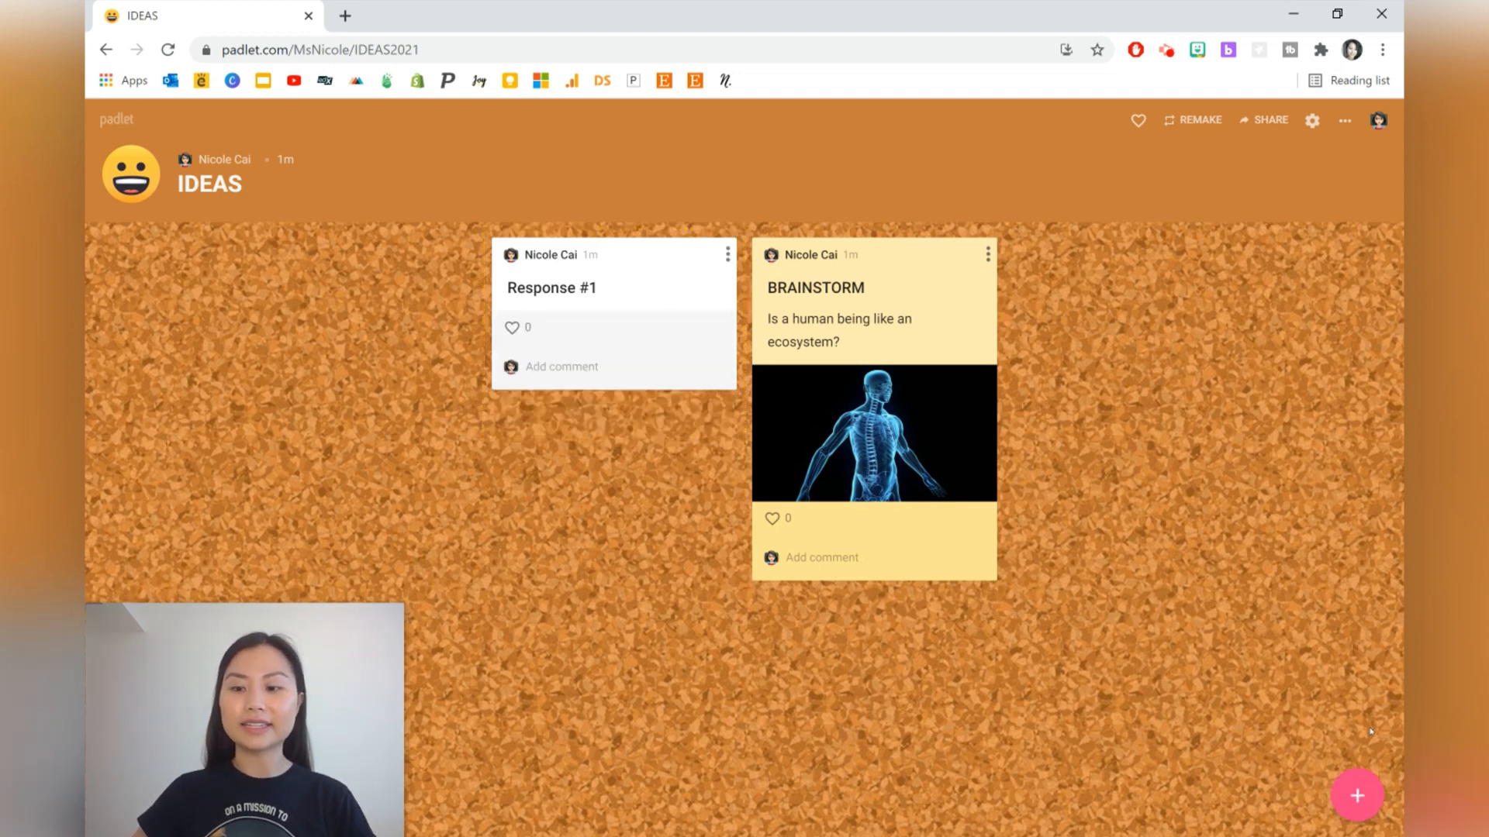
{"action": "left_click", "coordinate": [1359, 797]}
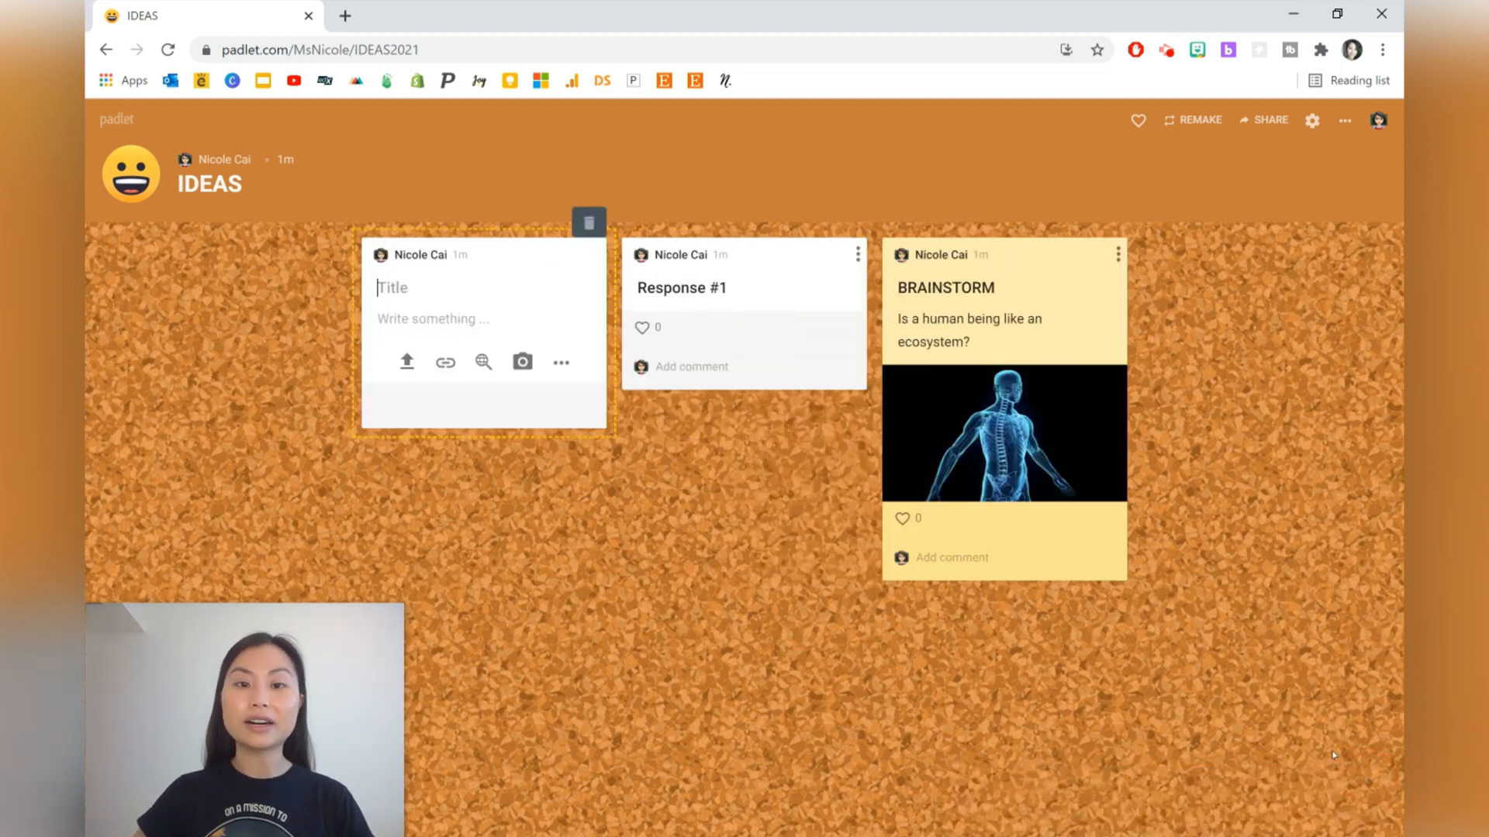
{"action": "mouse_move", "coordinate": [588, 226]}
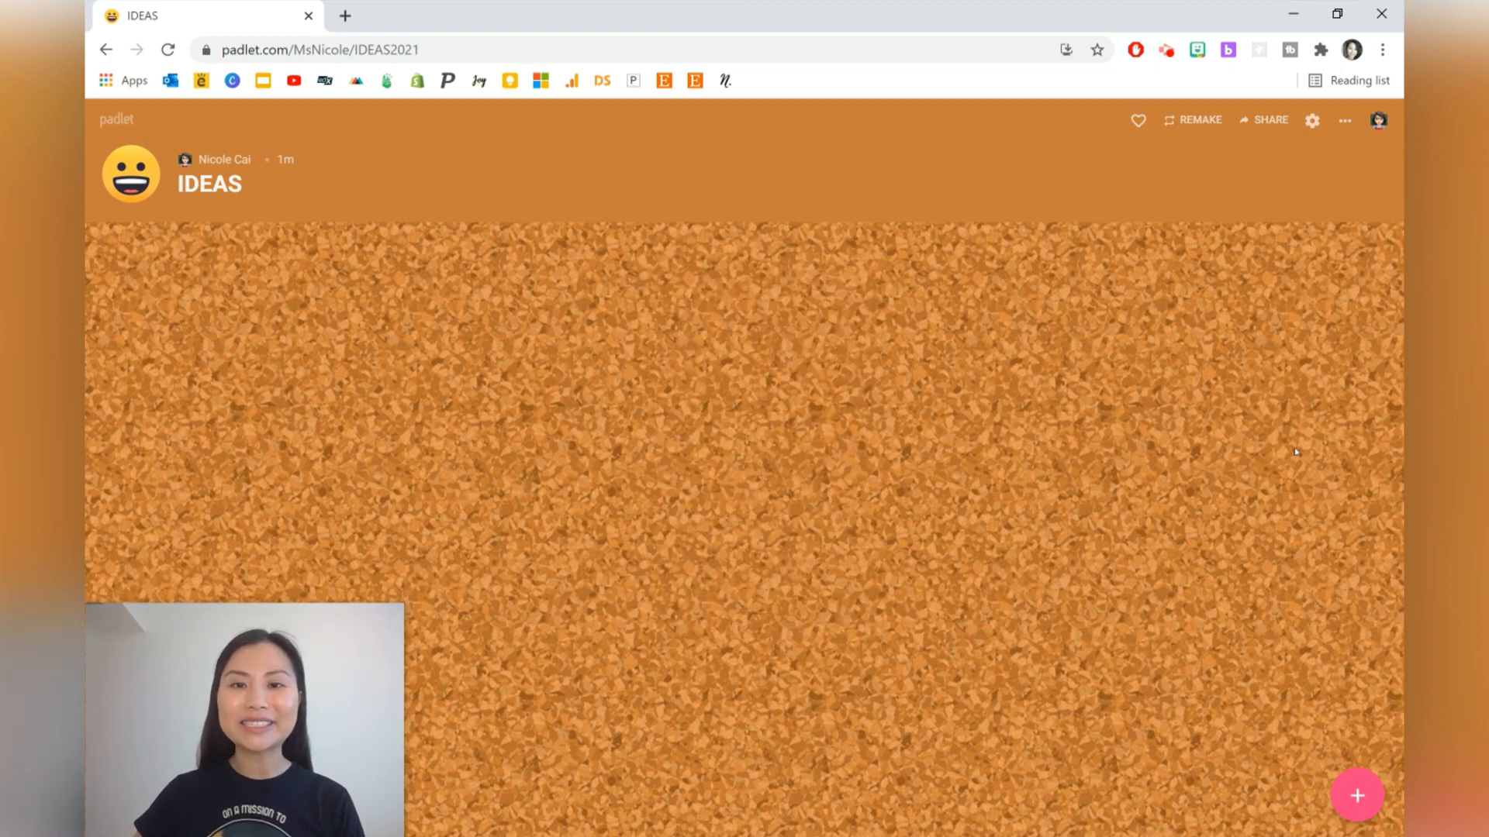
{"action": "mouse_move", "coordinate": [1304, 504]}
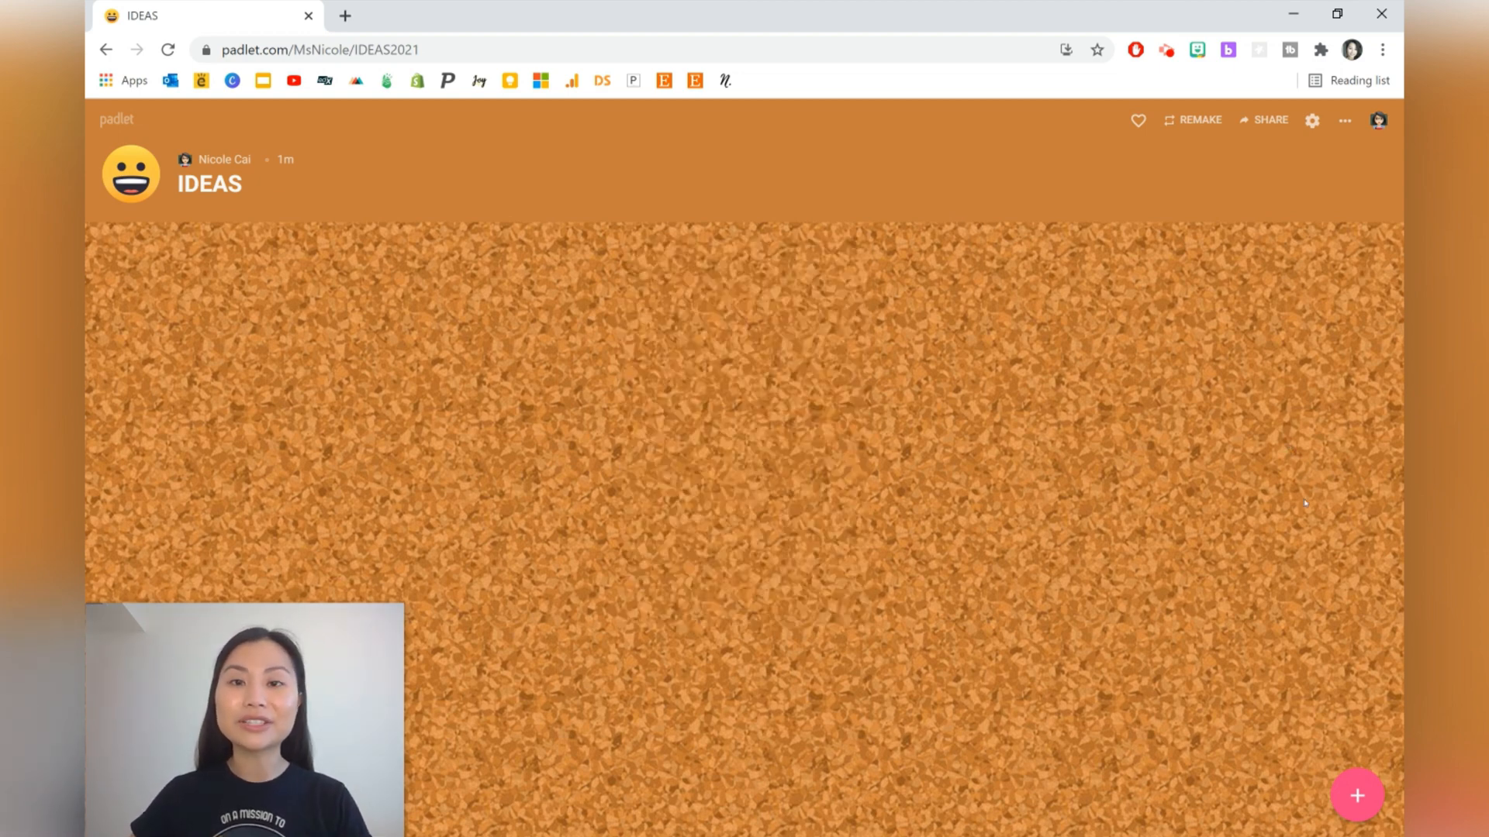
- Start a TASK post with step 1: upload a photo of the Science assignment
{"action": "left_click", "coordinate": [1359, 797]}
{"action": "type", "text": "T"}
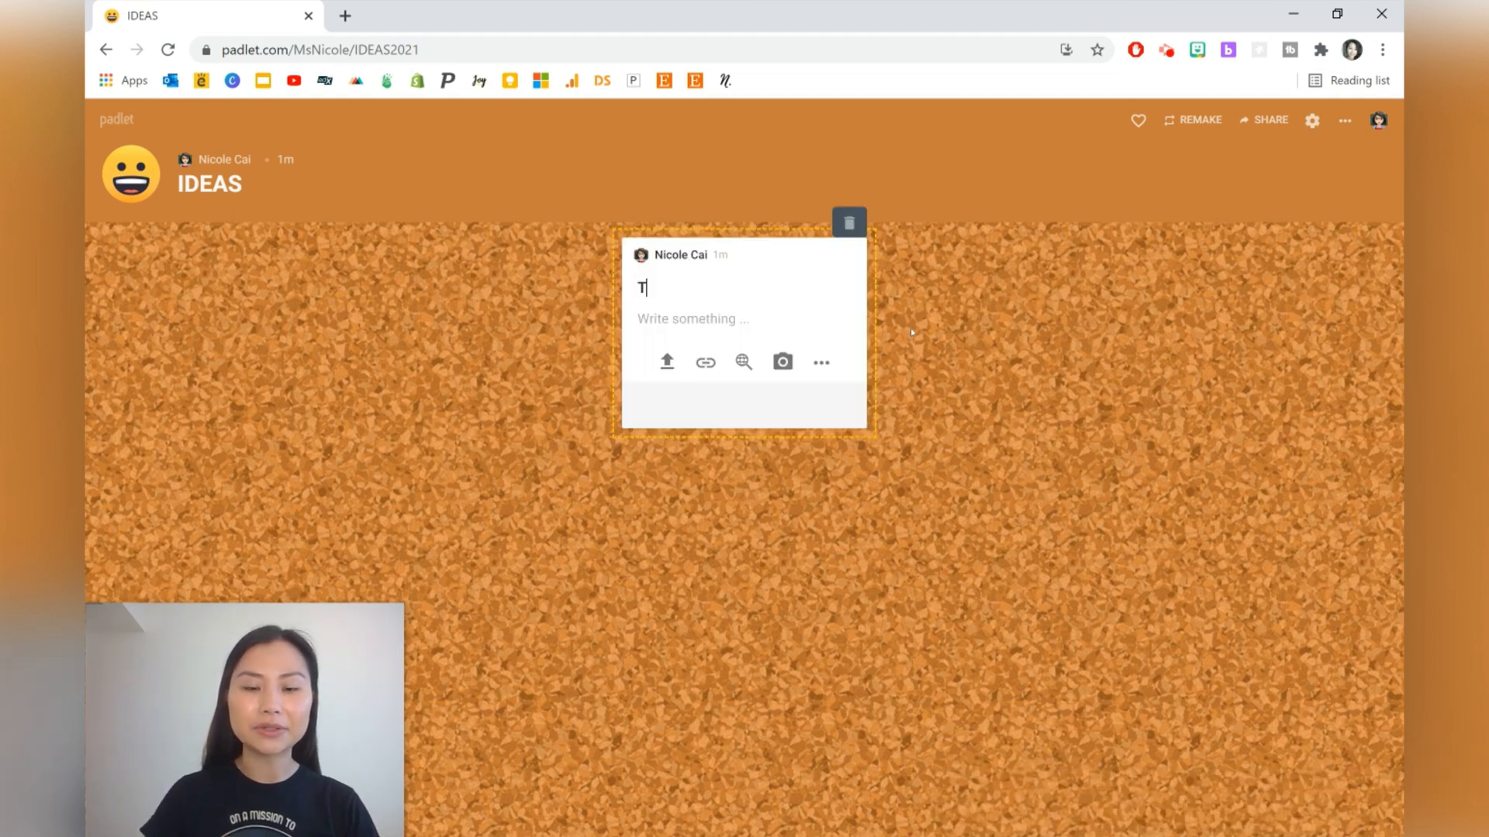
{"action": "type", "text": "ASK"}
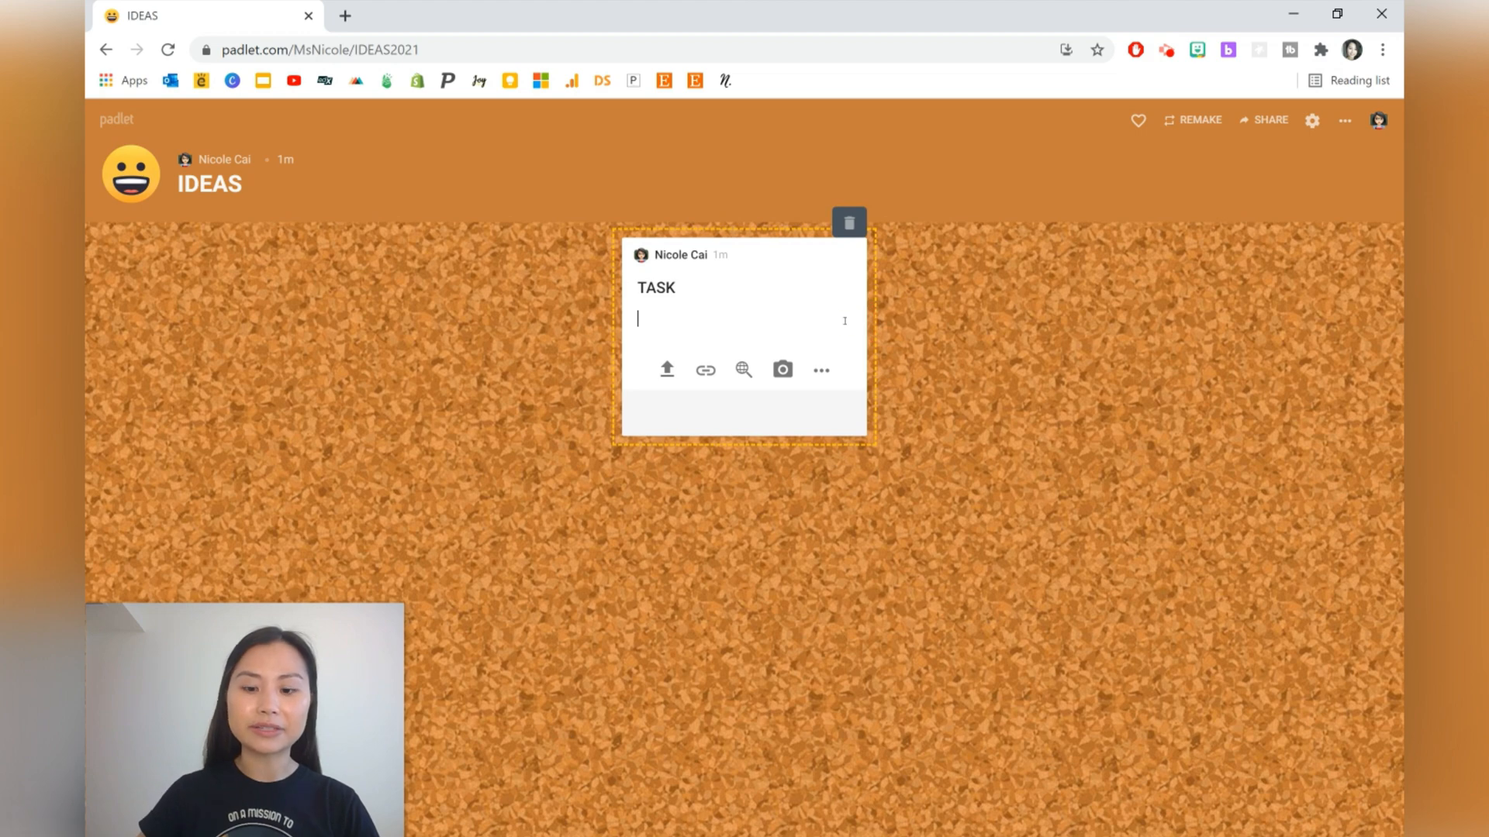
{"action": "type", "text": "1. Upload a photo of your Sci"}
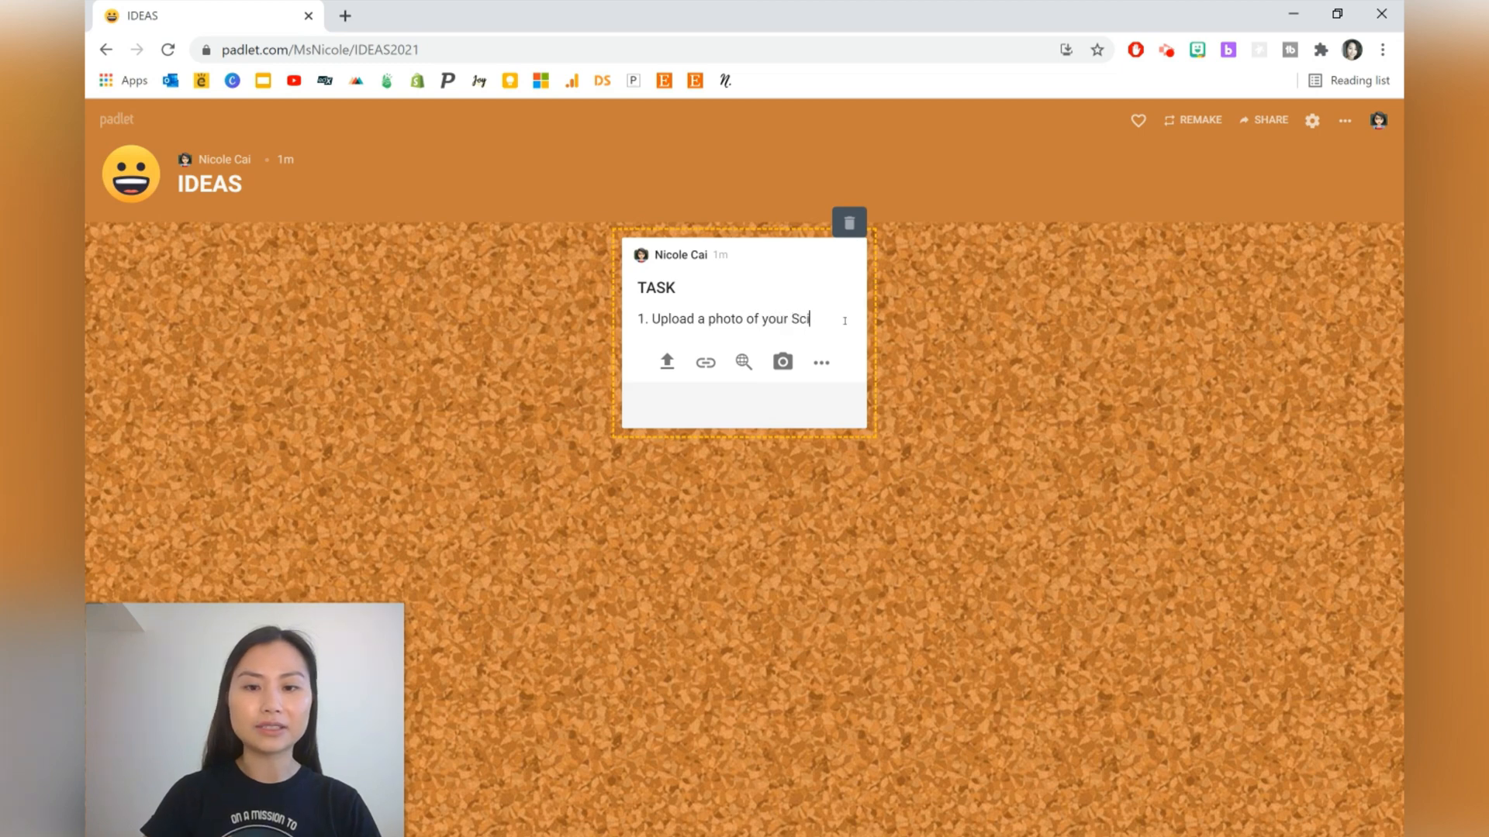
{"action": "type", "text": "ence assignment"}
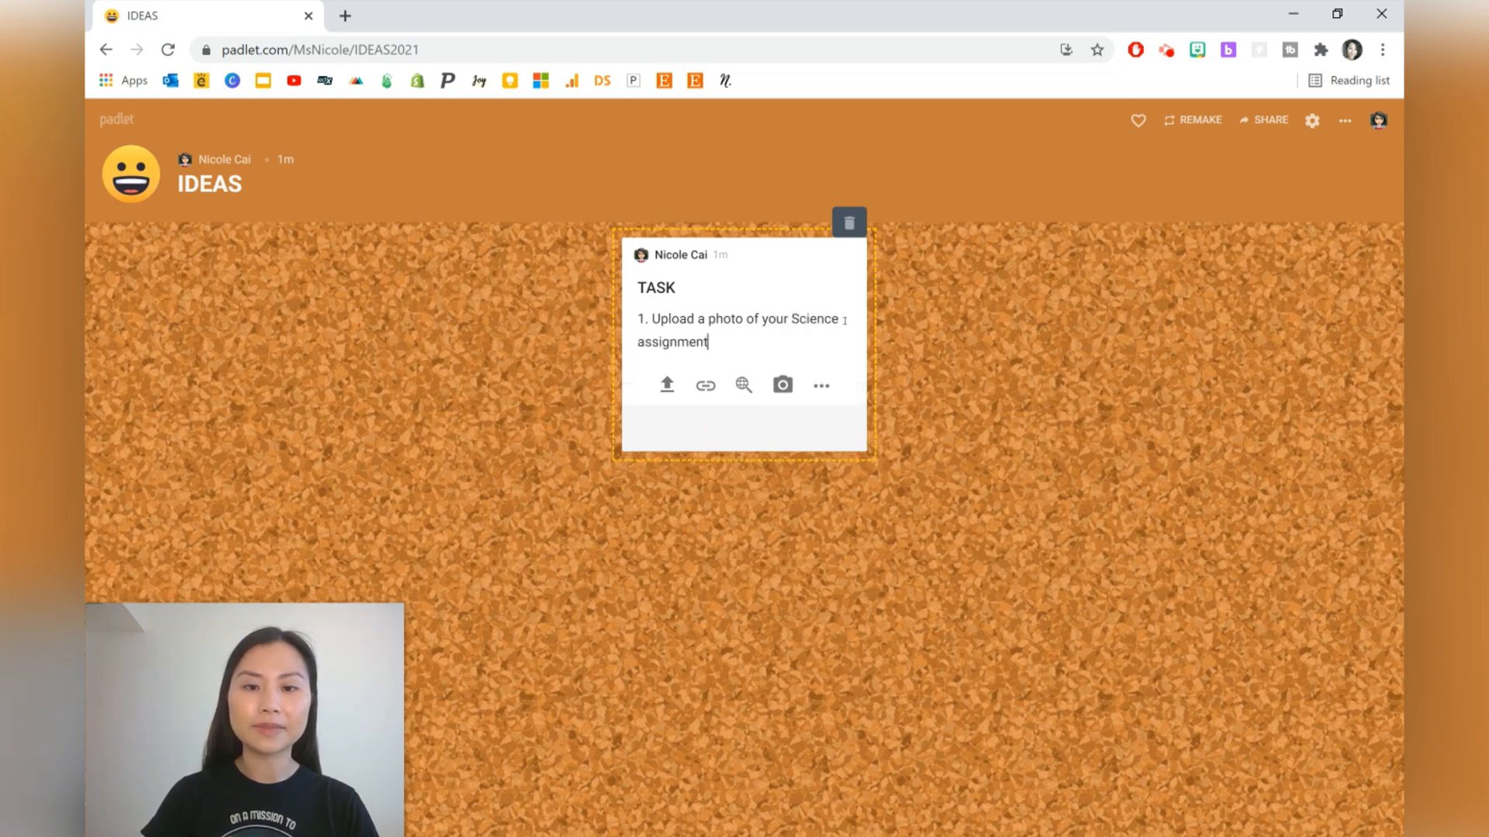
{"action": "type", "text": "."}
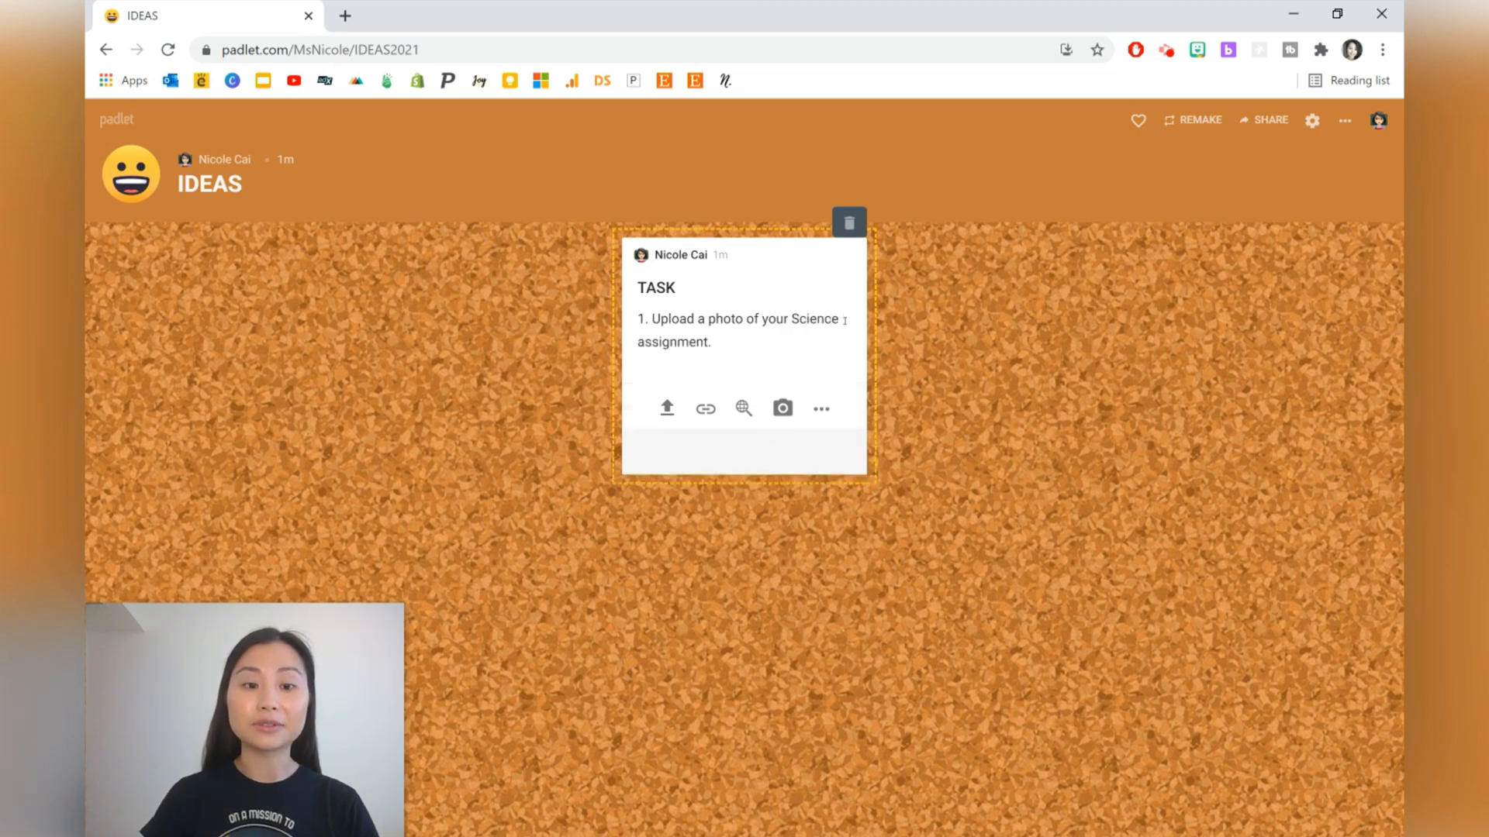
- Add step 2, write one sentence about your assignment, and step 3, include your name
{"action": "type", "text": "2. Write"}
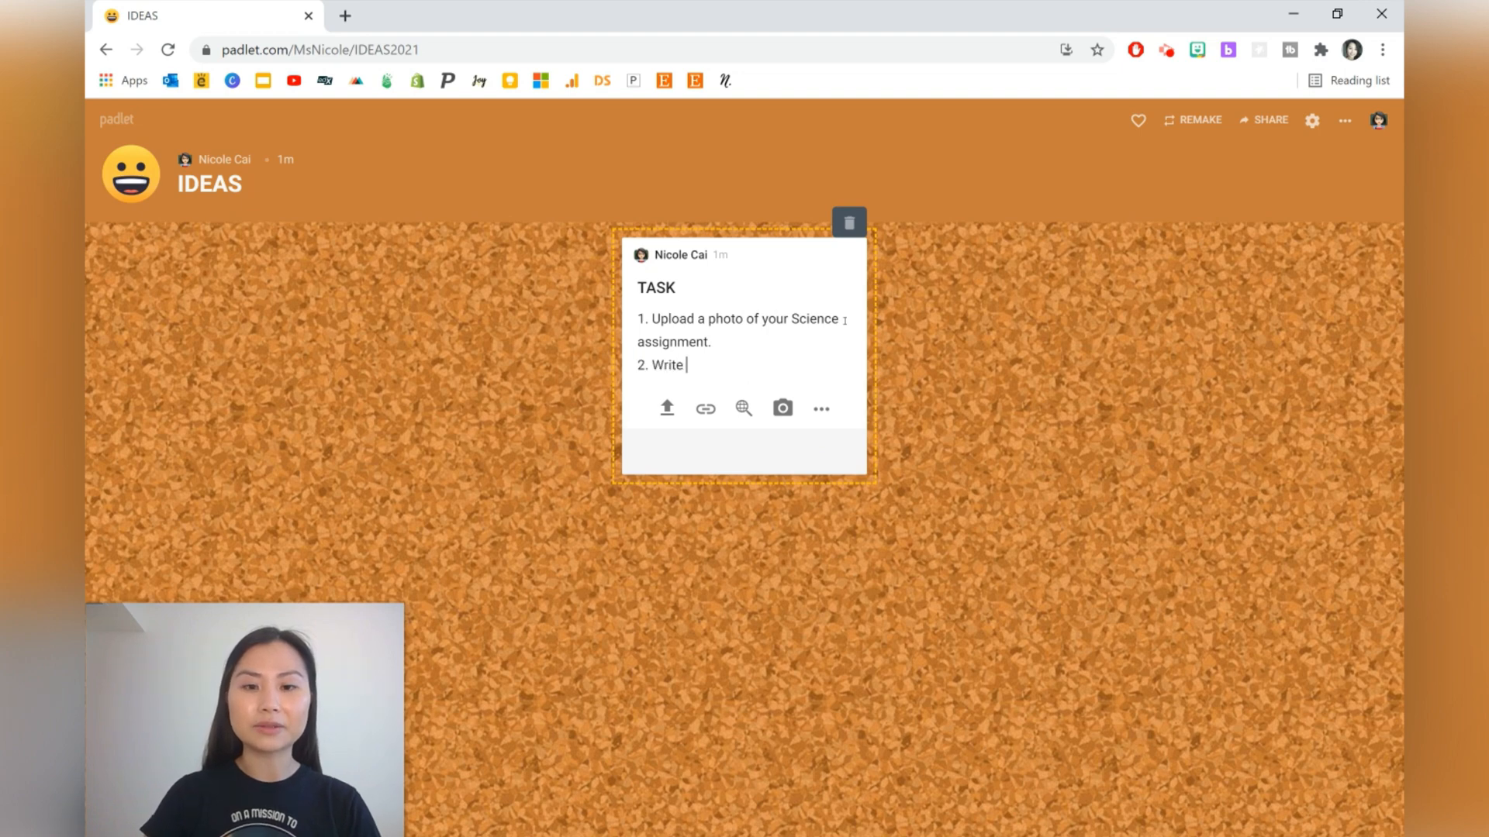
{"action": "type", "text": "one sentenc"}
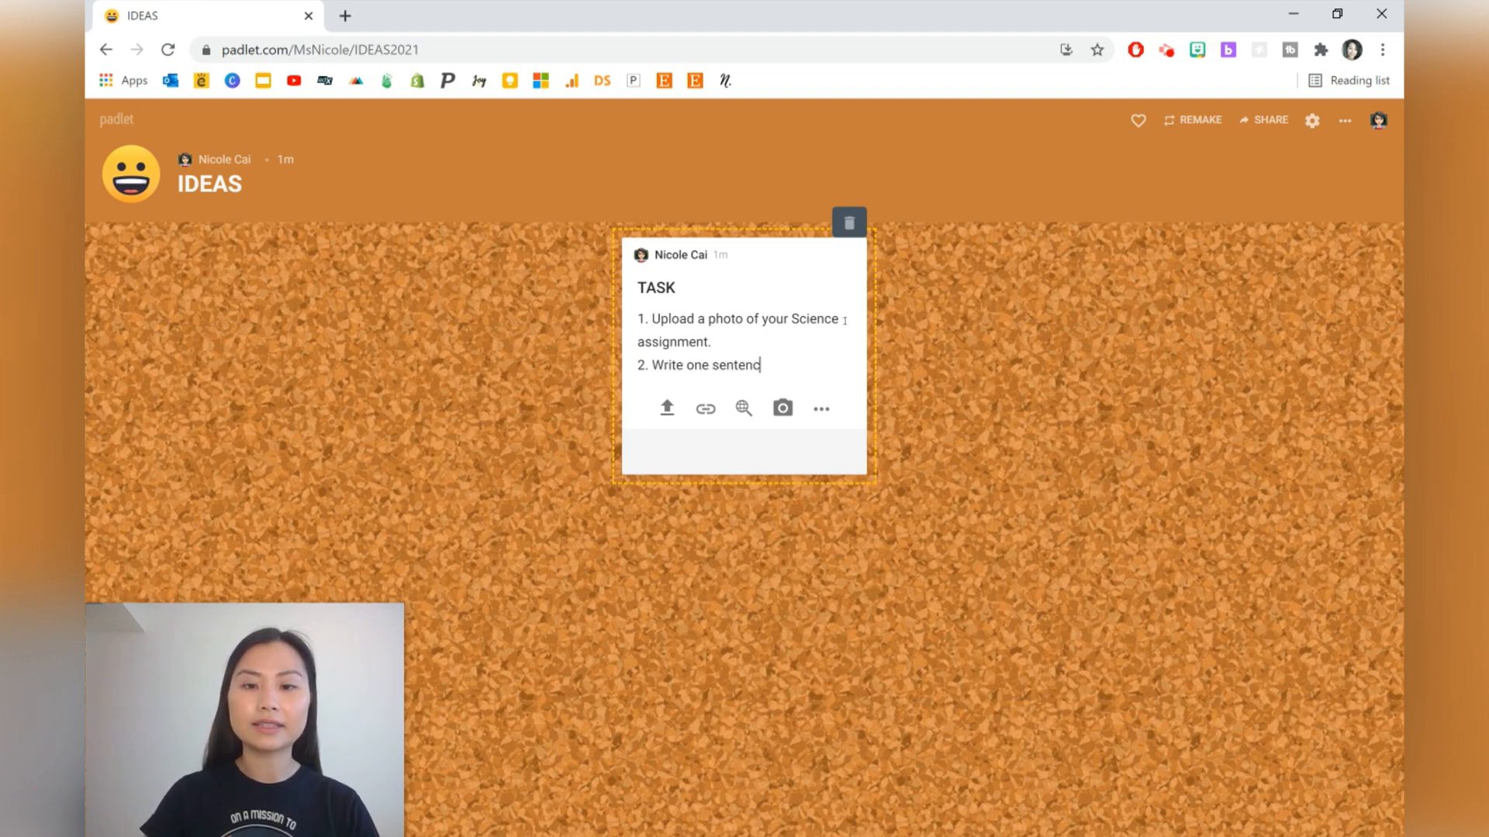
{"action": "type", "text": "ce about your assignment."}
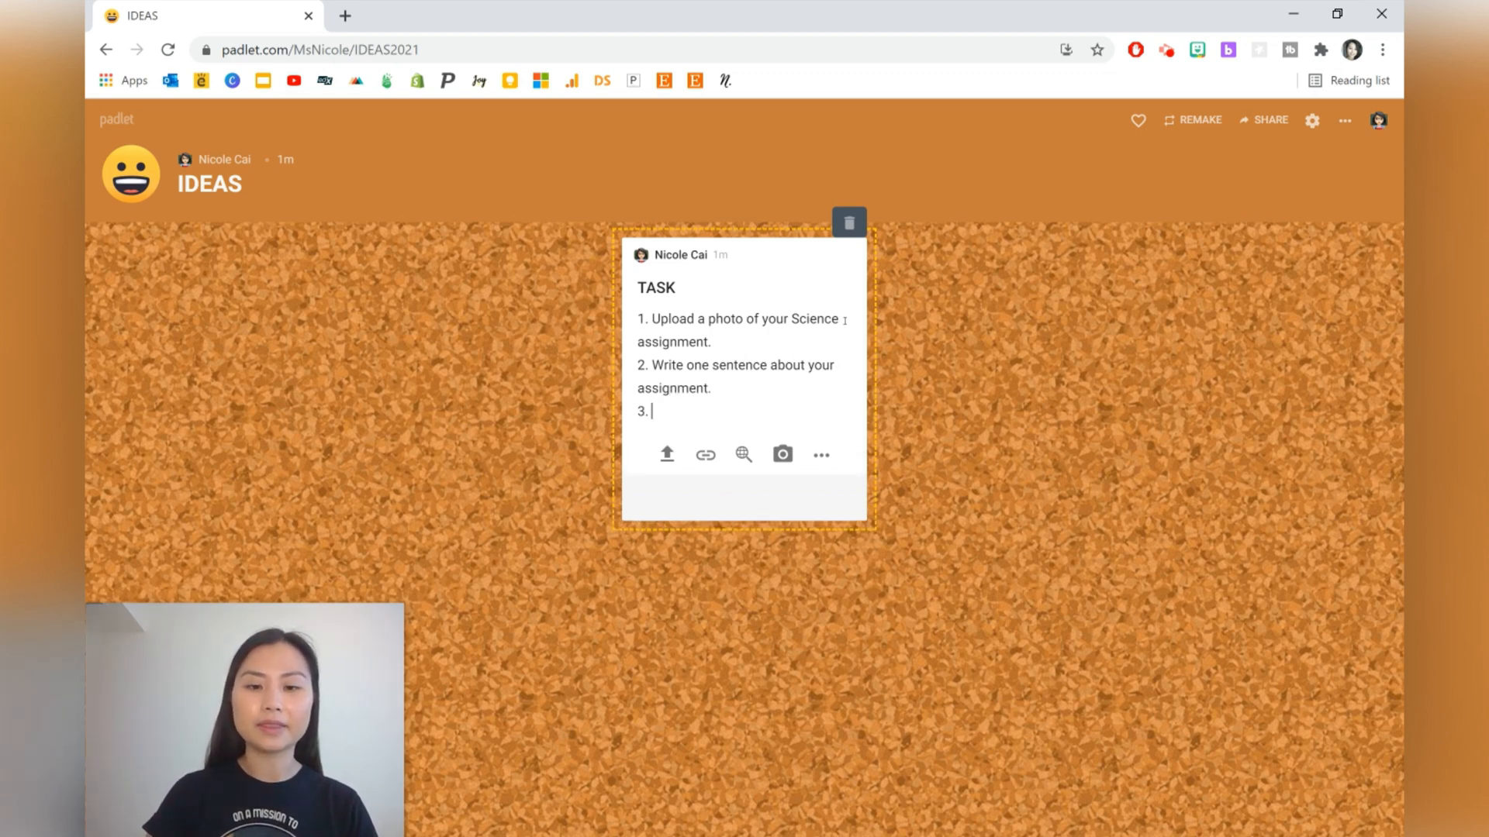
{"action": "type", "text": "Include your name."}
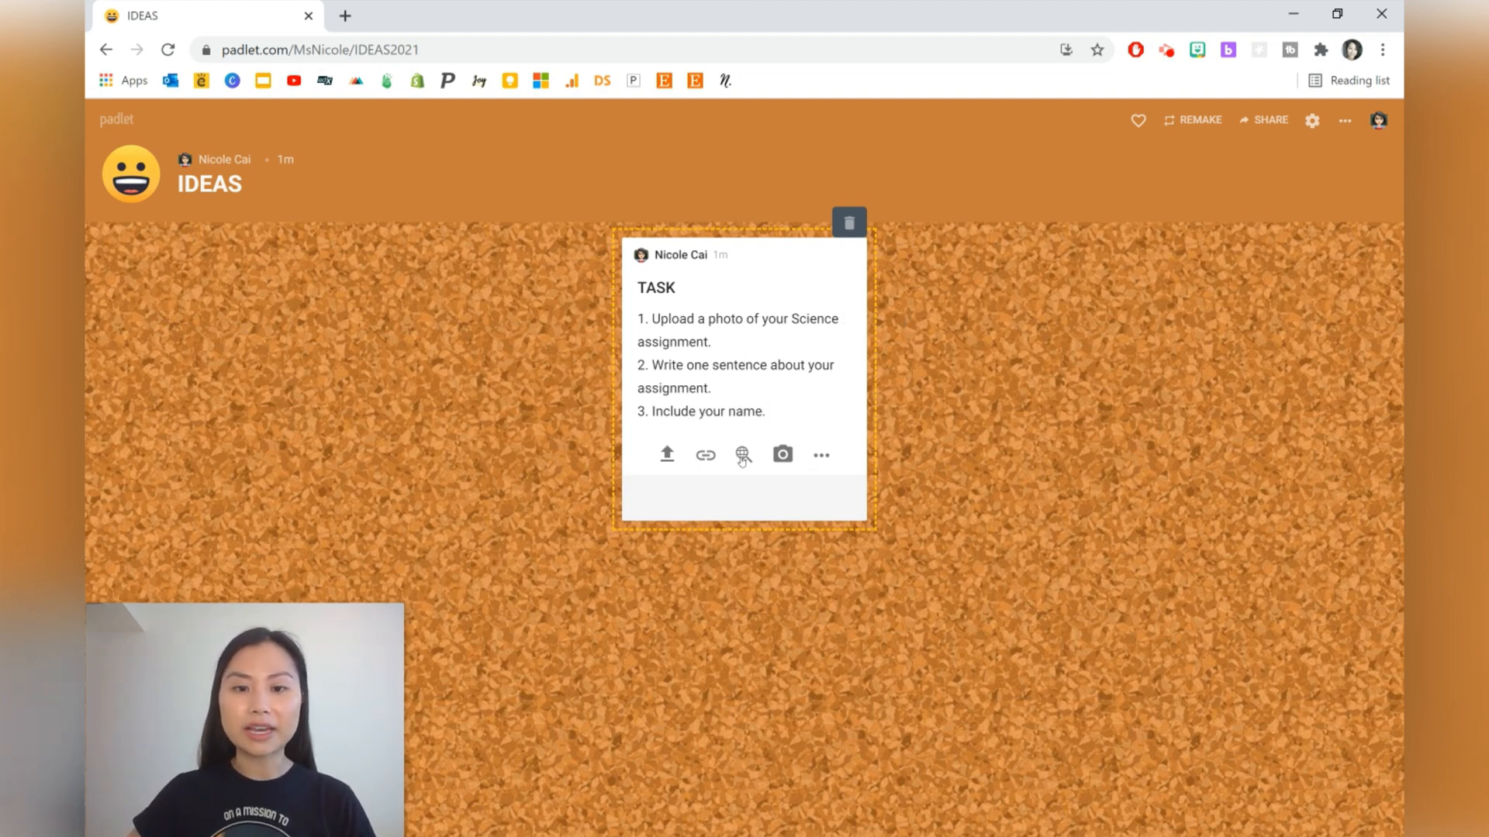
- Attach the science fair volcano photo found by searching 'science project' to the TASK post
{"action": "left_click", "coordinate": [743, 454]}
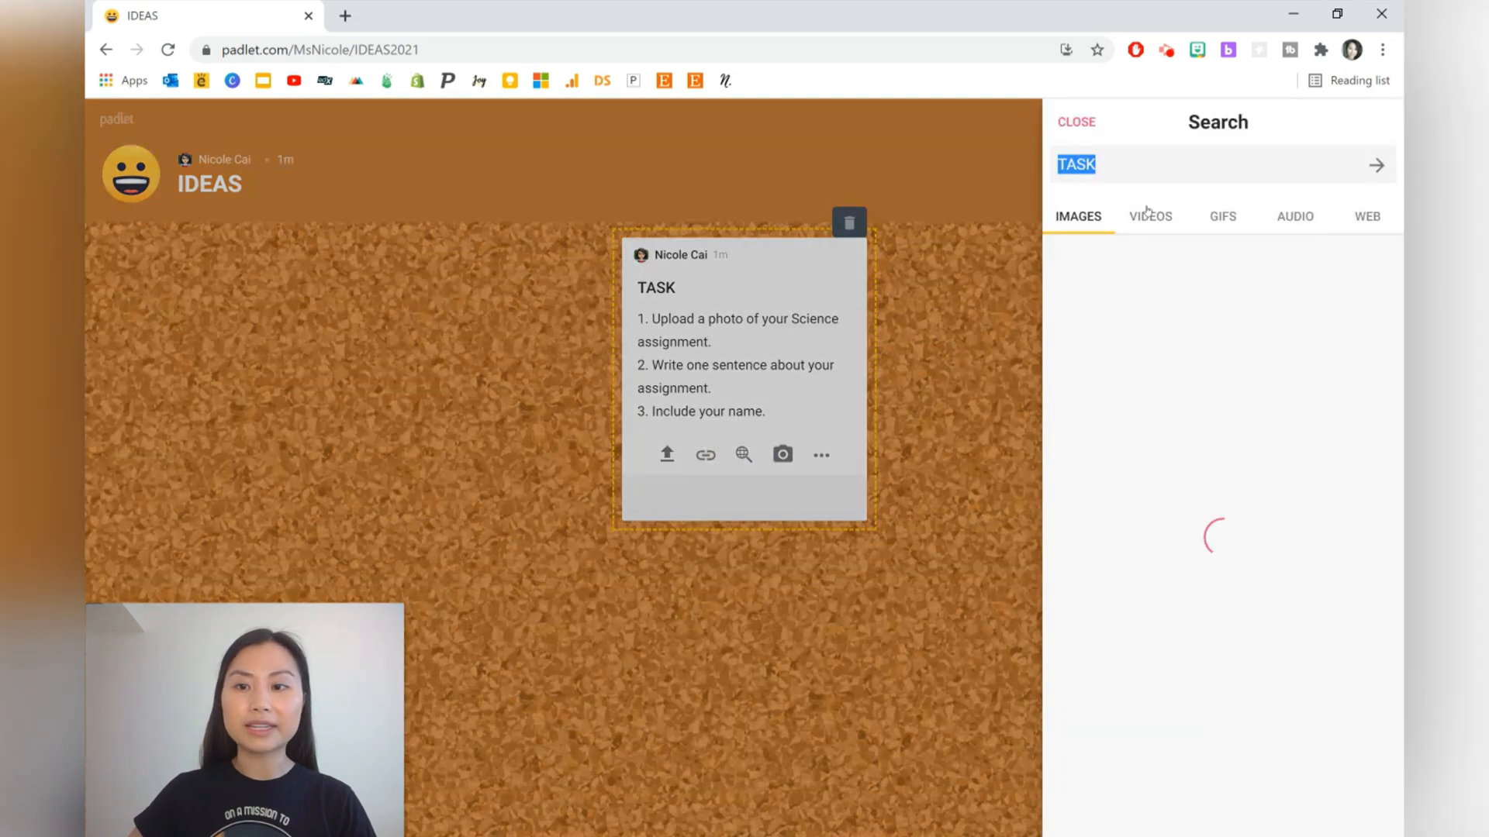
{"action": "type", "text": "science project"}
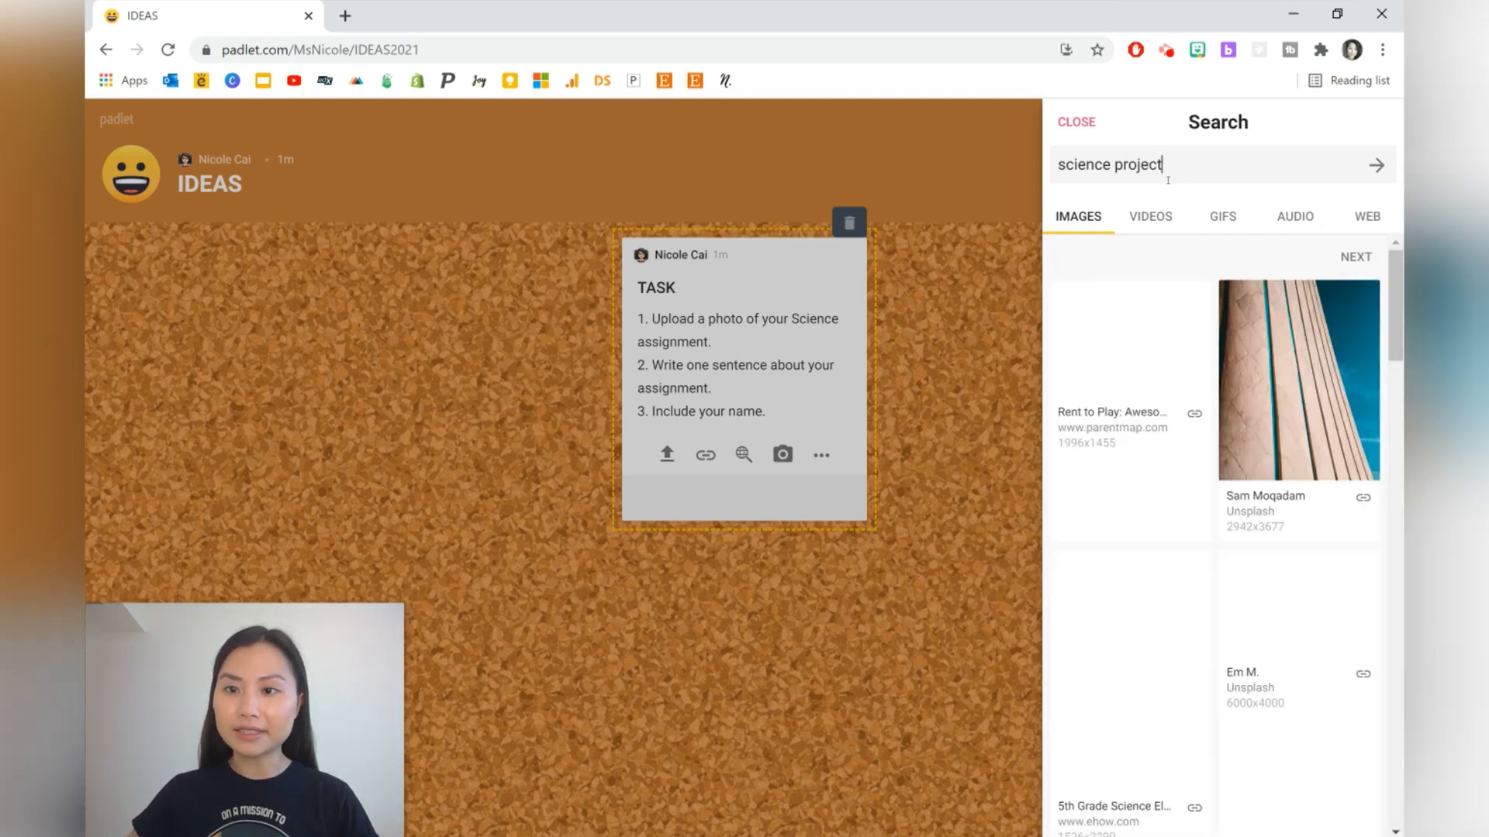
{"action": "scroll", "scroll_direction": "down", "scroll_amount": 3}
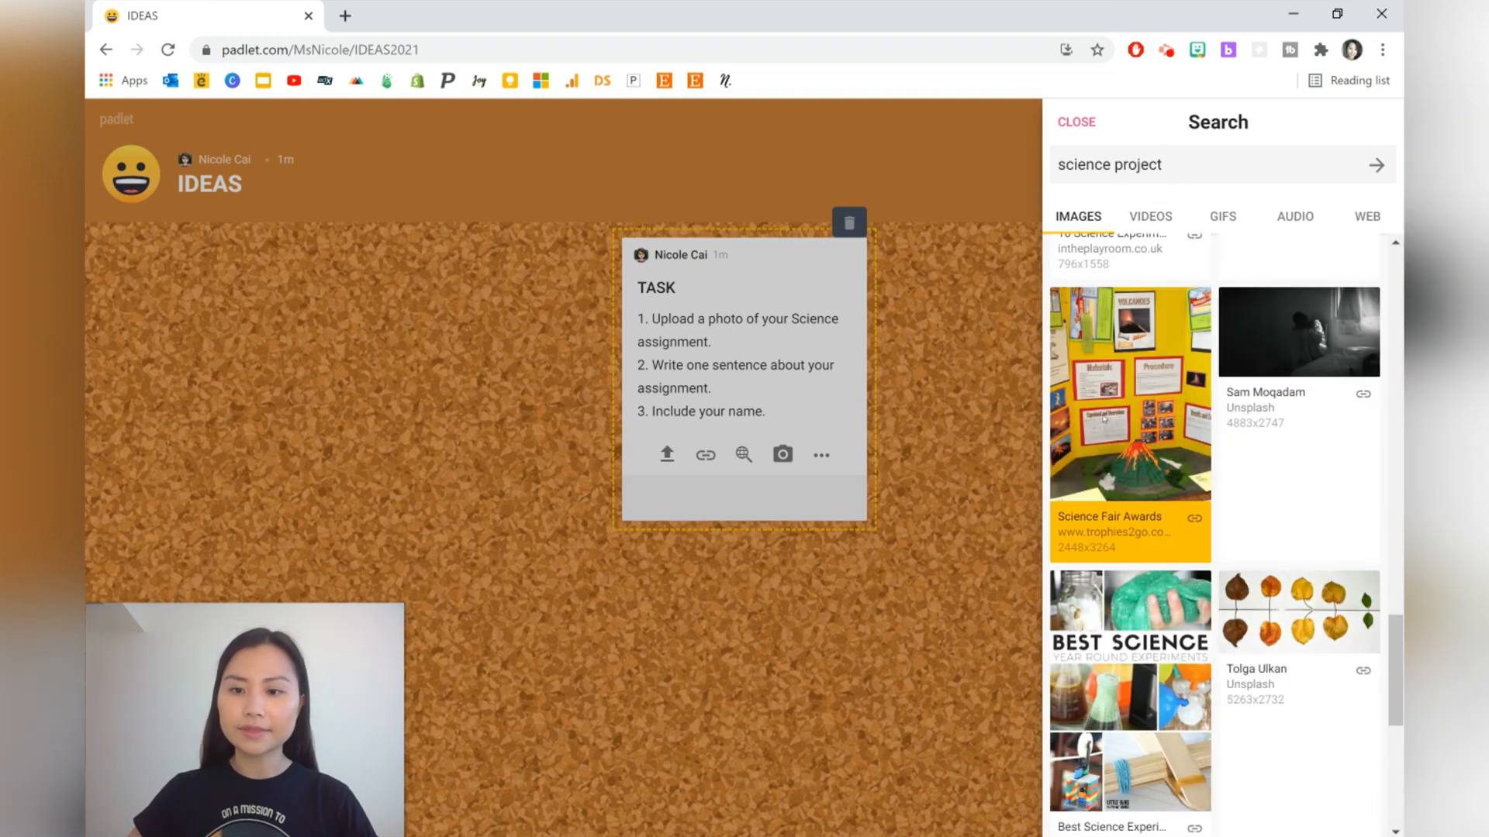
{"action": "left_click", "coordinate": [1129, 415]}
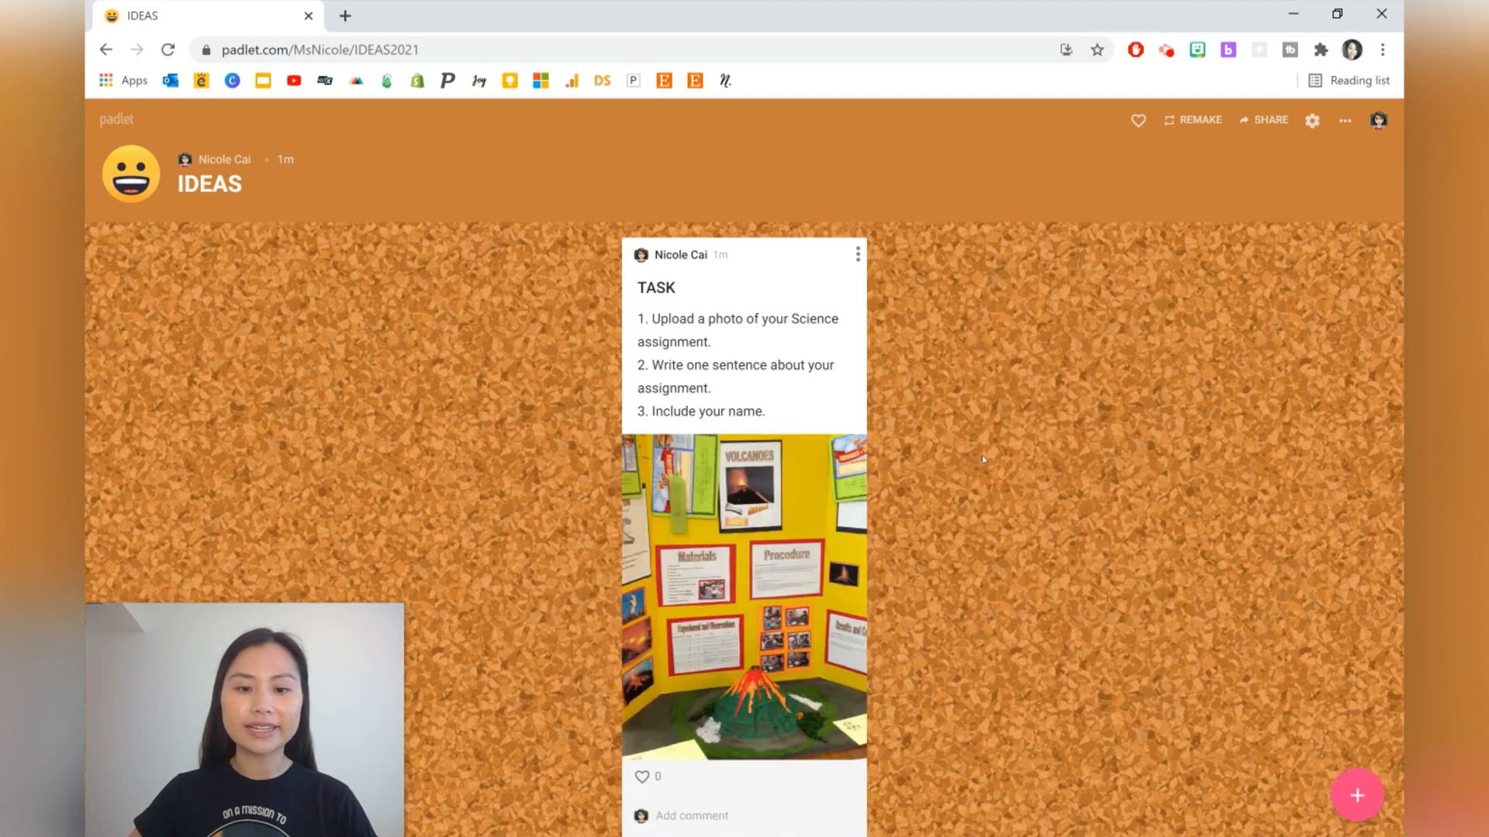
{"action": "mouse_move", "coordinate": [993, 440]}
{"action": "type", "text": "1. Create a quiz (1"}
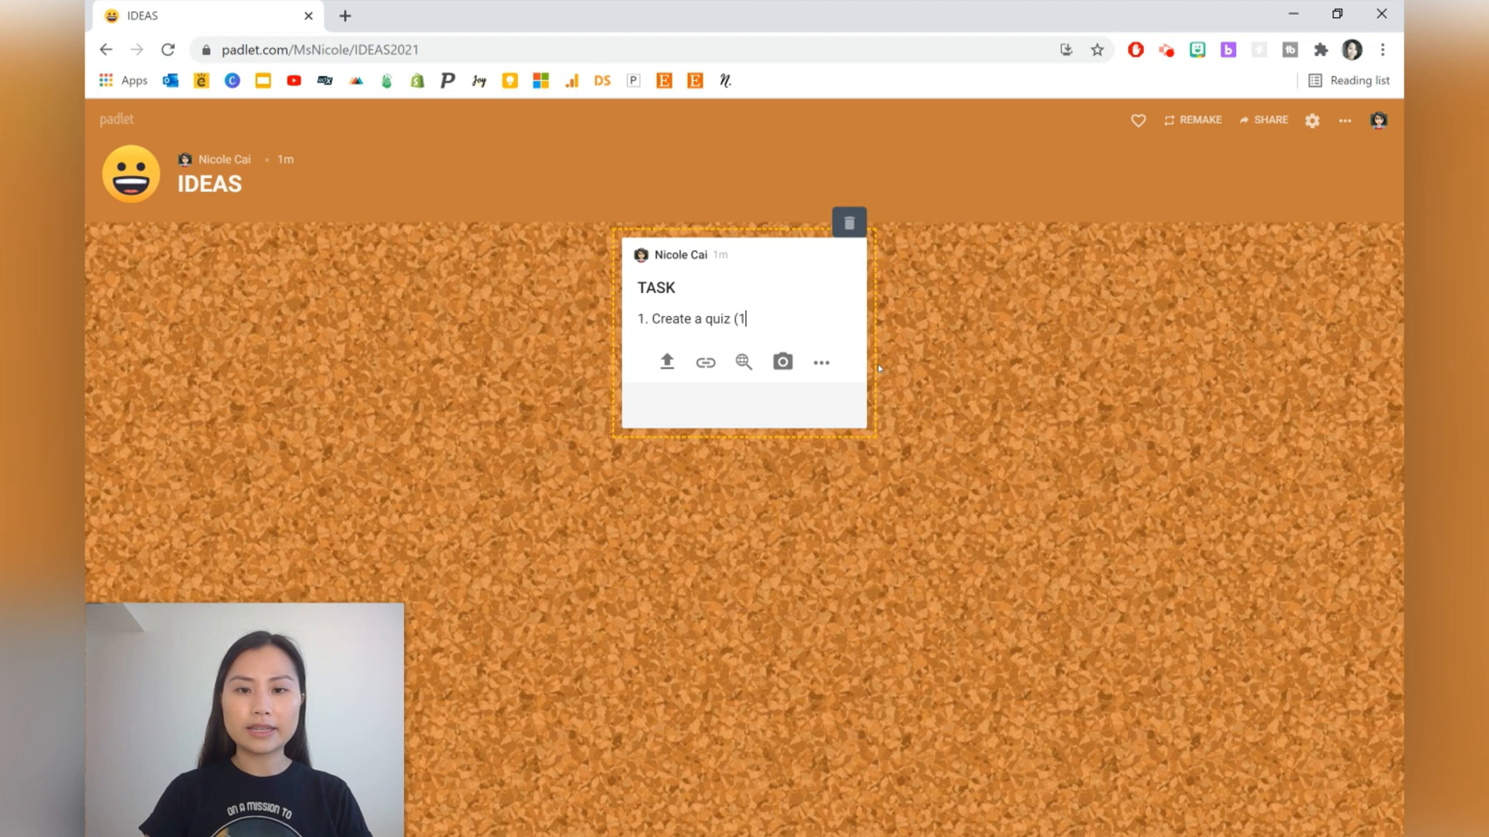
- Write four quiz steps: create a 10-question multiple-choice quiz, post it here, complete friends' quizzes, include your name
{"action": "type", "text": "0 multiple choice questions)."}
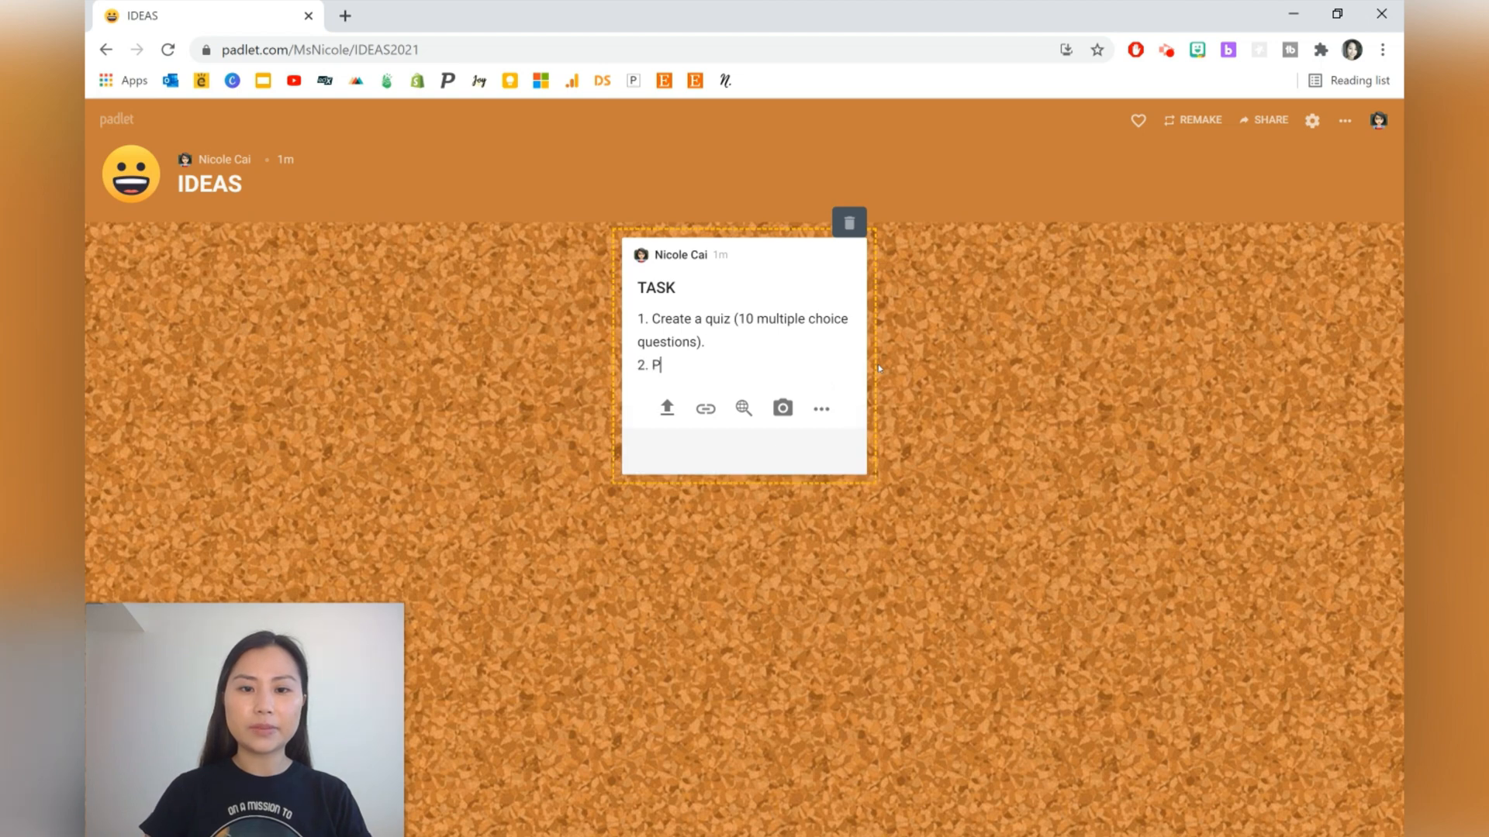
{"action": "type", "text": "ost the quiz here."}
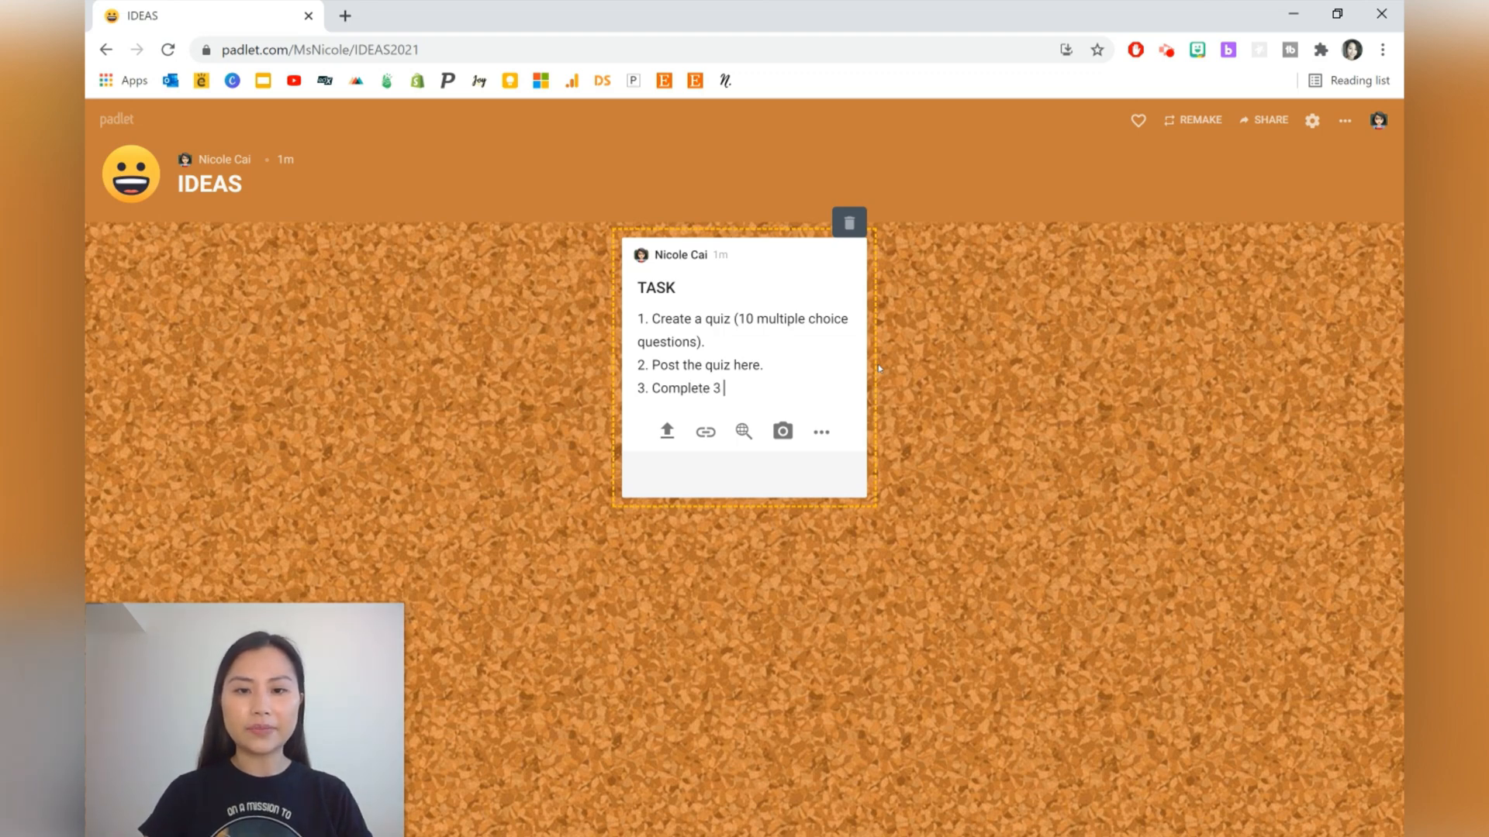
{"action": "type", "text": "quizzes"}
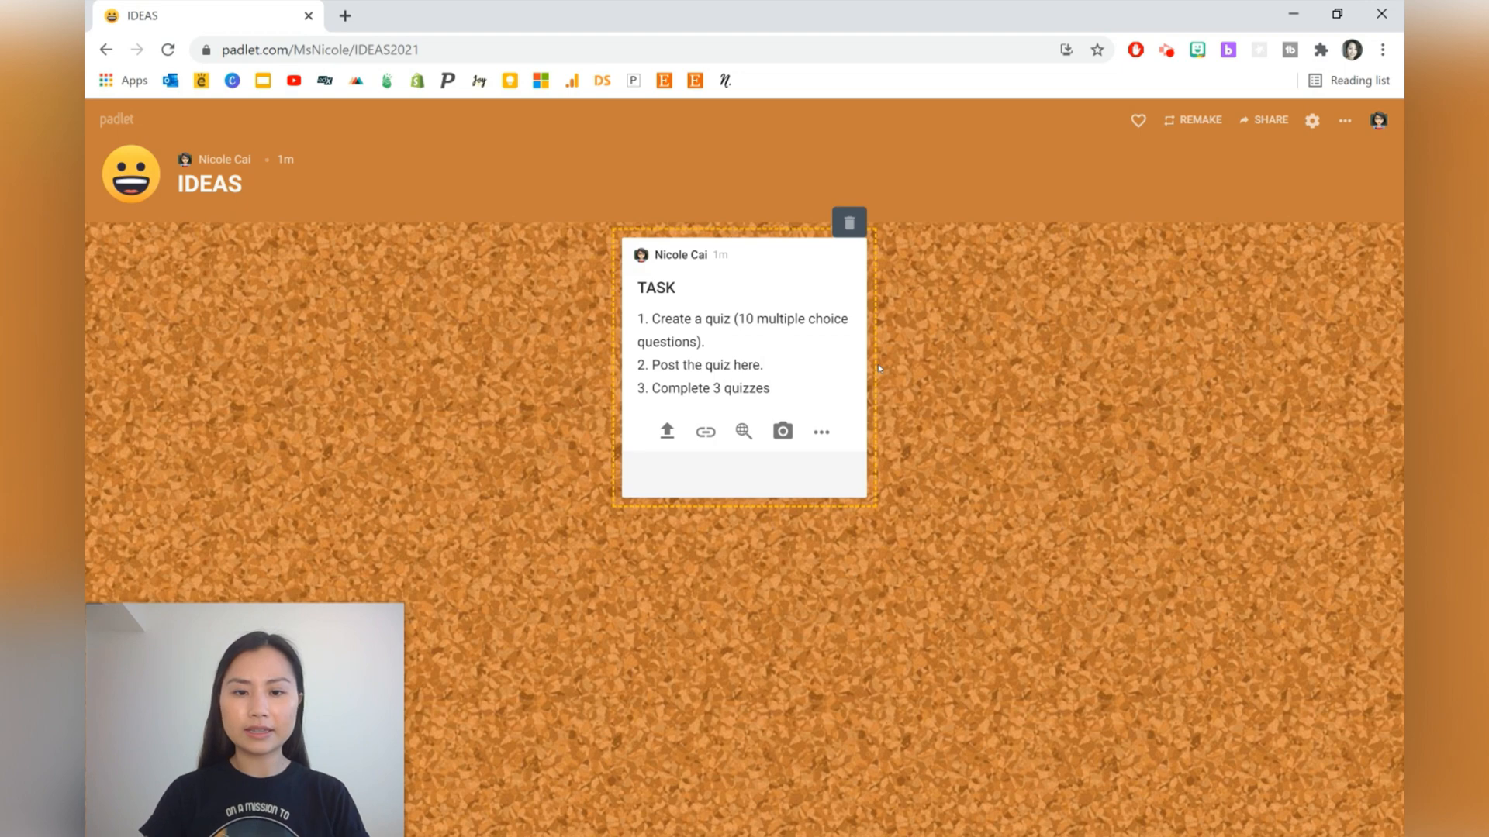
{"action": "type", "text": "that"}
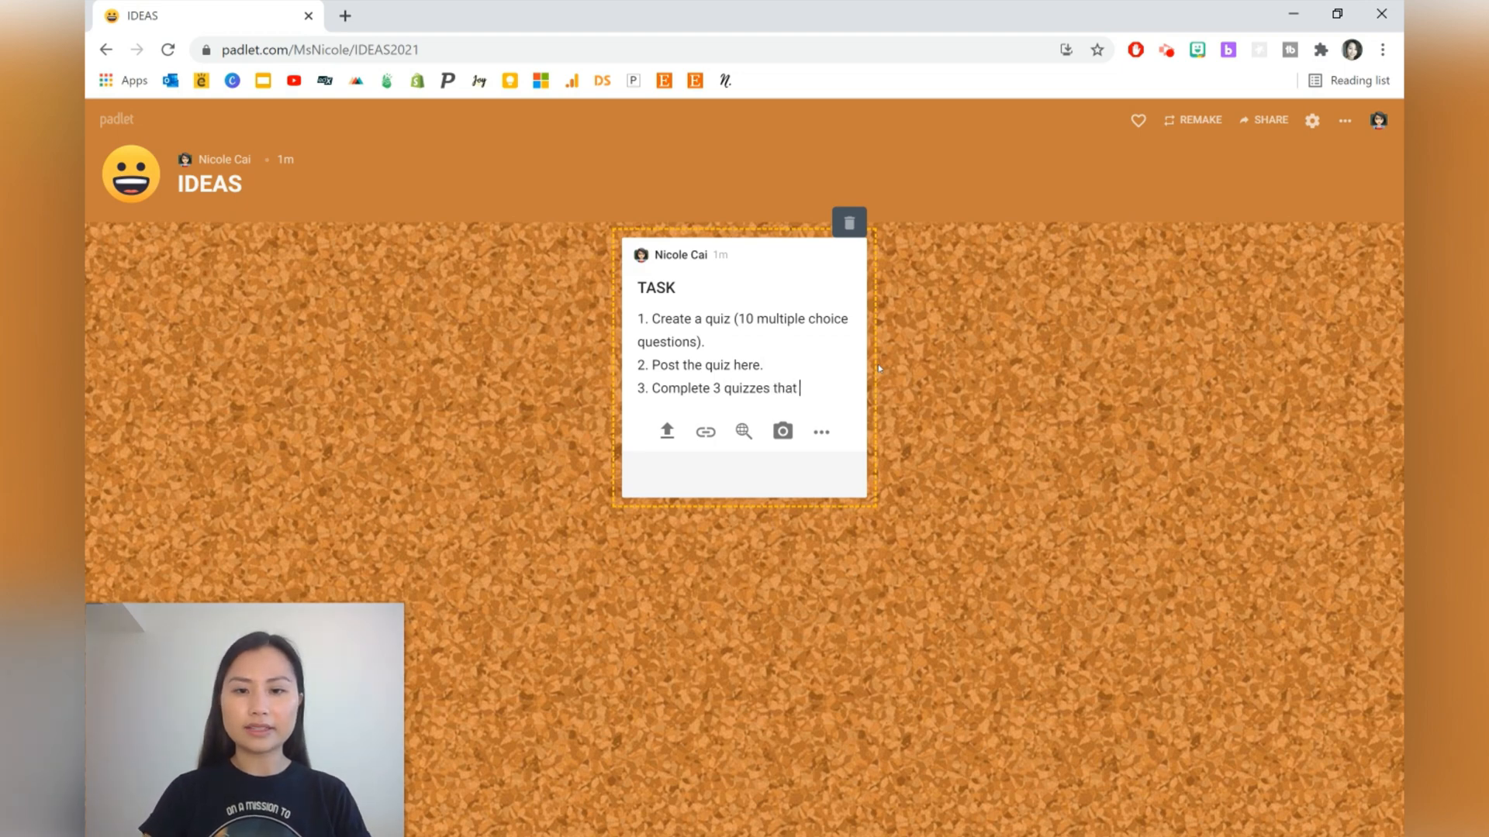
{"action": "type", "text": "your friends hav"}
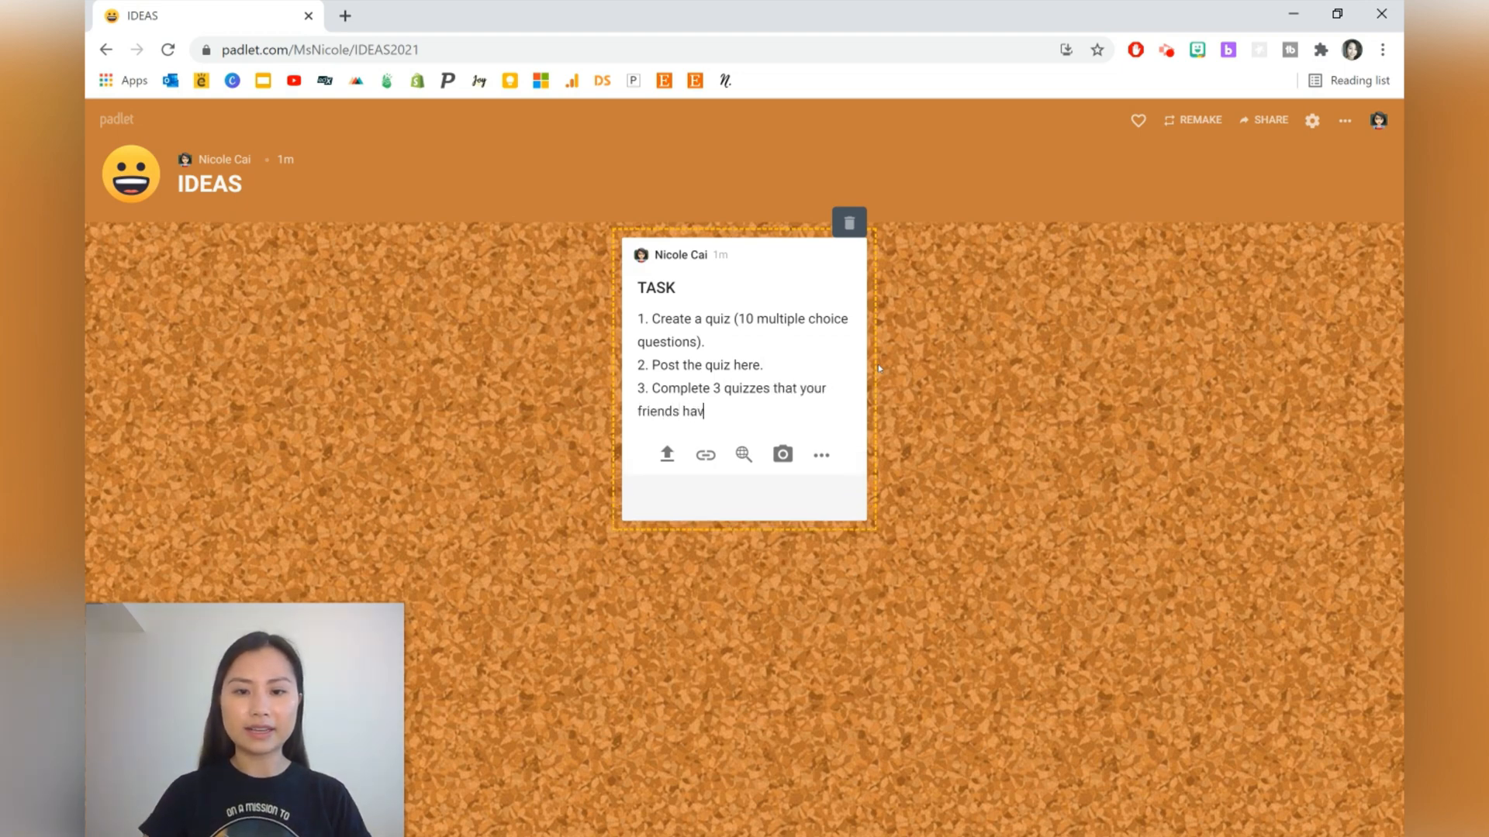
{"action": "type", "text": "e made."}
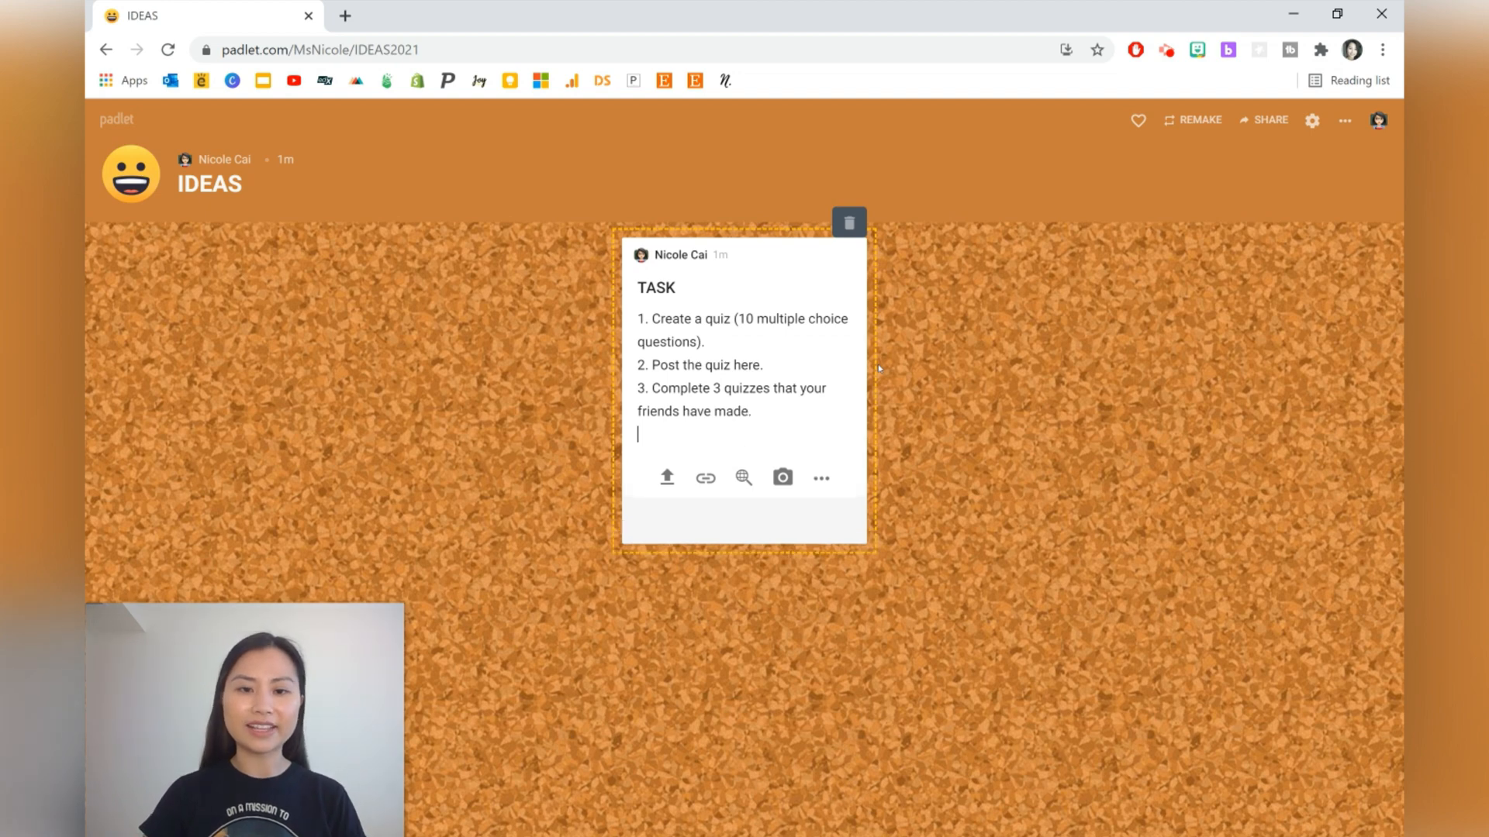
{"action": "type", "text": "4. Include your name."}
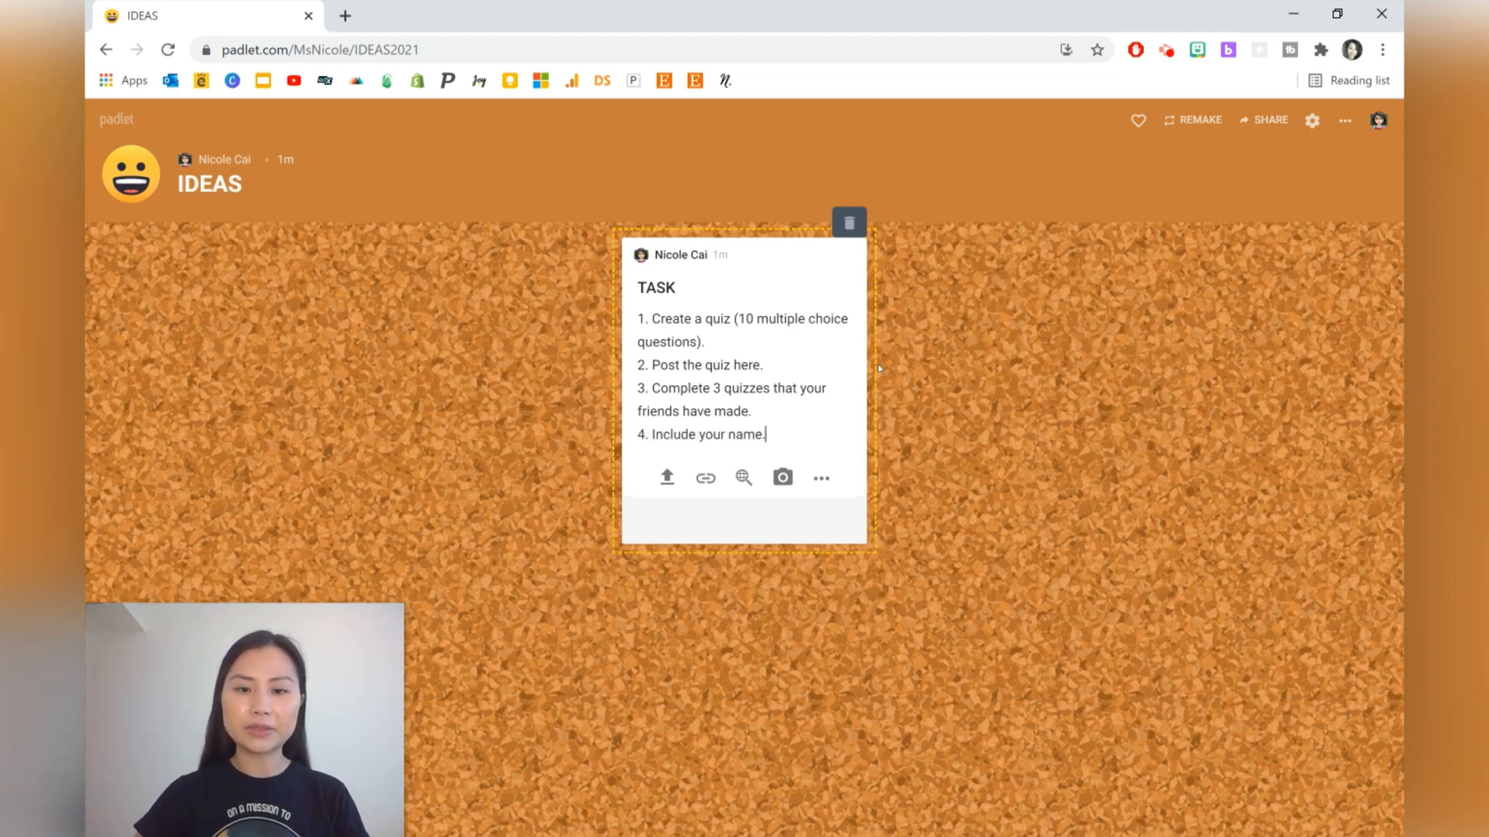
- Attach a quizizz web link to the post, then move on to the padlet format gallery
{"action": "left_click", "coordinate": [706, 478]}
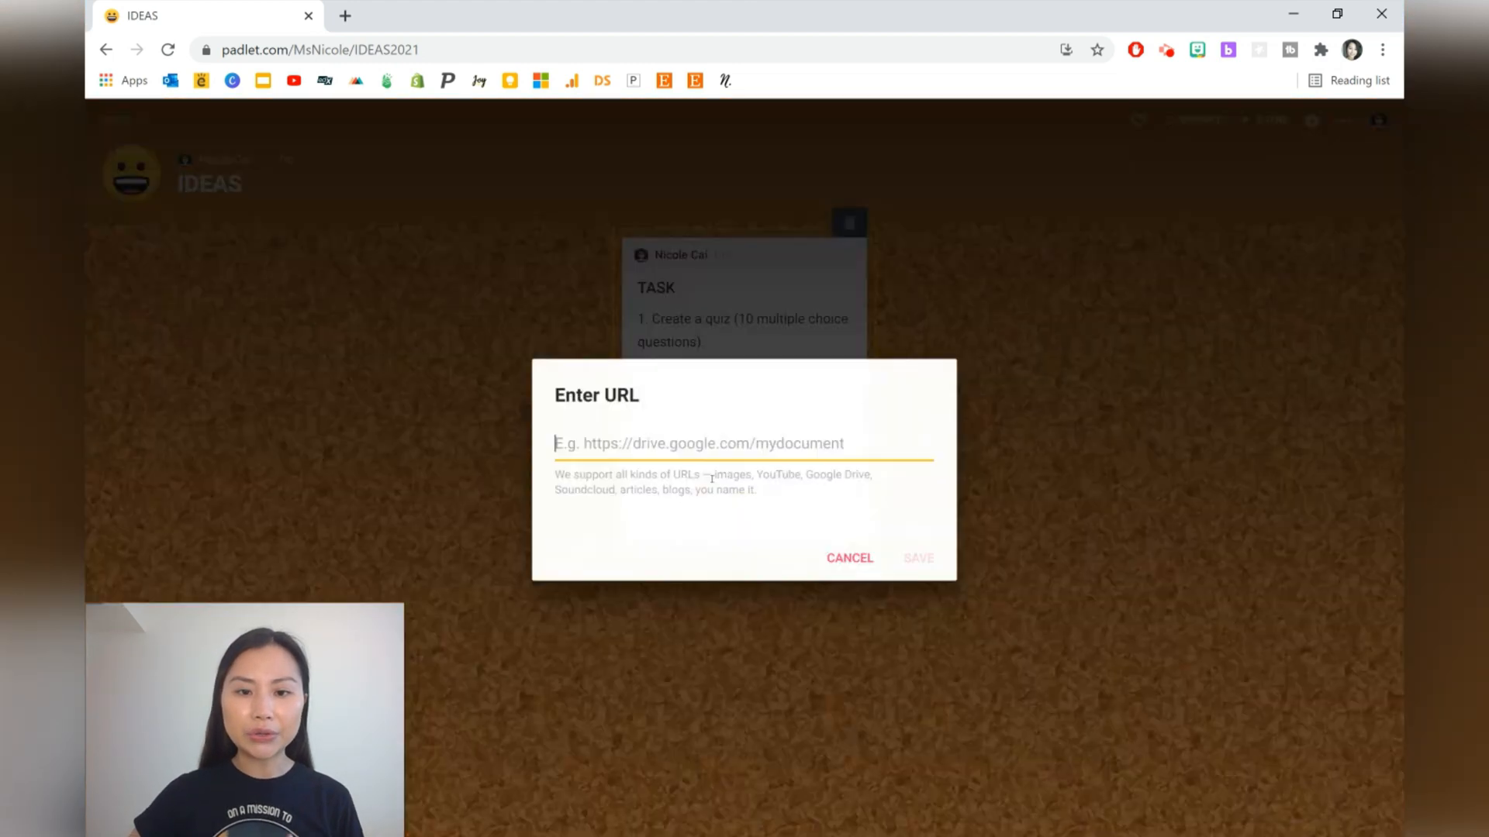
{"action": "type", "text": "quizizz."}
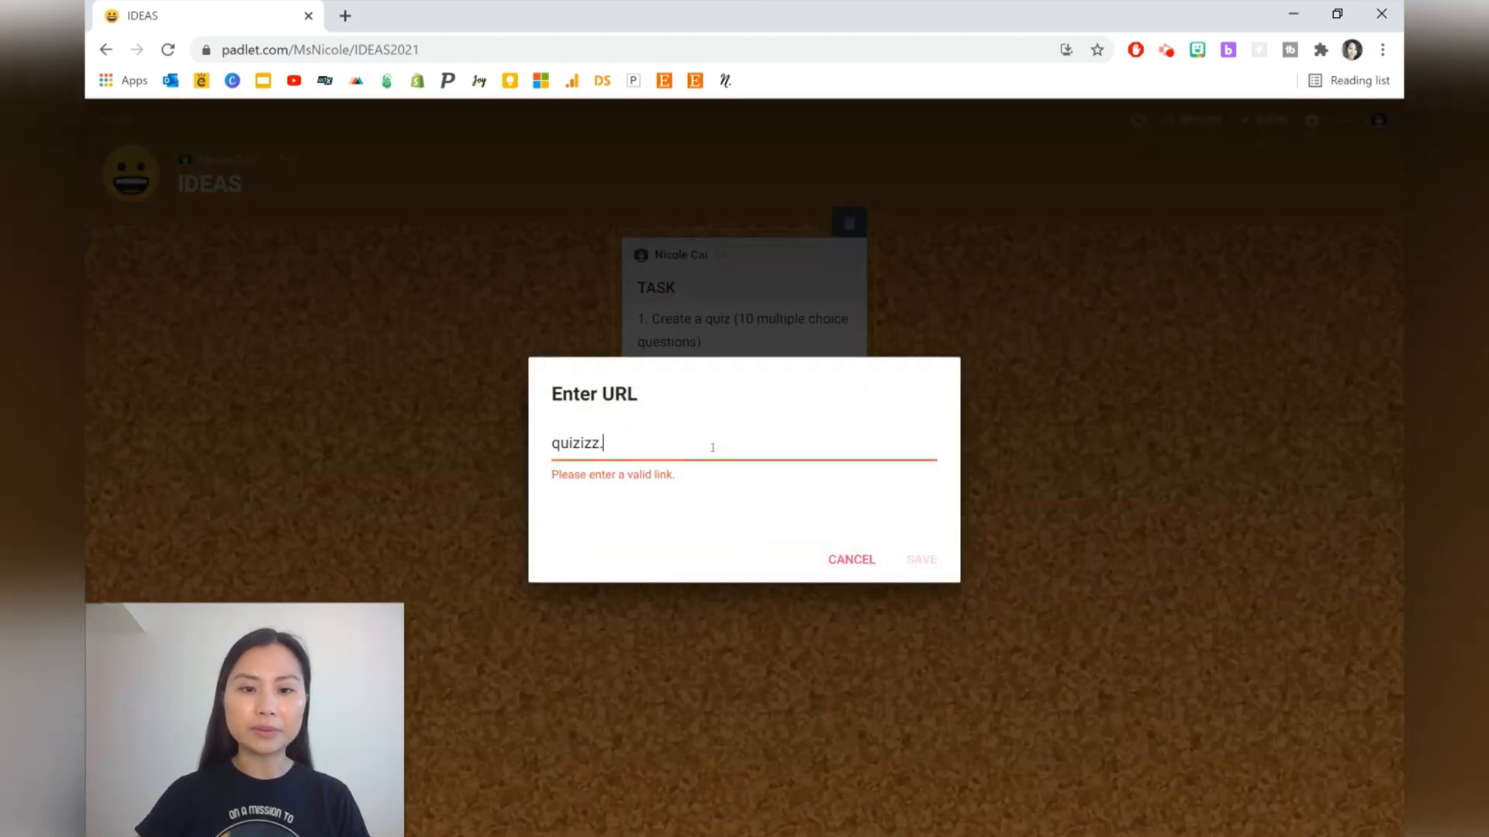
{"action": "left_click", "coordinate": [923, 560]}
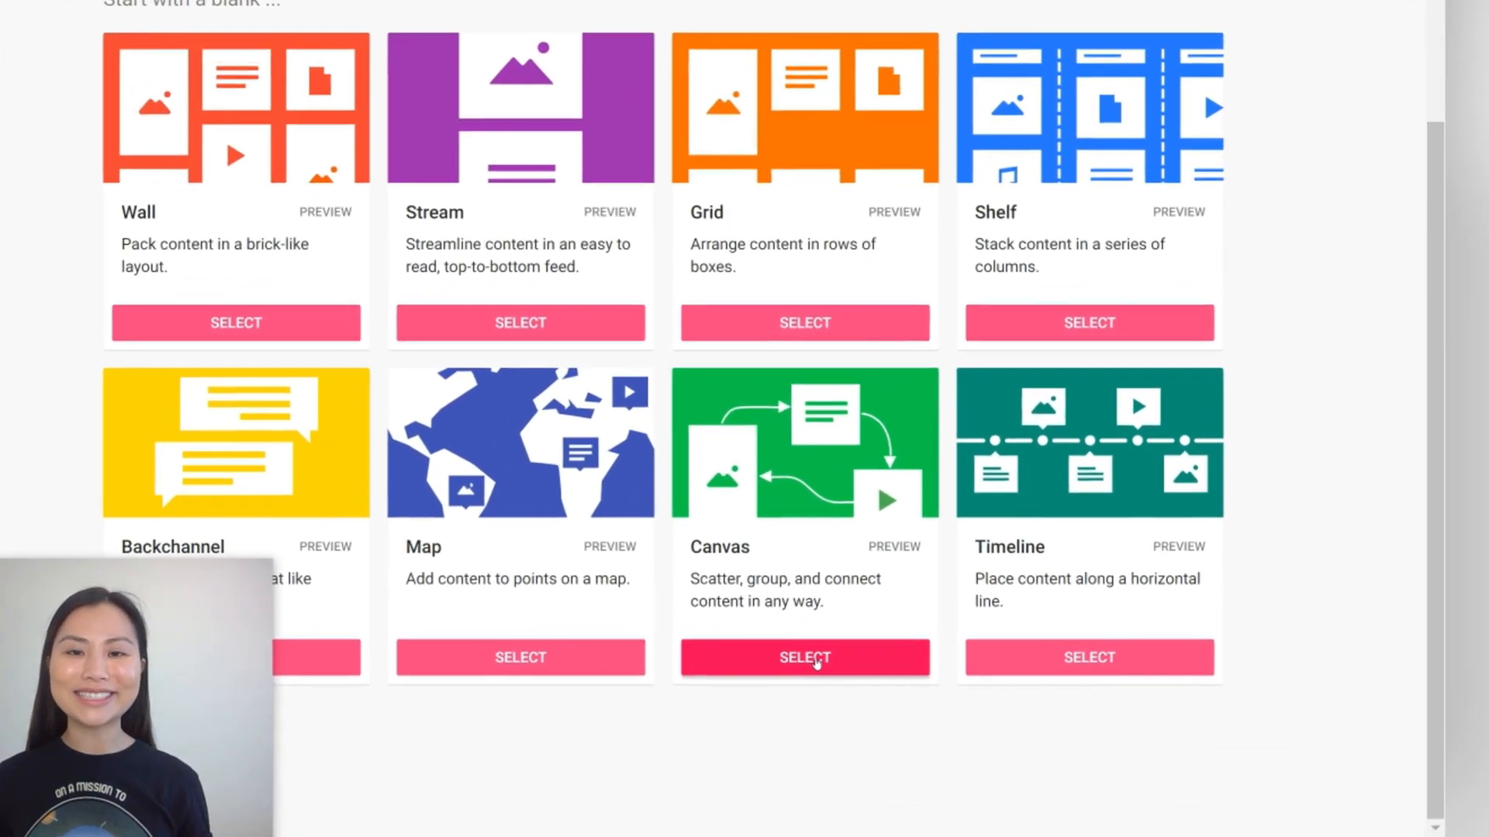
- Create a Canvas board and add a post titled Space with an Earth-from-space photo
{"action": "left_click", "coordinate": [805, 657]}
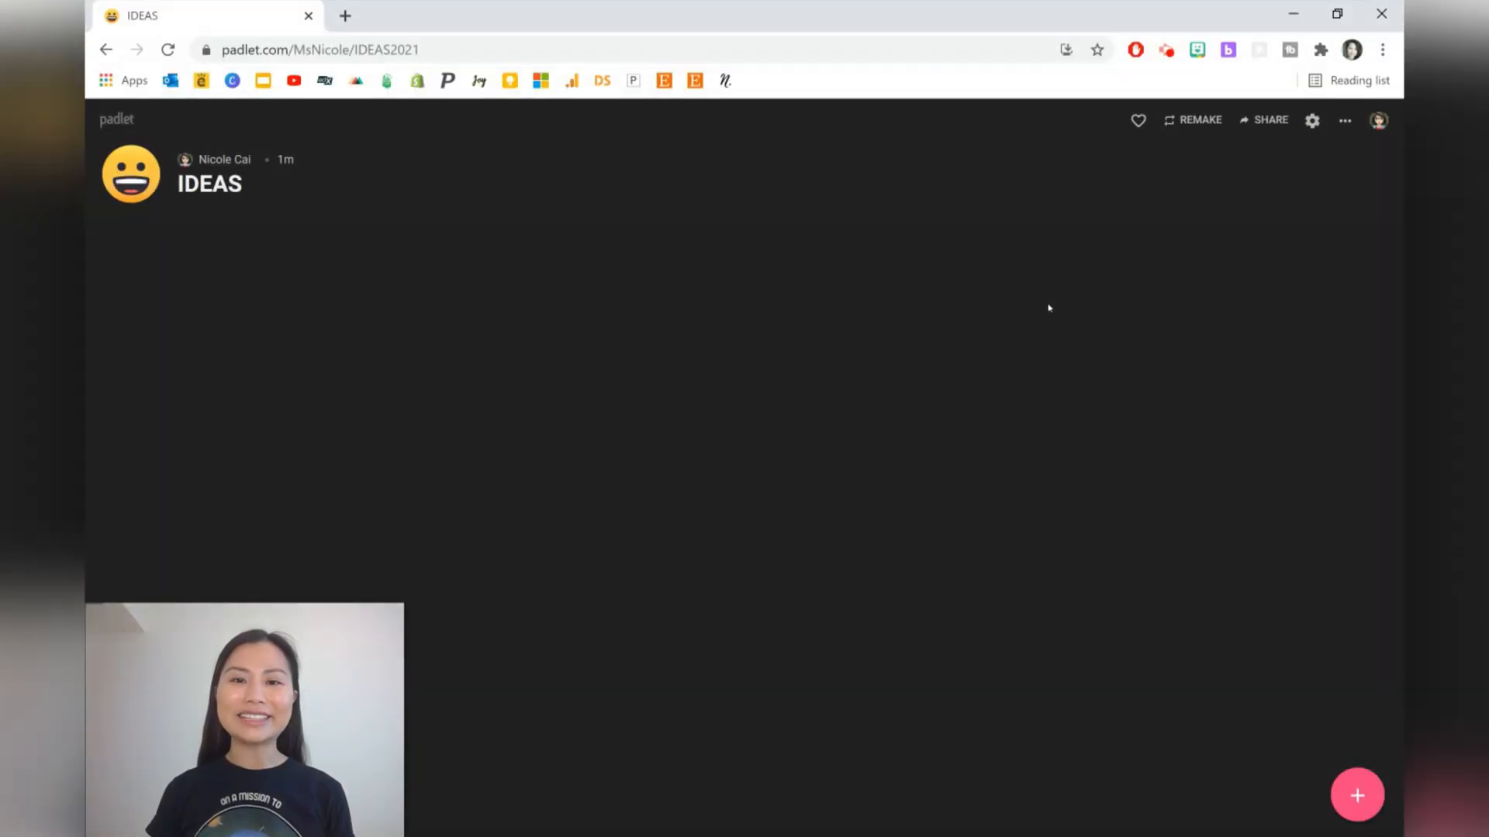
{"action": "left_click", "coordinate": [1355, 796]}
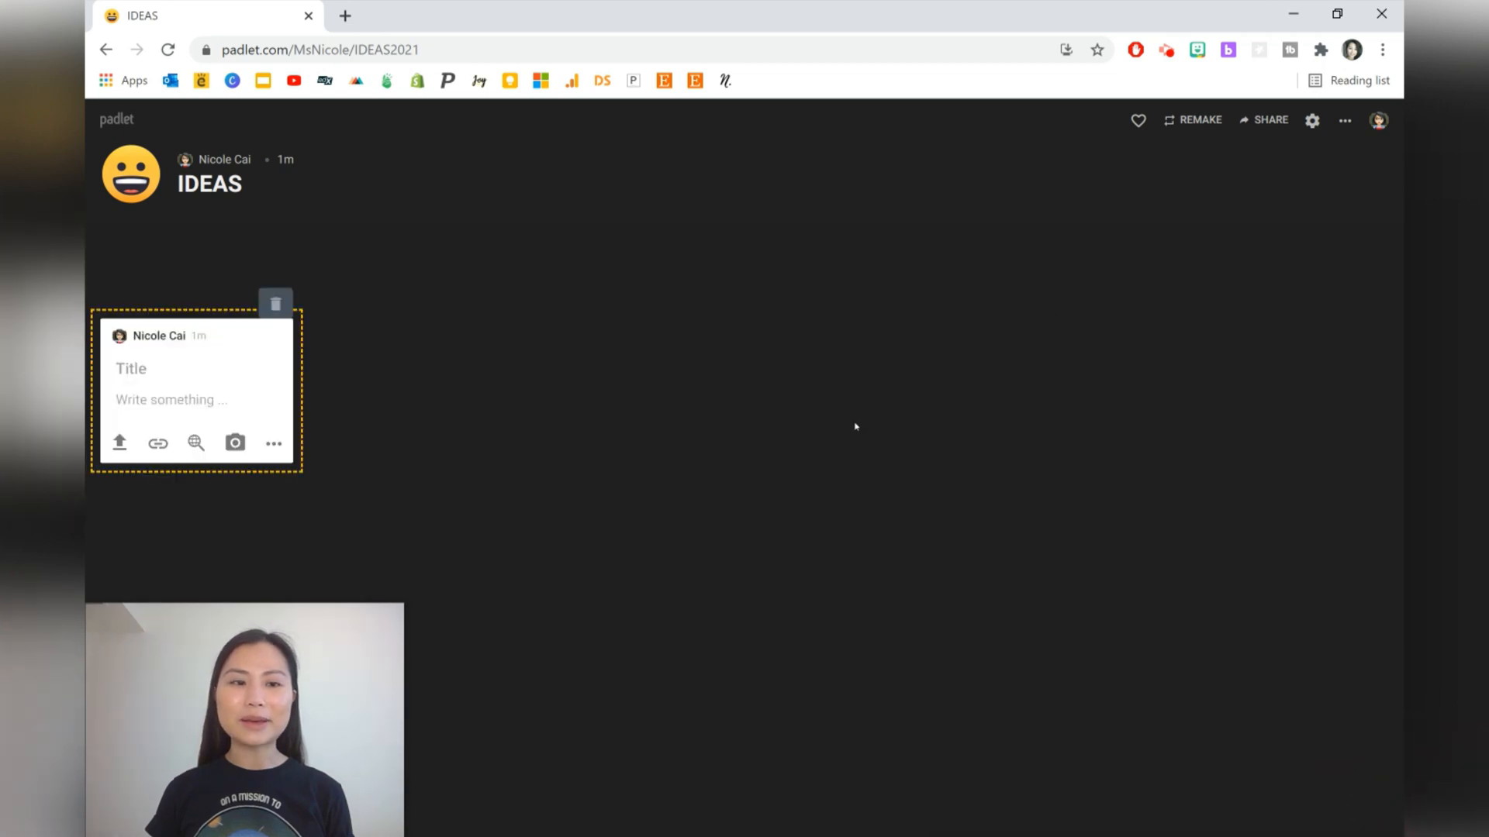
{"action": "mouse_move", "coordinate": [217, 256]}
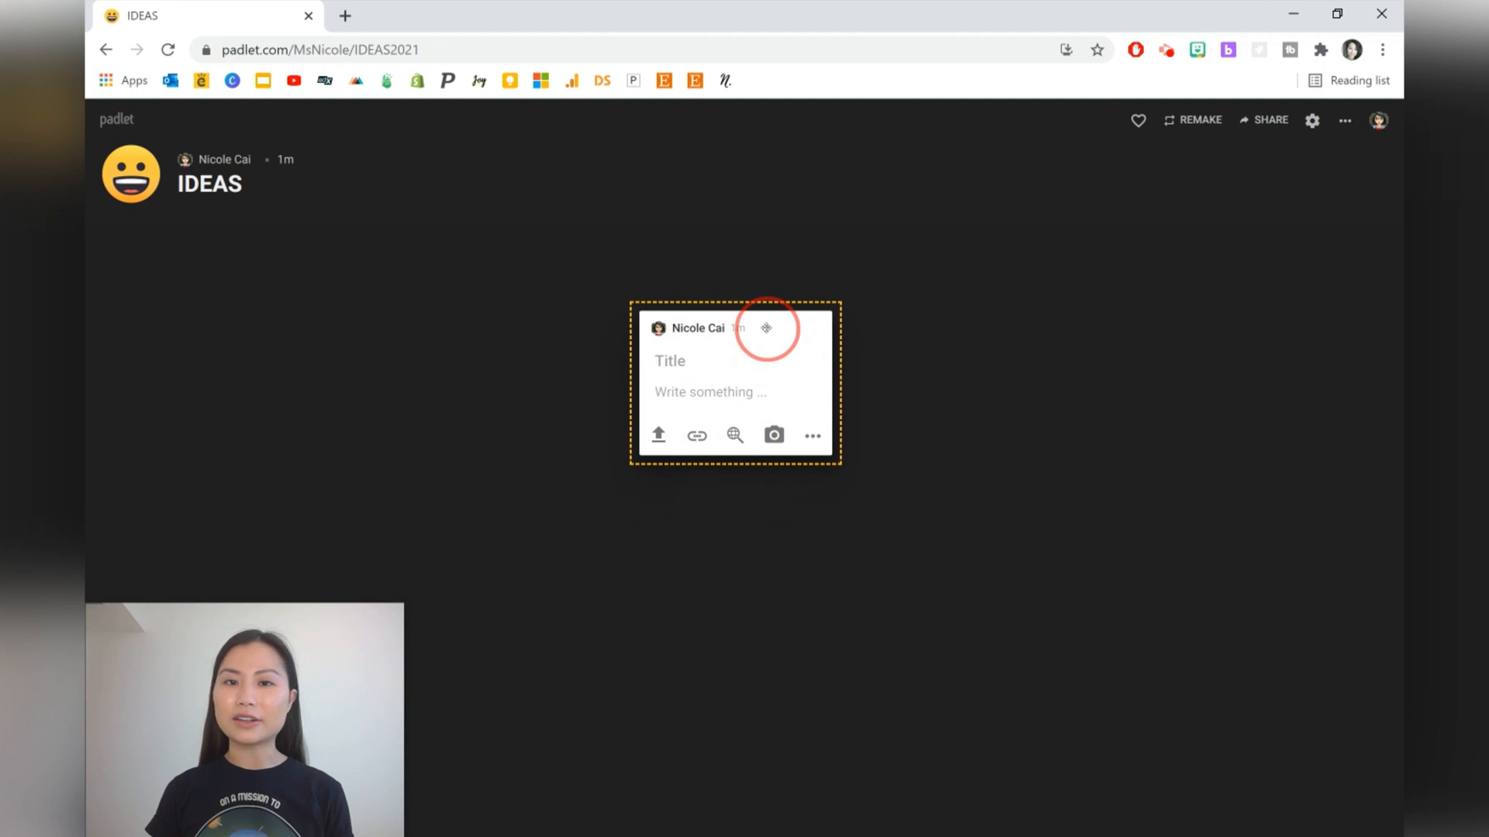
{"action": "type", "text": "Spac"}
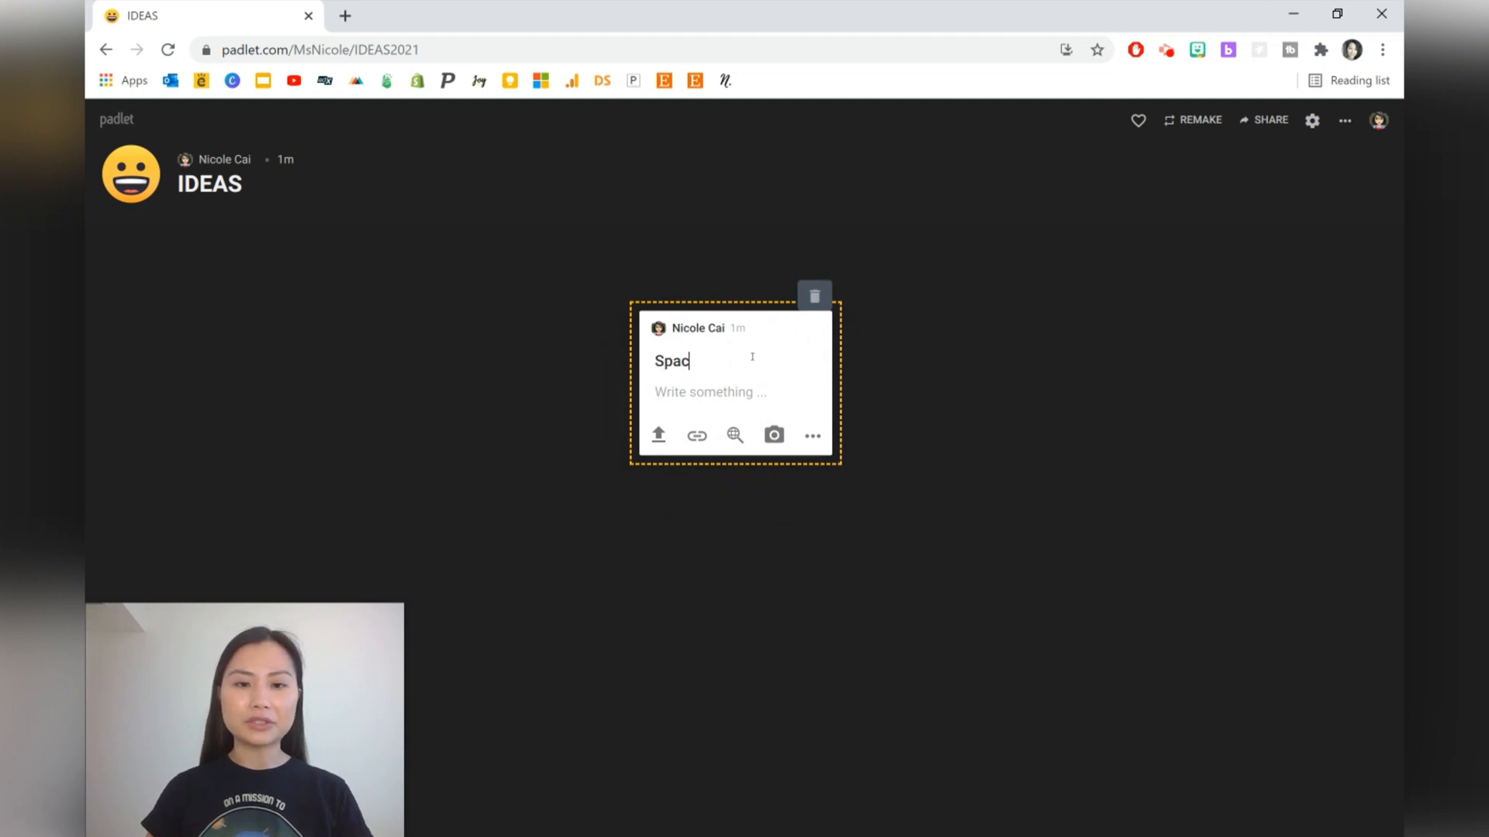
{"action": "type", "text": "e"}
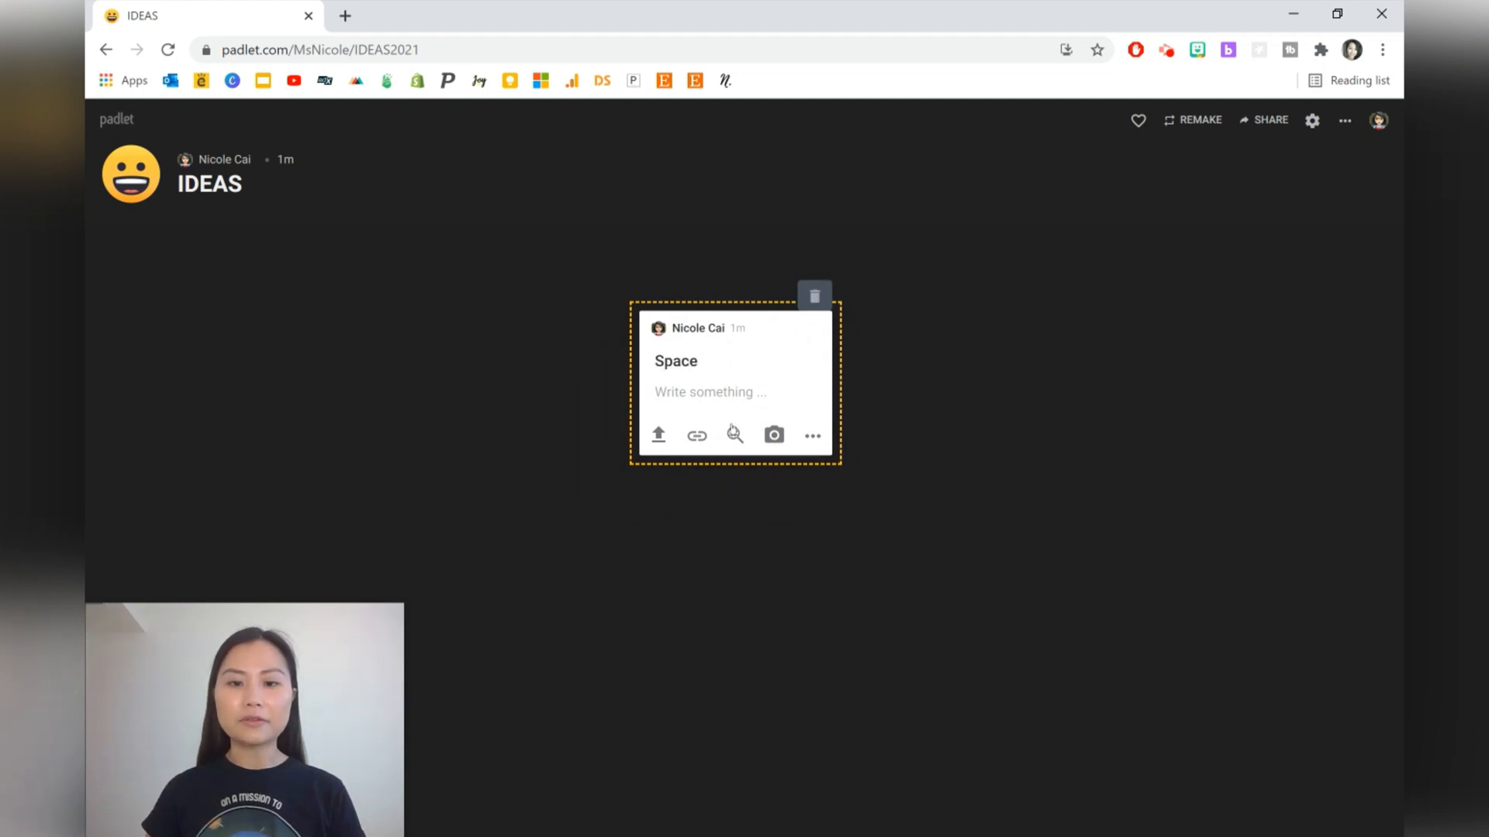
{"action": "left_click", "coordinate": [735, 434]}
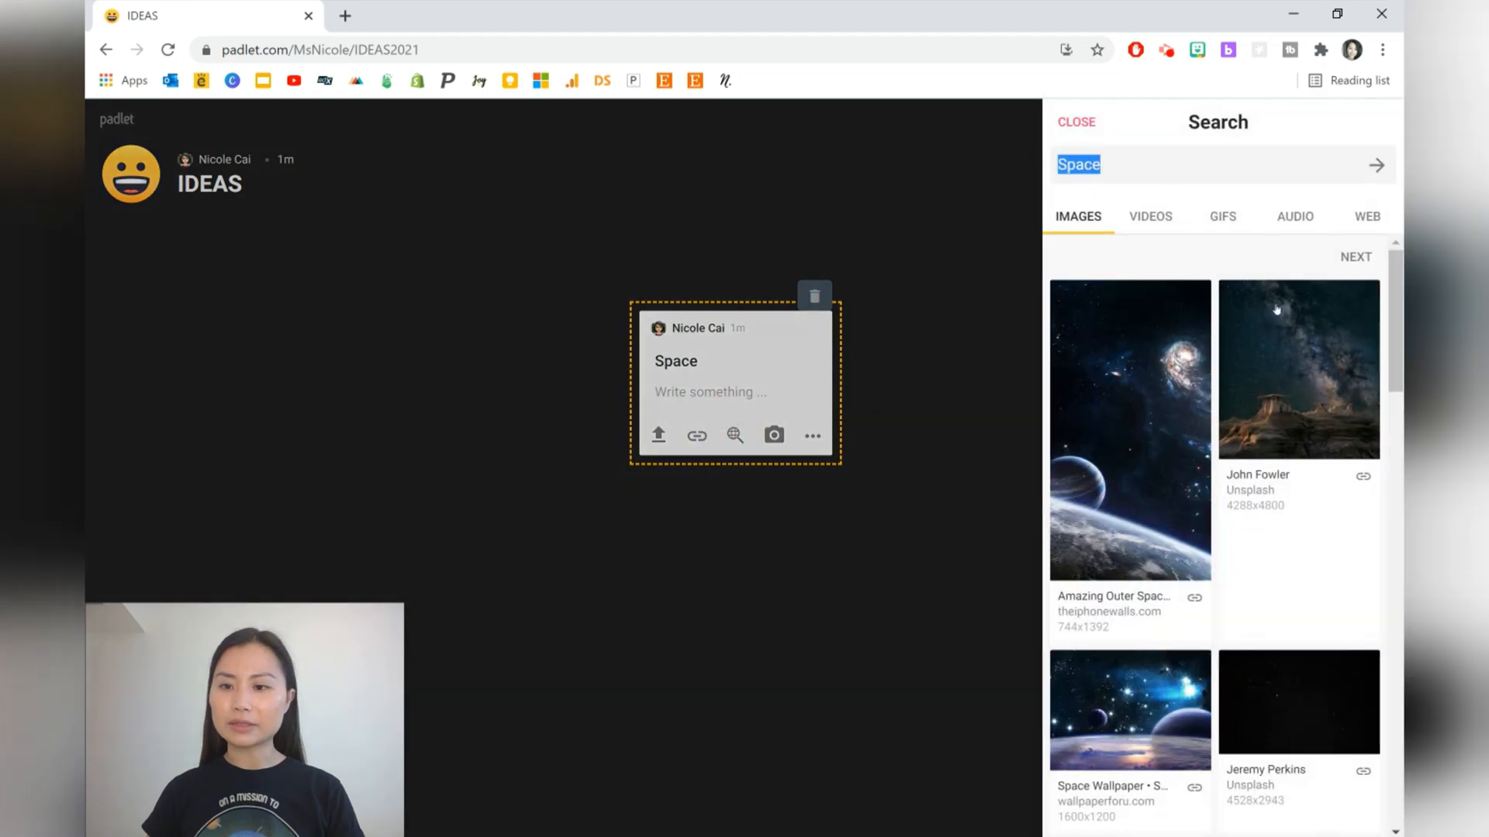
{"action": "scroll", "scroll_direction": "down", "scroll_amount": 3}
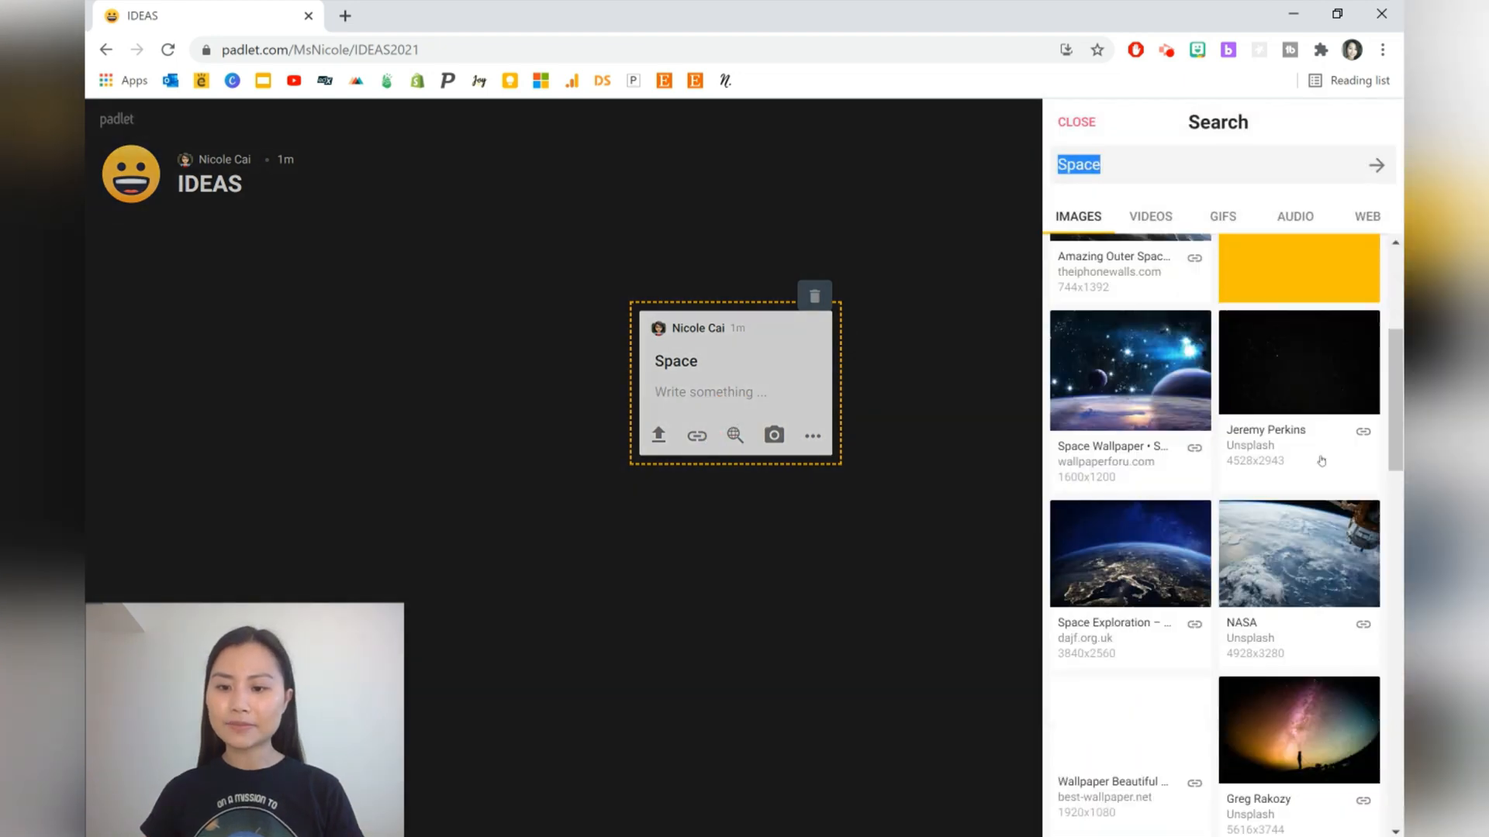
{"action": "left_click", "coordinate": [1129, 553]}
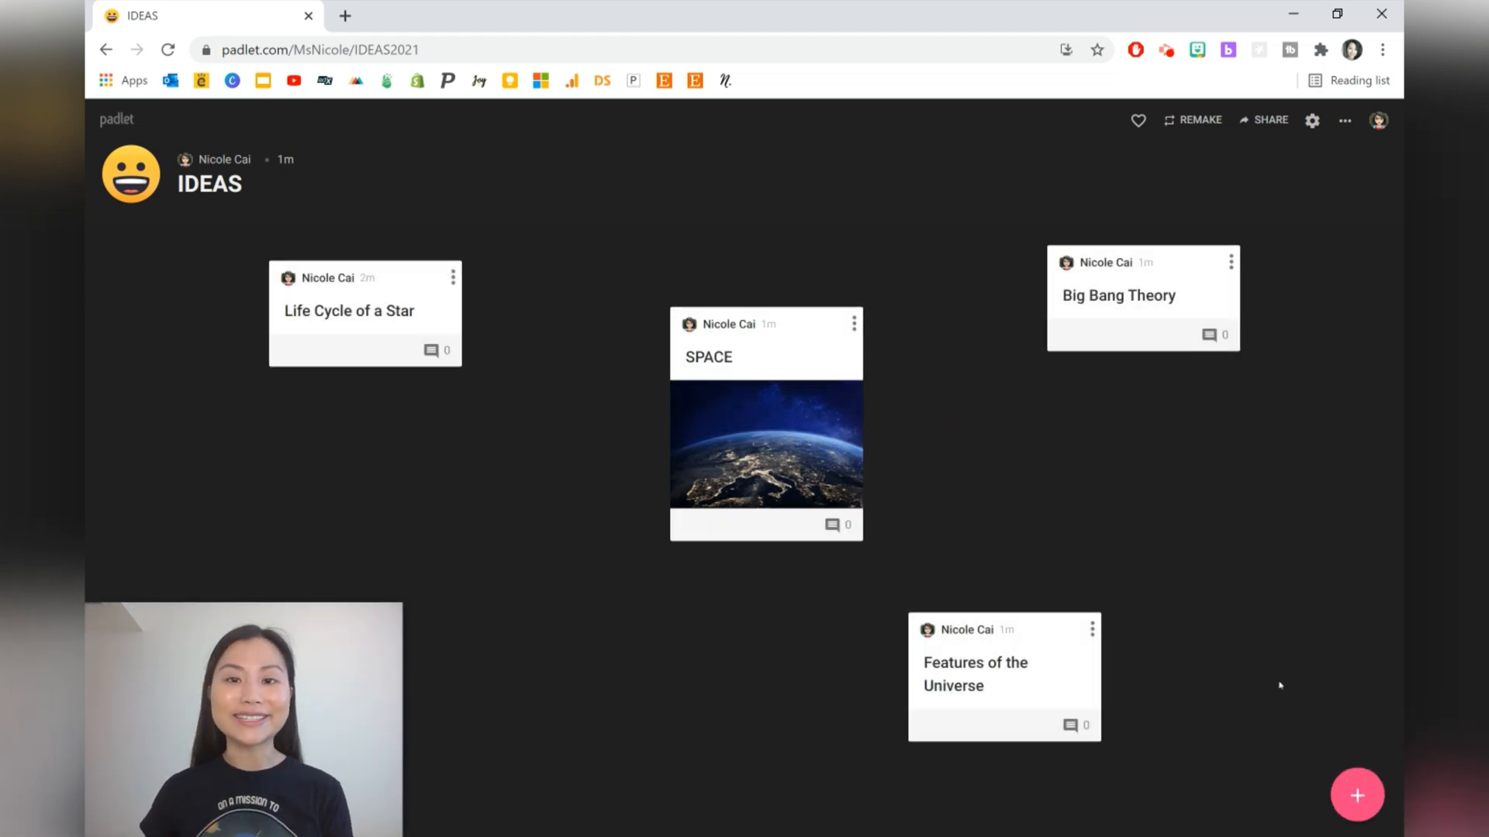
- Start connecting the SPACE post to another post via its options menu
{"action": "left_click", "coordinate": [853, 323]}
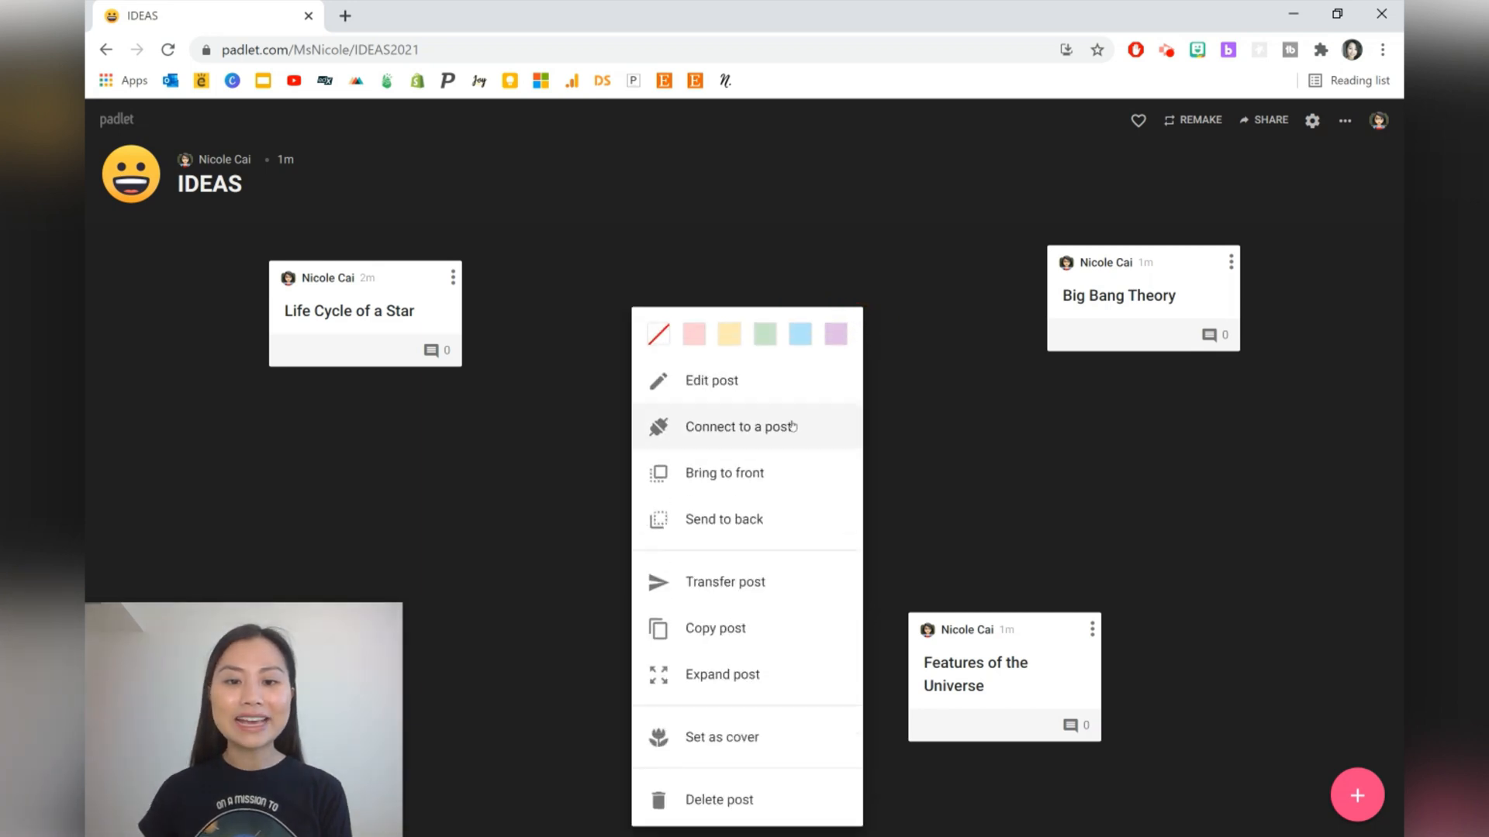
{"action": "left_click", "coordinate": [740, 426]}
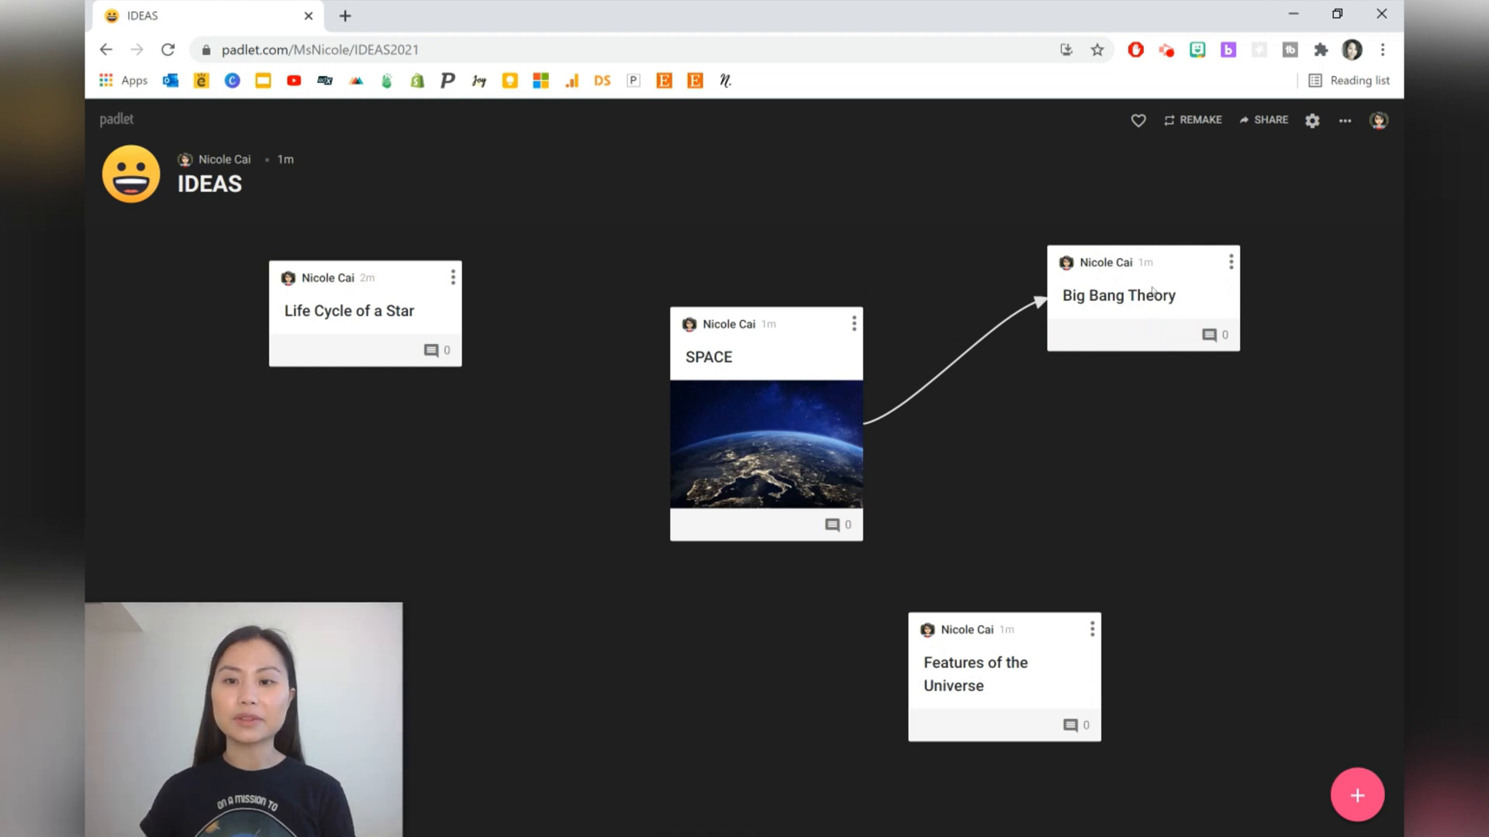
{"action": "mouse_move", "coordinate": [853, 319]}
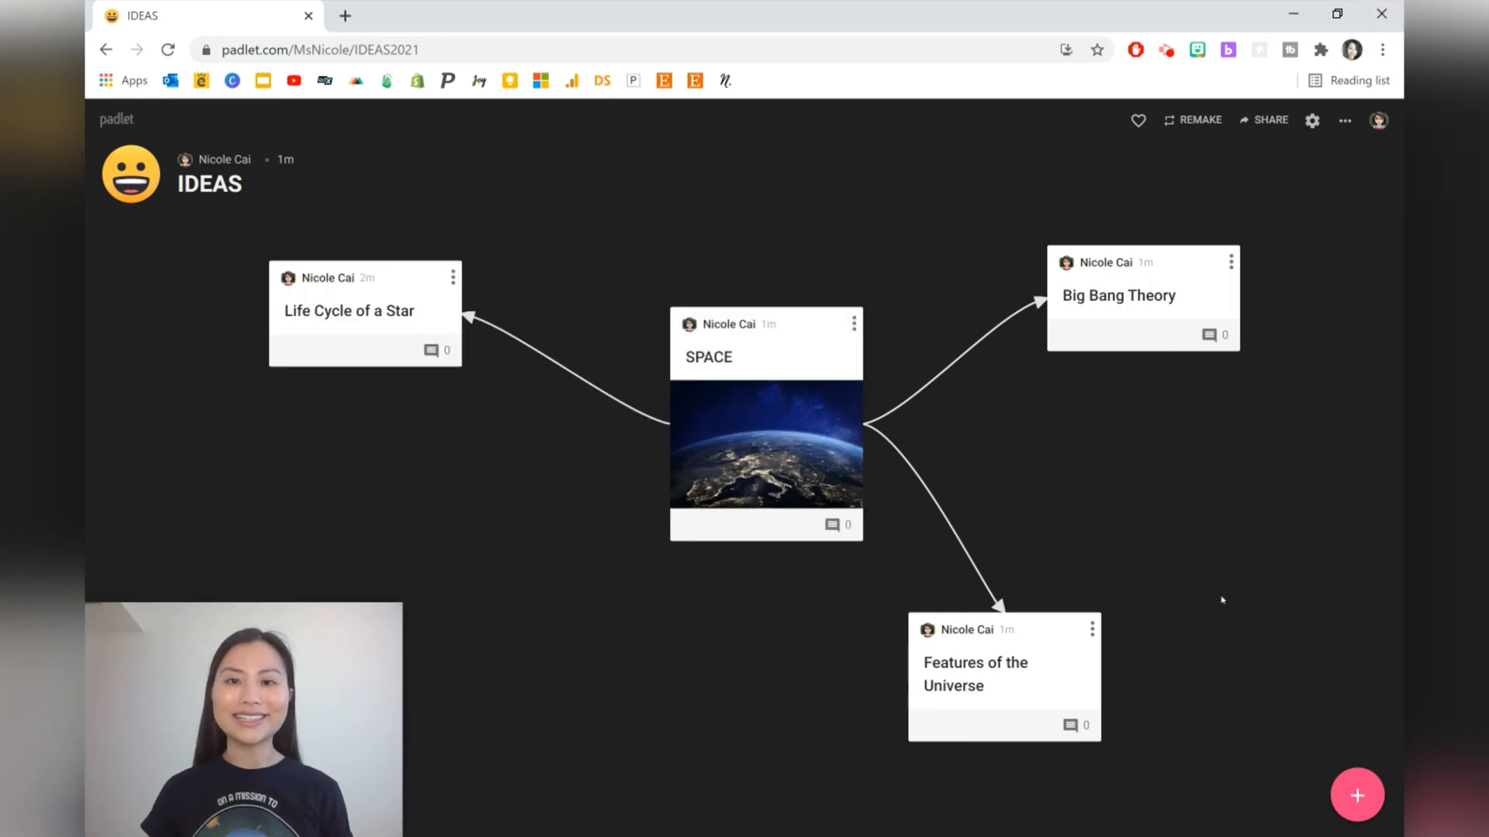
{"action": "mouse_move", "coordinate": [1271, 644]}
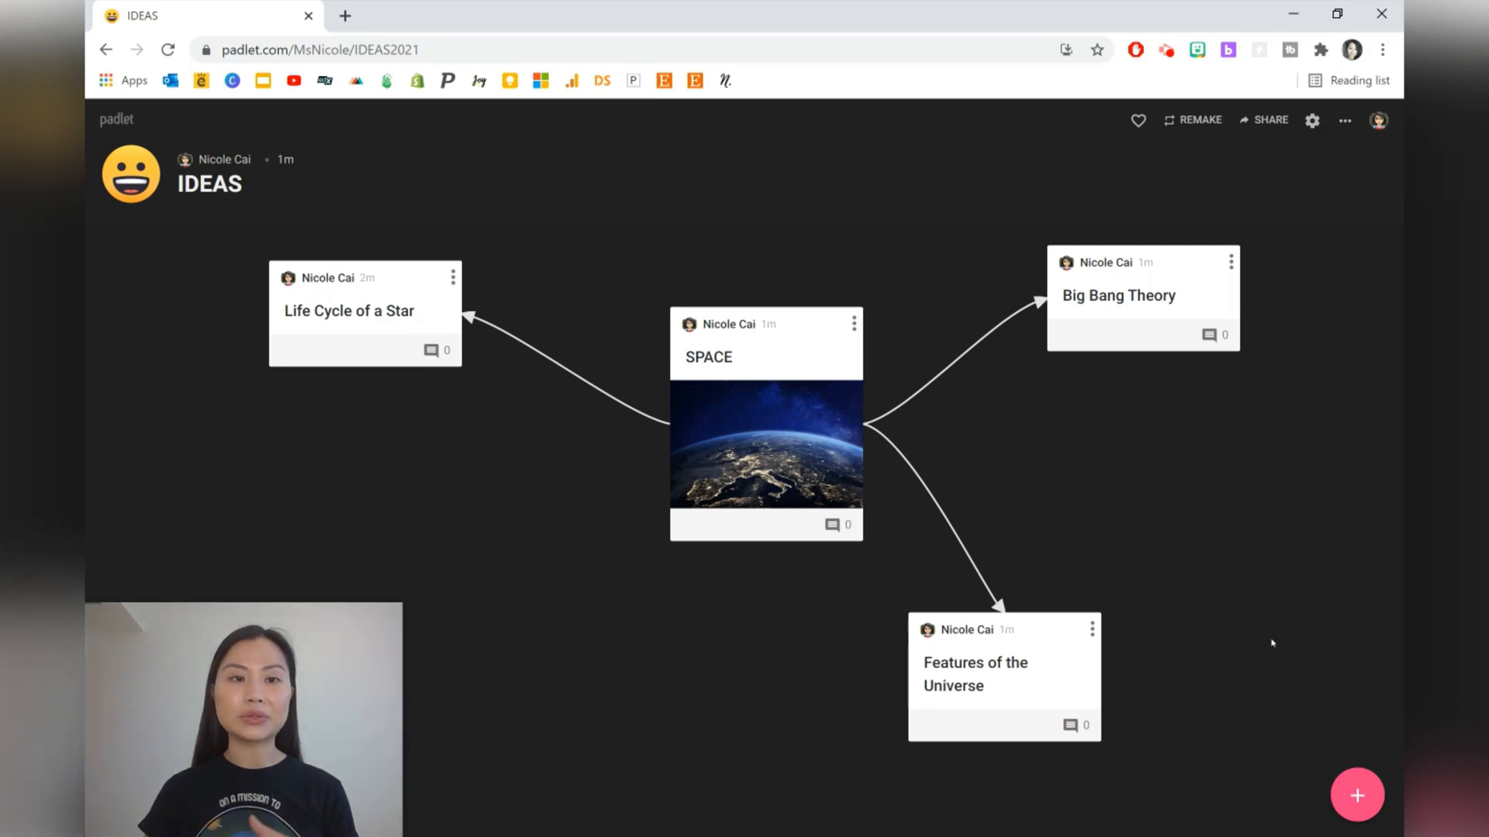
{"action": "mouse_move", "coordinate": [969, 516]}
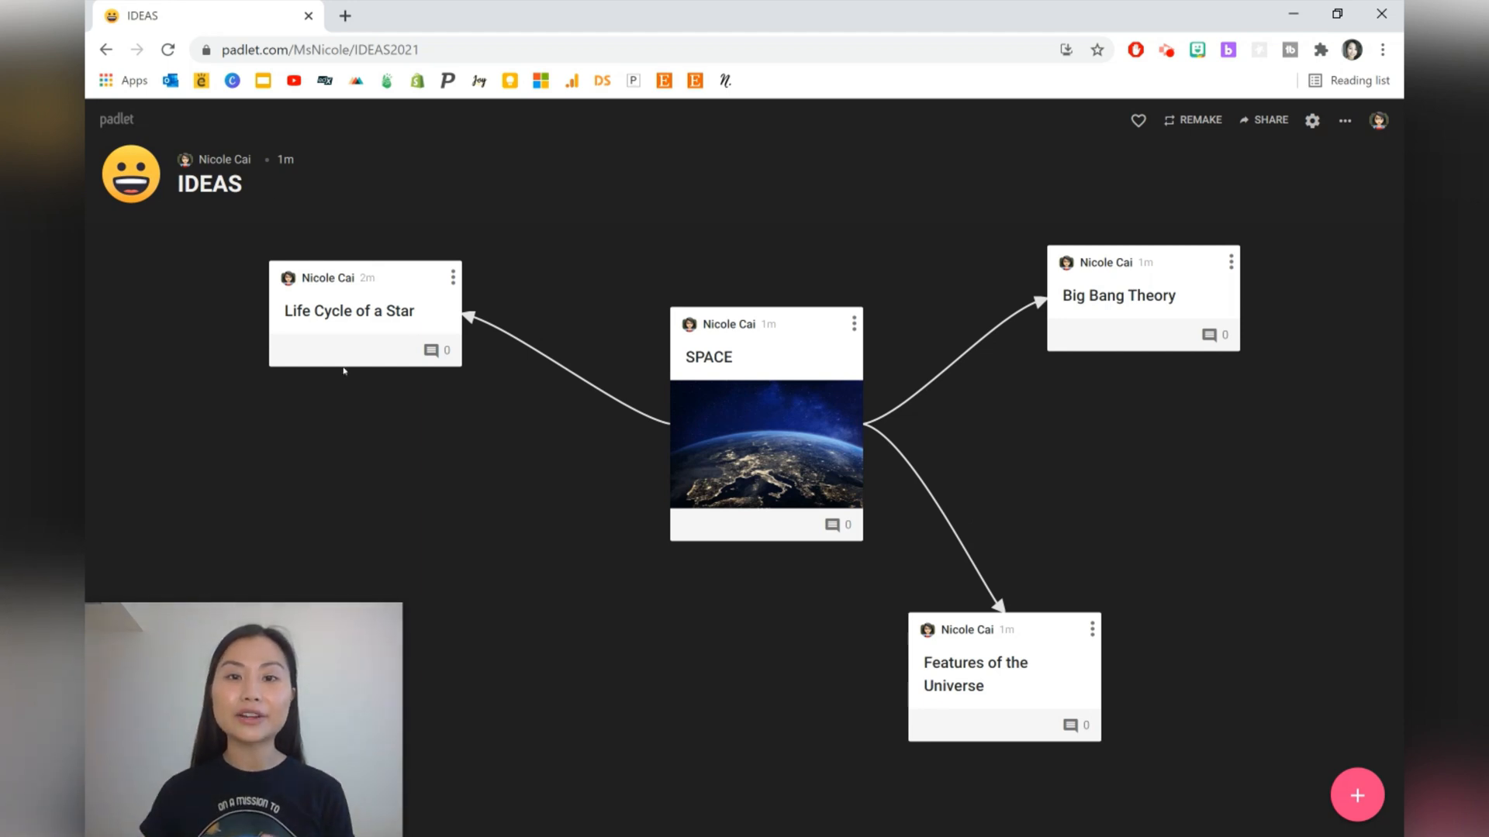
{"action": "mouse_move", "coordinate": [346, 388]}
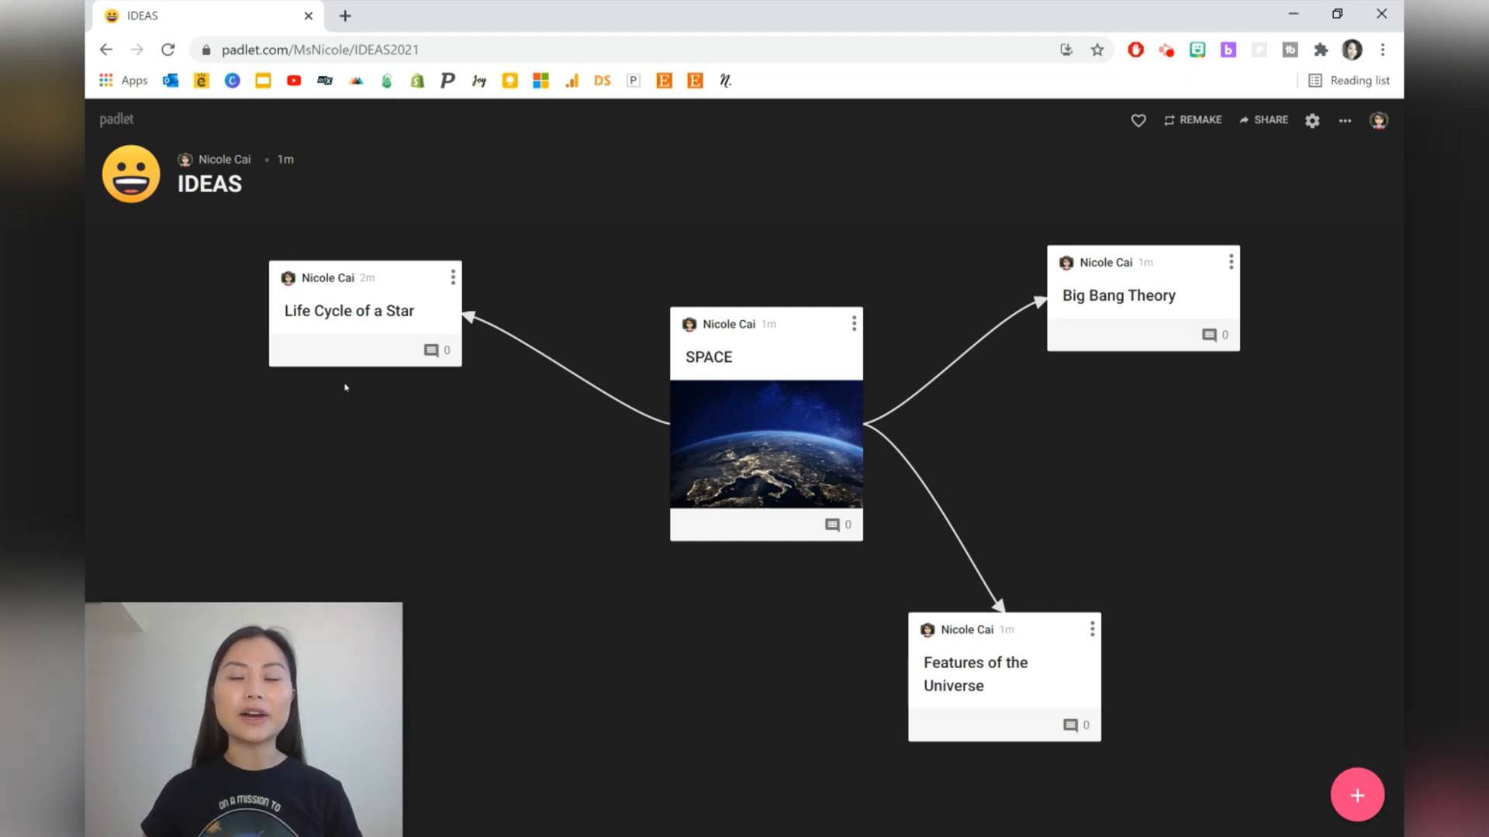
{"action": "mouse_move", "coordinate": [418, 350]}
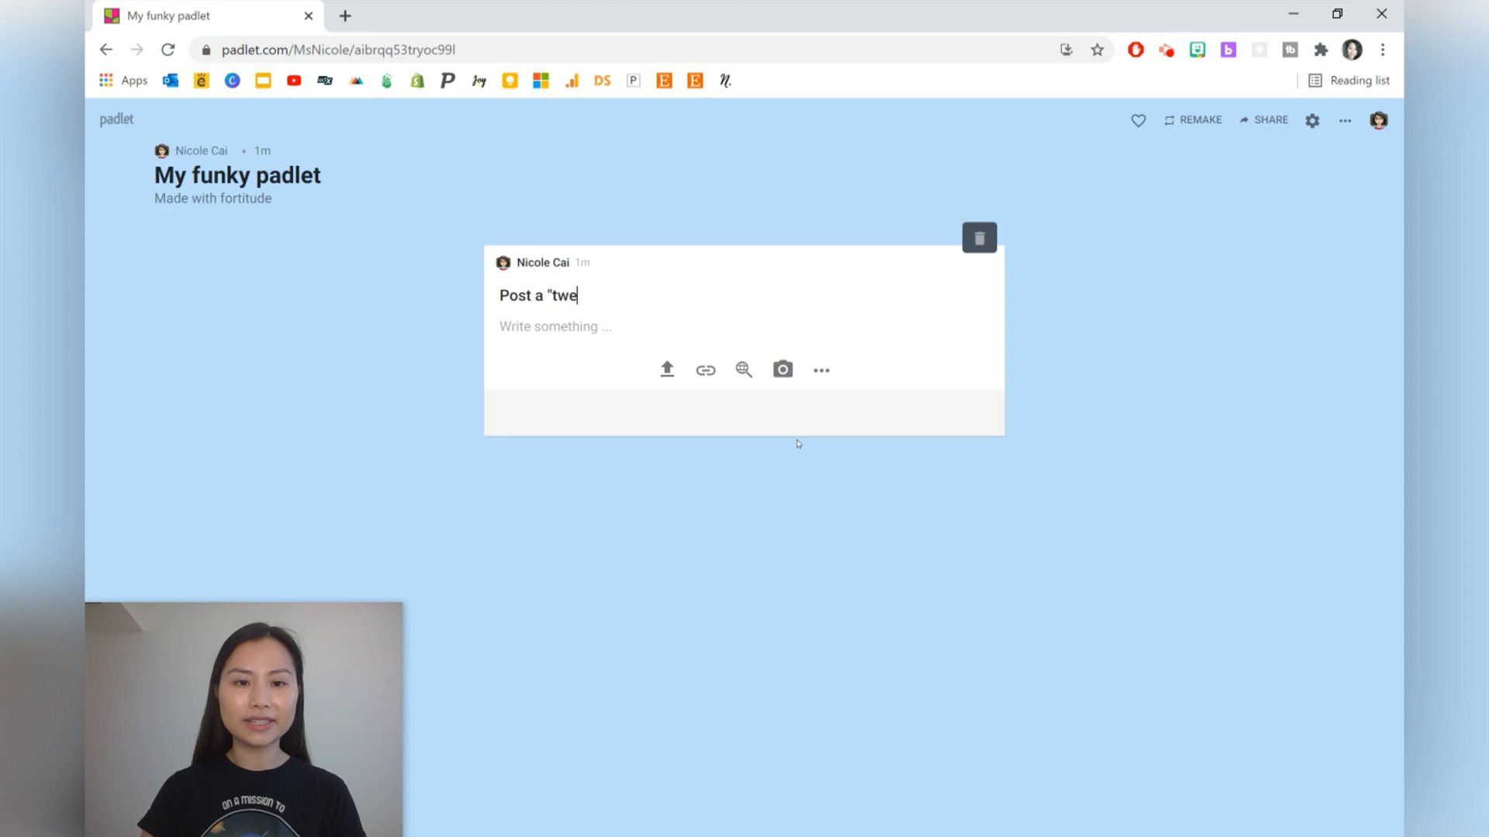
- Finish the post title asking for a "tweet" about one thing learnt in today's lesson
{"action": "type", "text": "et\" about"}
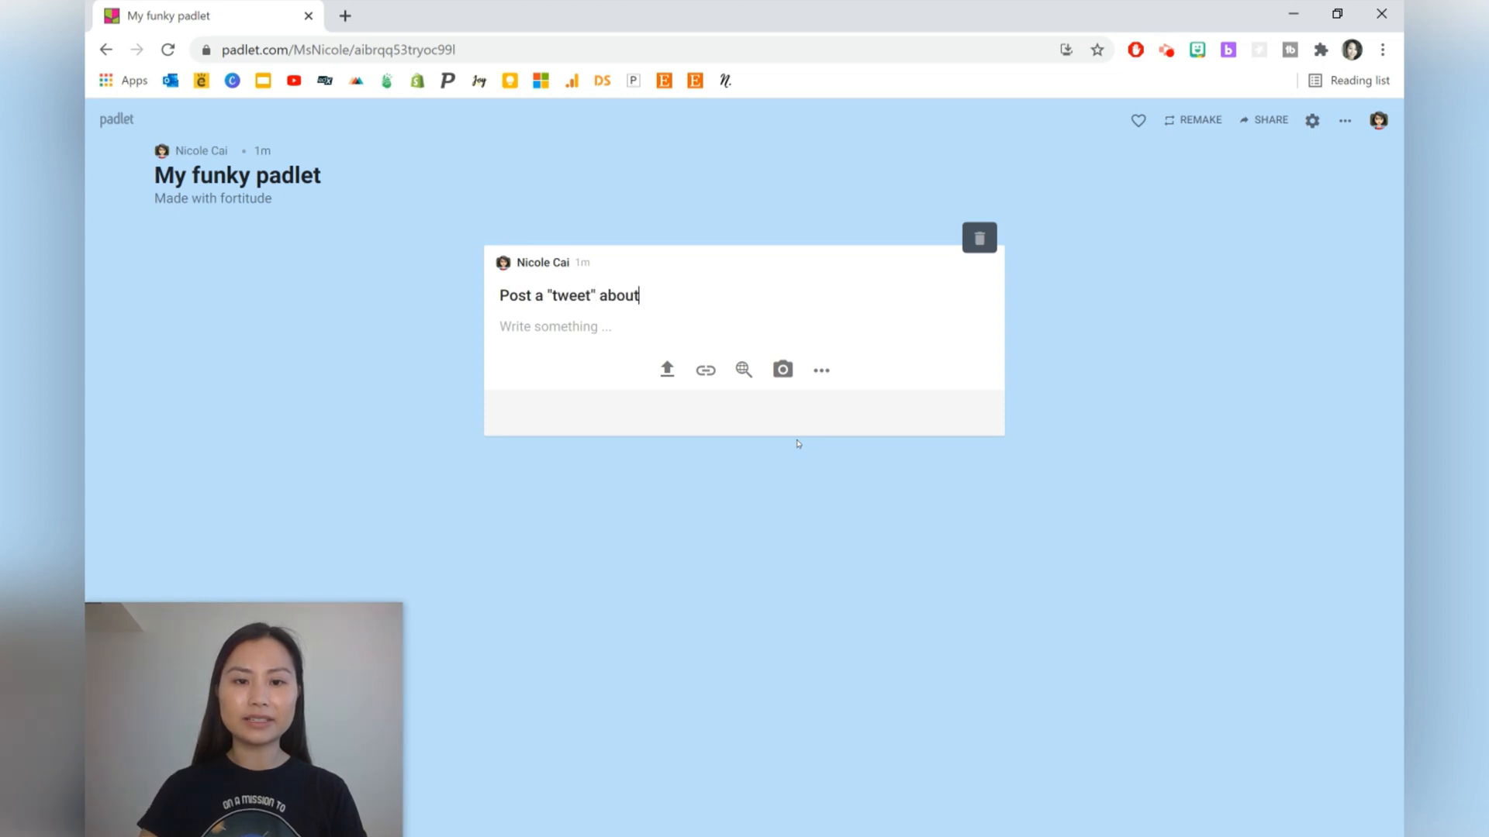
{"action": "type", "text": "one thing th"}
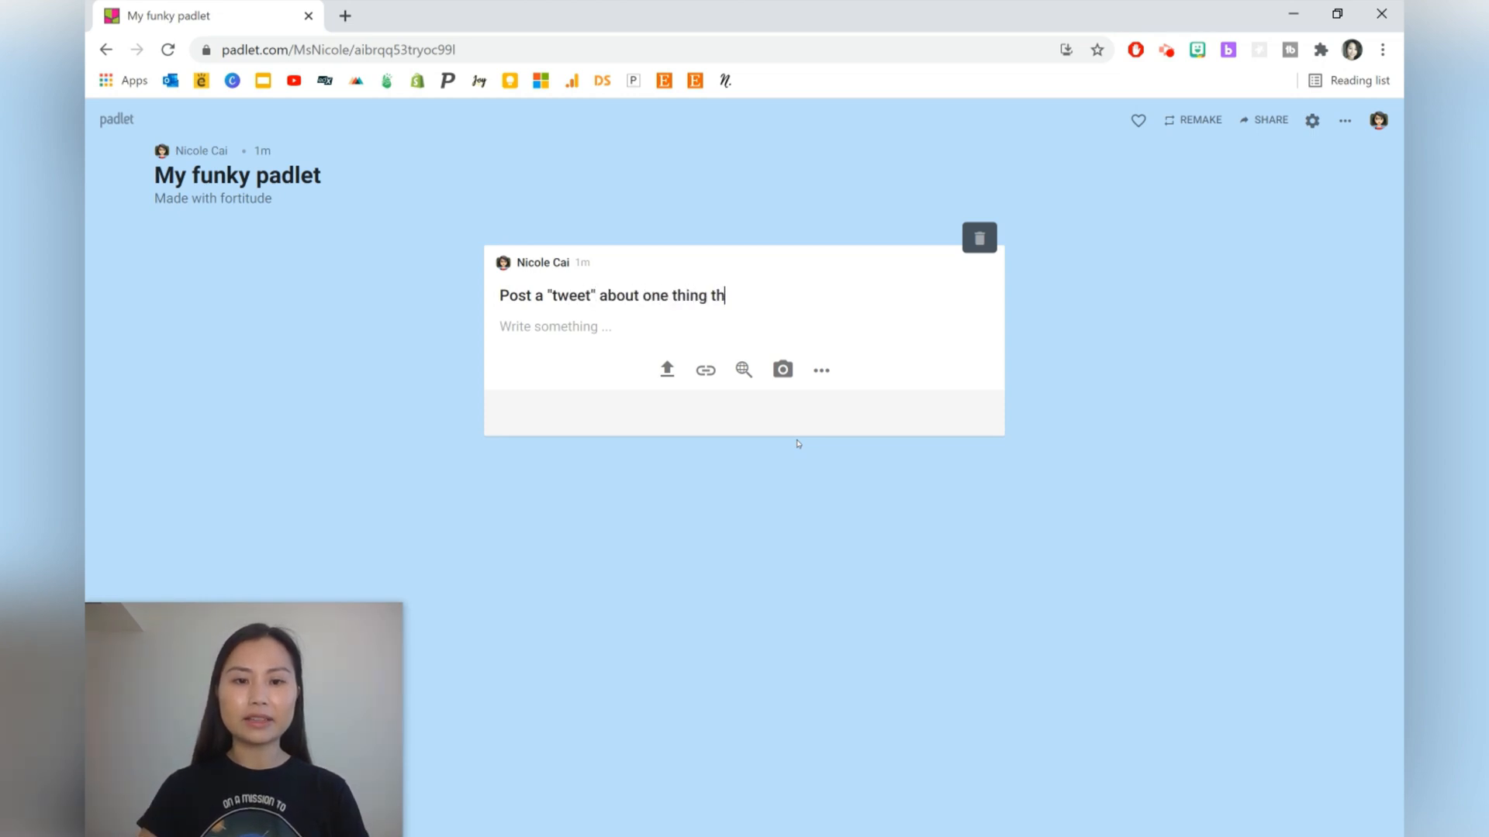
{"action": "type", "text": "at you've learnt in"}
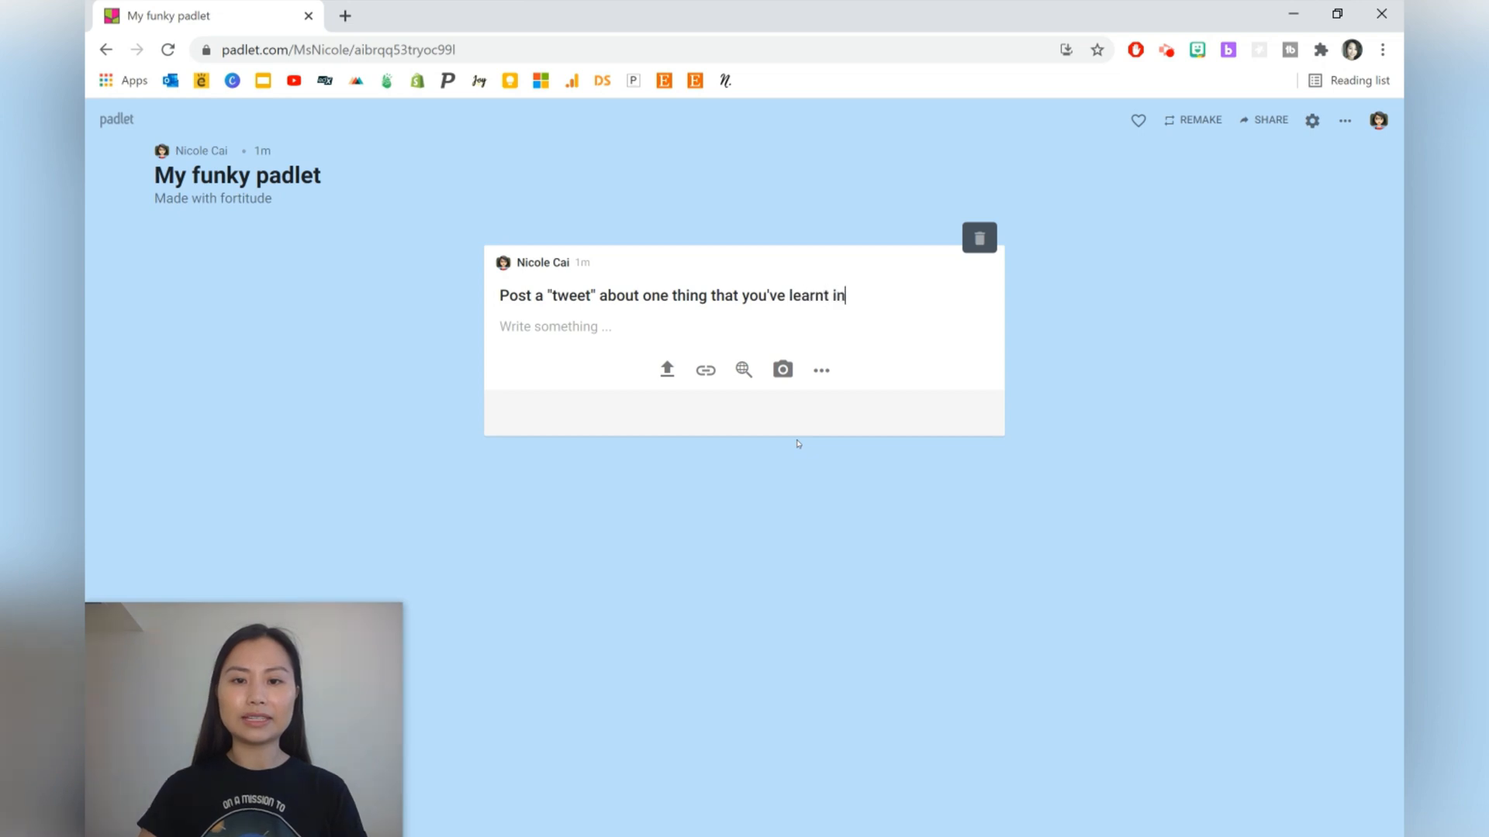
{"action": "type", "text": "today's le"}
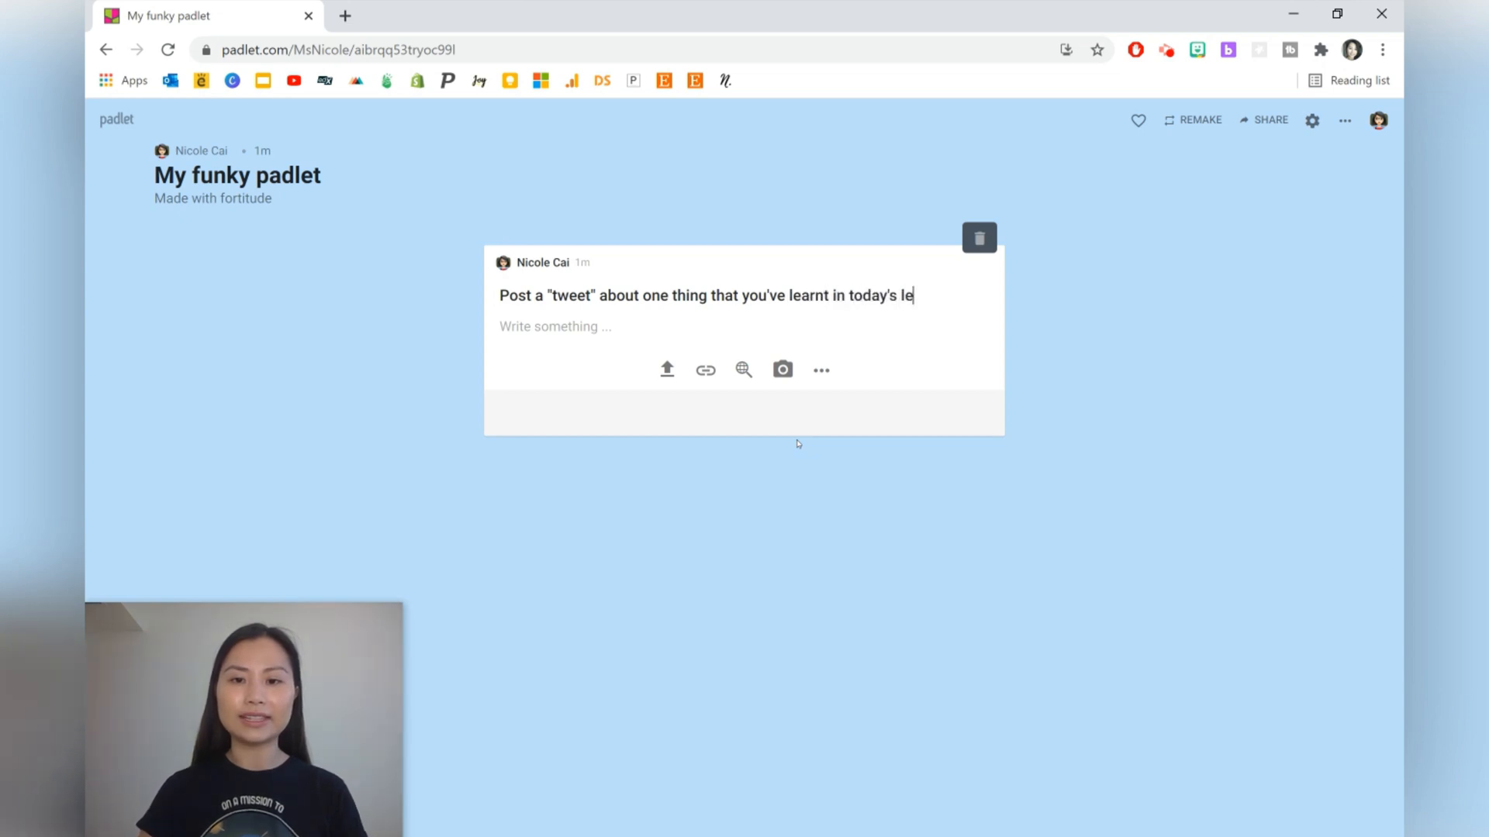
{"action": "type", "text": "sson."}
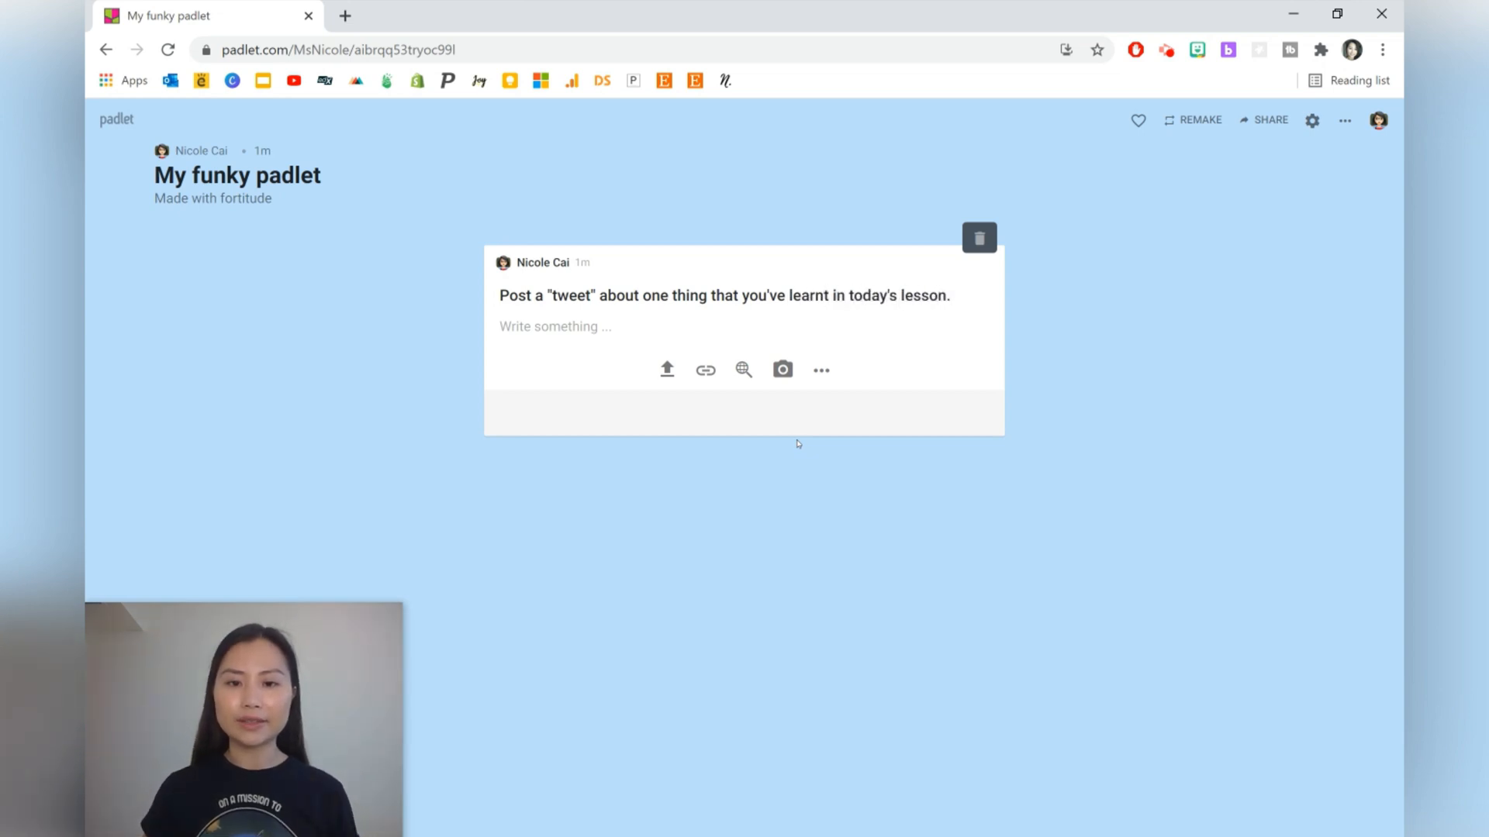
- Attach an image found by searching "tweet" to the post
{"action": "left_click", "coordinate": [743, 369]}
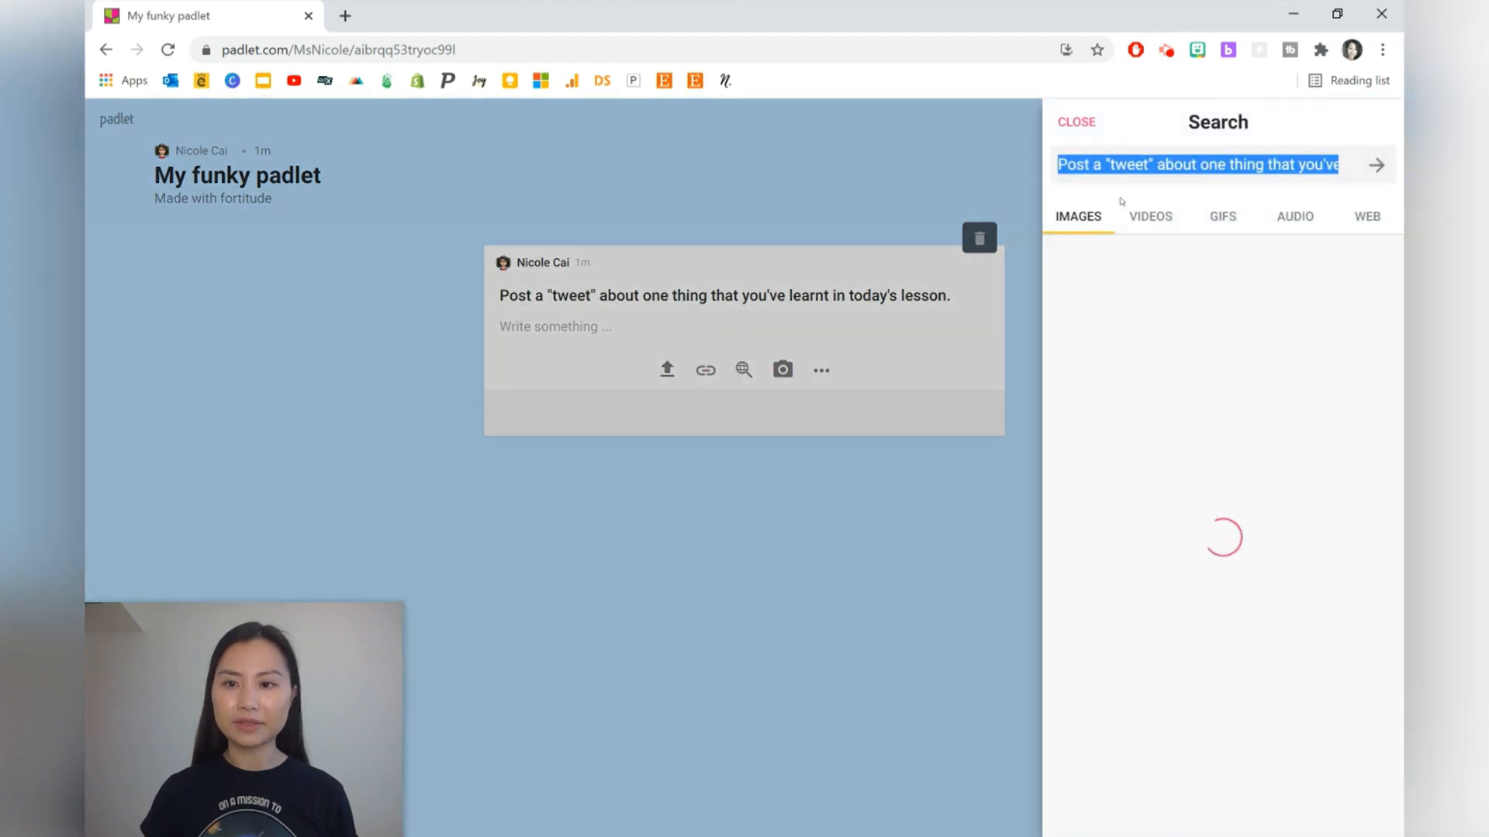
{"action": "type", "text": "tweet"}
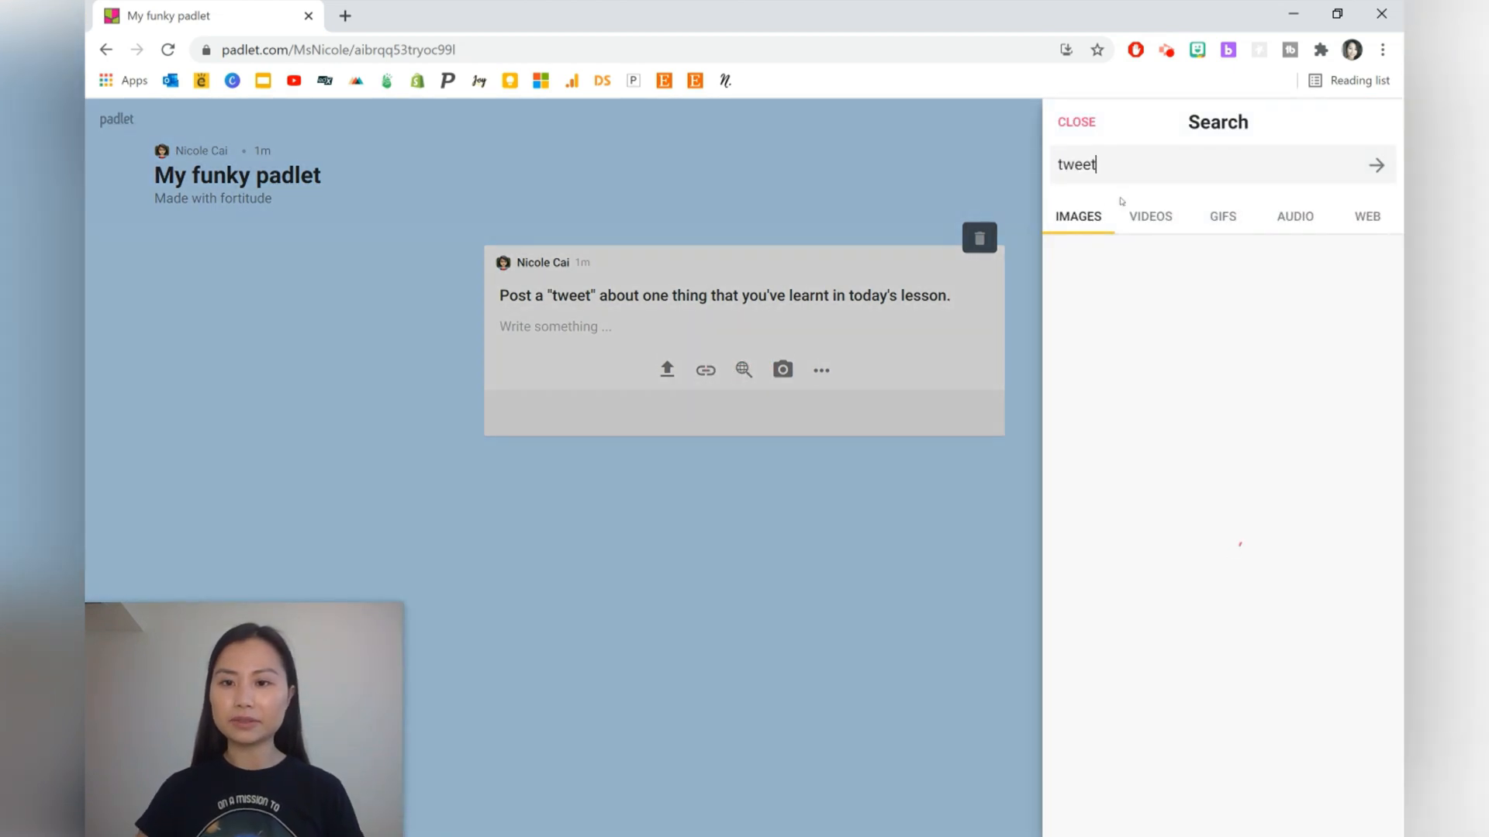
{"action": "left_click", "coordinate": [1376, 164]}
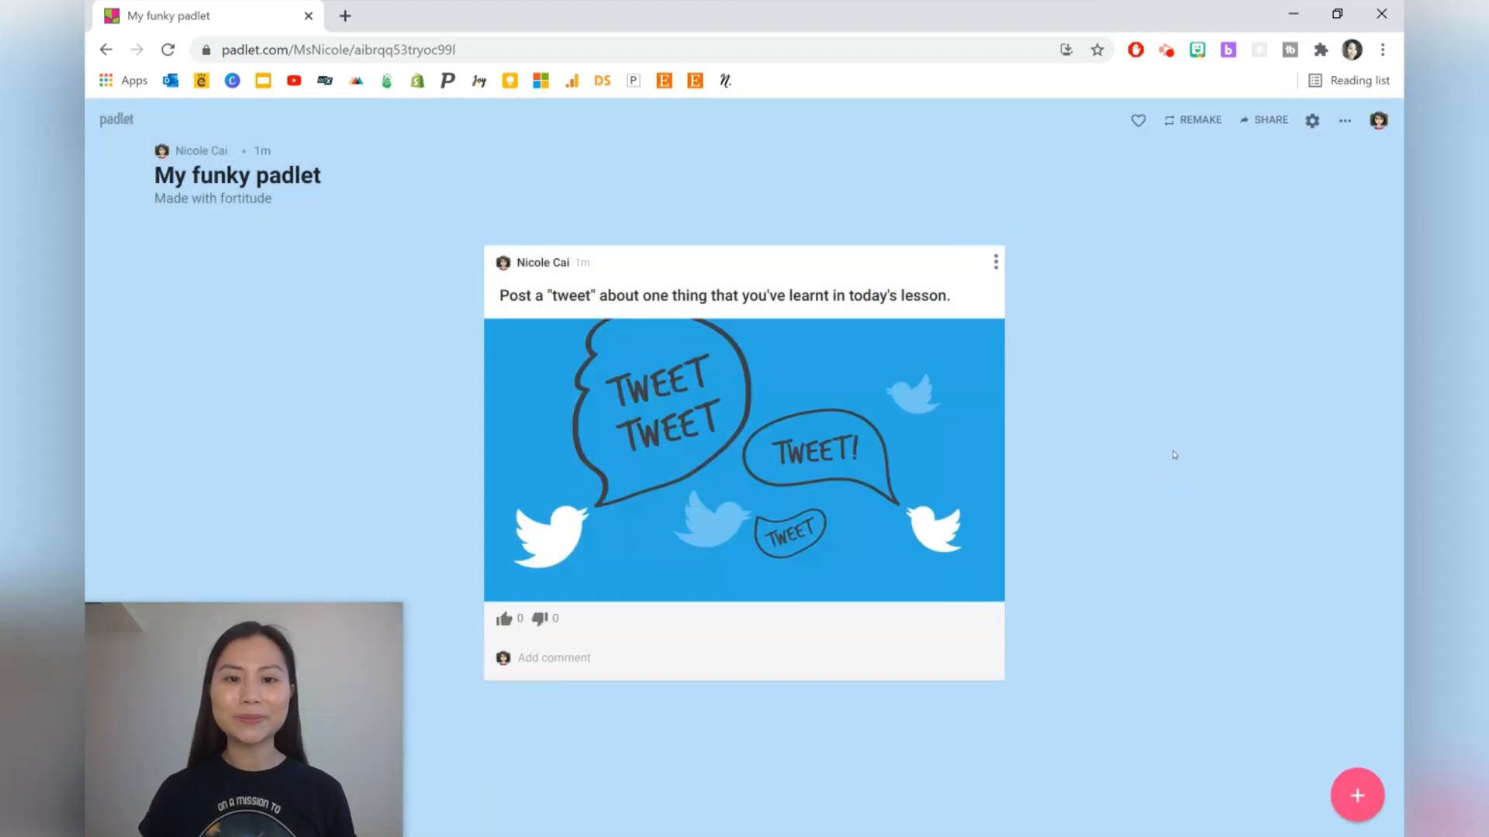
{"action": "mouse_move", "coordinate": [1281, 406]}
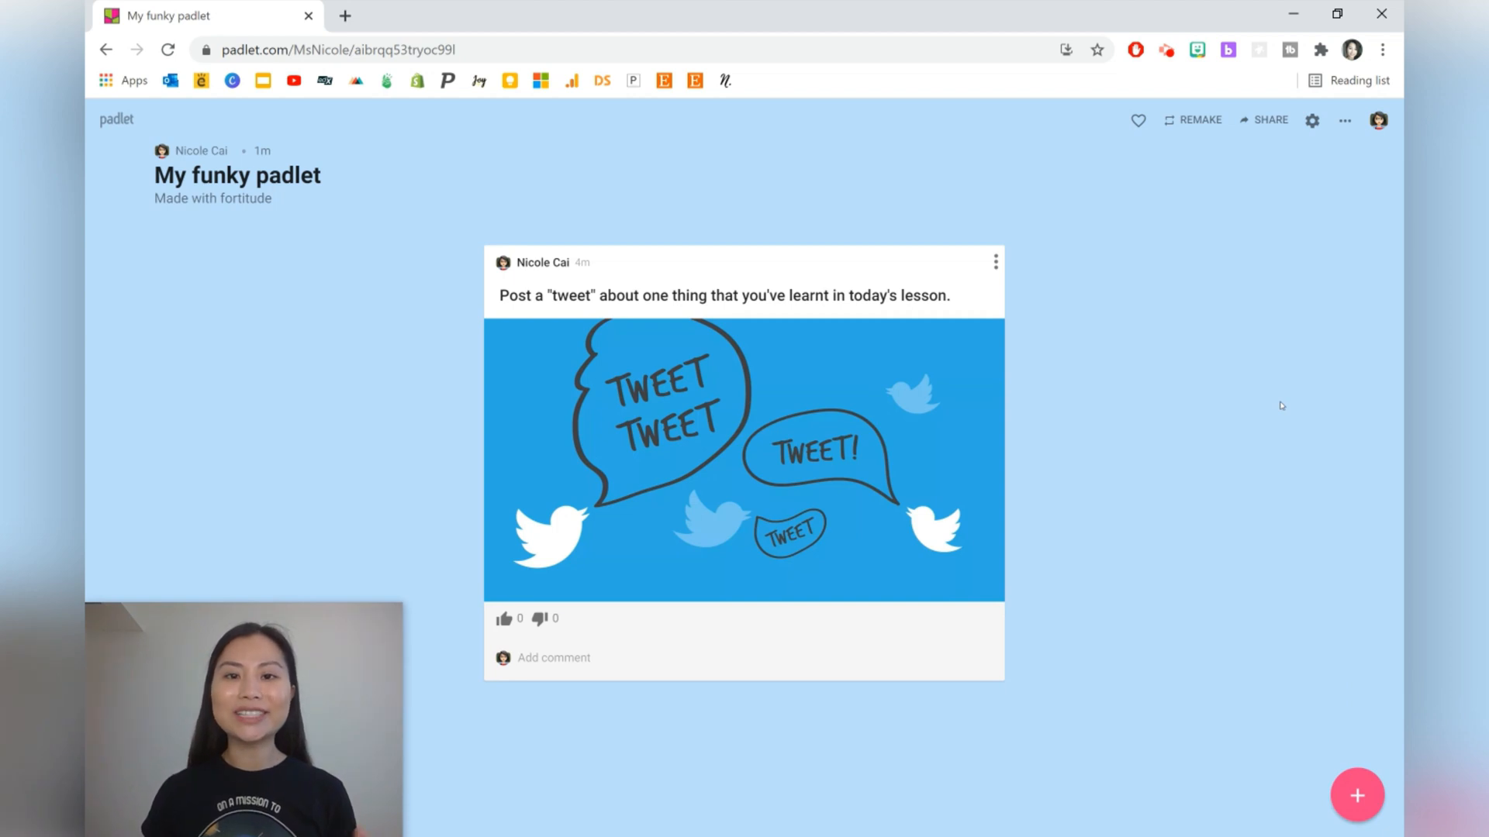
{"action": "mouse_move", "coordinate": [670, 171]}
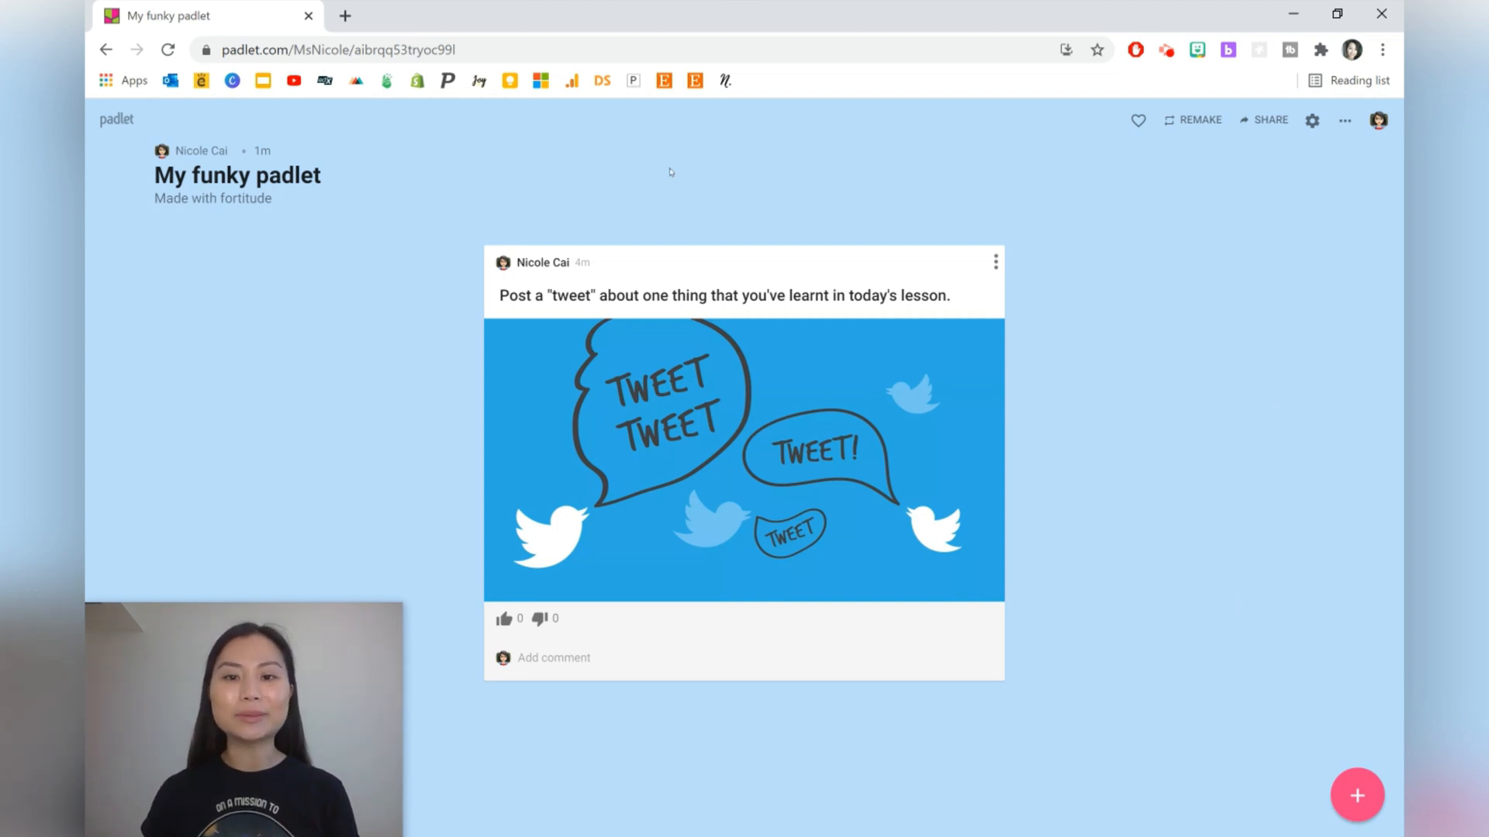
{"action": "mouse_move", "coordinate": [1225, 187]}
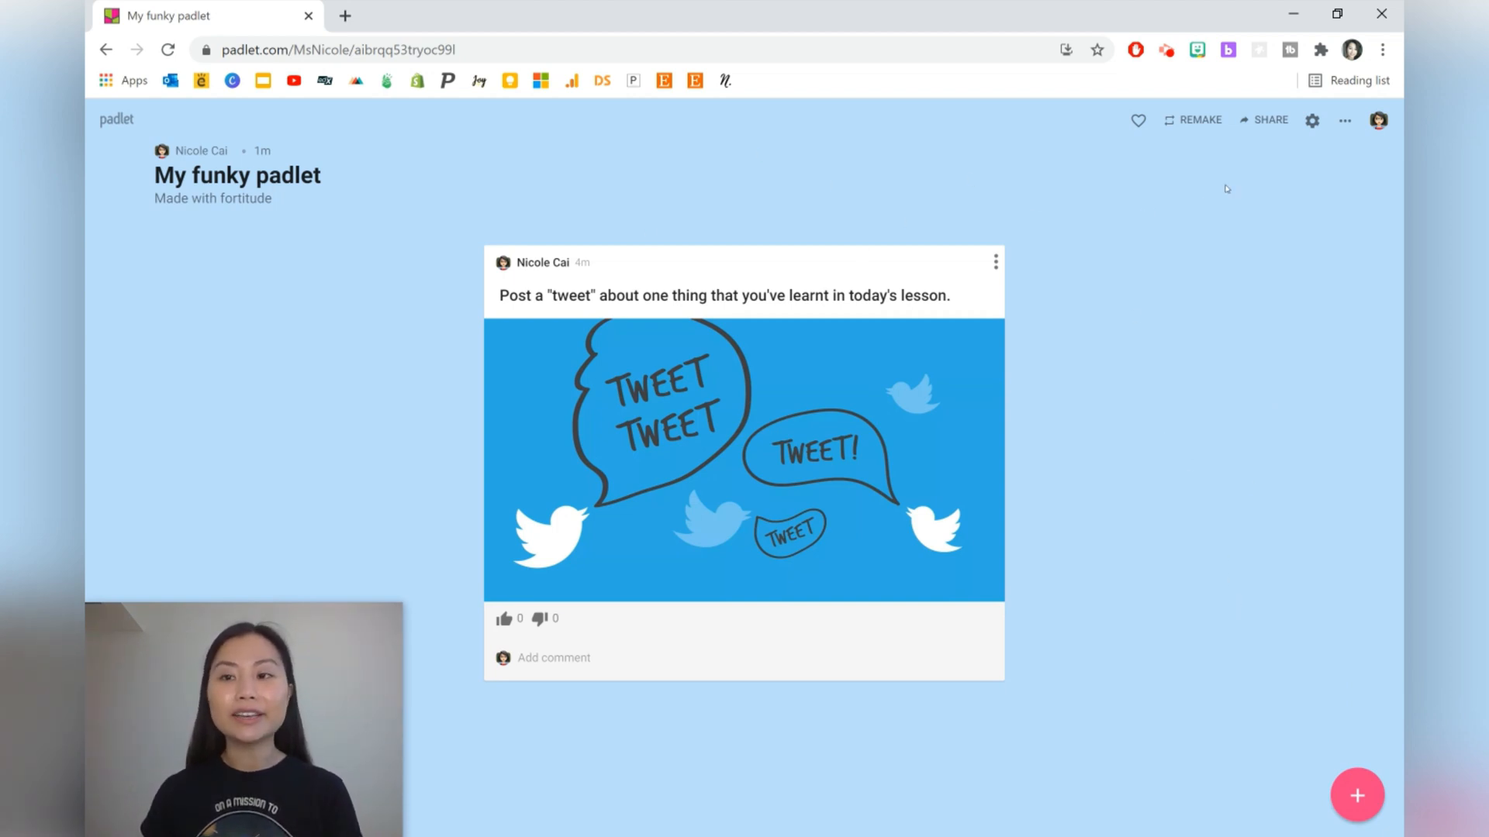
{"action": "mouse_move", "coordinate": [797, 574]}
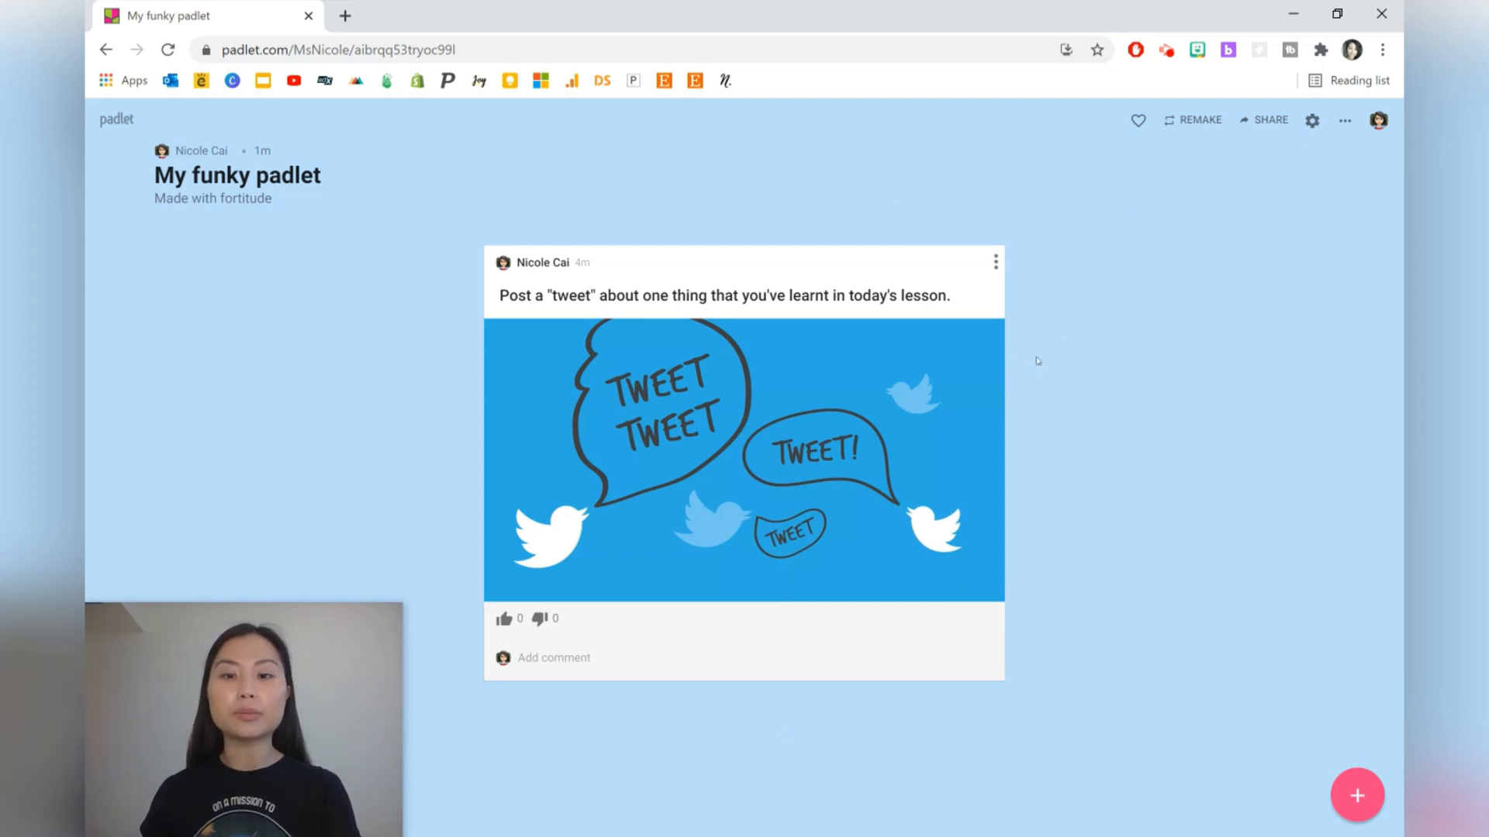
- Set the board's New post position to Last and save the setting
{"action": "left_click", "coordinate": [1312, 121]}
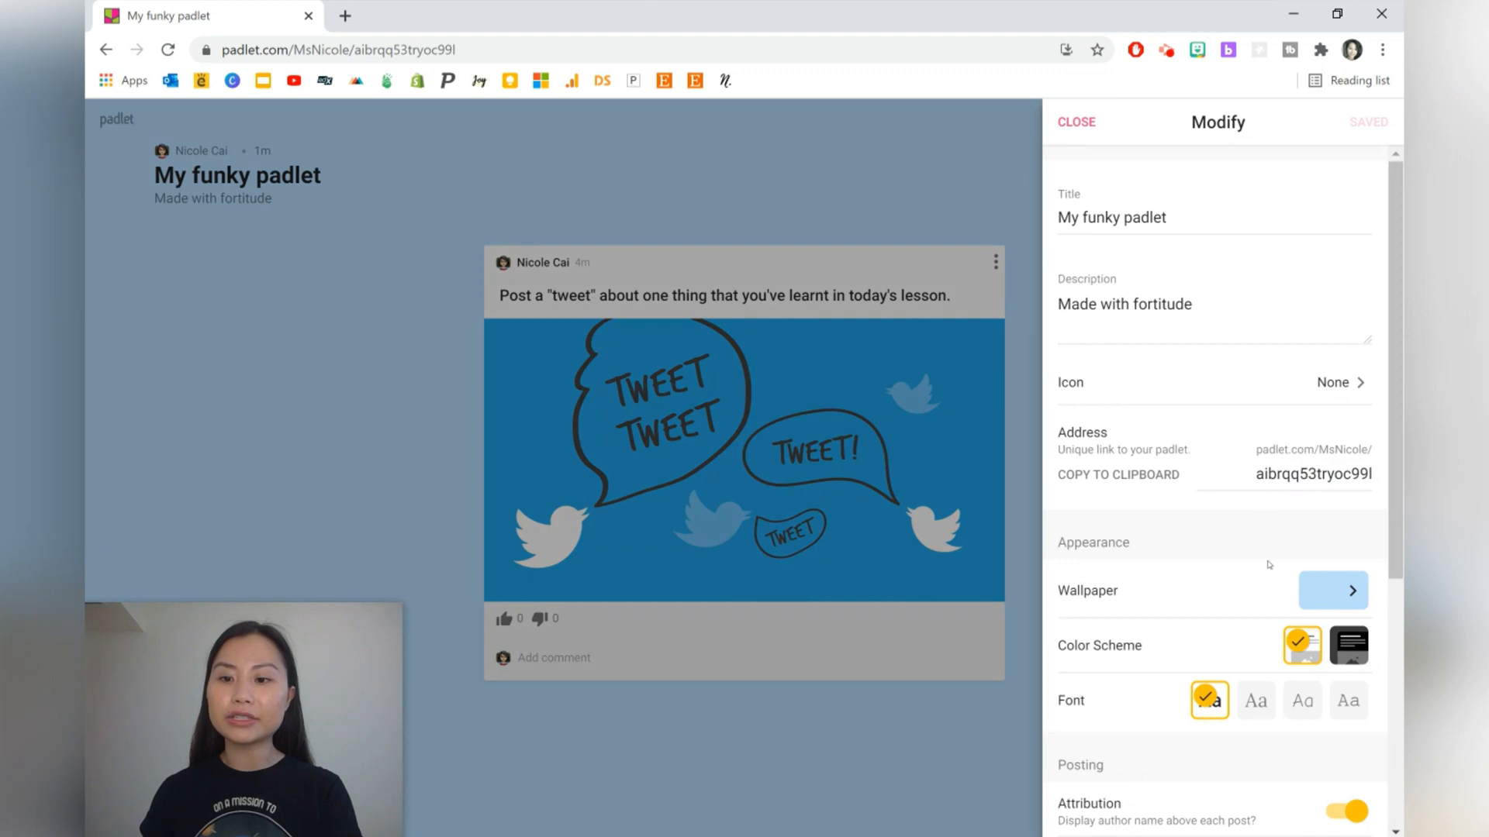
{"action": "scroll", "scroll_direction": "down", "scroll_amount": 3}
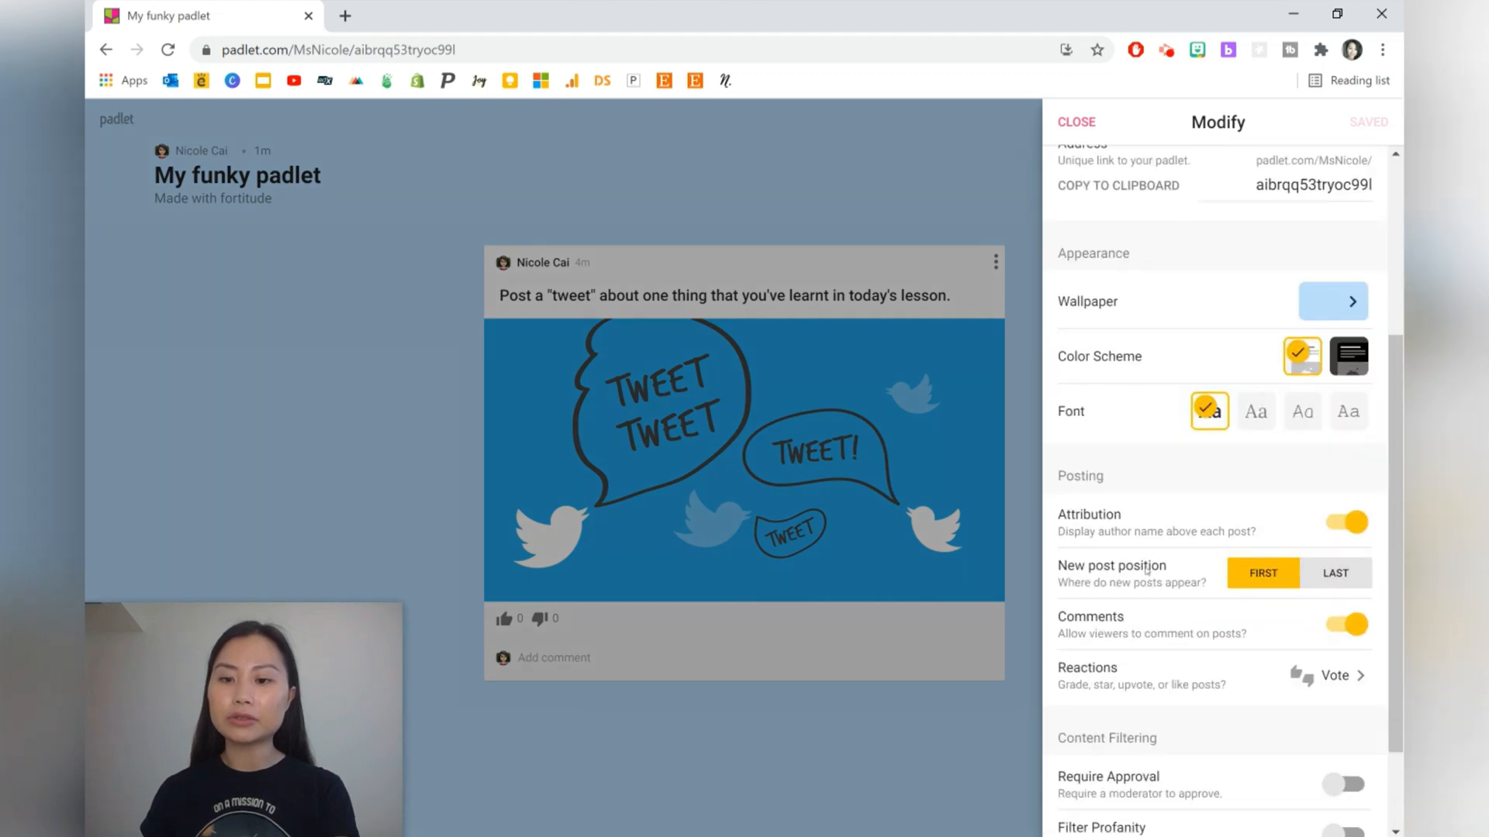
{"action": "left_click", "coordinate": [1337, 574]}
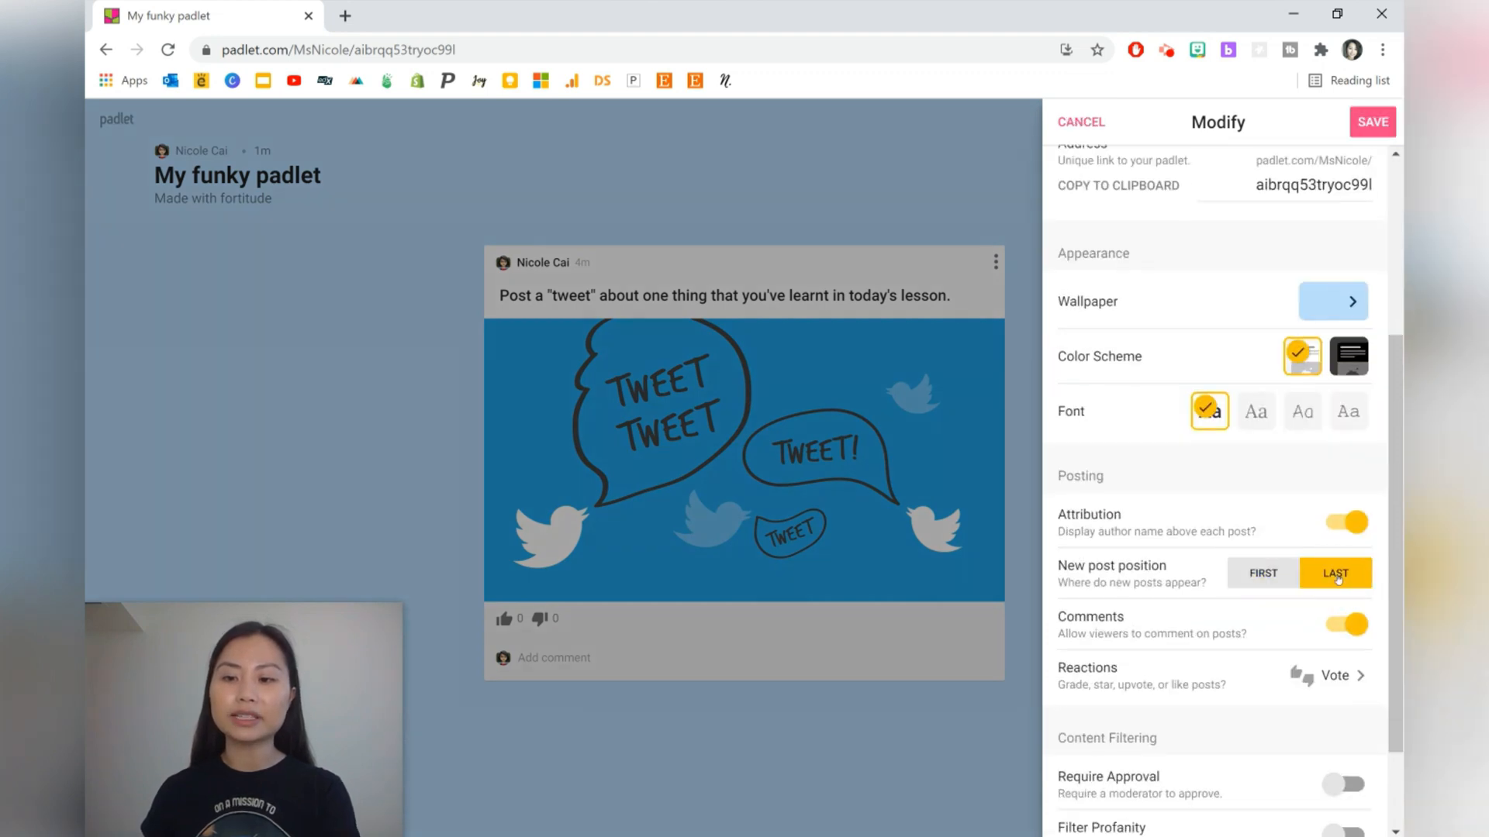
{"action": "left_click", "coordinate": [1371, 121]}
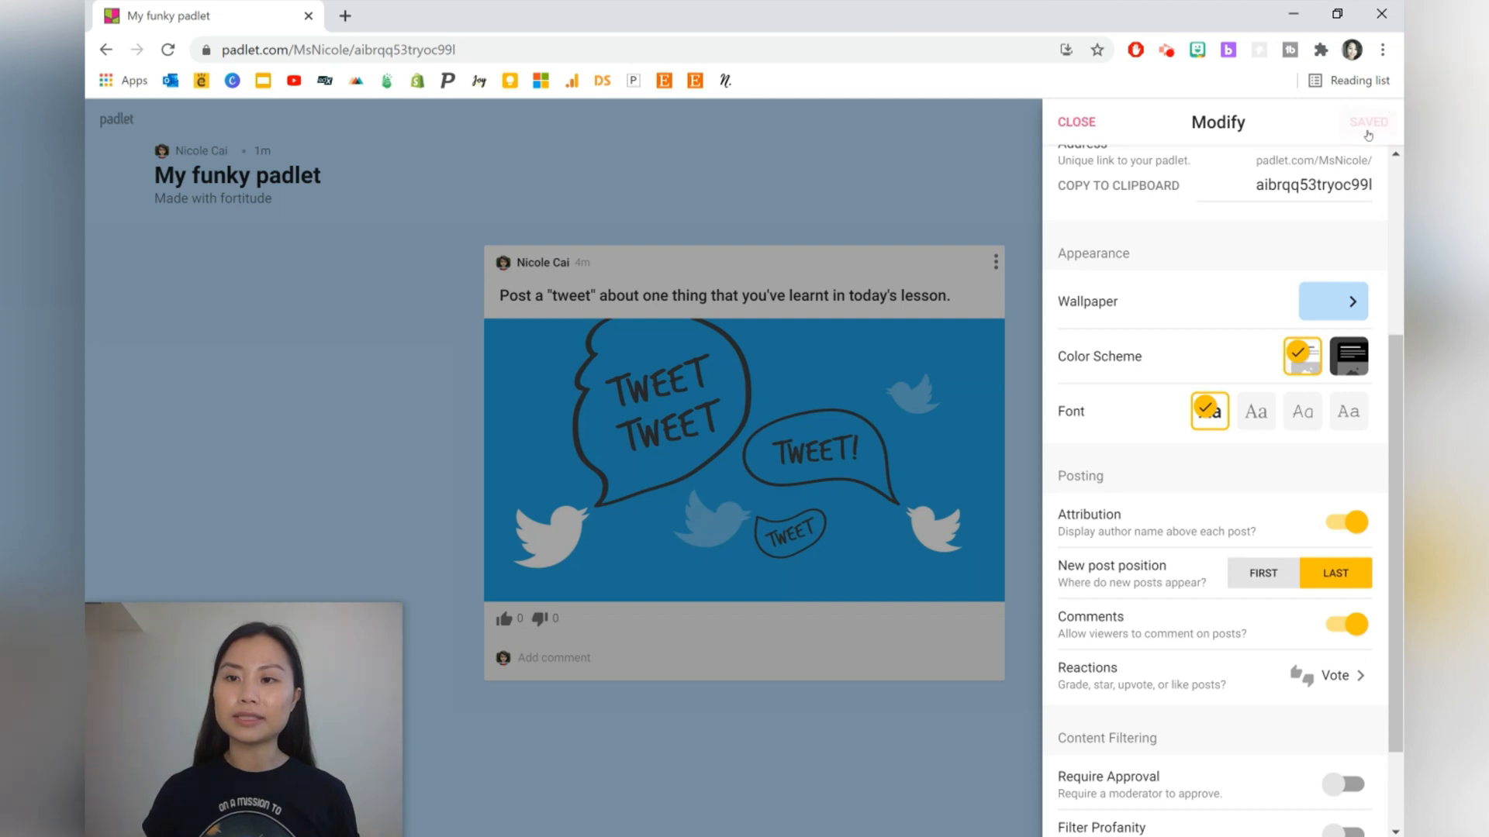
{"action": "mouse_move", "coordinate": [1036, 73]}
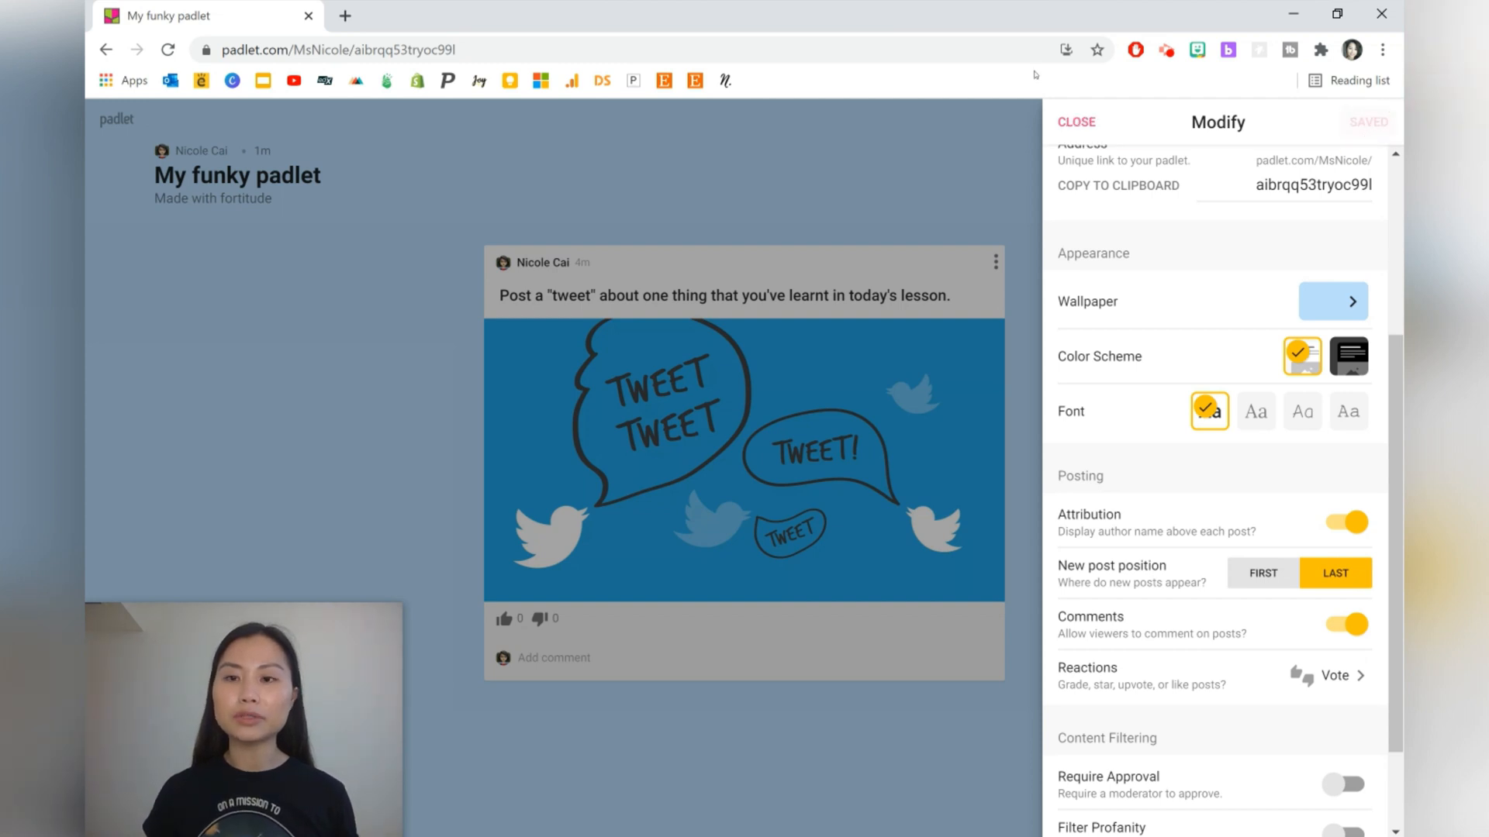
- Leave the settings and start a new post titled Response
{"action": "left_click", "coordinate": [1076, 121]}
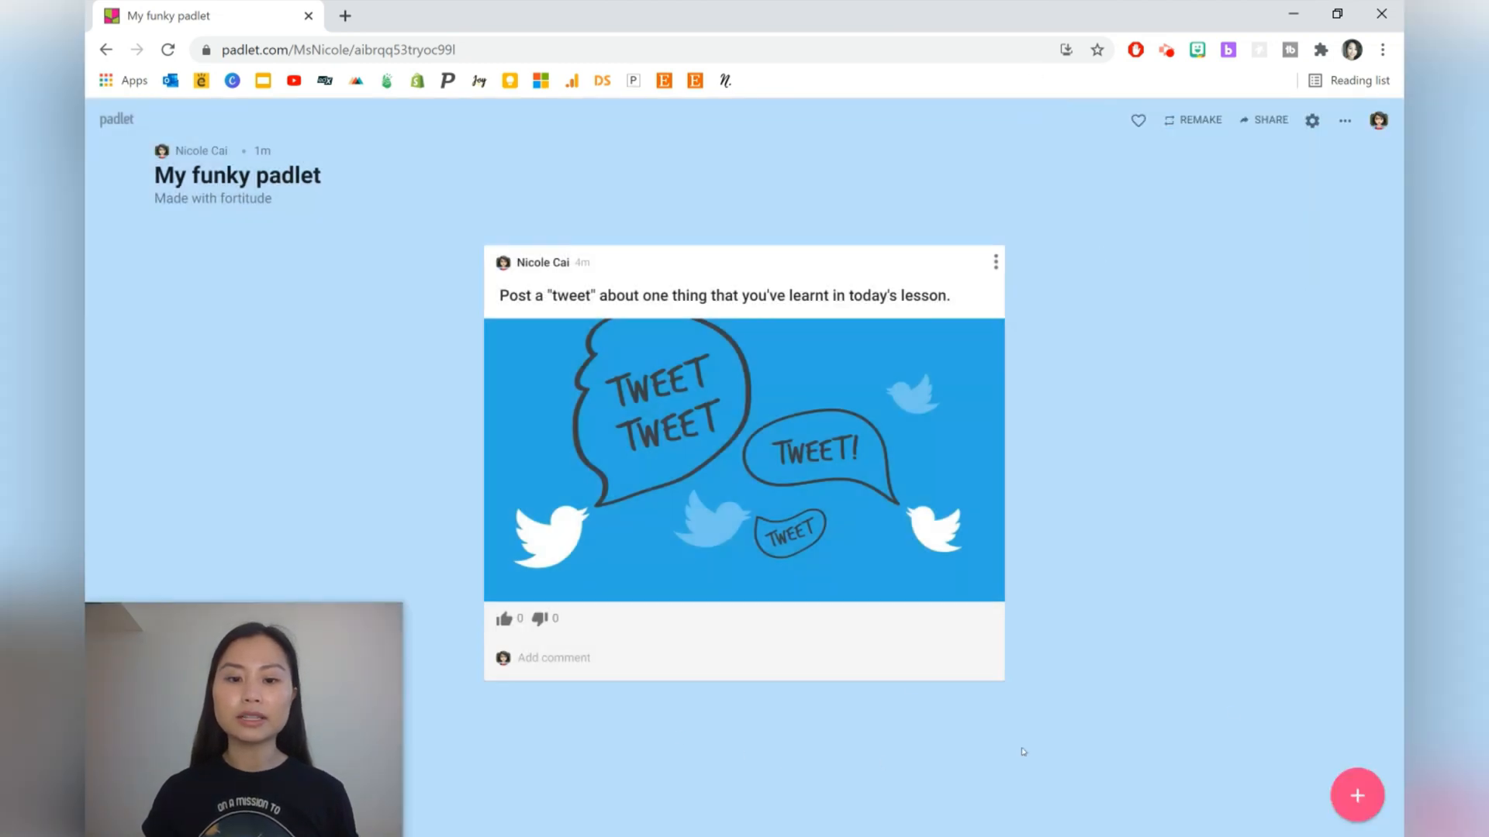
{"action": "left_click", "coordinate": [1358, 794]}
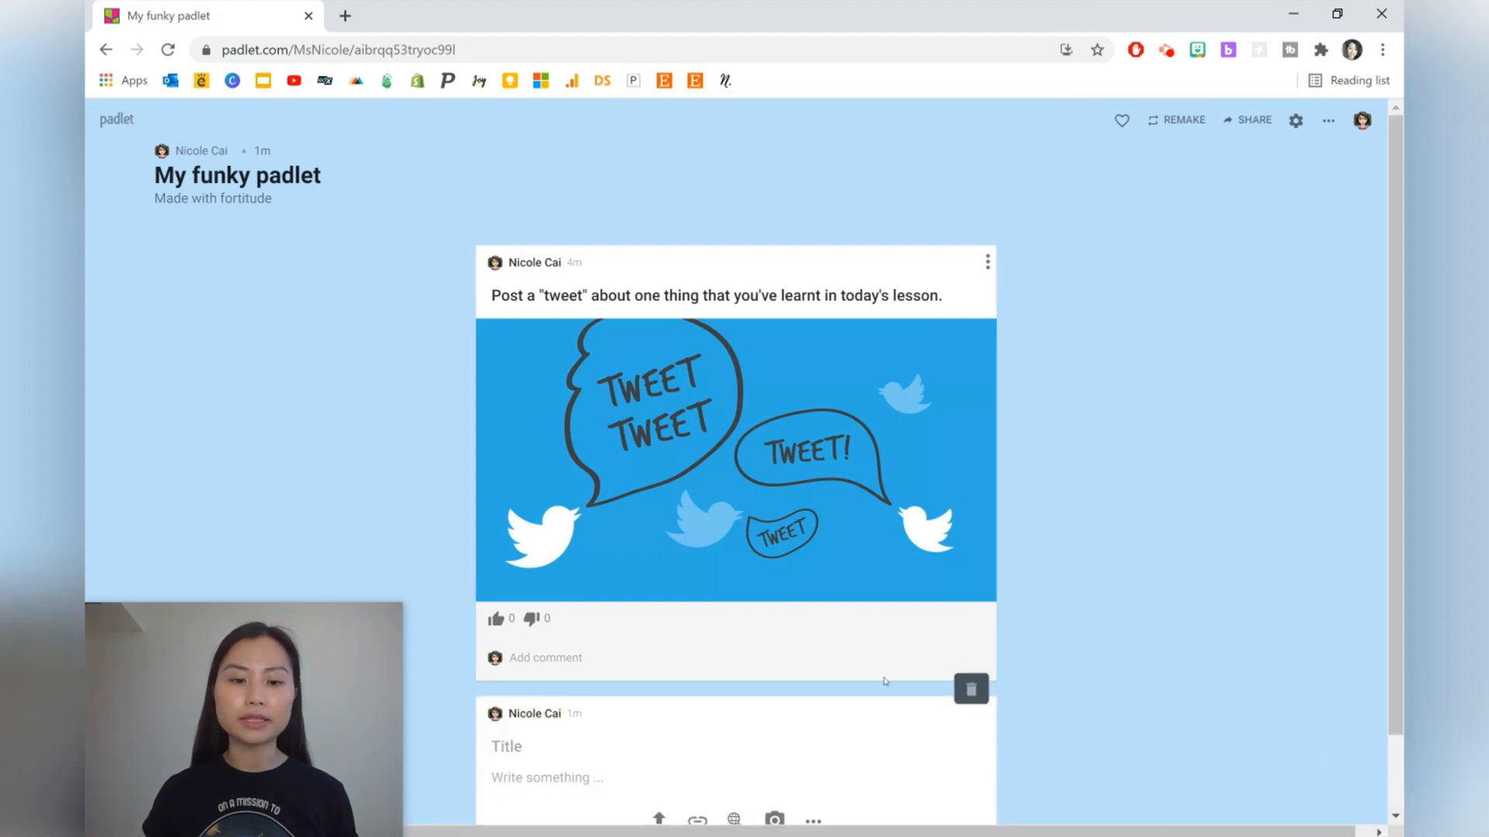
{"action": "type", "text": "Response"}
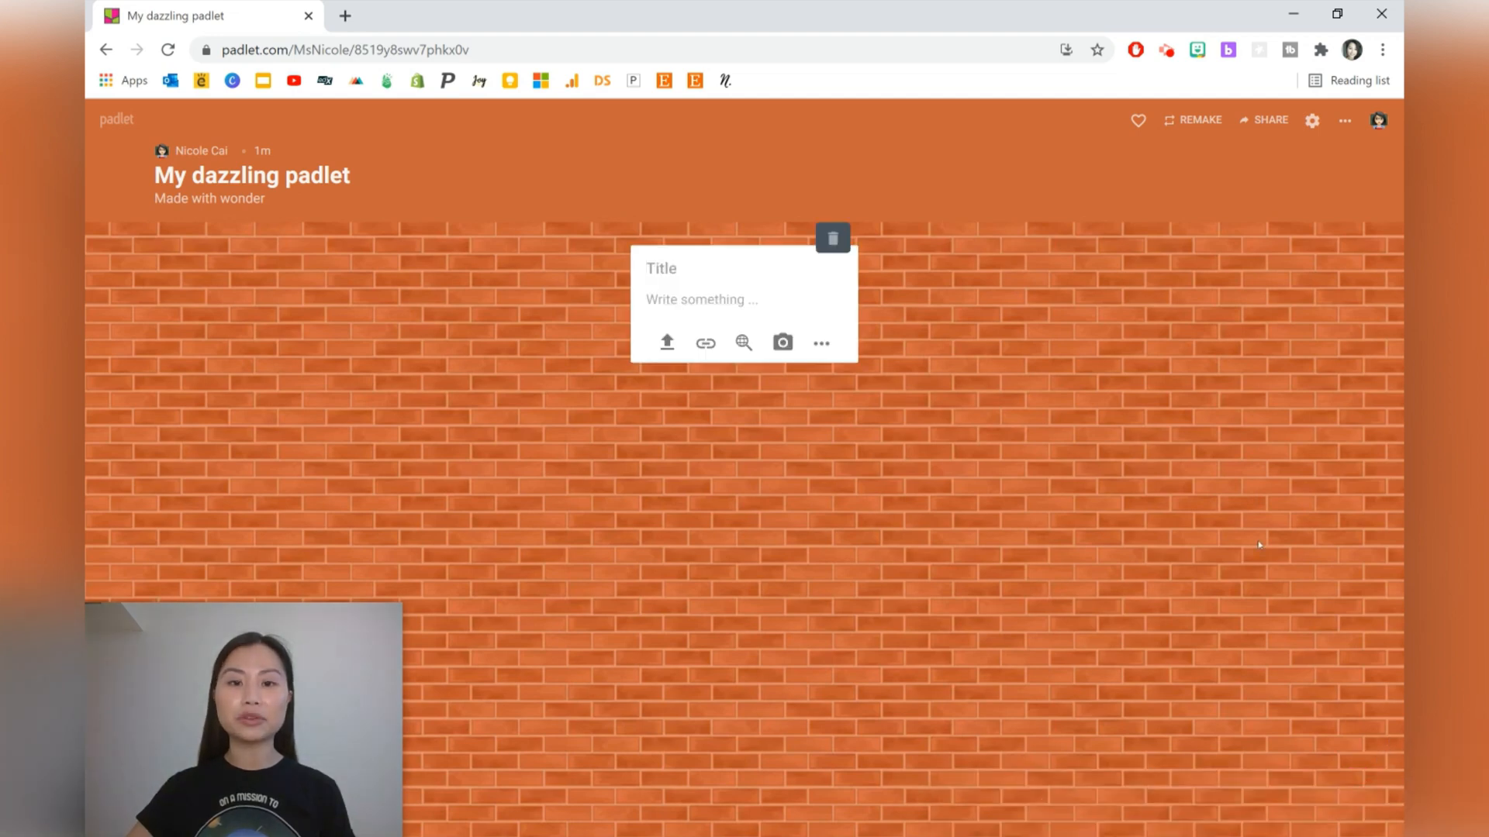
- Add posts "12 Apr - Good work by Alice" and "13 Apr - Great speech by Milly" and publish
{"action": "type", "text": "12 Apr"}
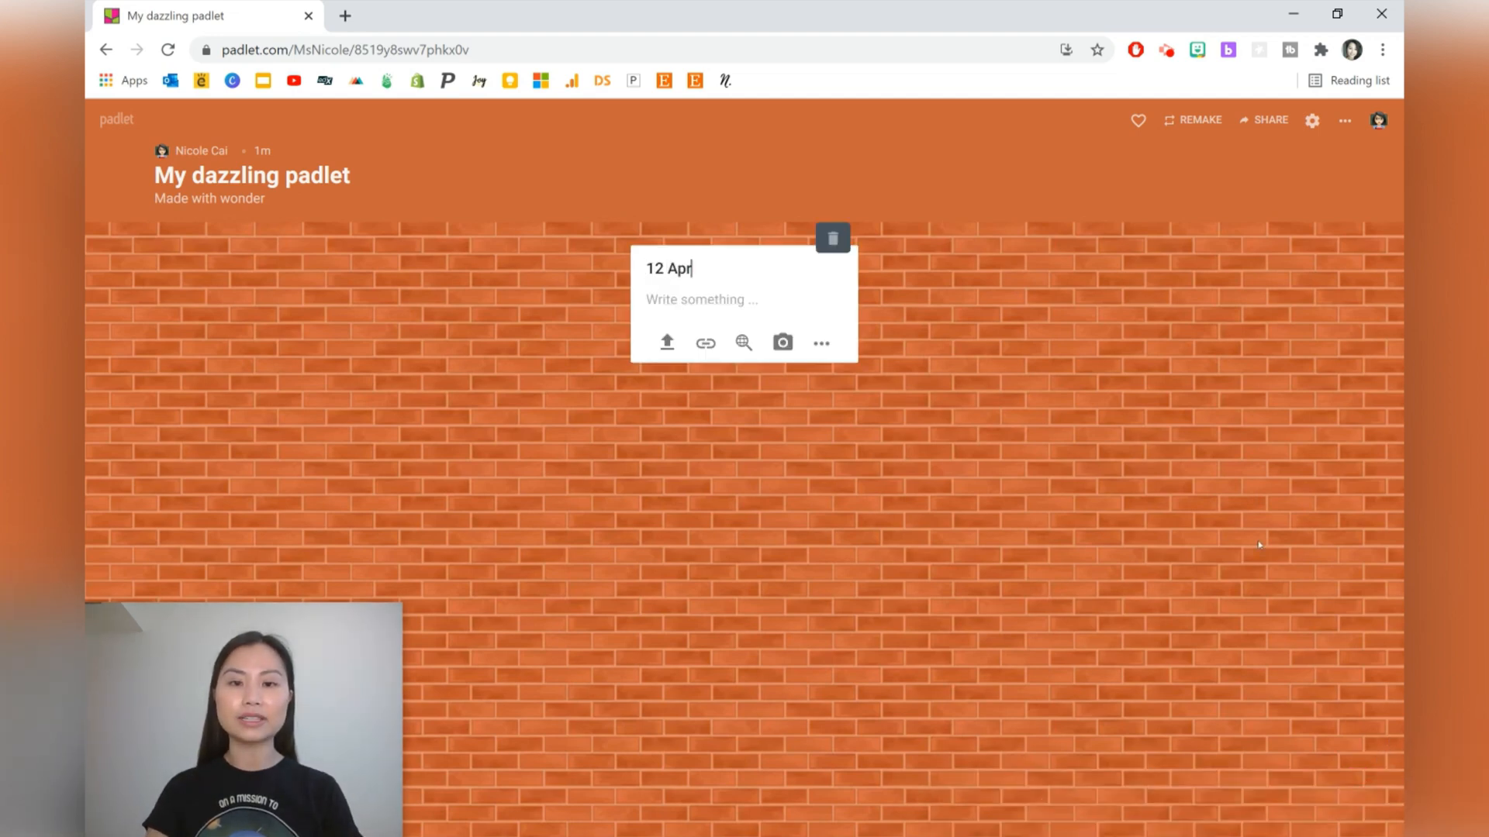
{"action": "type", "text": "- G"}
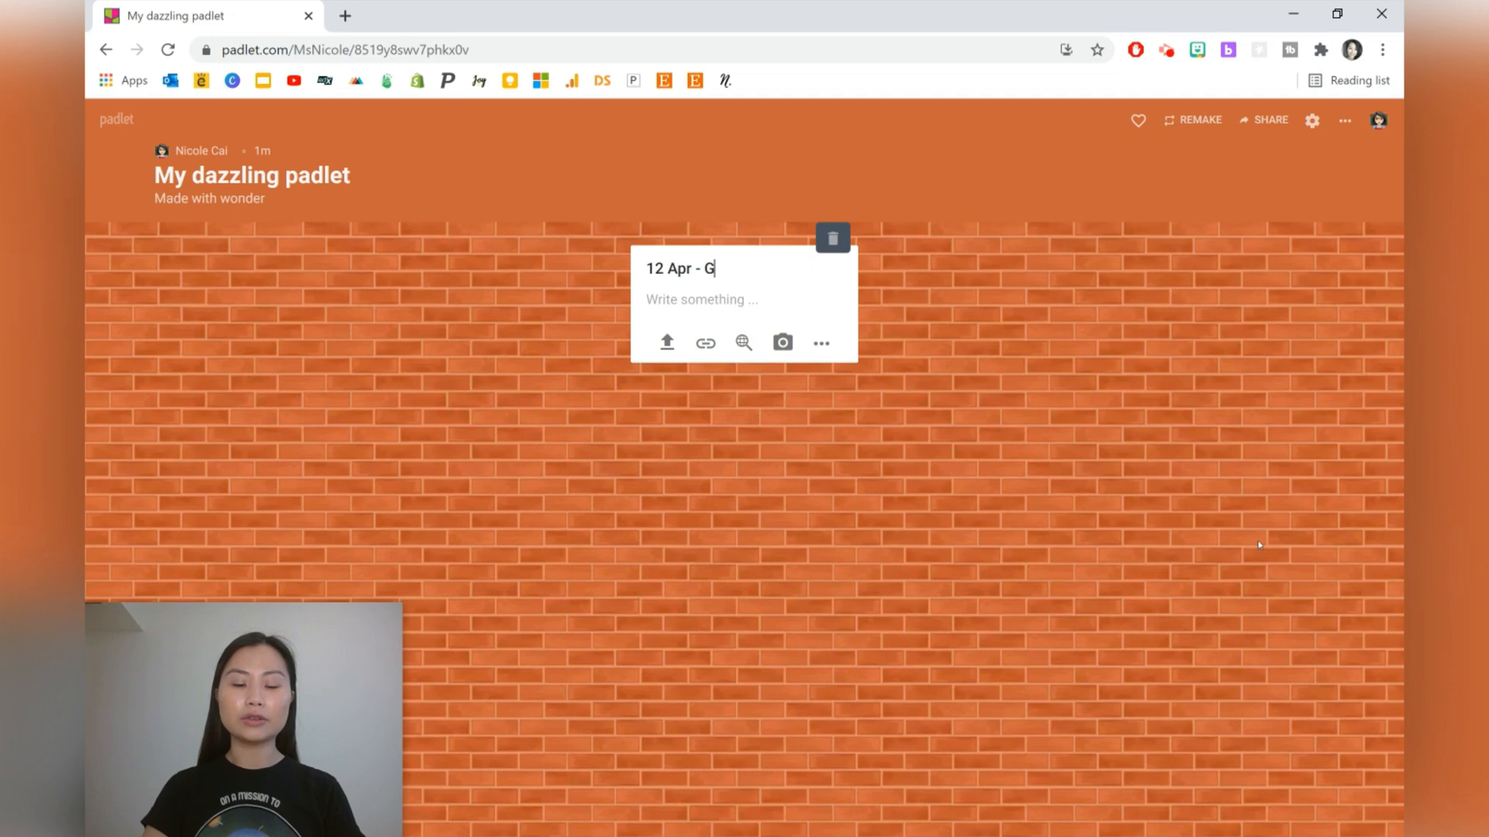
{"action": "type", "text": "ood work by"}
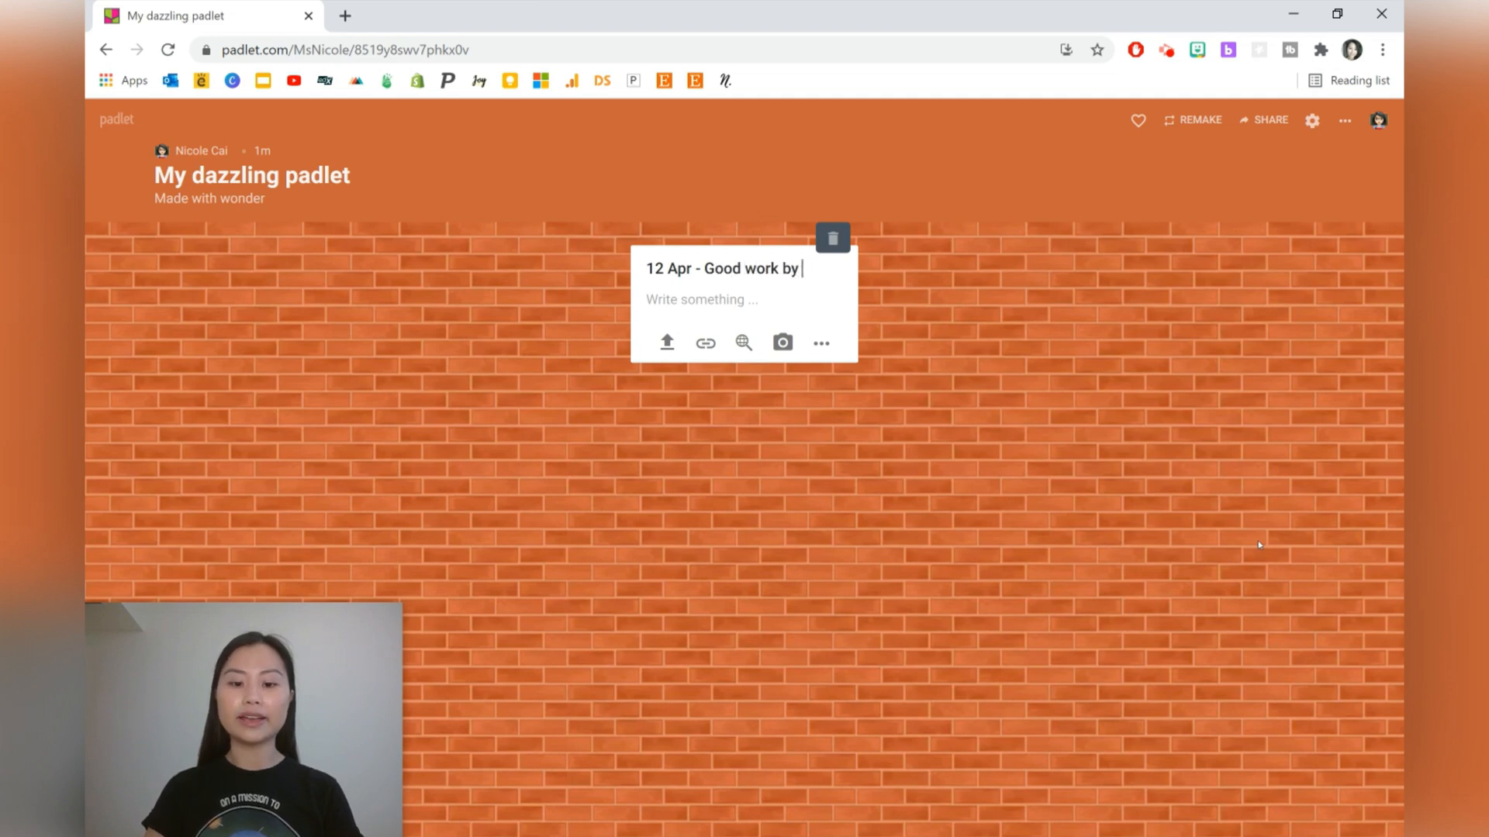
{"action": "type", "text": "Alice"}
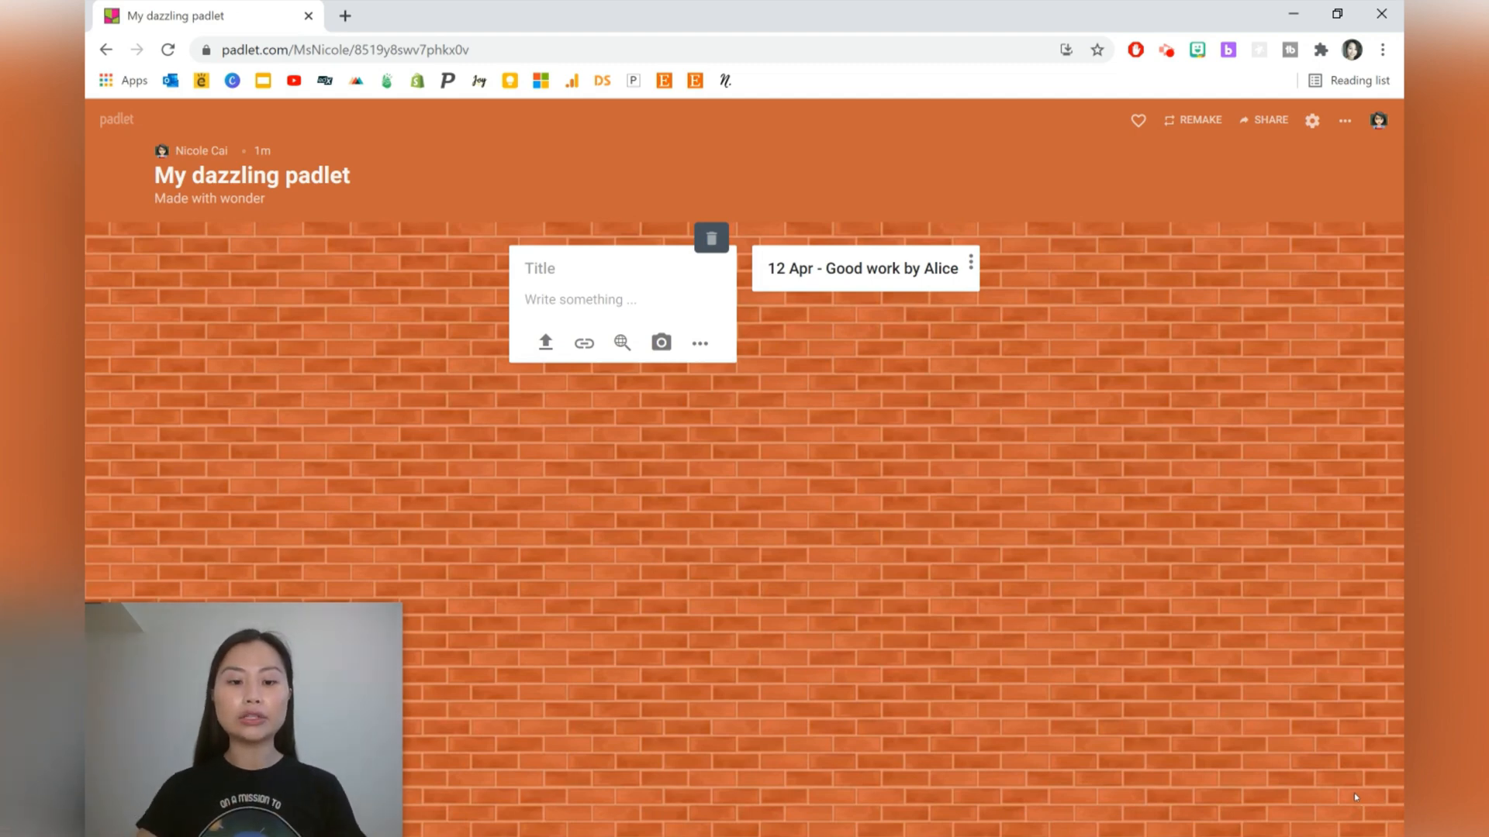
{"action": "type", "text": "13 Apr - G"}
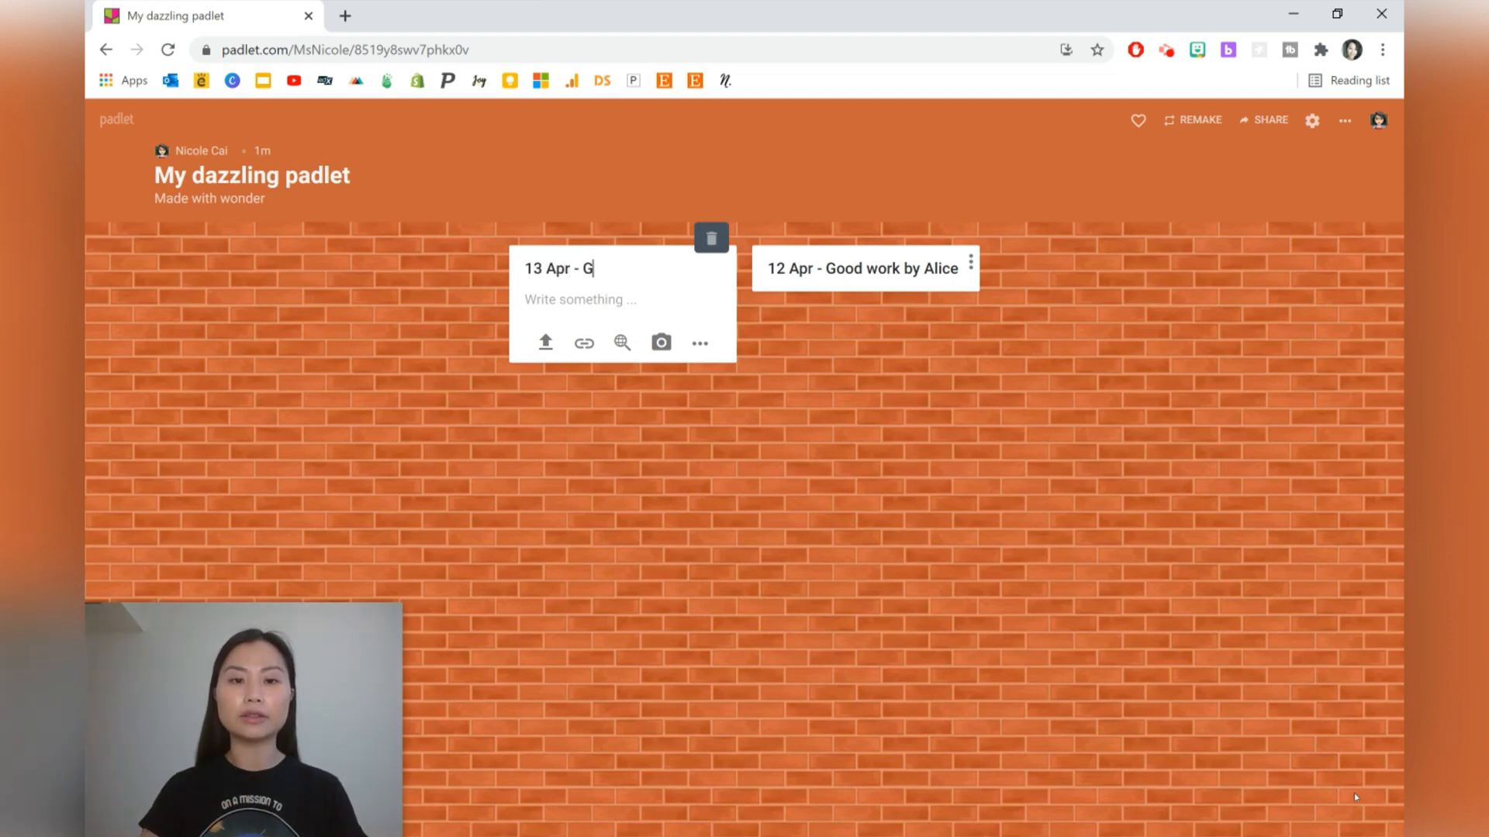
{"action": "type", "text": "reat speech by"}
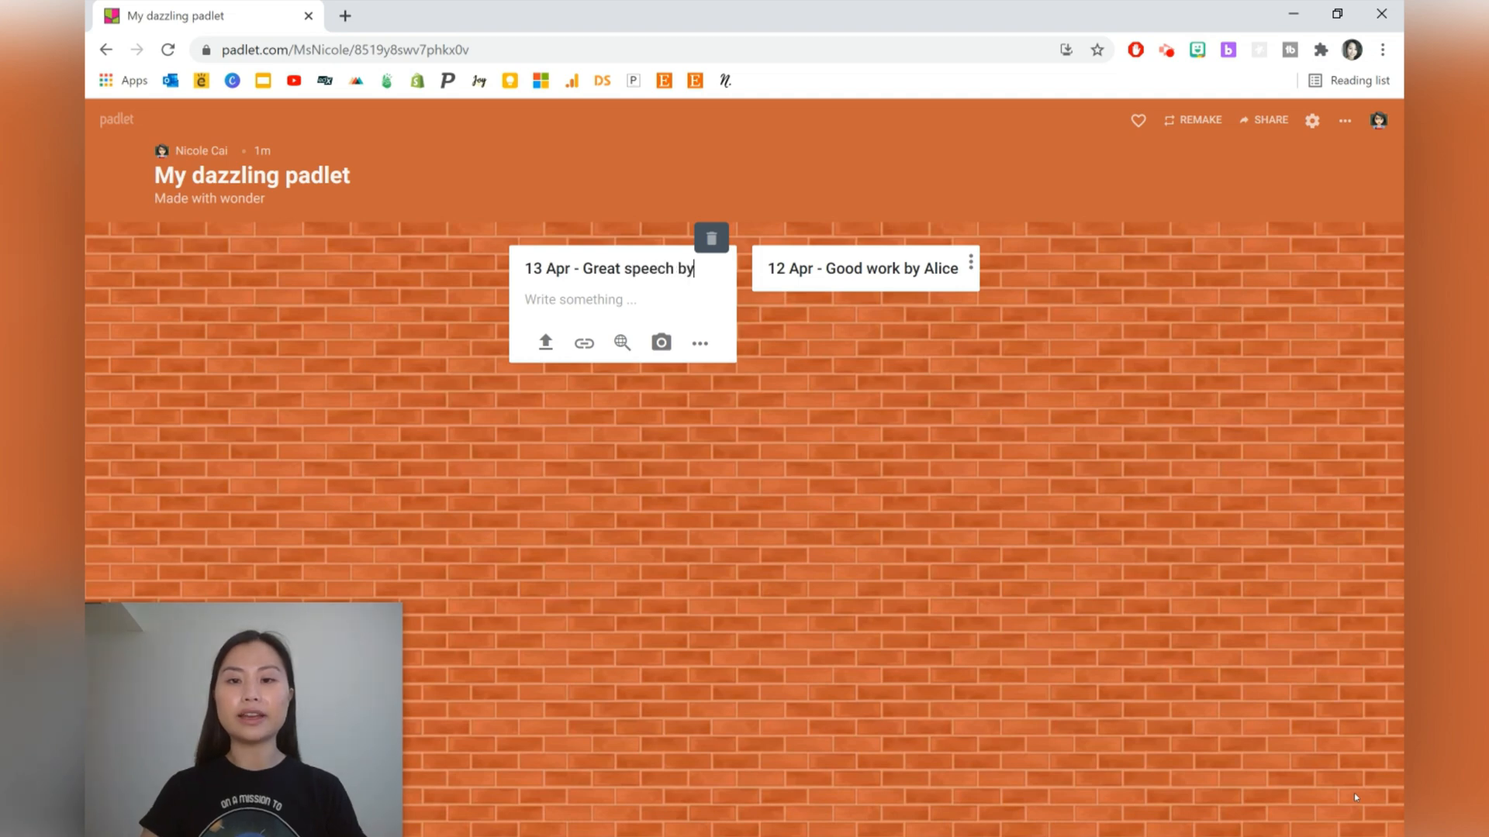
{"action": "type", "text": "Milly"}
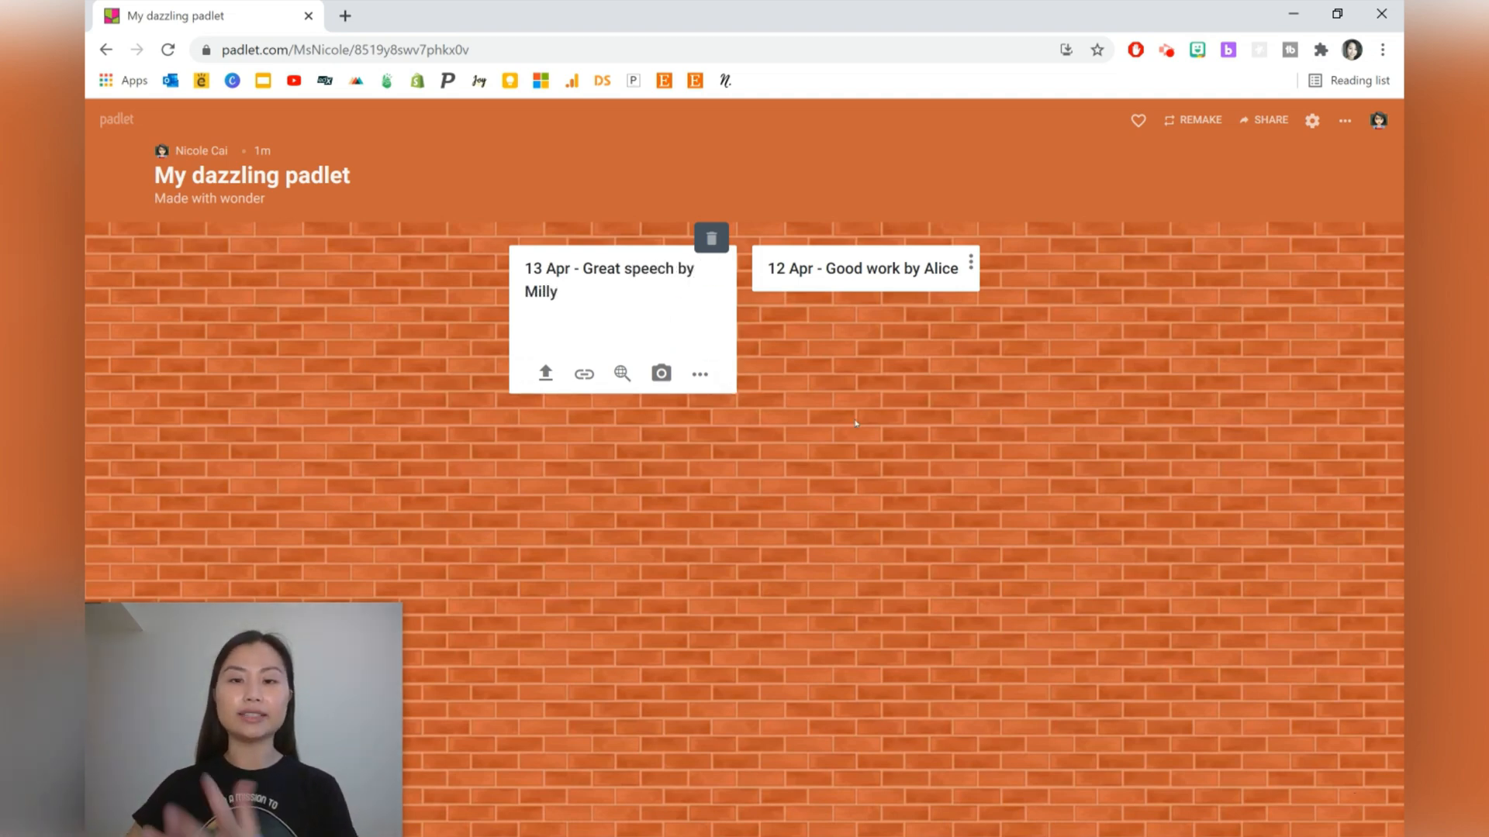
{"action": "left_click", "coordinate": [570, 323]}
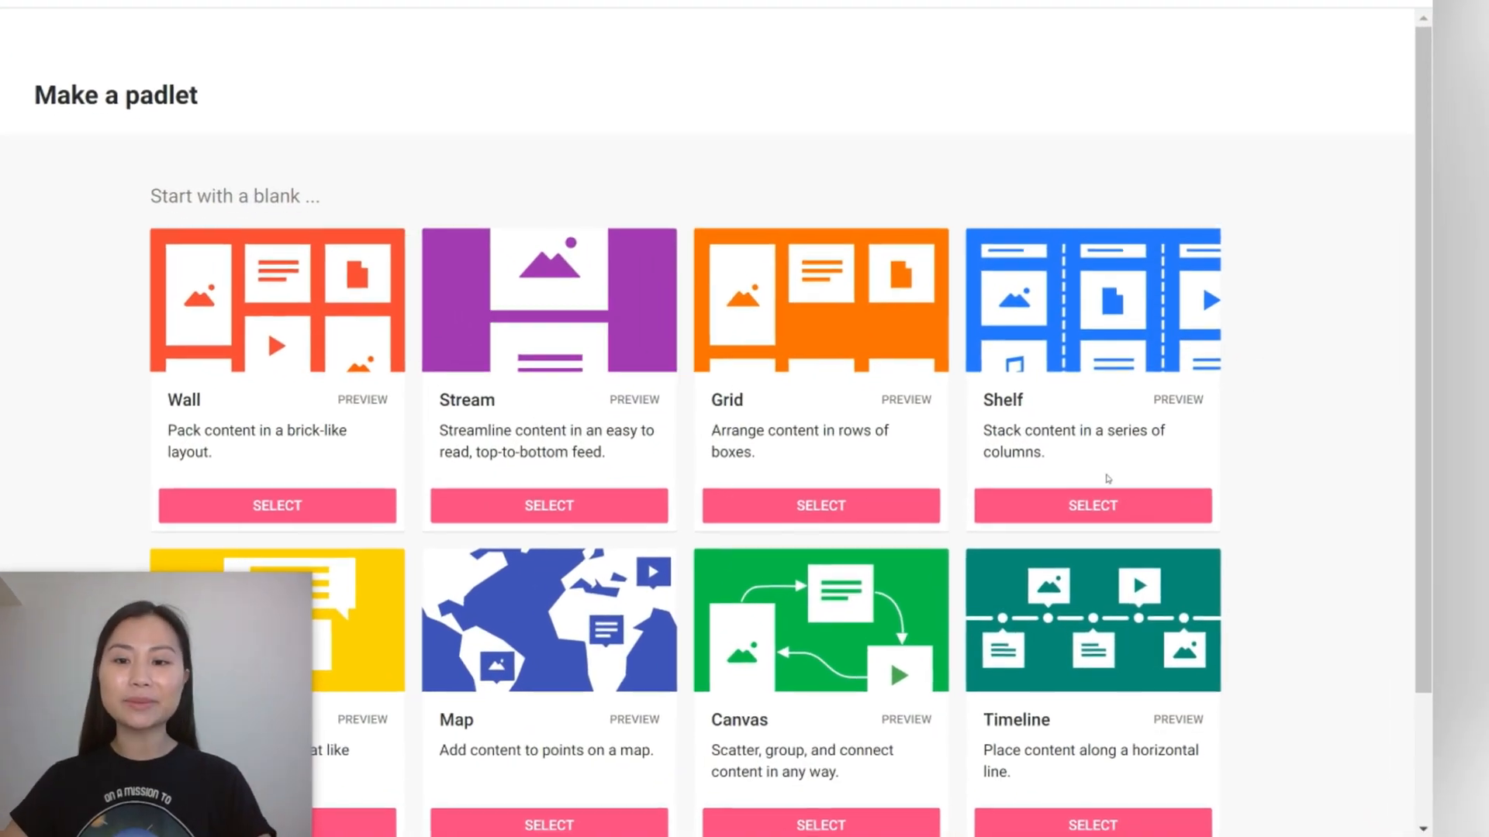
- Create a Shelf board with columns "What are the strengths?" and "What are the weaknesses?"
{"action": "left_click", "coordinate": [1092, 506]}
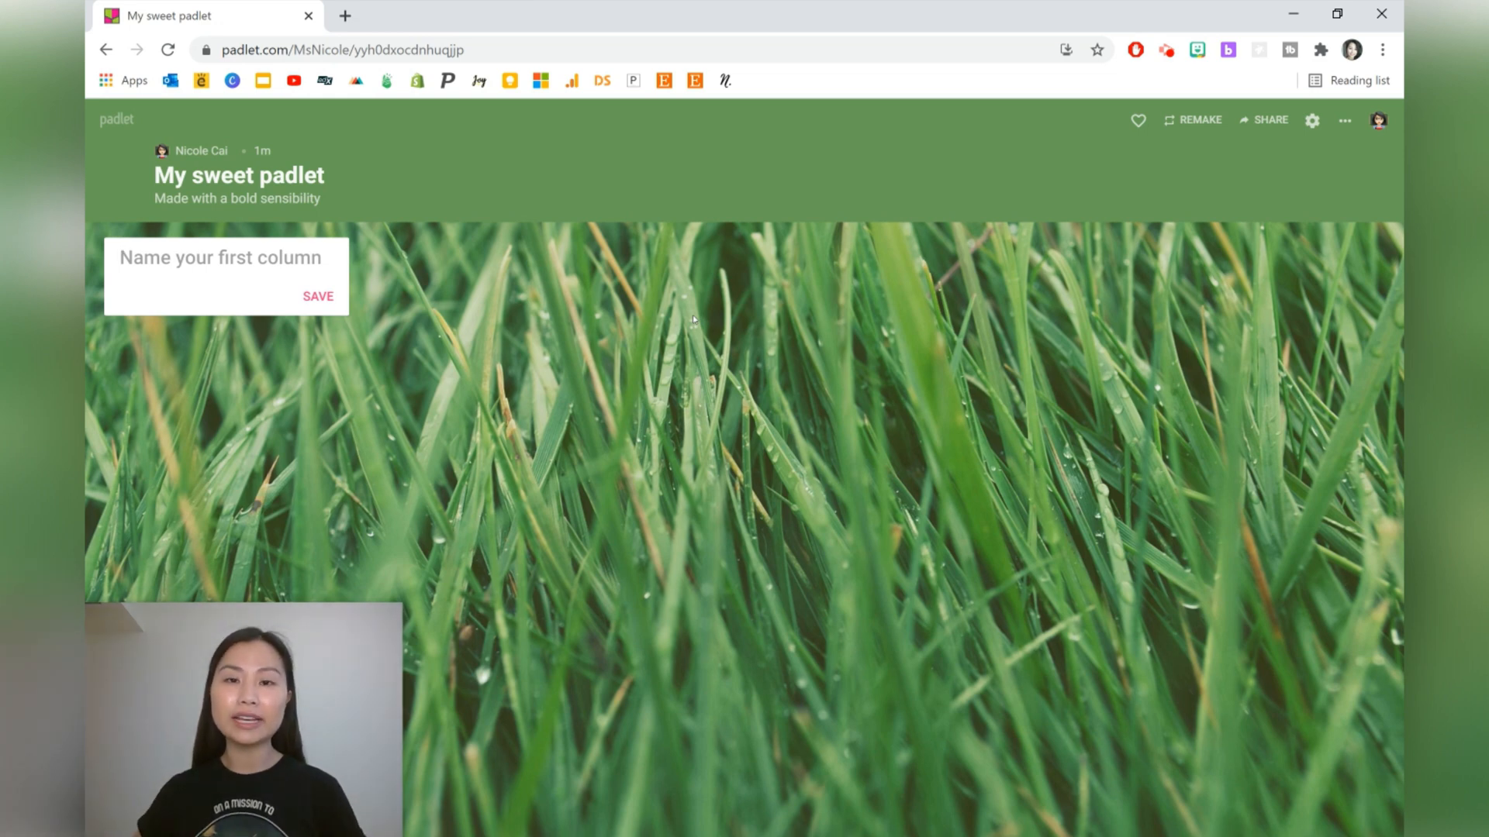
{"action": "left_click", "coordinate": [218, 258]}
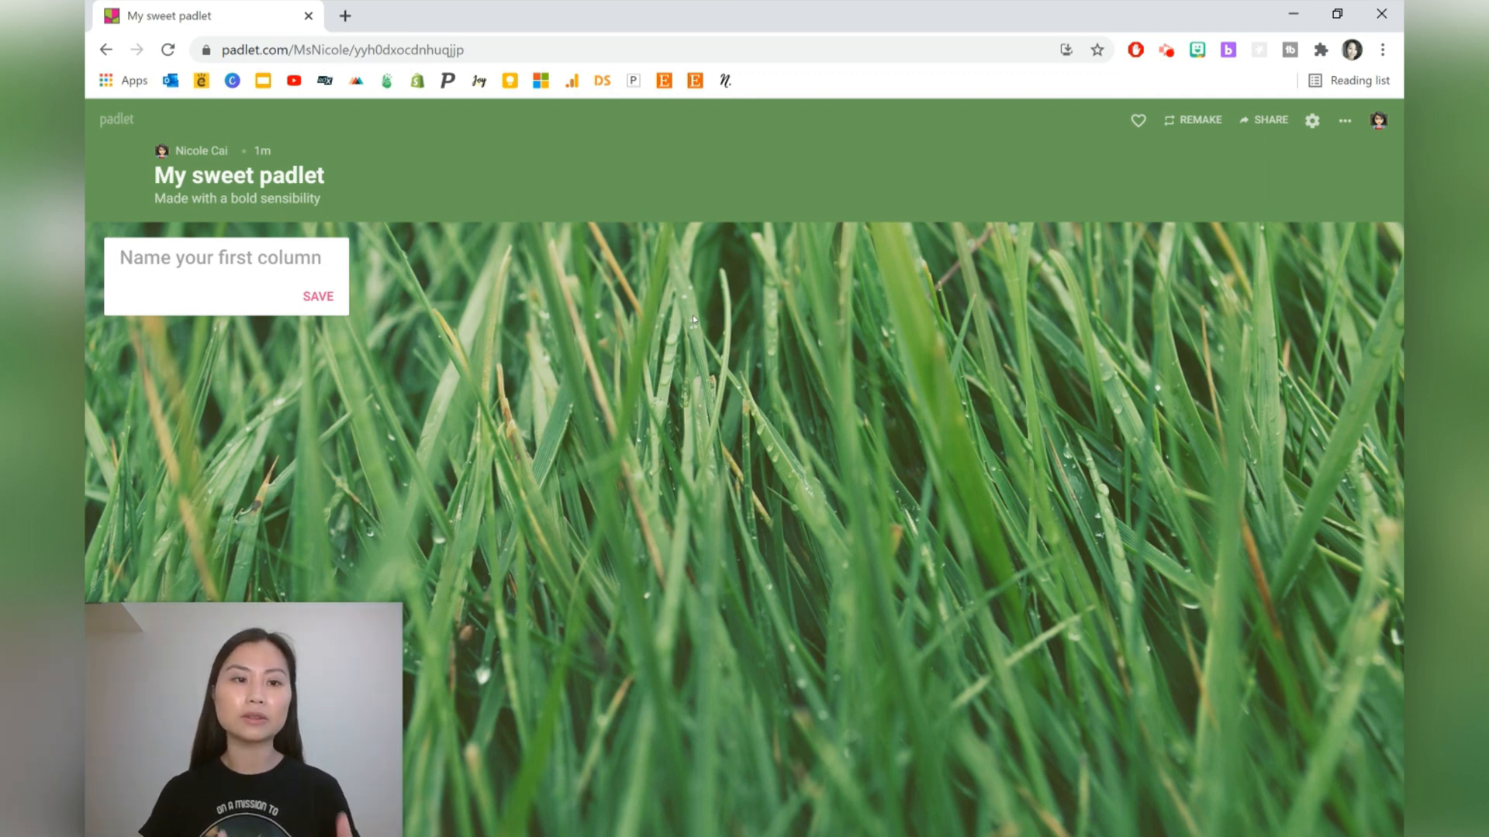
{"action": "type", "text": "What"}
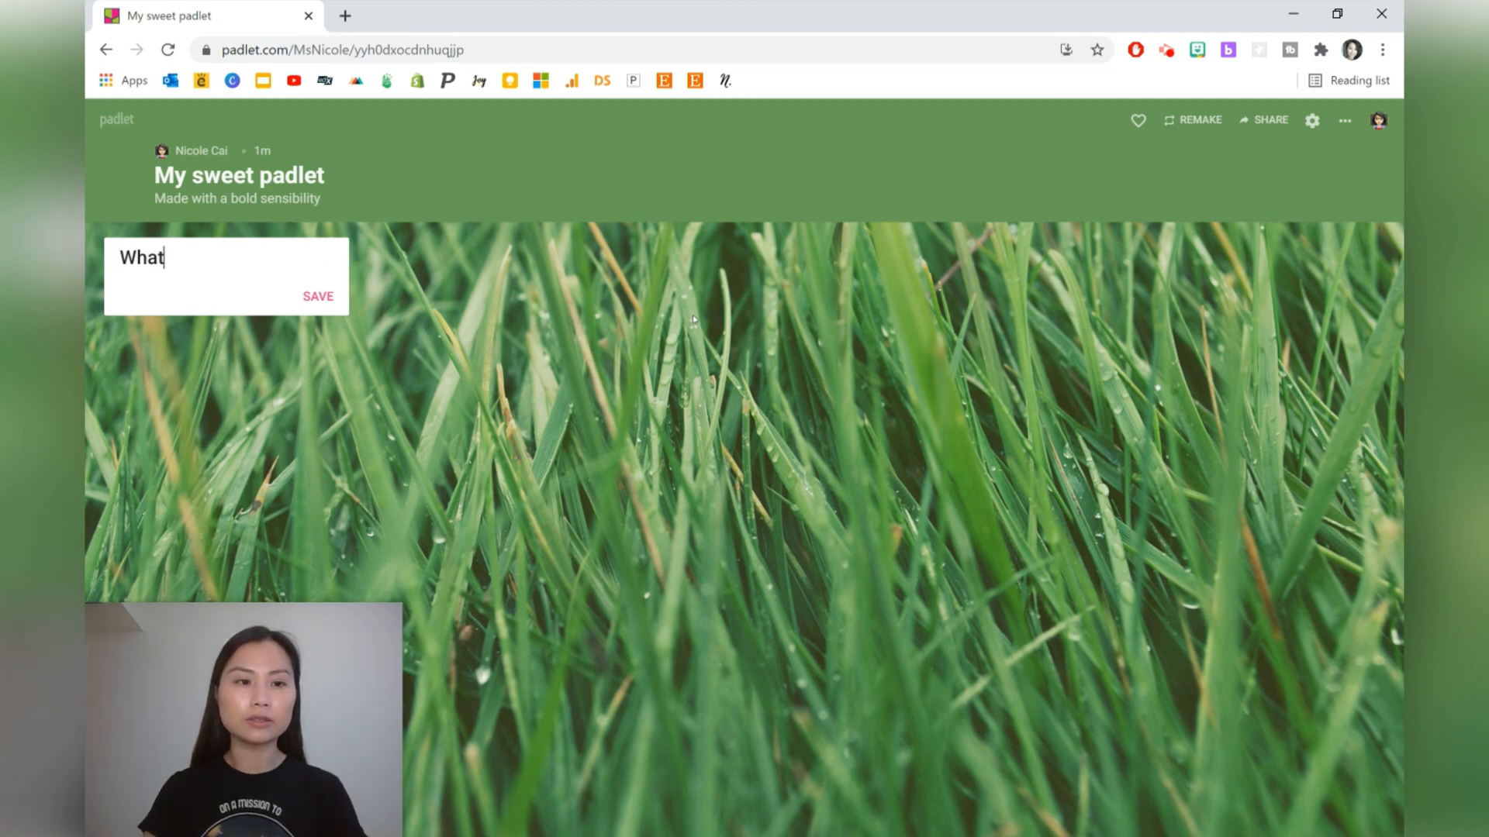
{"action": "type", "text": "are the st"}
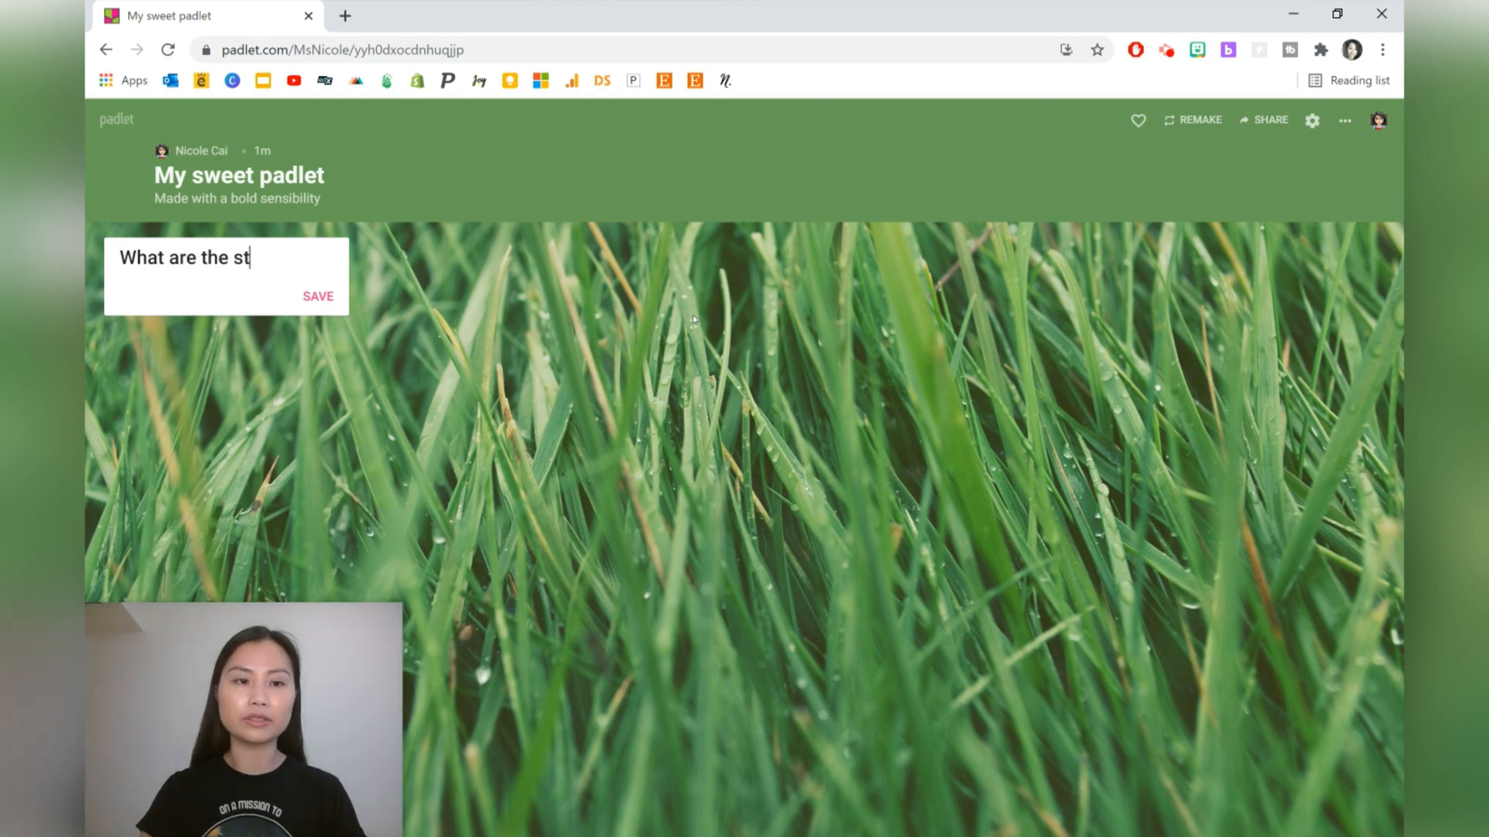
{"action": "type", "text": "rengths?"}
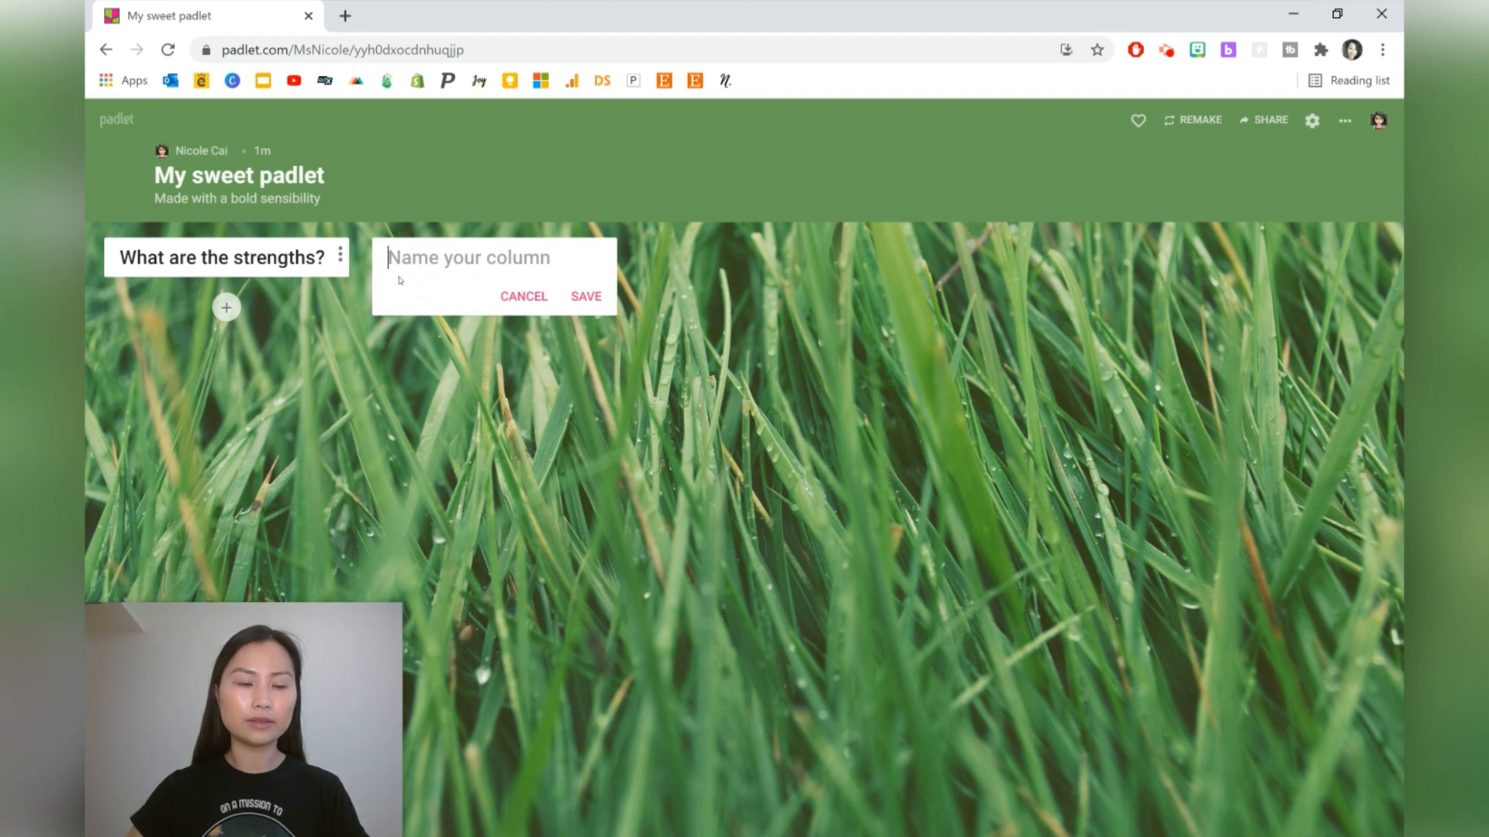
{"action": "type", "text": "What are the wek"}
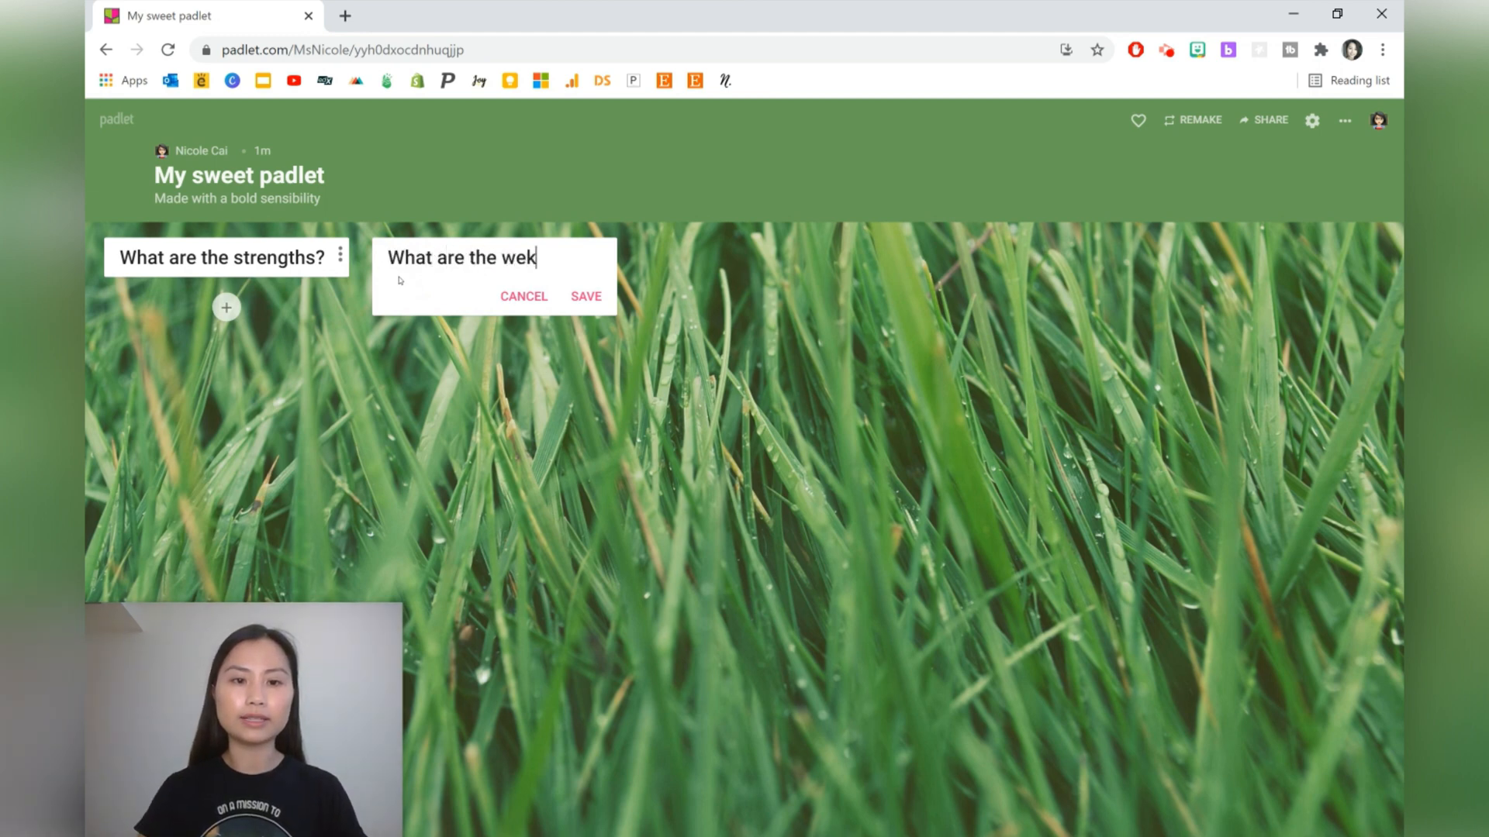
{"action": "type", "text": "aknes"}
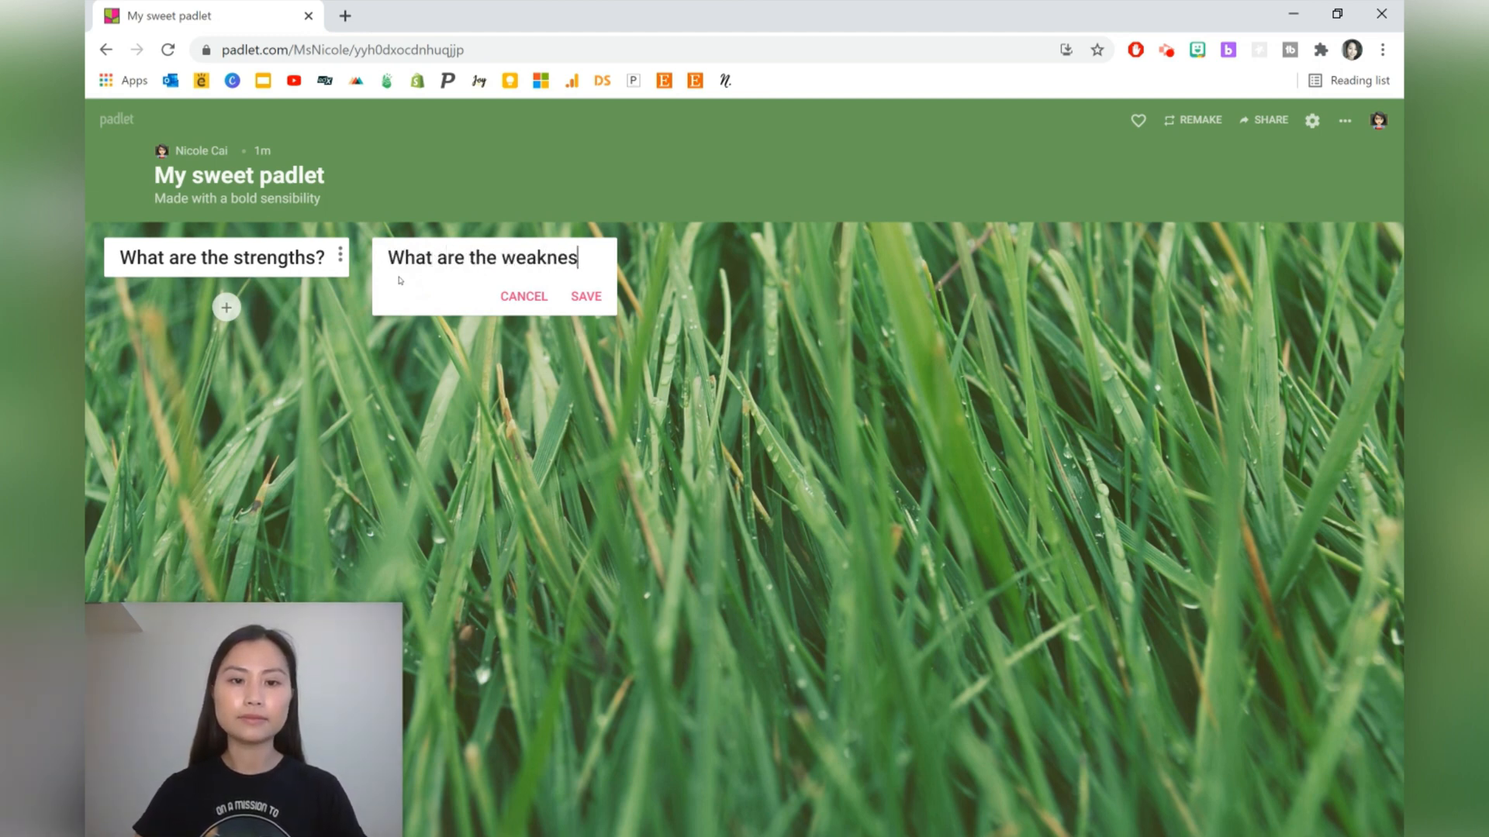
{"action": "left_click", "coordinate": [587, 296]}
{"action": "type", "text": "What"}
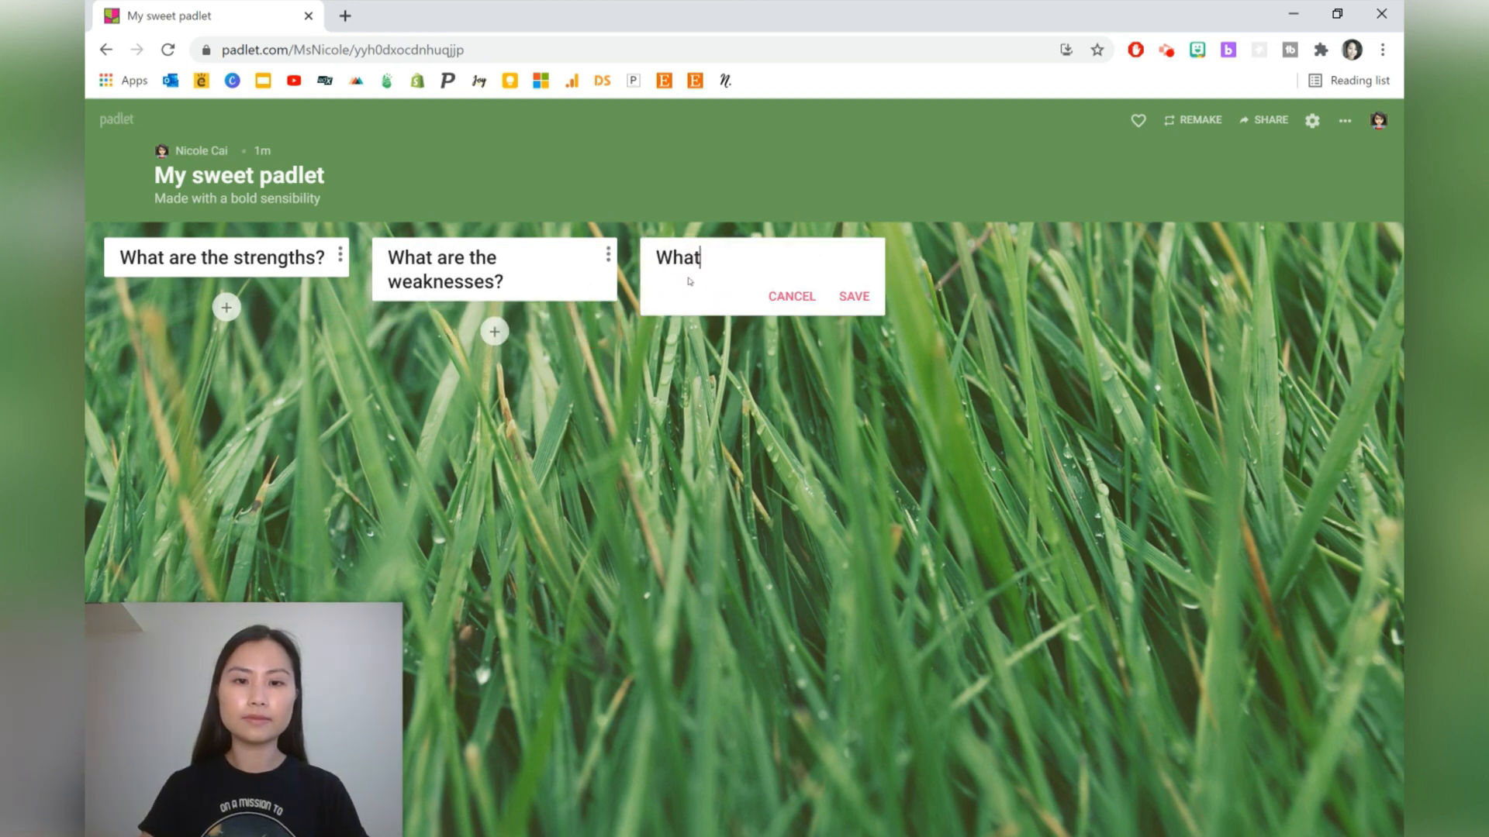
- Add columns for the opportunities and "What are the potential threats", then begin a post
{"action": "type", "text": "are the opporu"}
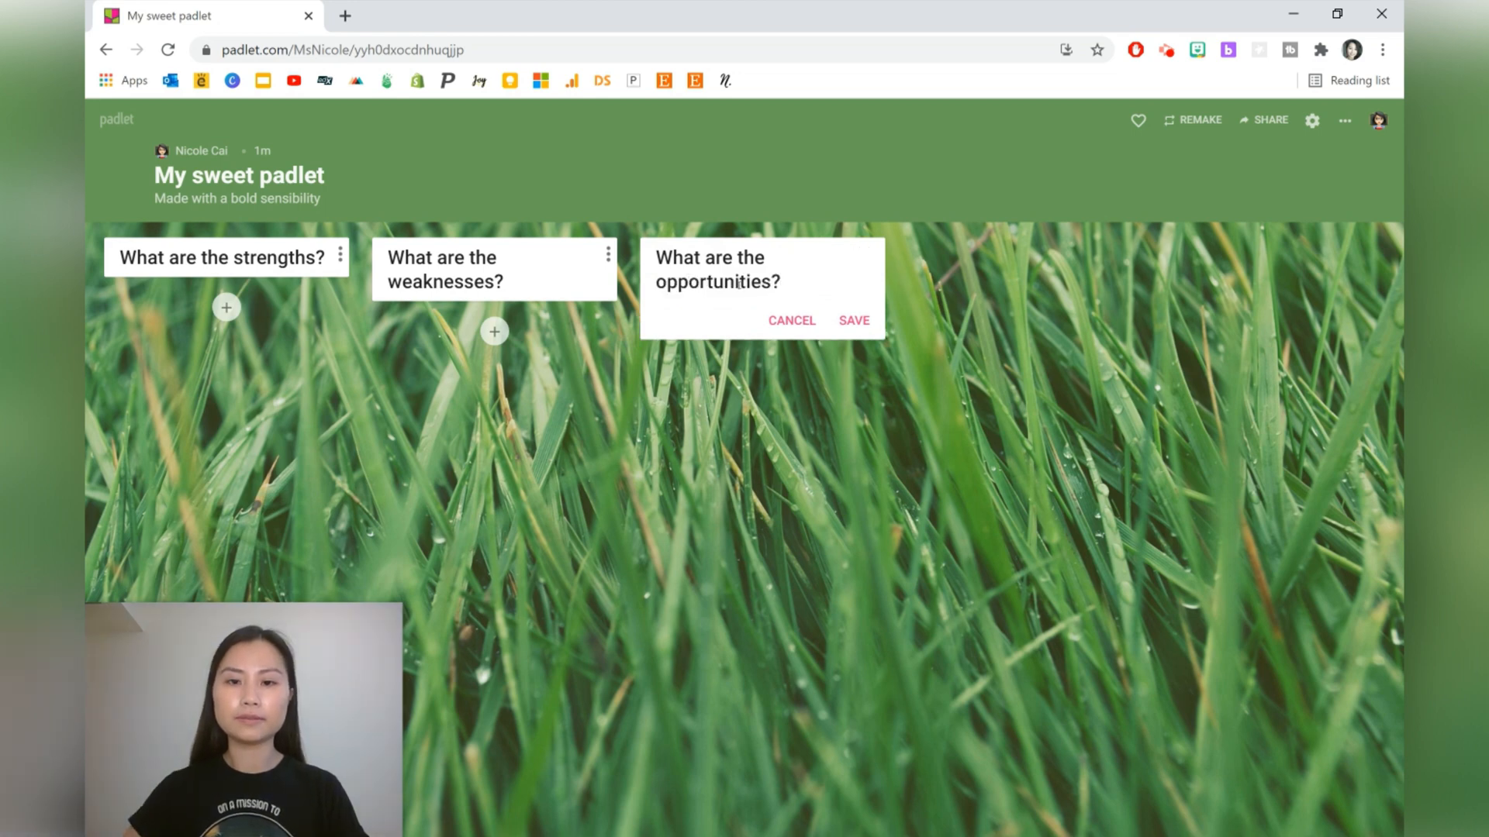
{"action": "left_click", "coordinate": [853, 319]}
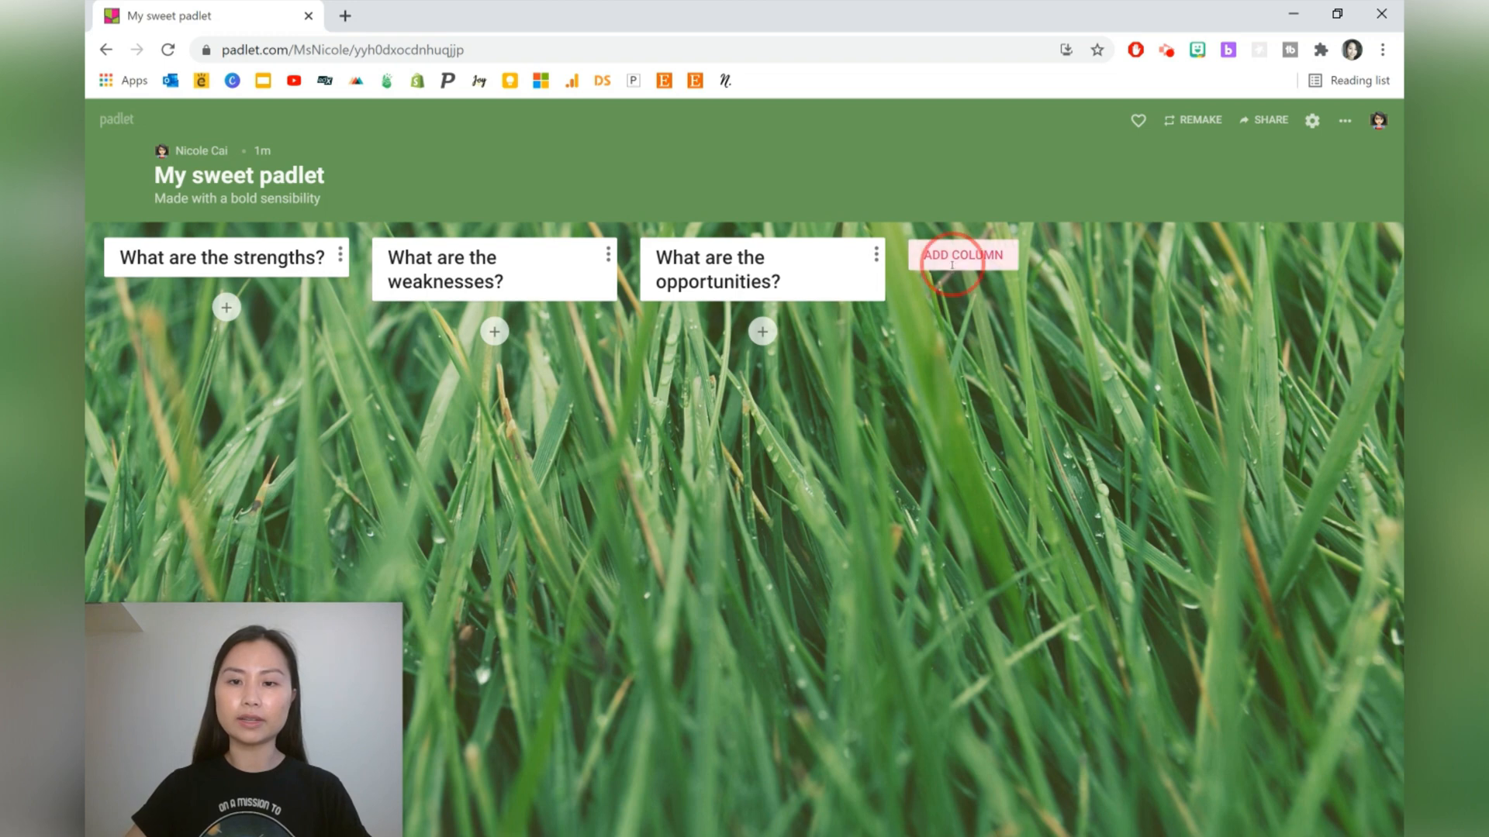
{"action": "type", "text": "What are th"}
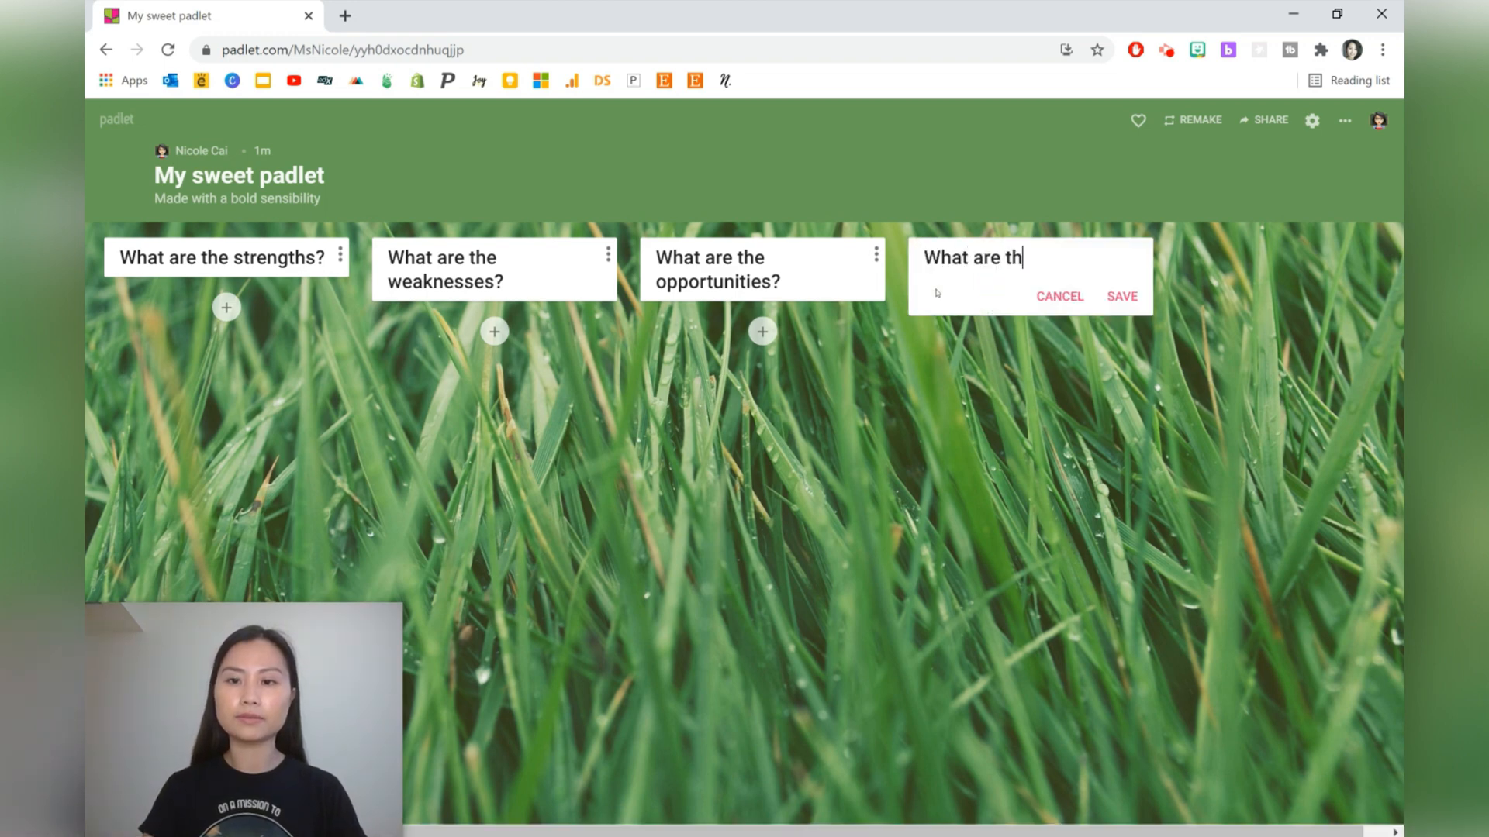
{"action": "type", "text": "e potential threats"}
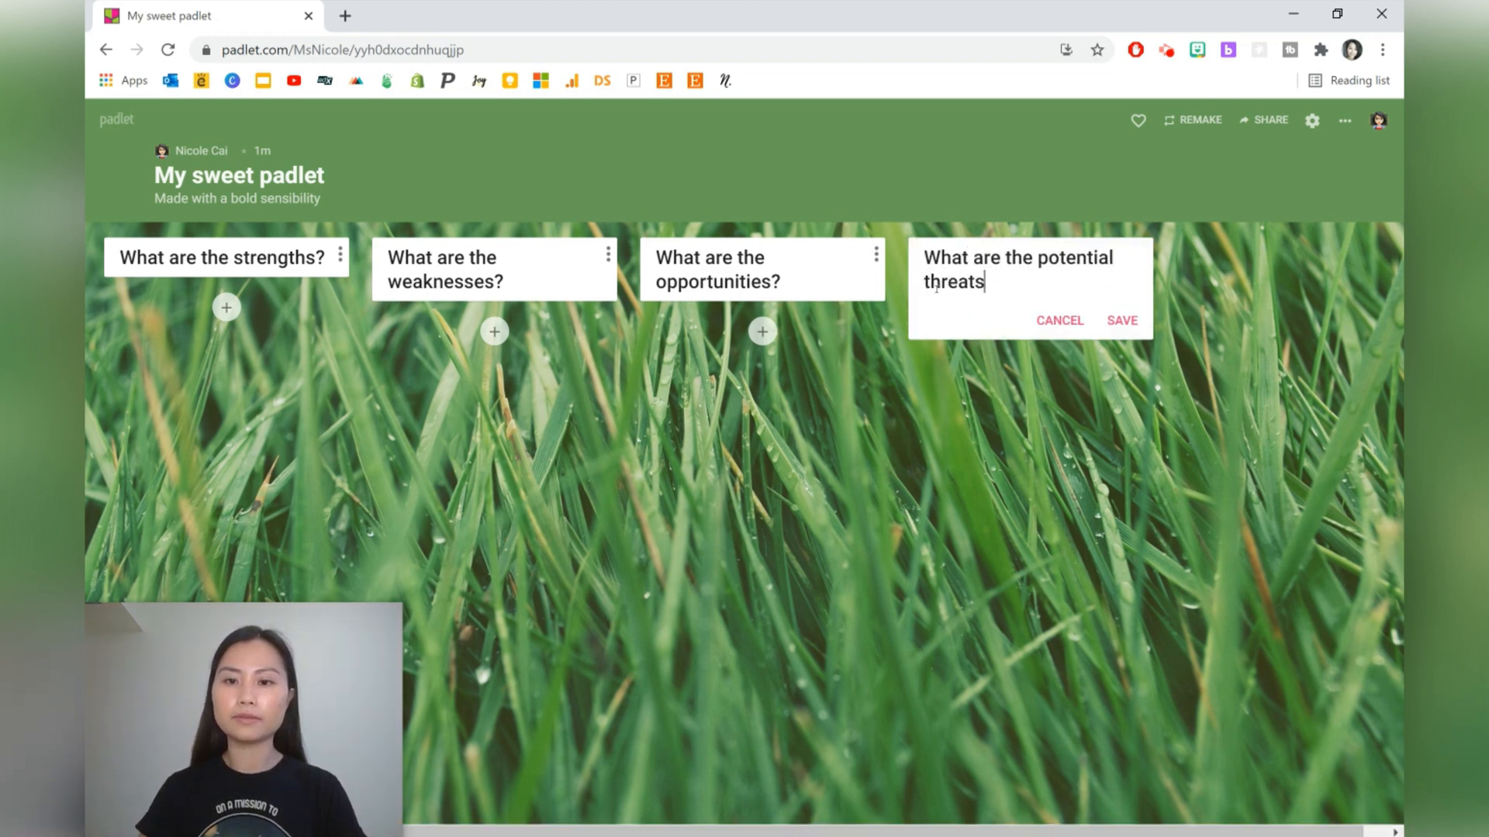
{"action": "left_click", "coordinate": [1123, 320]}
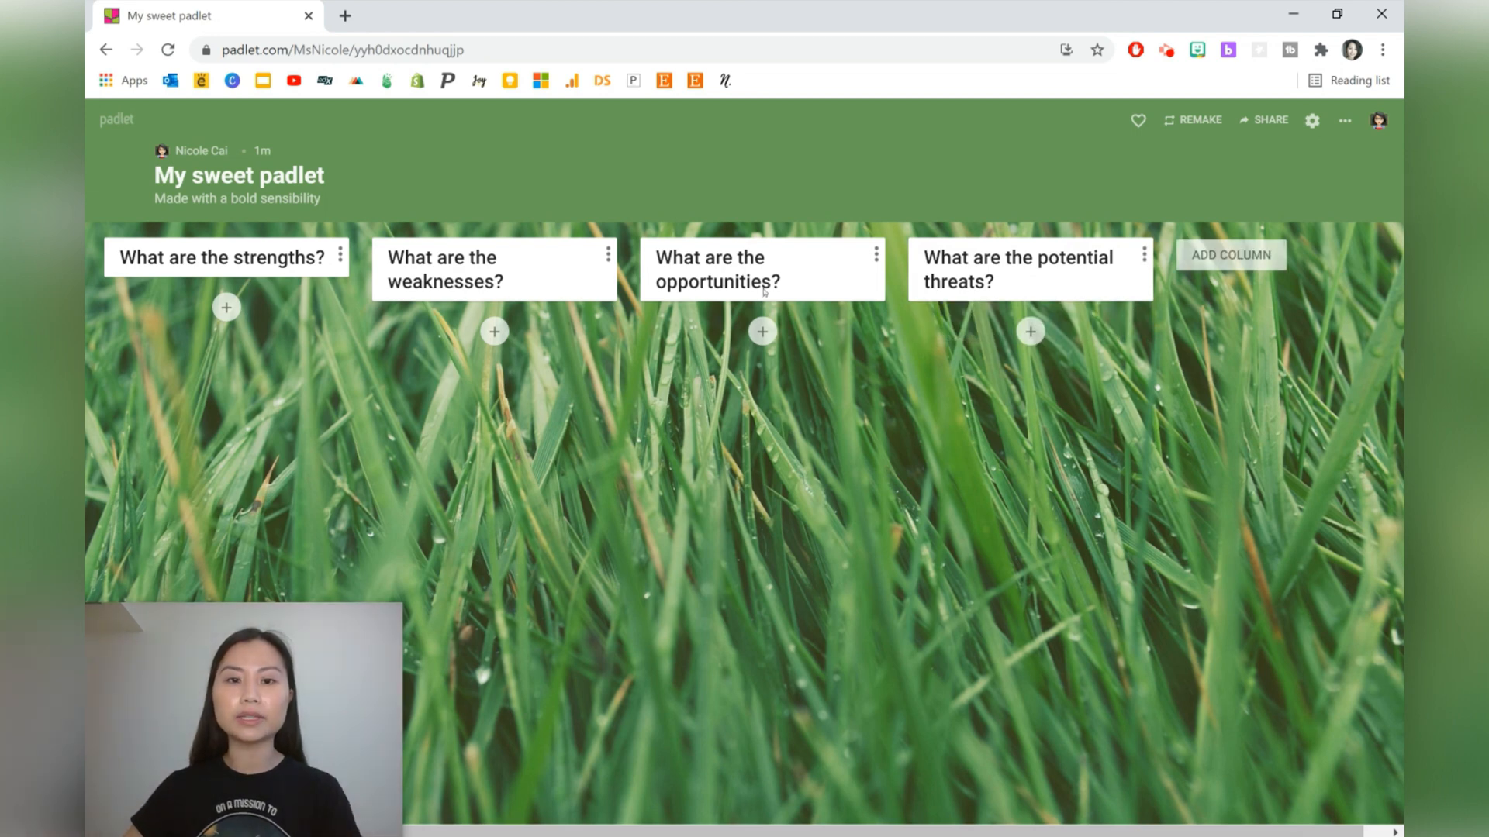
{"action": "mouse_move", "coordinate": [252, 312]}
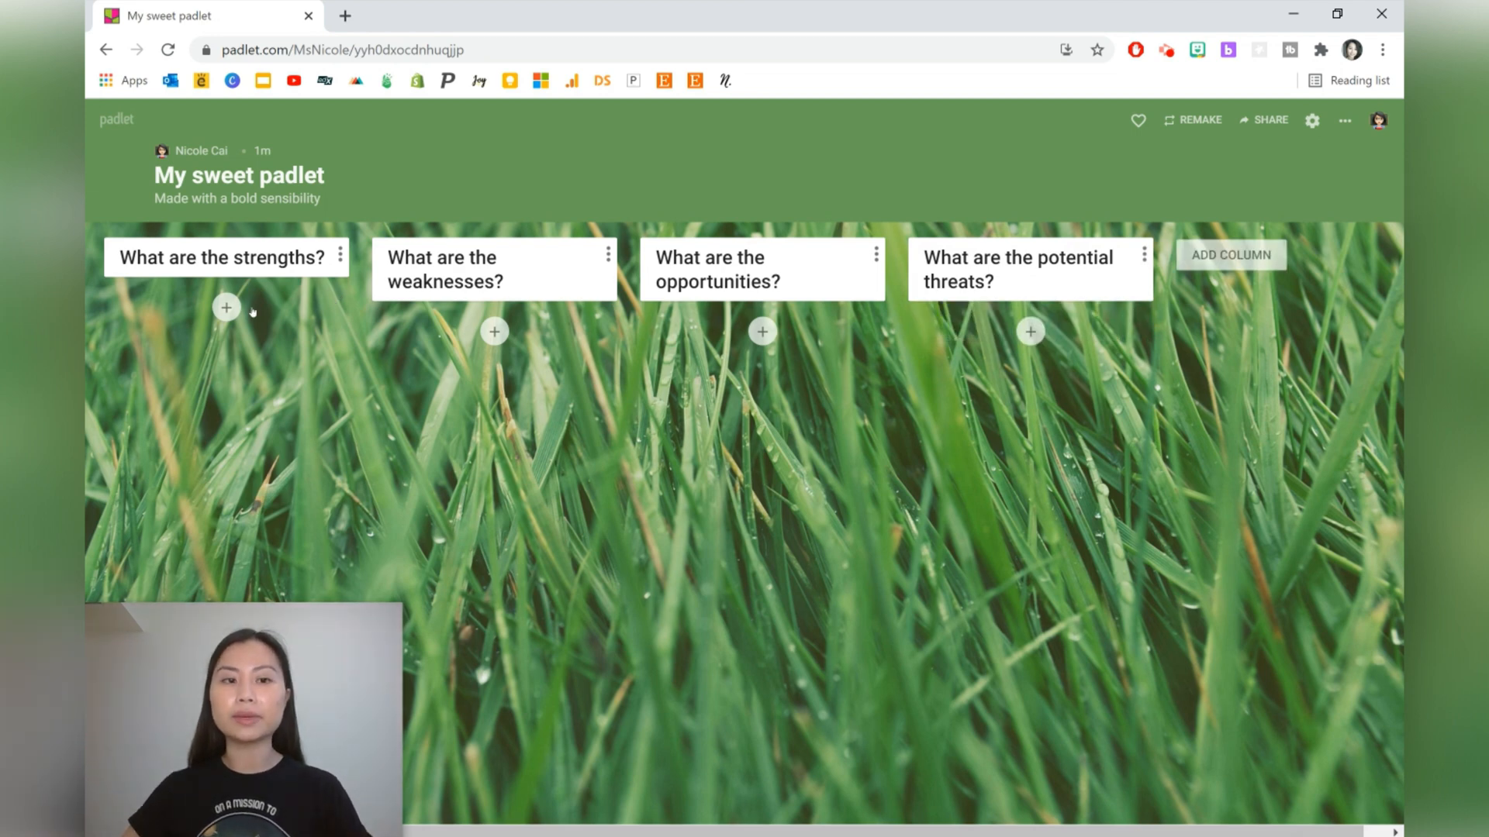
{"action": "left_click", "coordinate": [227, 307]}
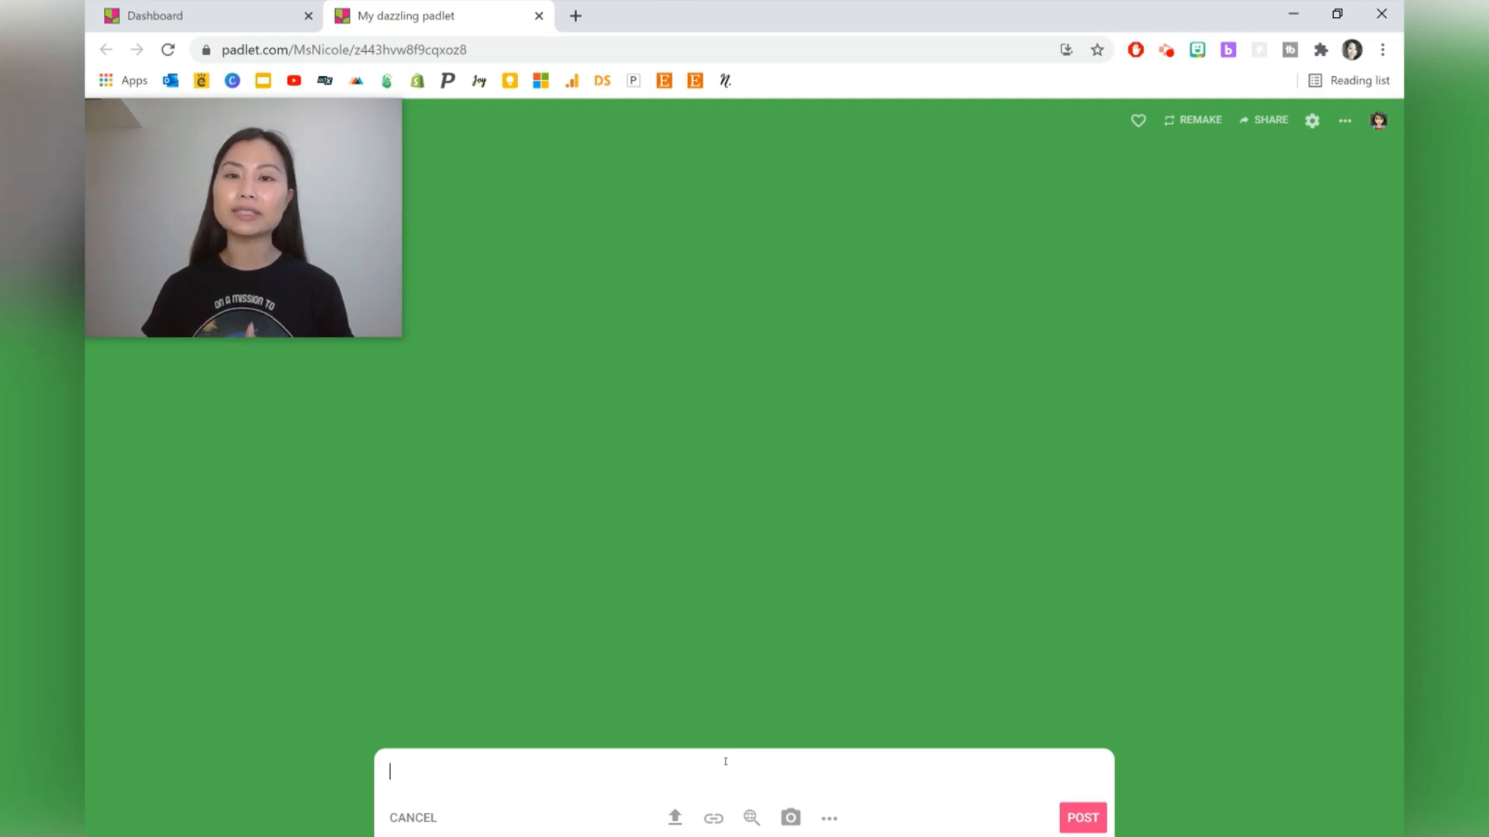
- Post "What questions do you have about today's lesson" to the Backchannel chat
{"action": "type", "text": "W"}
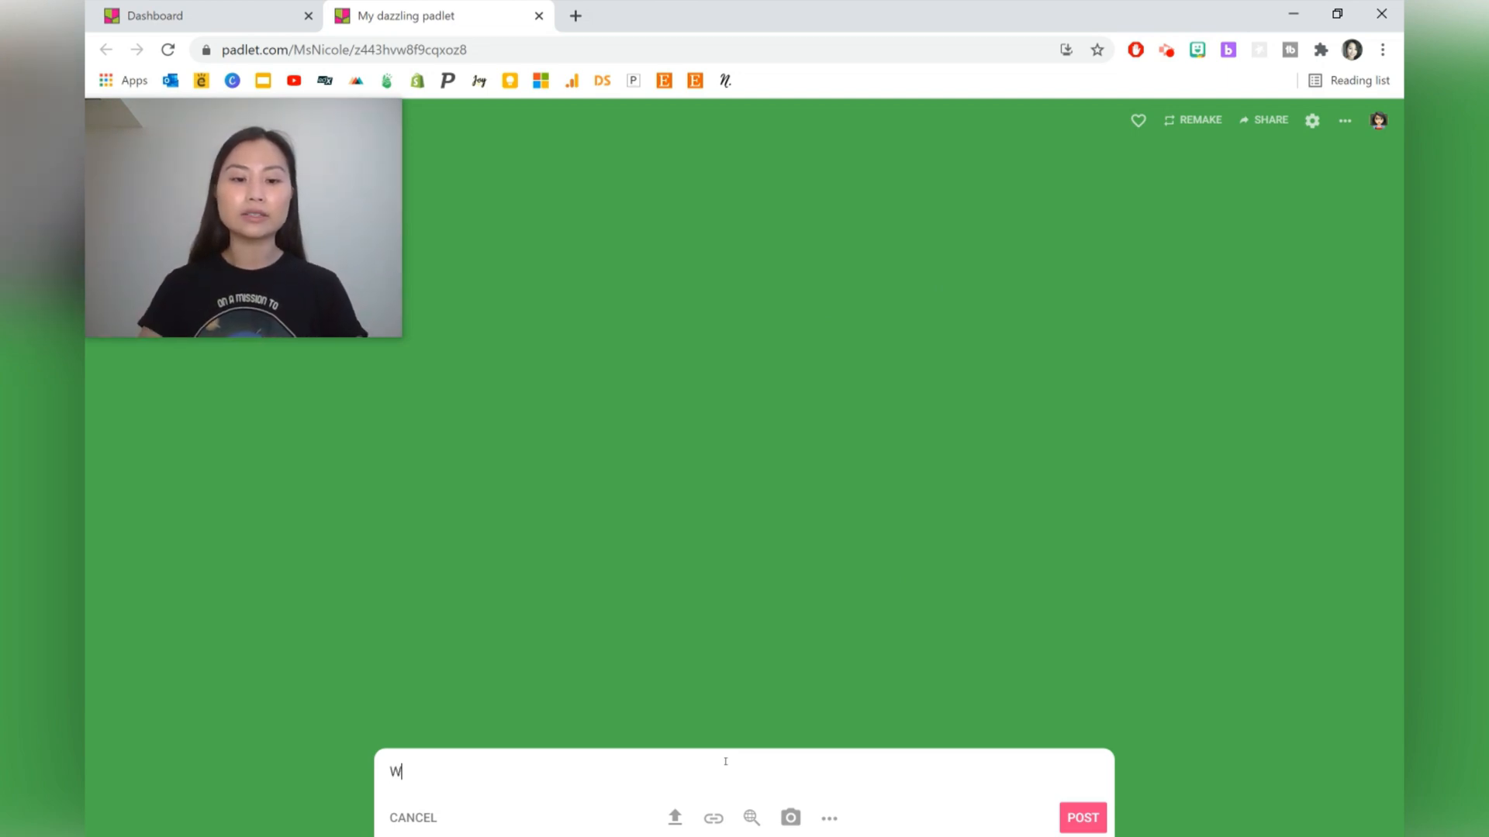
{"action": "type", "text": "hat questions do"}
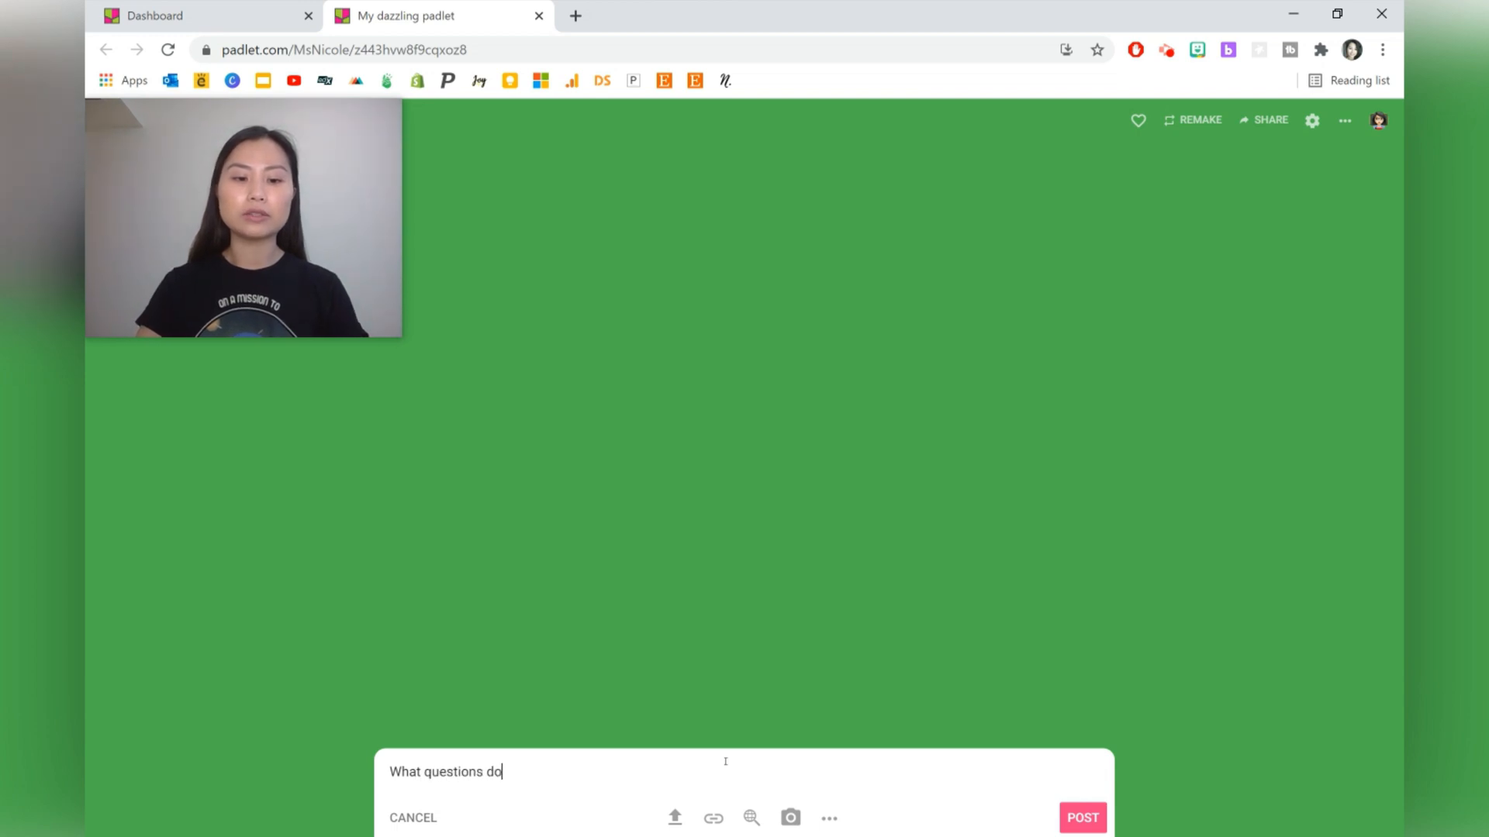
{"action": "type", "text": "you have about"}
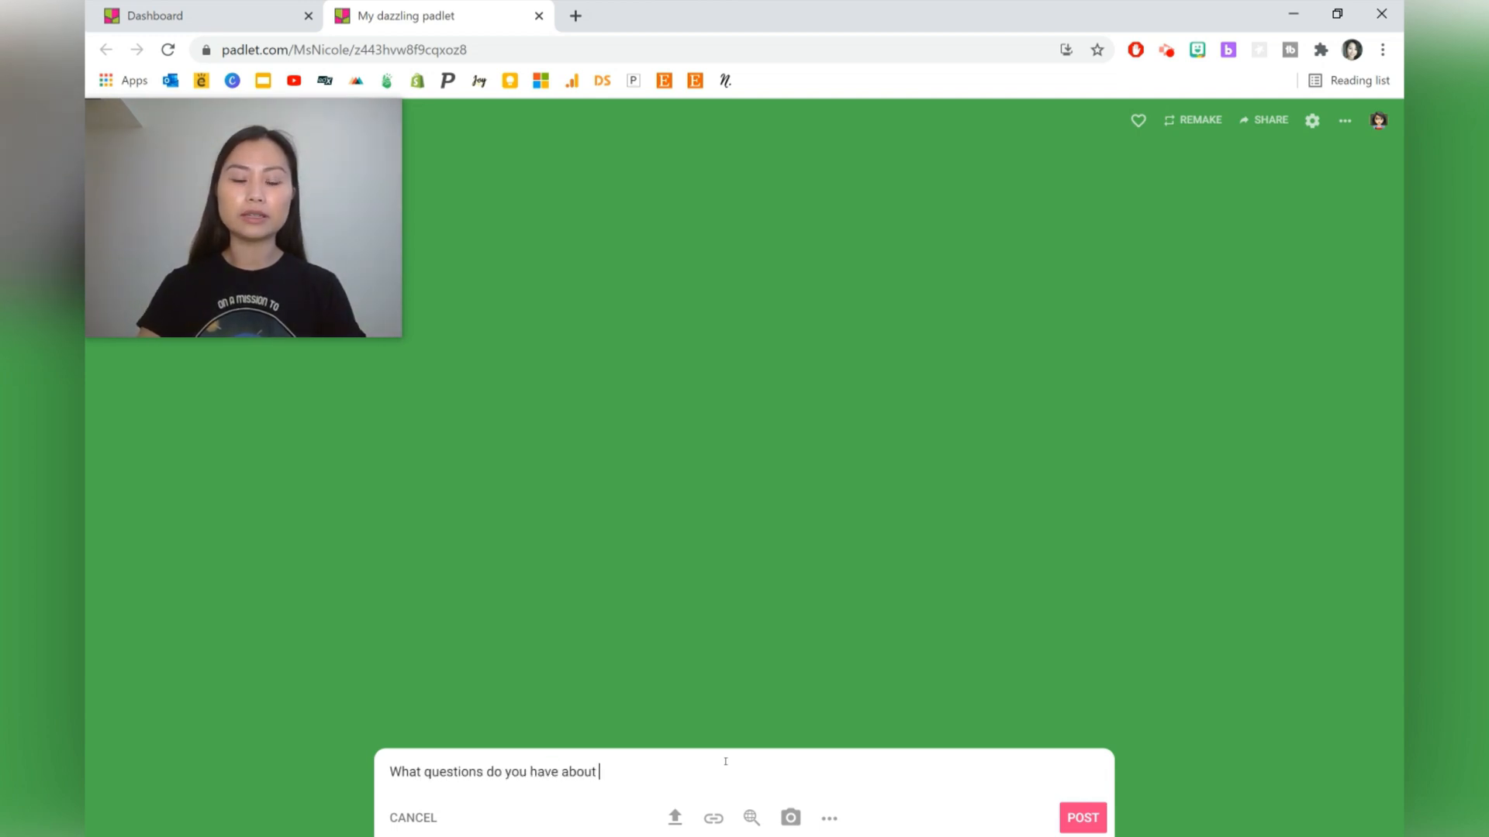
{"action": "type", "text": "today's lesson"}
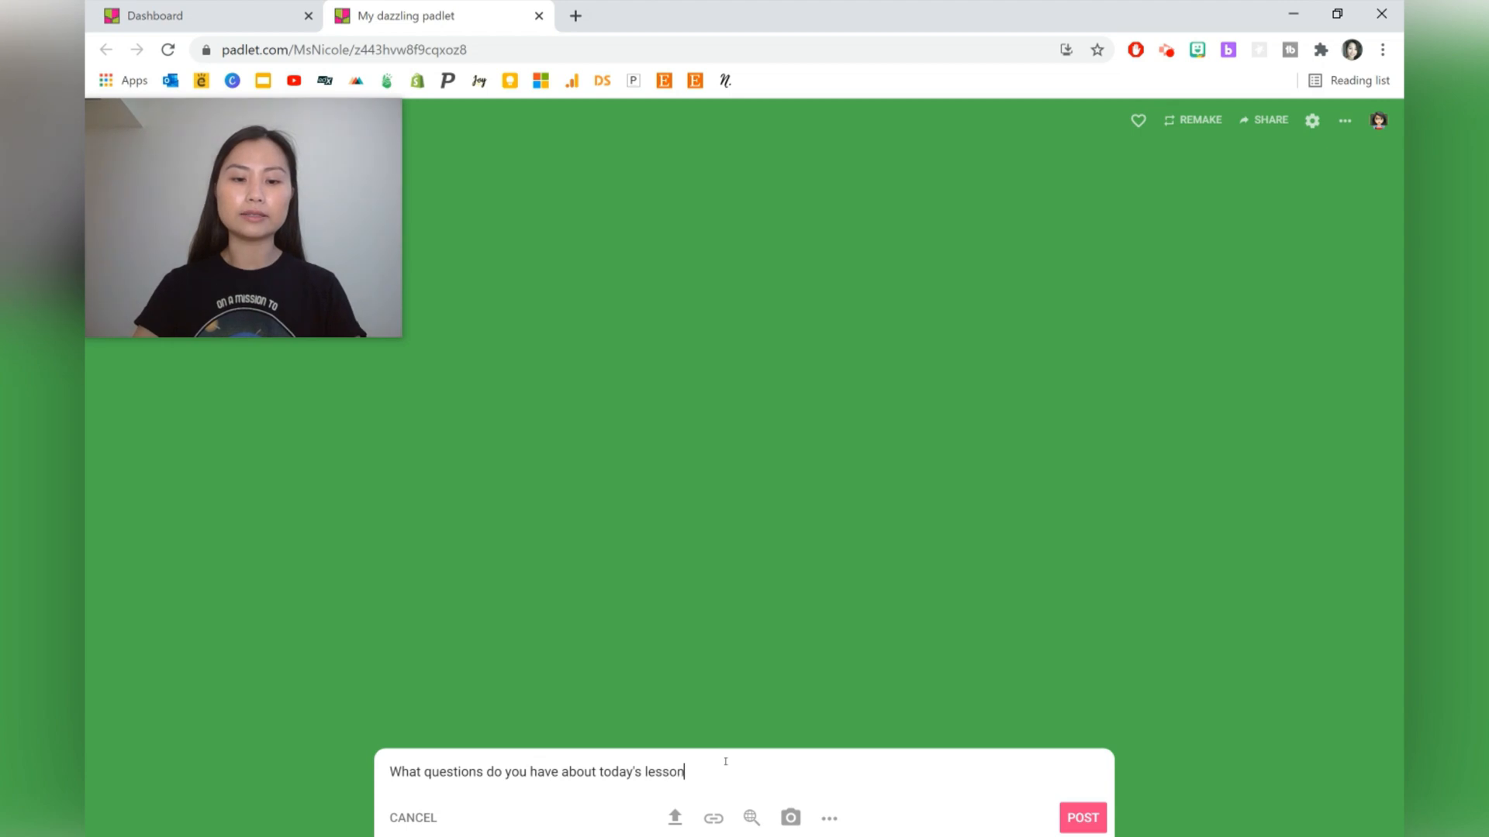
{"action": "left_click", "coordinate": [1083, 819]}
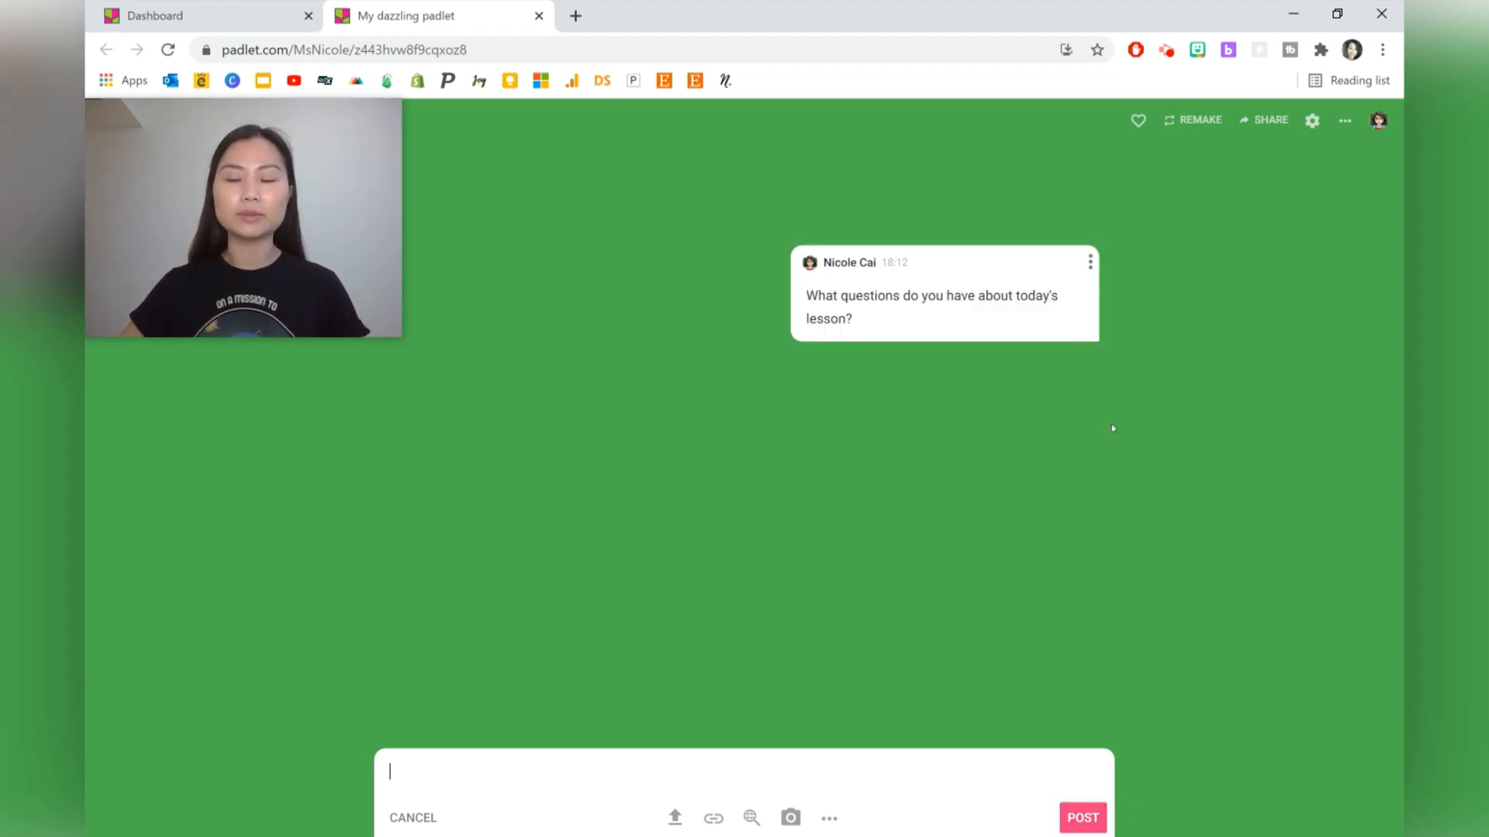
{"action": "mouse_move", "coordinate": [1141, 390]}
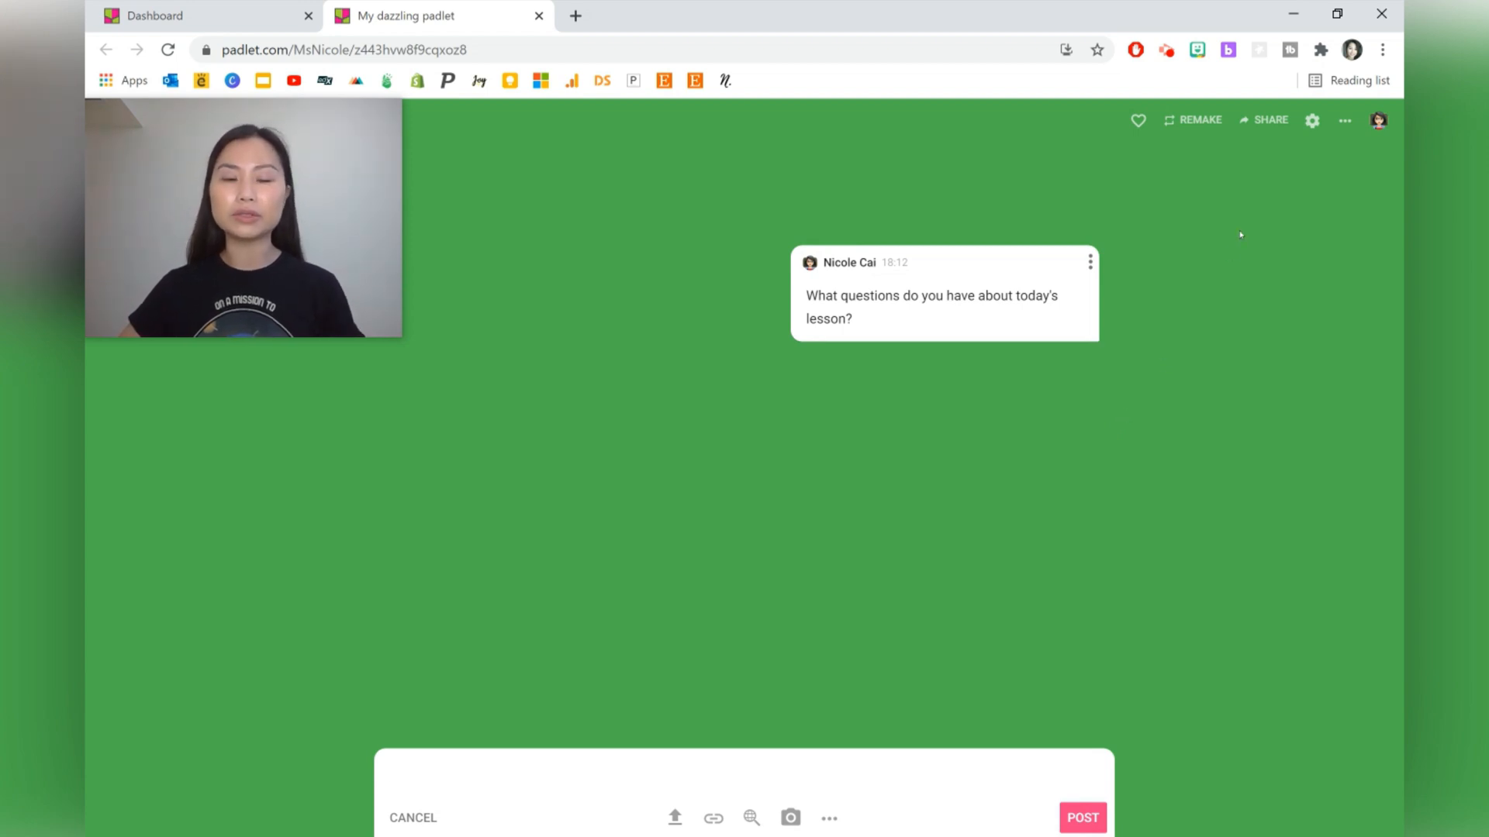
{"action": "left_click", "coordinate": [1083, 819]}
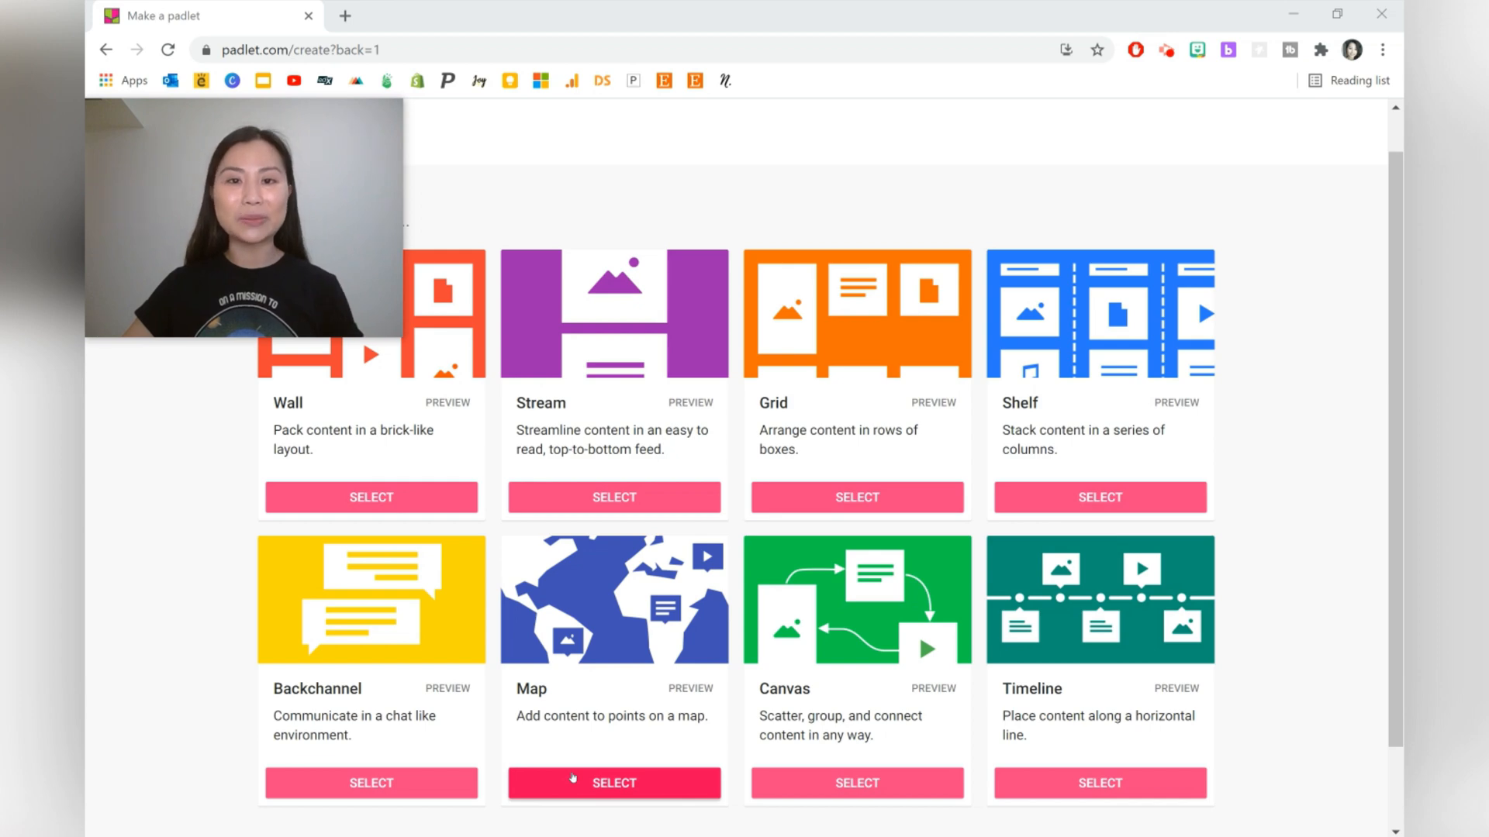
- Create a Map board and pin a new post at Mexico City, Mexico
{"action": "left_click", "coordinate": [614, 783]}
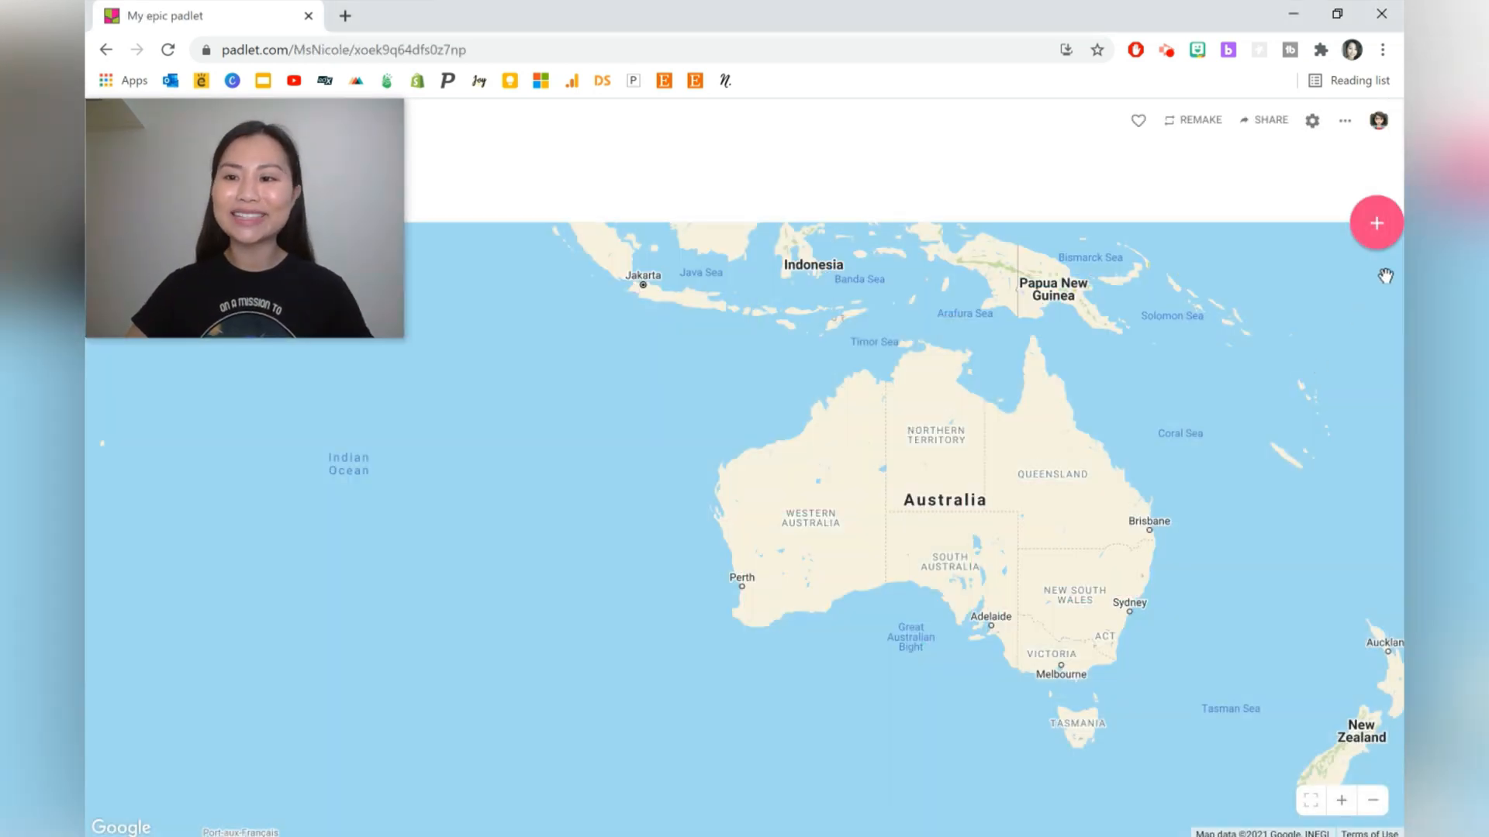
{"action": "left_click", "coordinate": [1375, 224]}
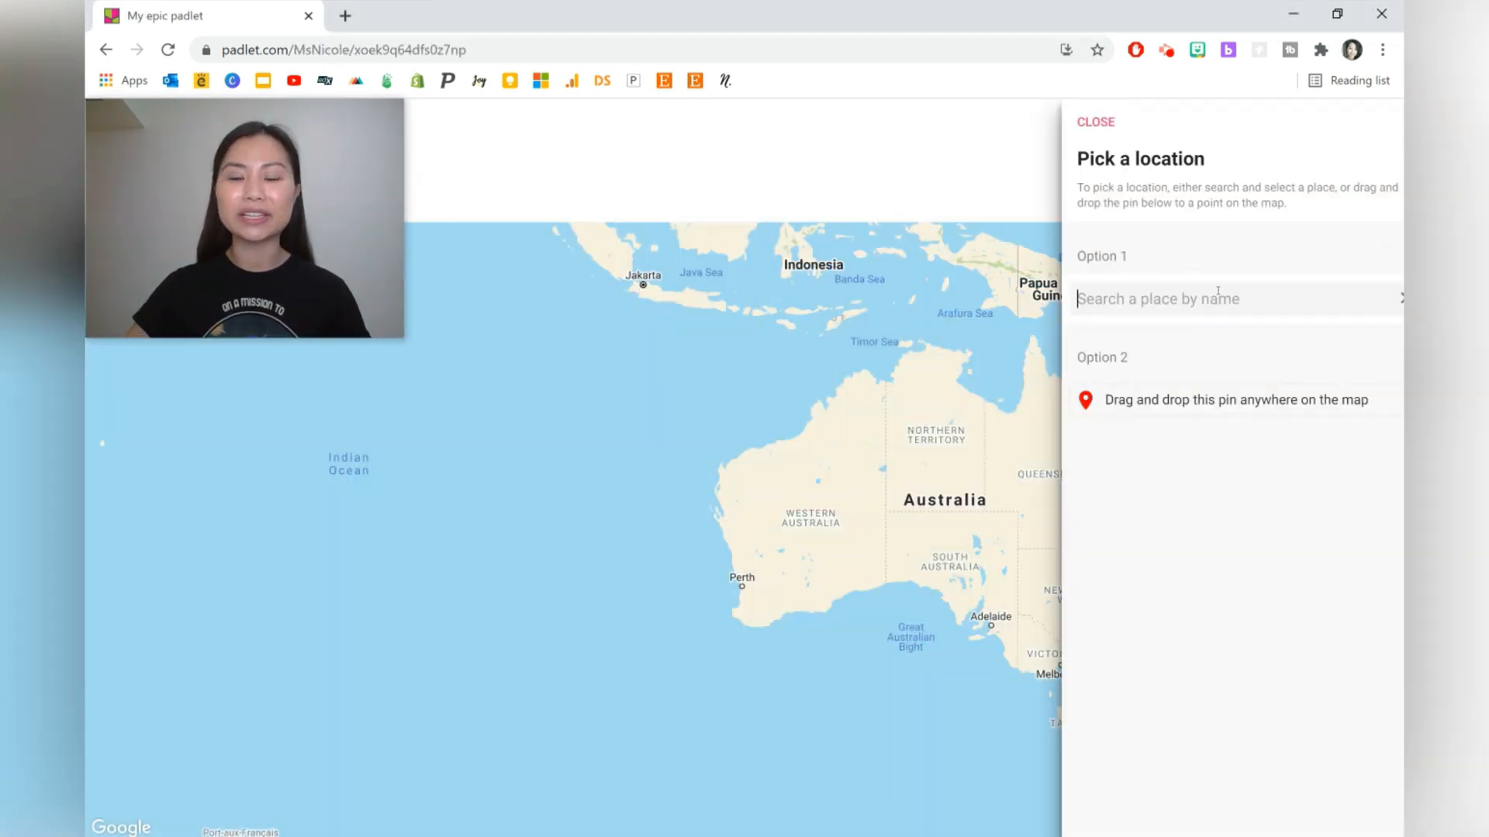
{"action": "type", "text": "mexico city"}
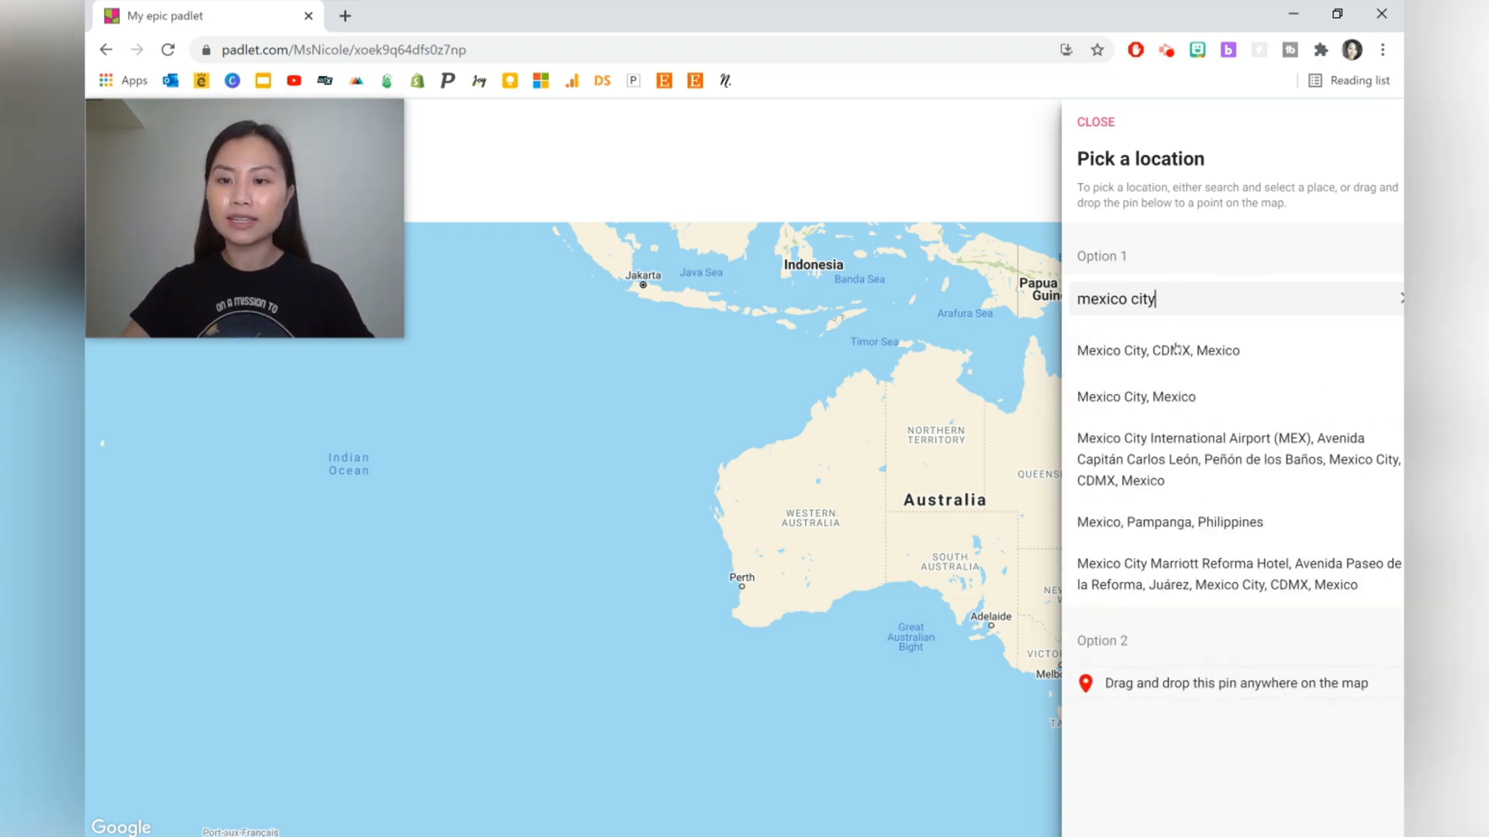
{"action": "left_click", "coordinate": [1135, 397]}
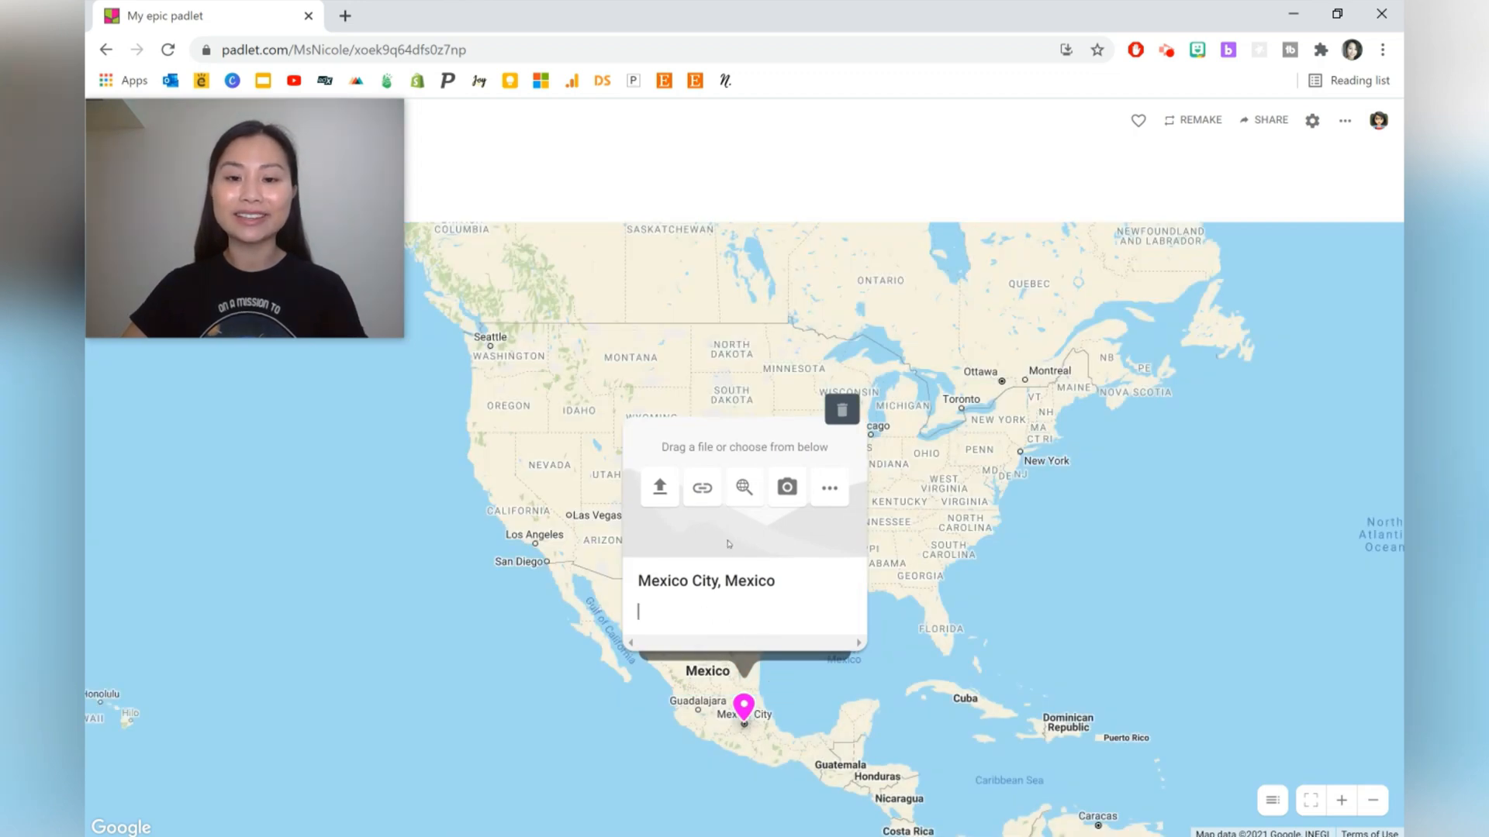
- Attach a cathedral photo to the Mexico City post, save it and zoom the map out
{"action": "left_click", "coordinate": [745, 487]}
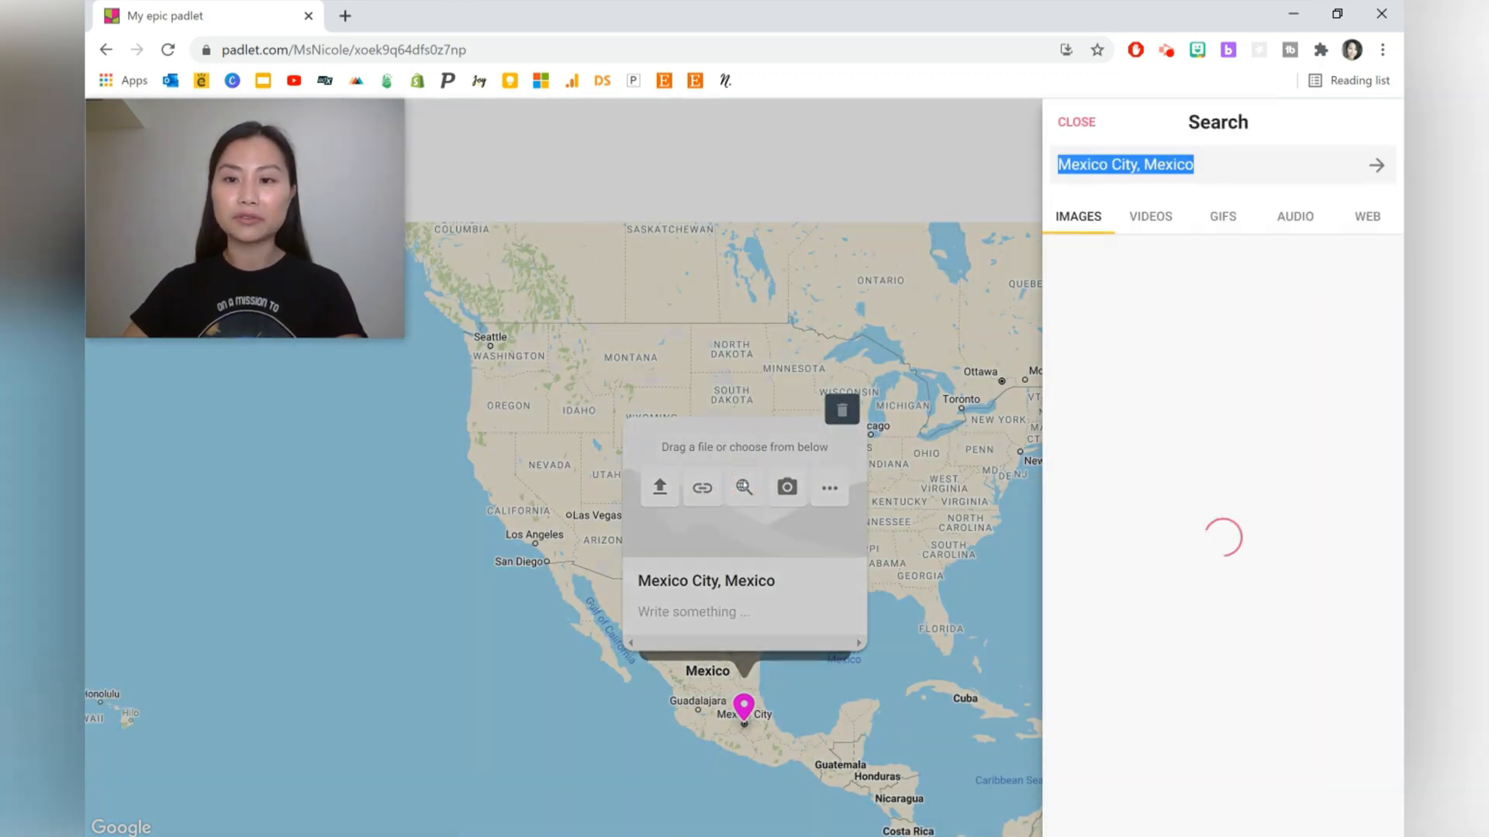
{"action": "left_click", "coordinate": [1377, 164]}
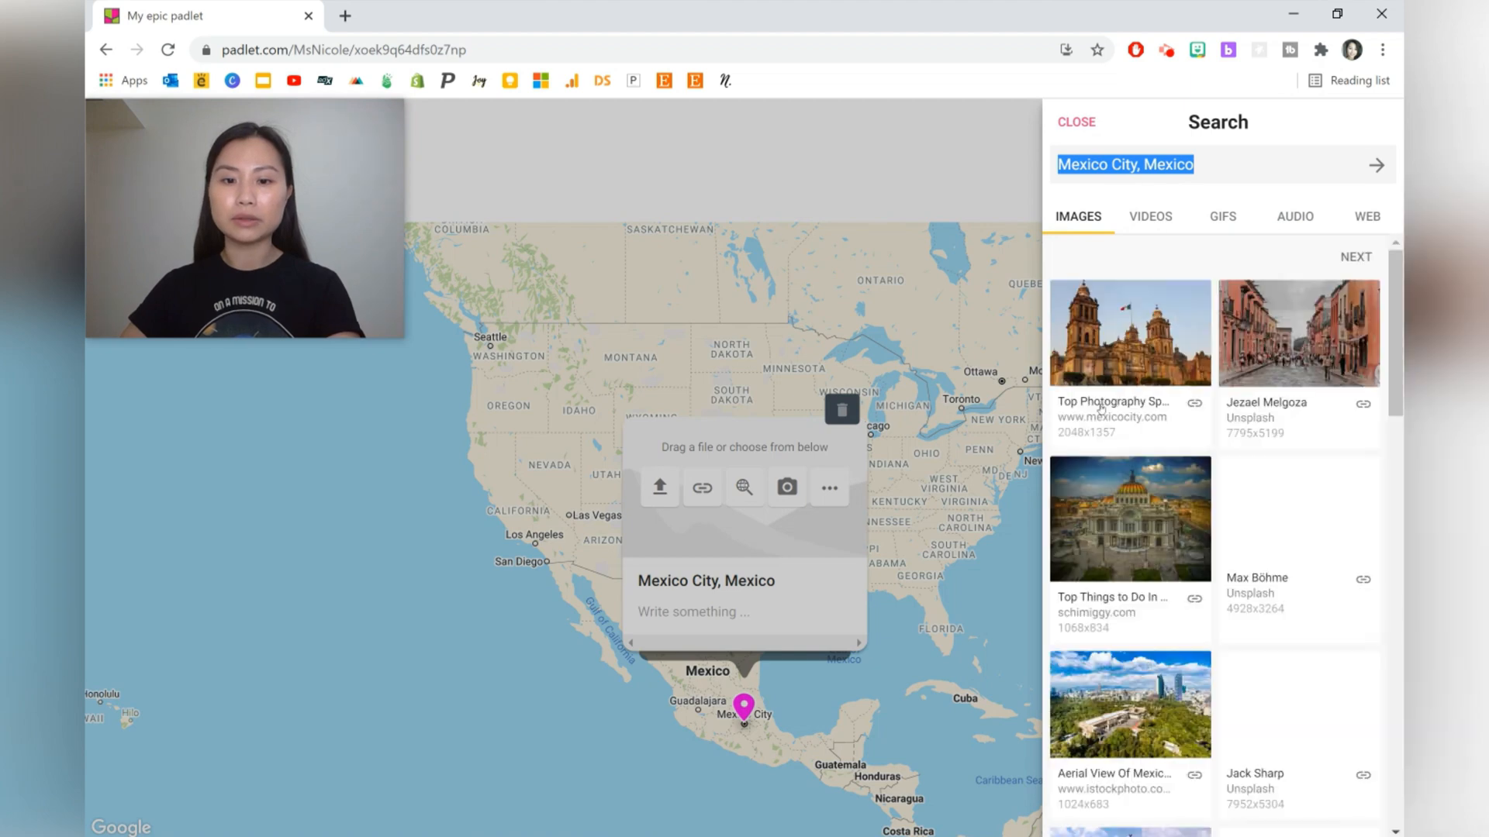
{"action": "left_click", "coordinate": [1129, 334]}
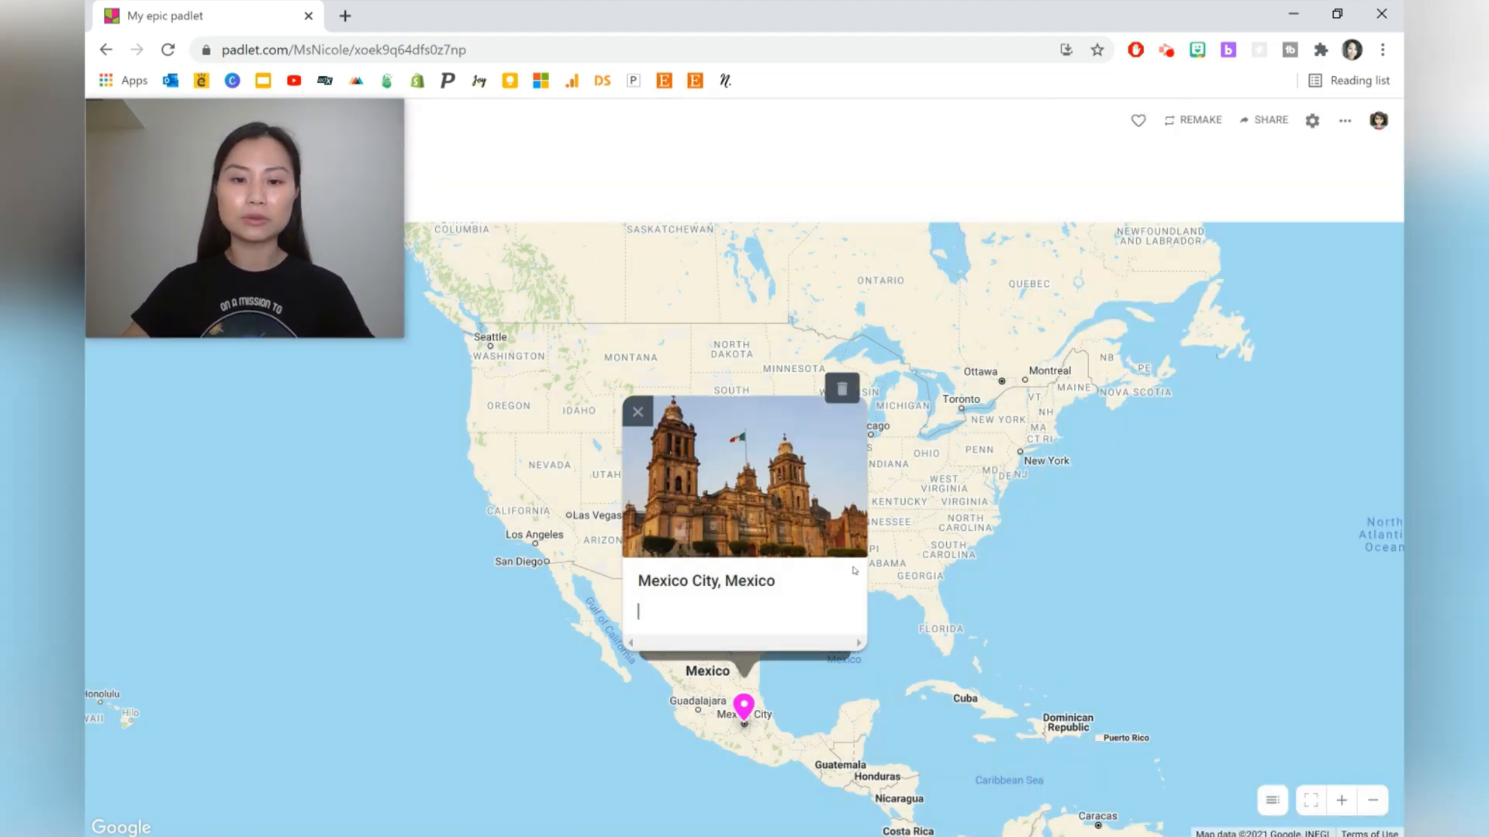
{"action": "mouse_move", "coordinate": [772, 604]}
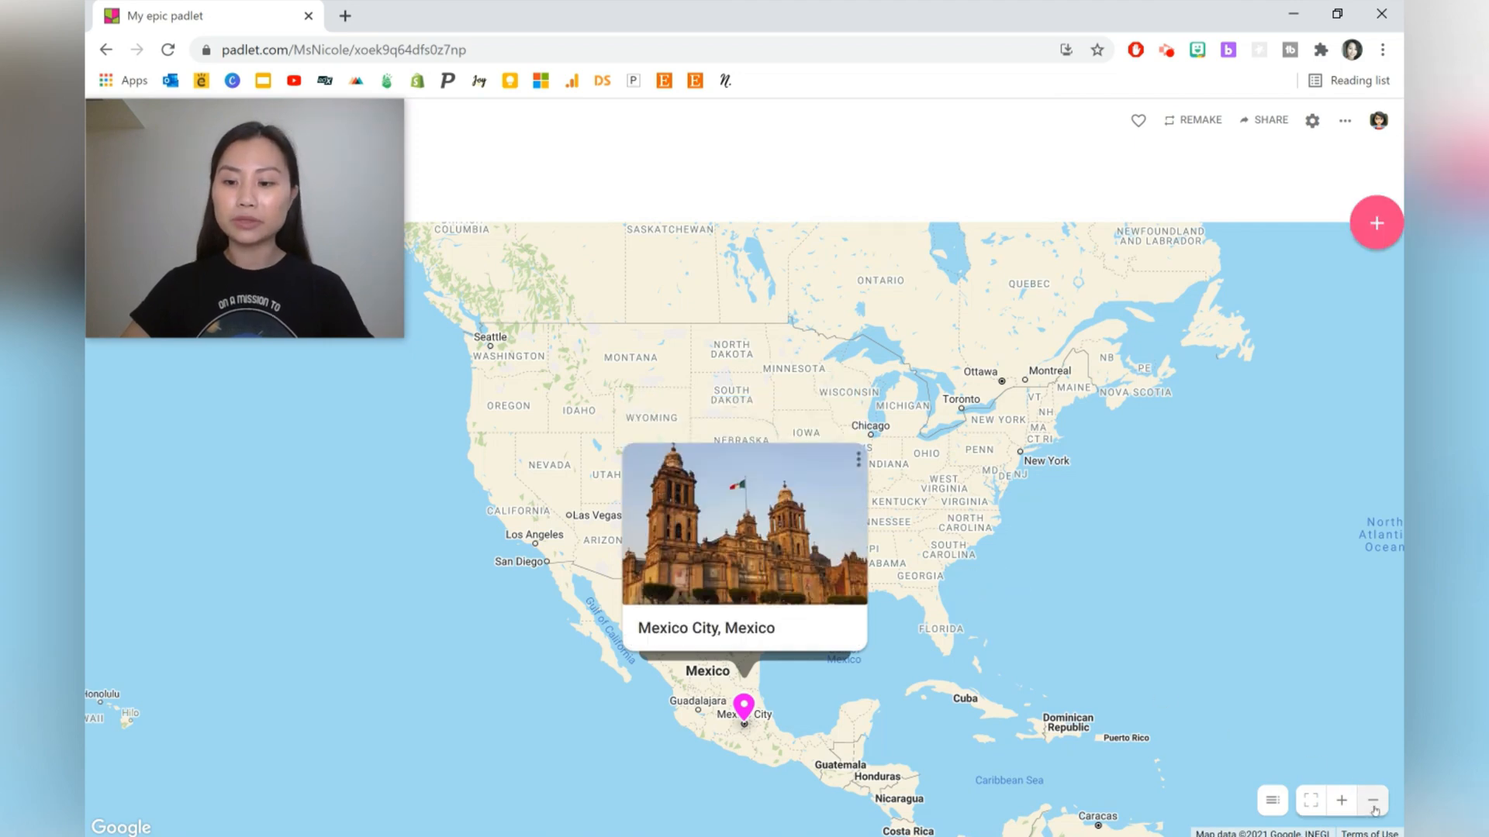
{"action": "left_click", "coordinate": [1374, 800]}
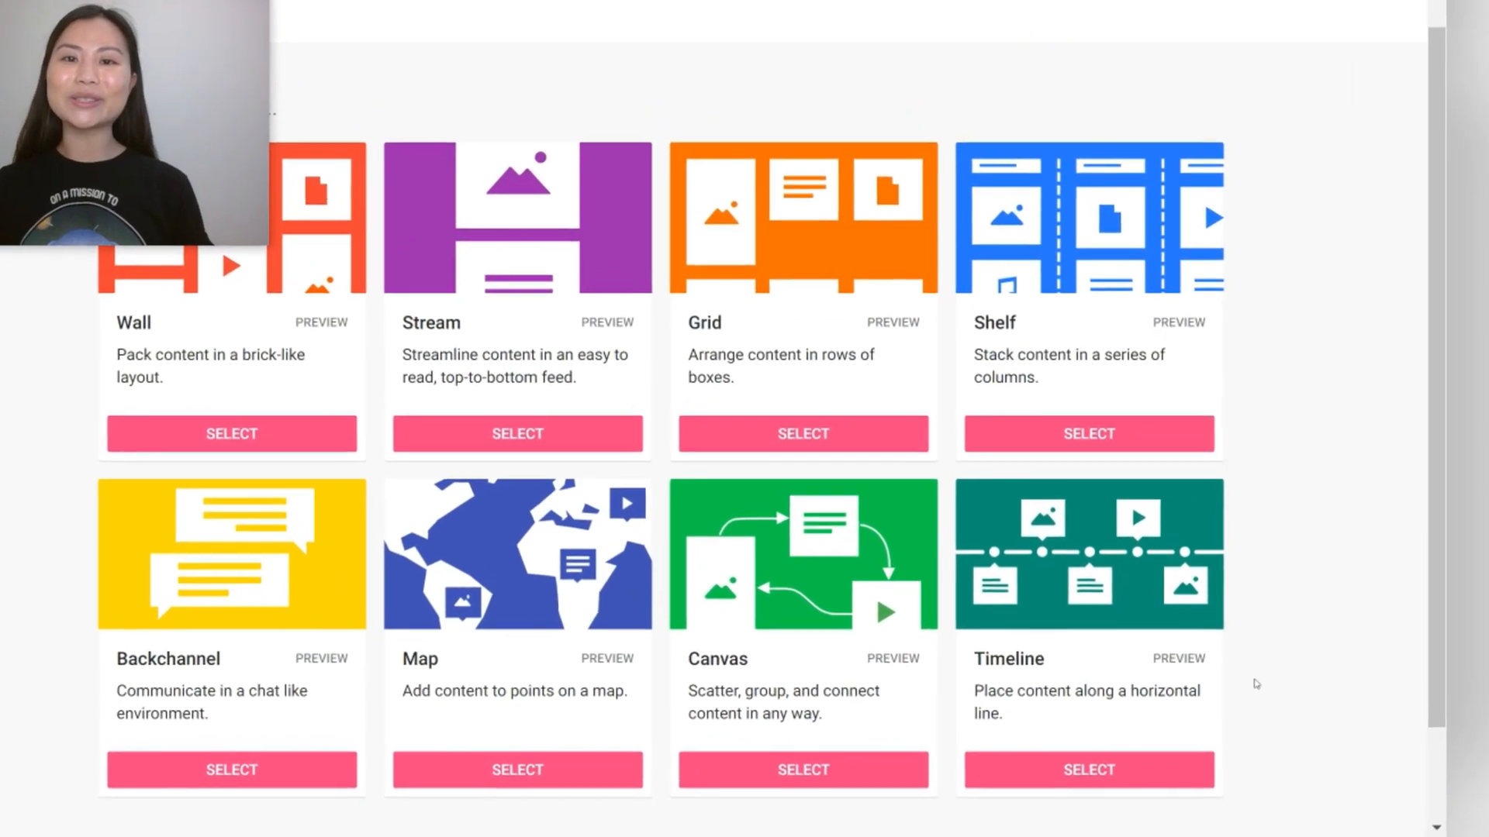
- Create a Timeline board with an Event 1 post and a second post titled Event
{"action": "left_click", "coordinate": [1088, 769]}
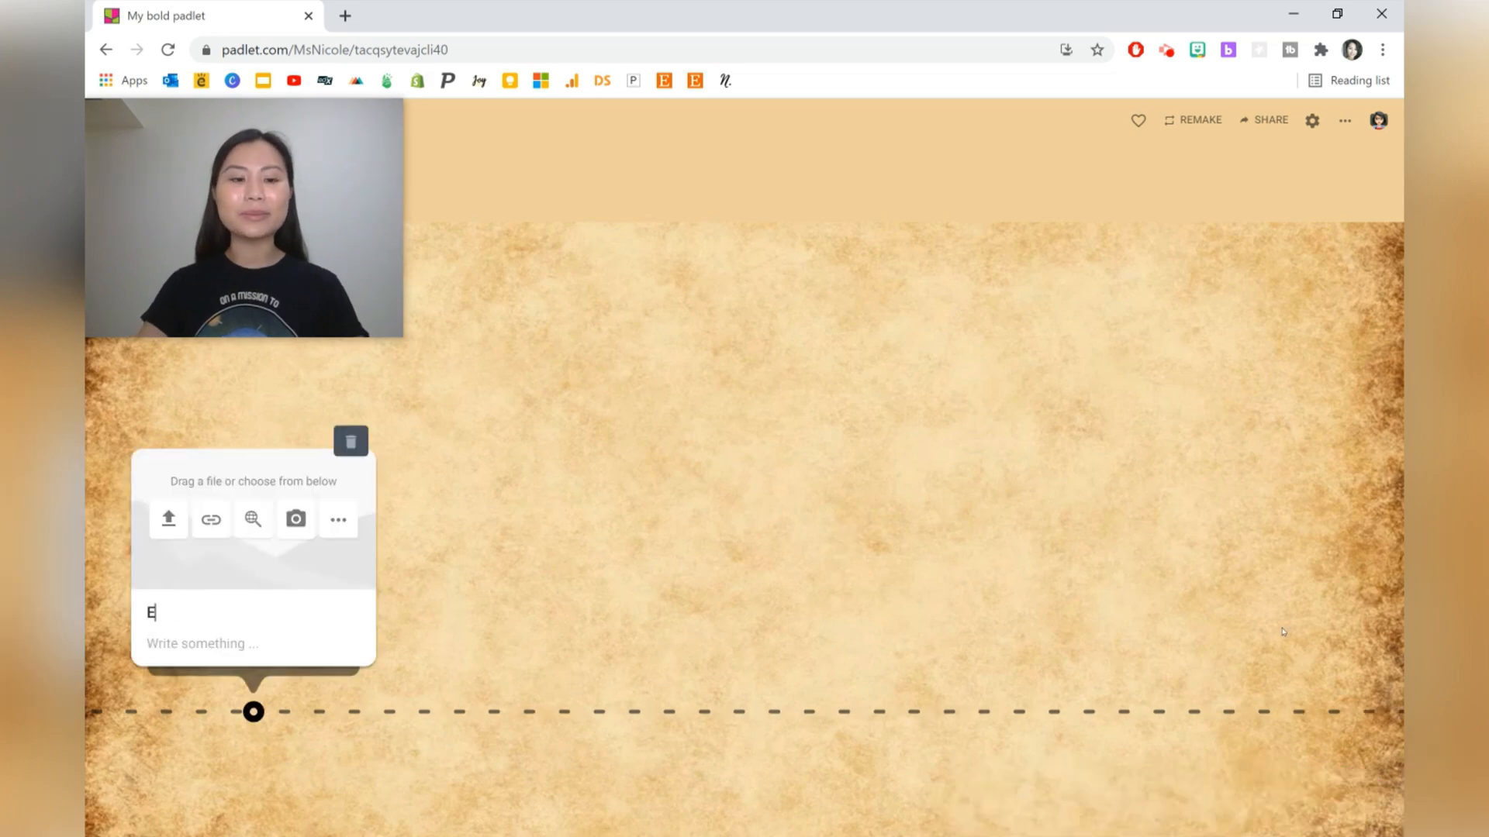
{"action": "type", "text": "vent 1"}
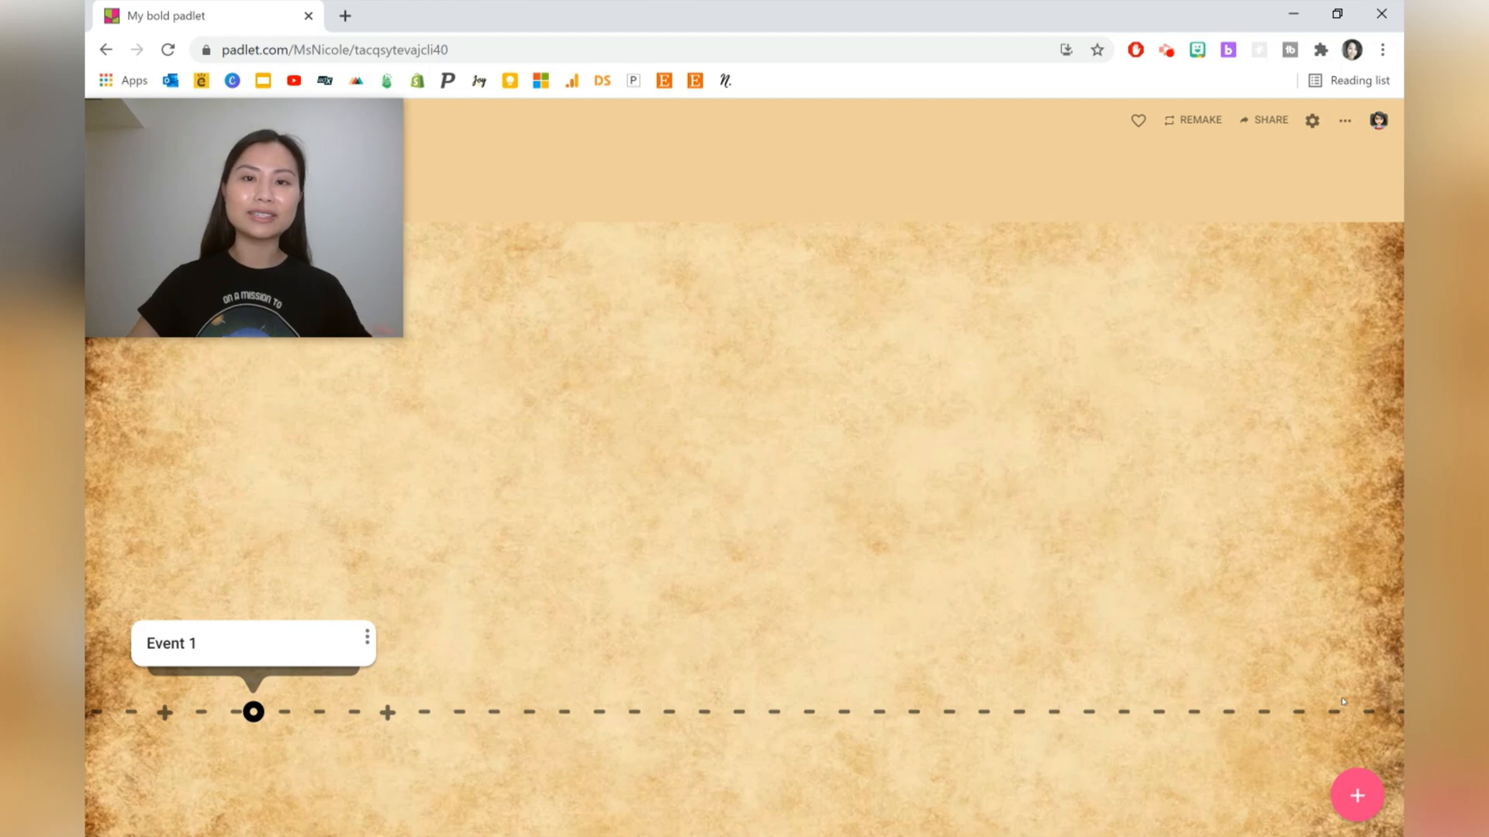
{"action": "left_click", "coordinate": [388, 710]}
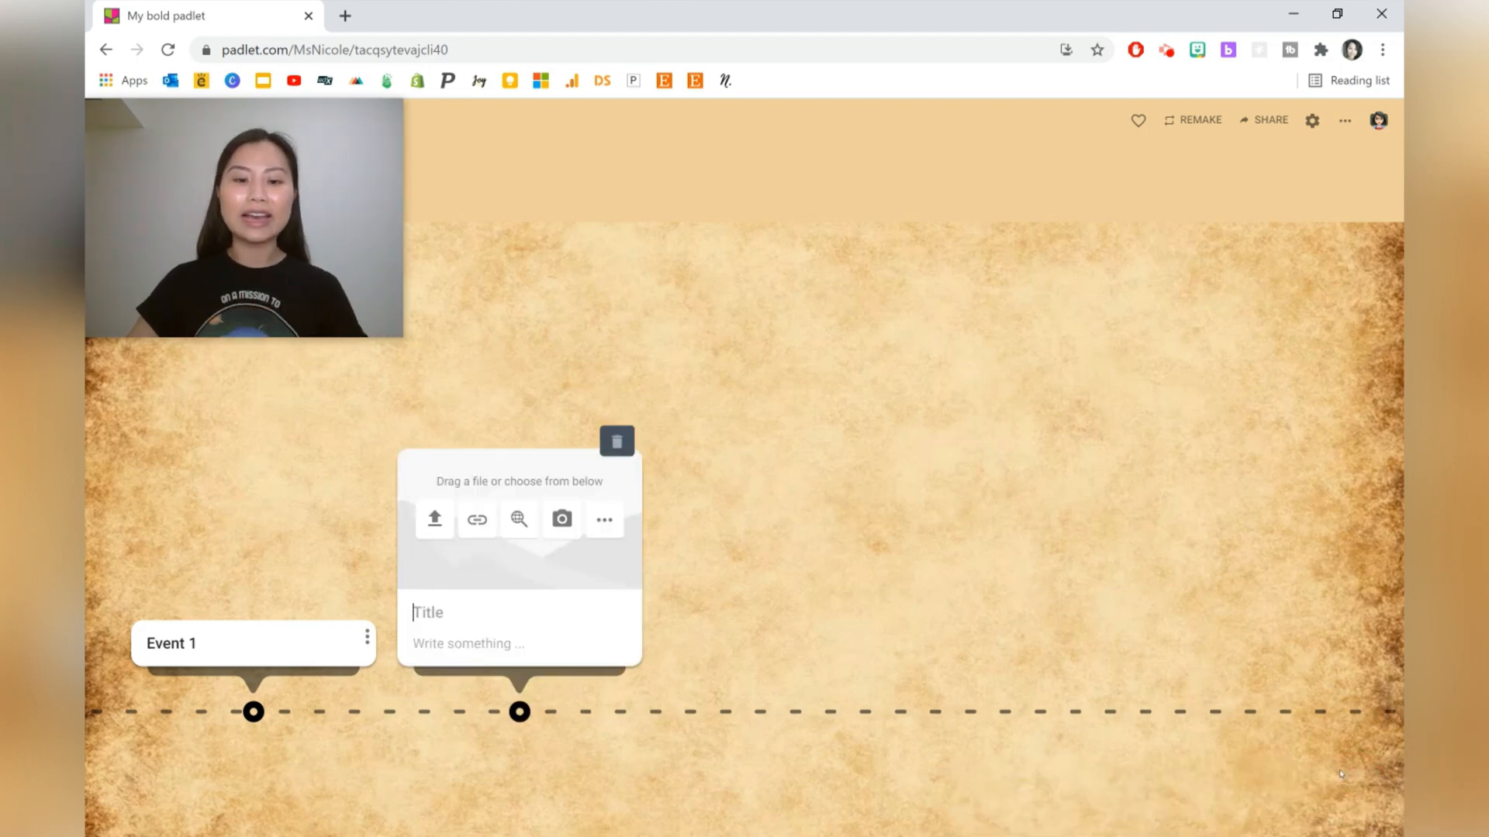
{"action": "type", "text": "Event"}
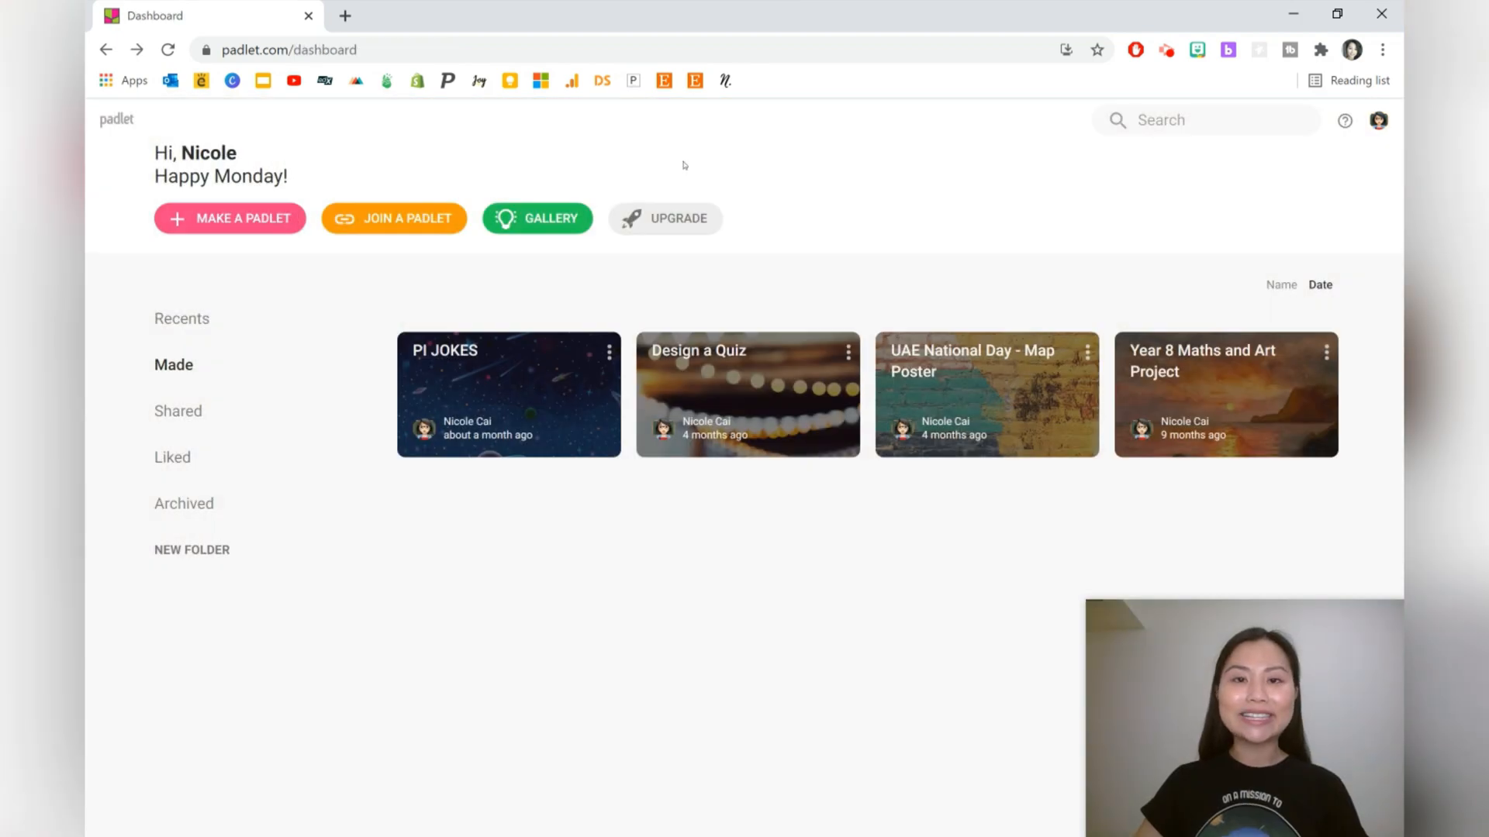
- Browse the gallery and view the Life Cycle of a Butterfly timeline example
{"action": "left_click", "coordinate": [555, 220]}
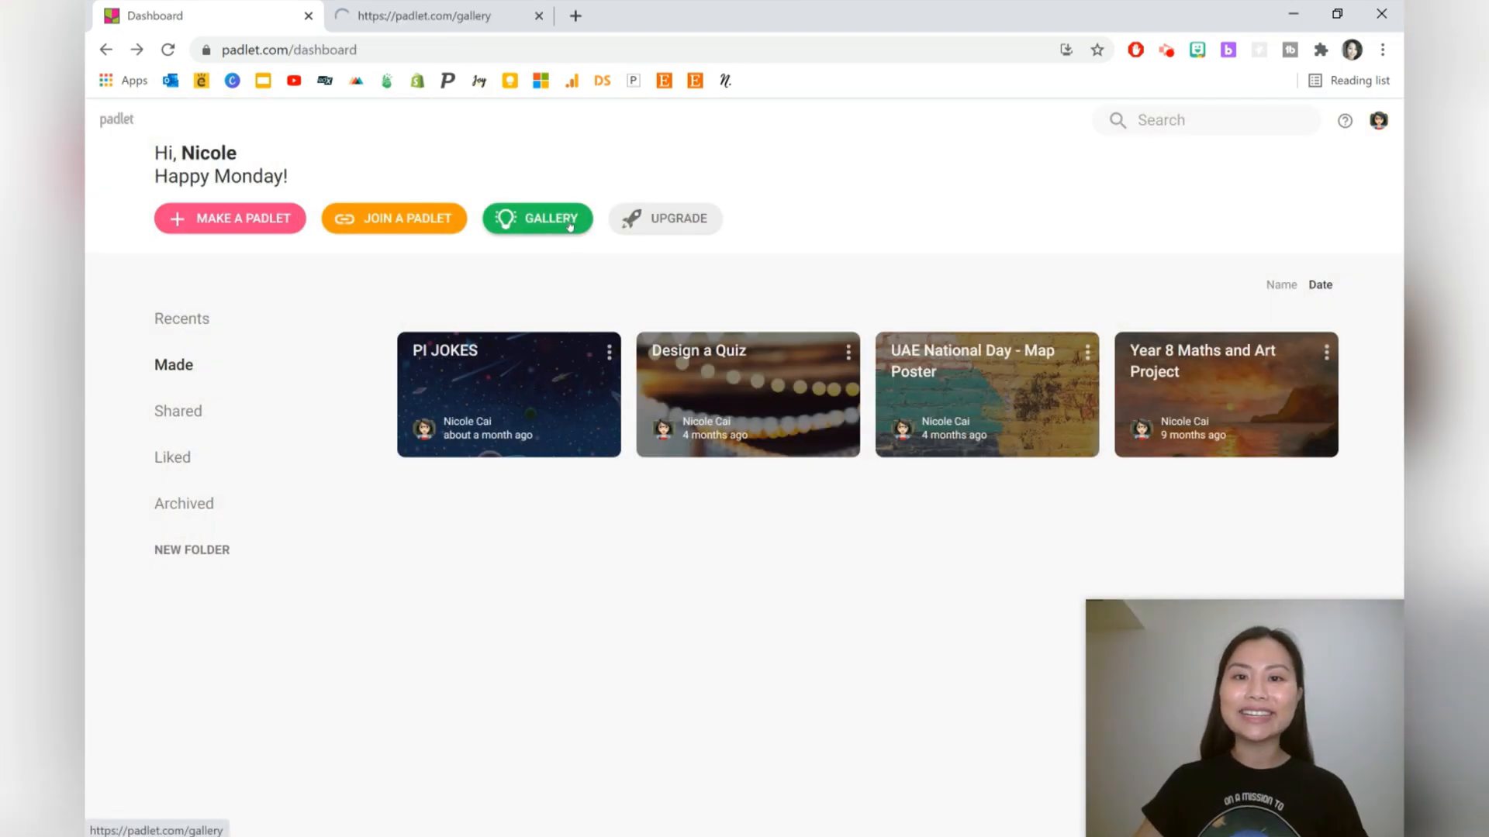
{"action": "left_click", "coordinate": [552, 219]}
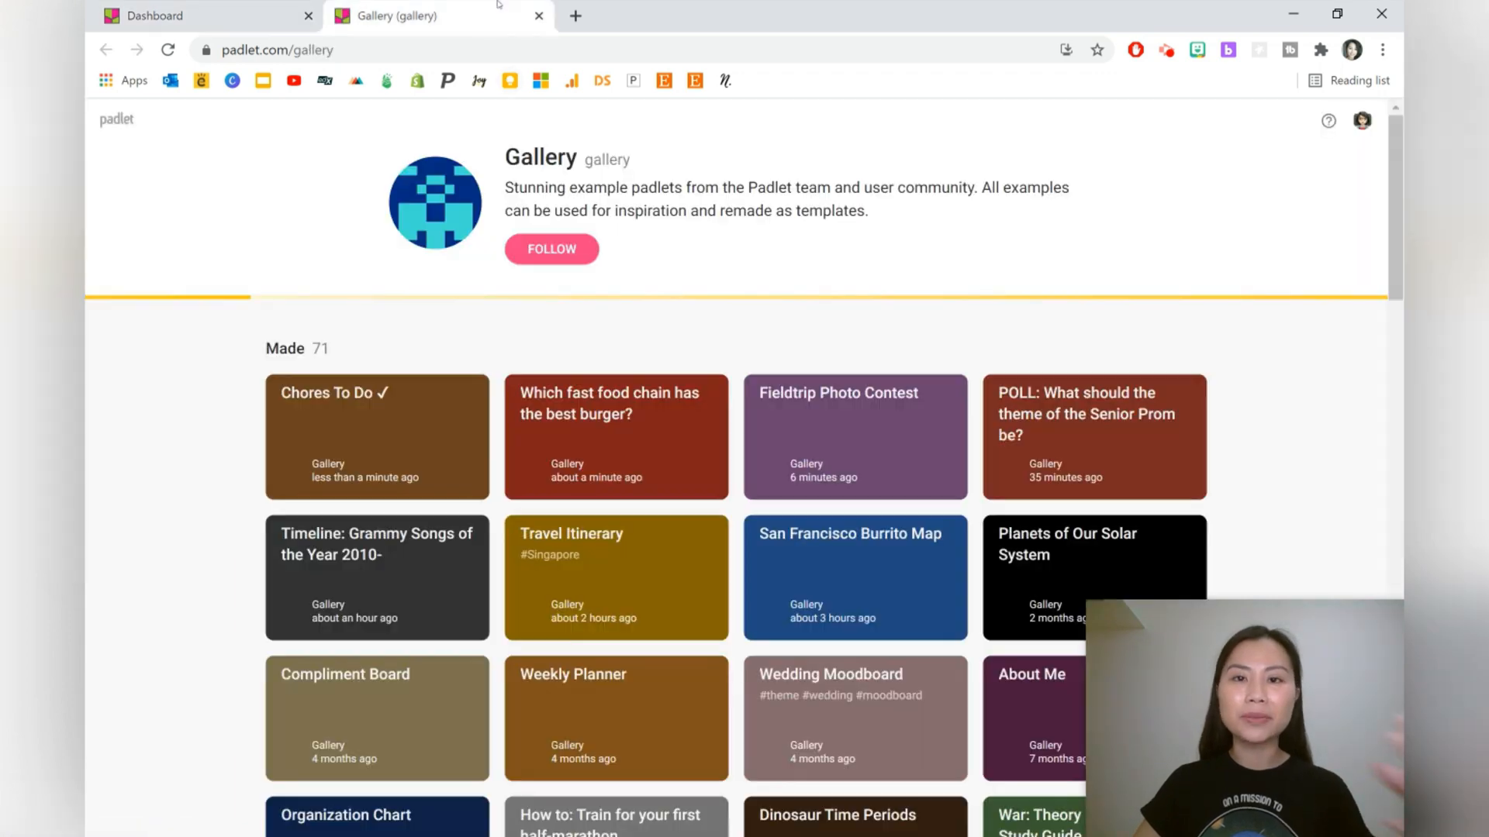
{"action": "scroll", "scroll_direction": "down", "scroll_amount": 3}
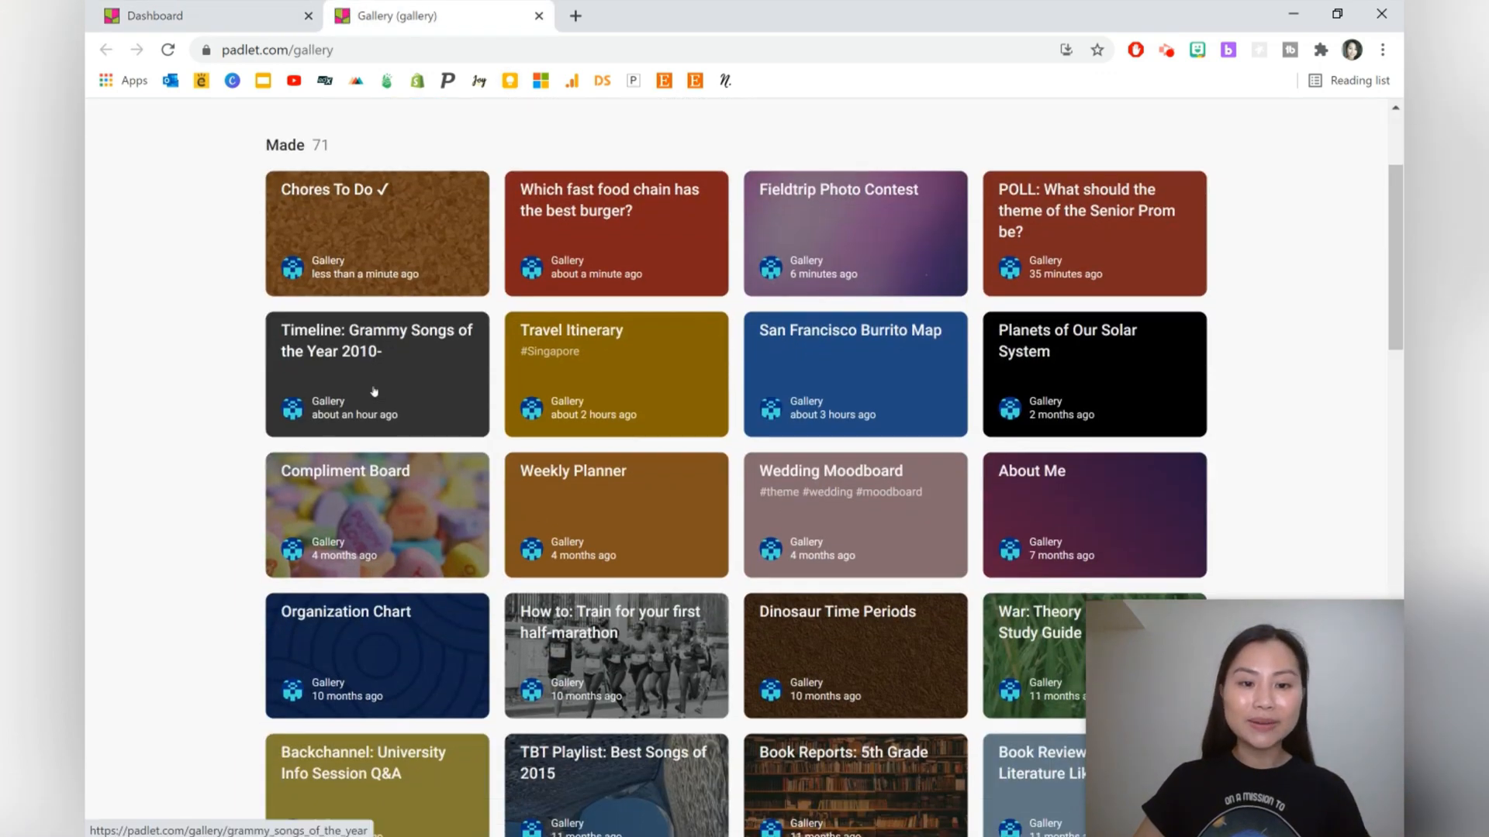
{"action": "scroll", "scroll_direction": "down", "scroll_amount": 3}
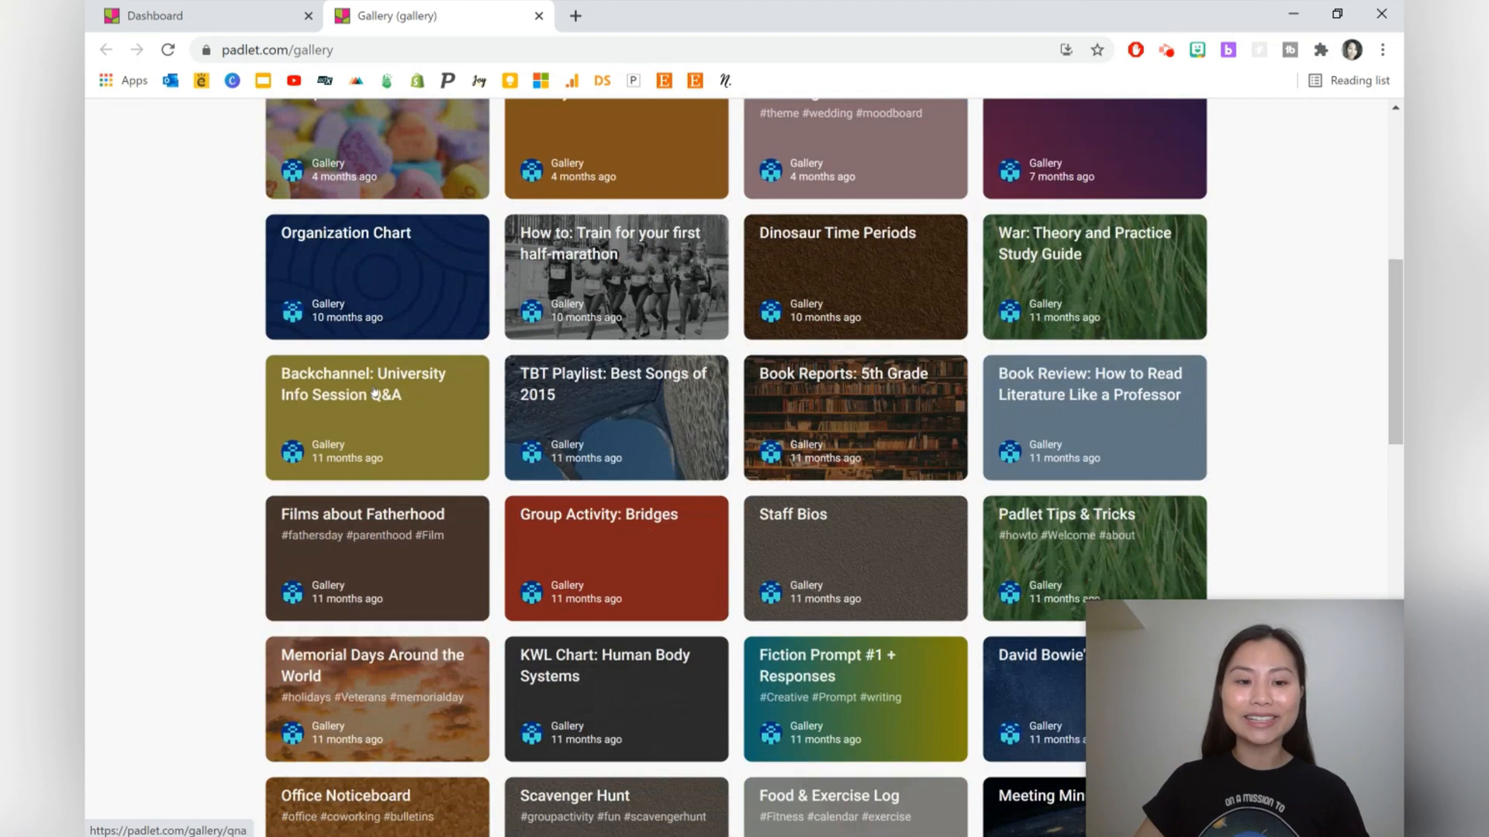
{"action": "scroll", "scroll_direction": "down", "scroll_amount": 3}
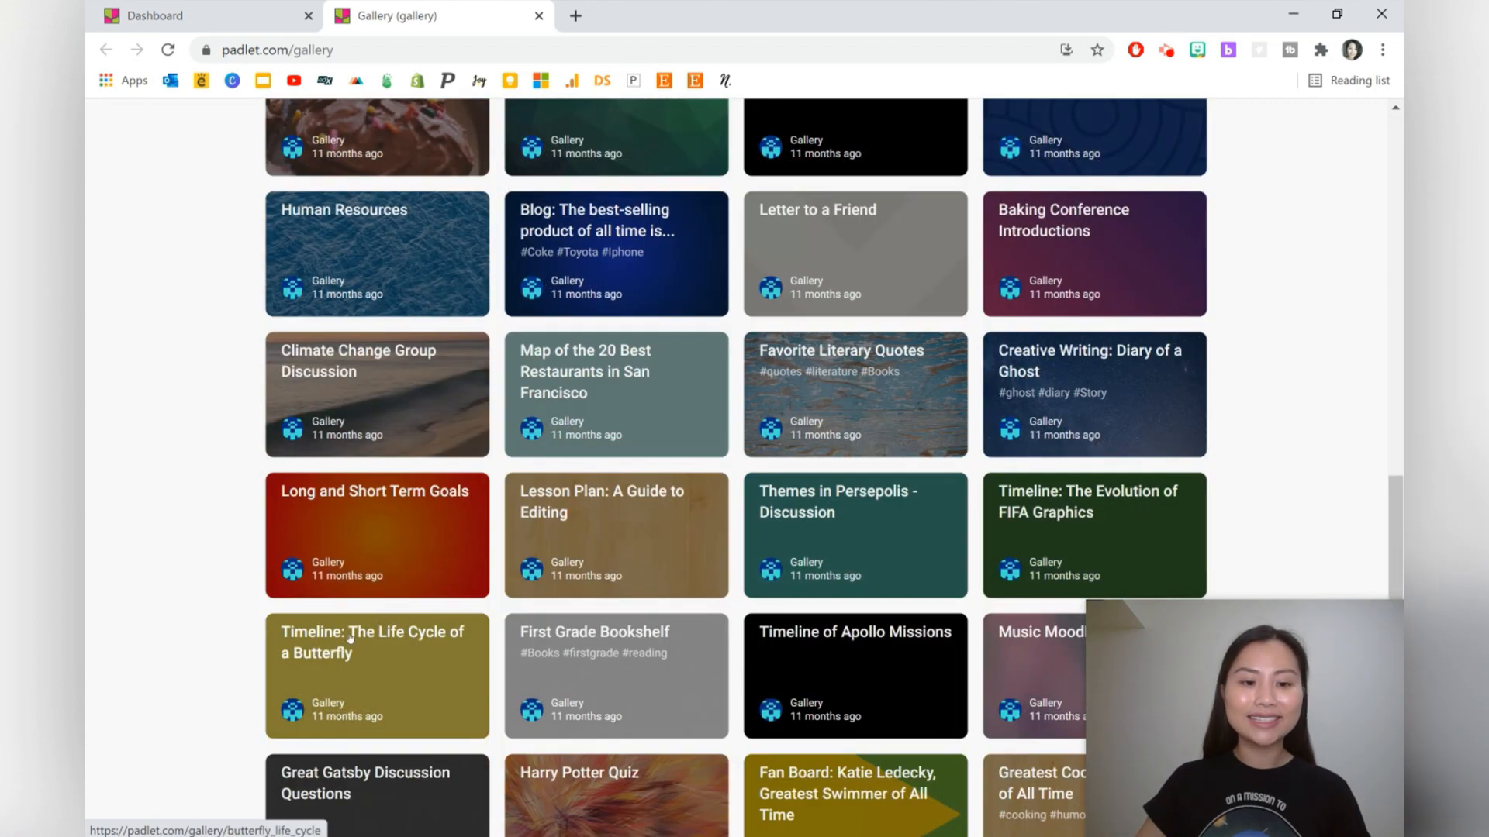
{"action": "left_click", "coordinate": [367, 665]}
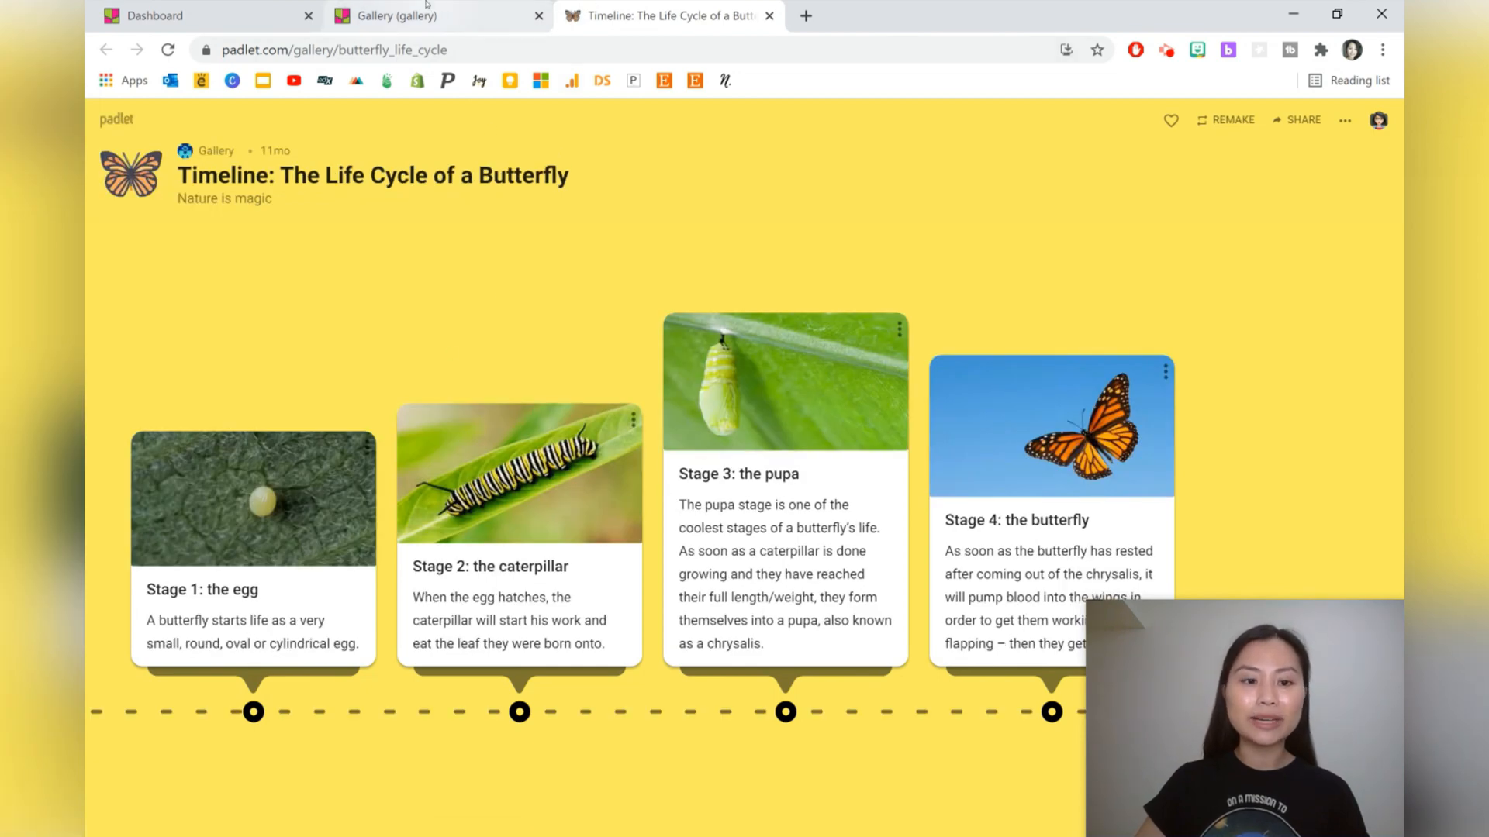
{"action": "left_click", "coordinate": [420, 16]}
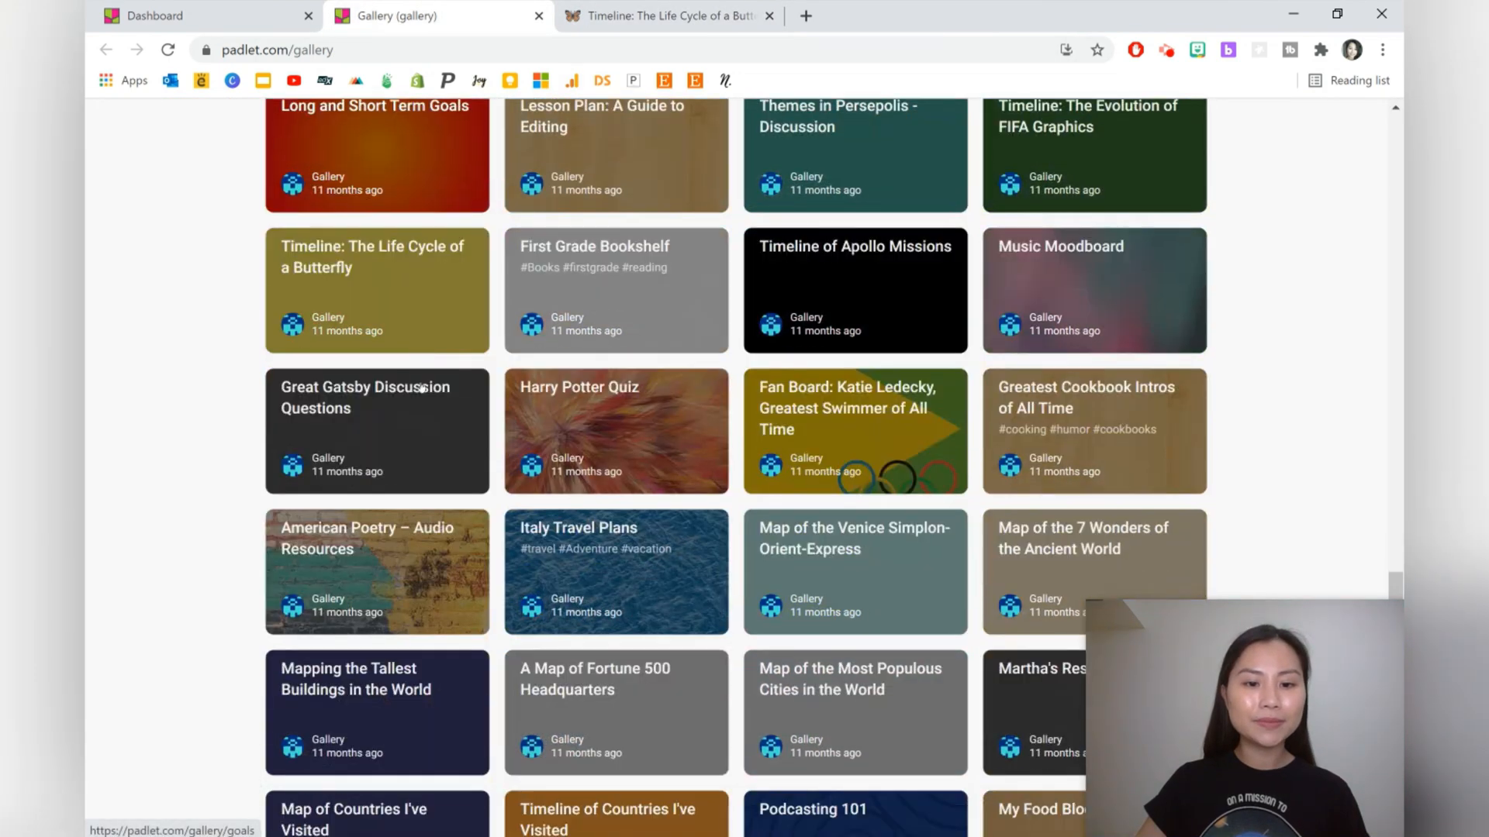
- View the Tallest Buildings map's Burj Khalifa pin and the KWL: Giraffes board, then return to the dashboard
{"action": "scroll", "scroll_direction": "down", "scroll_amount": 3}
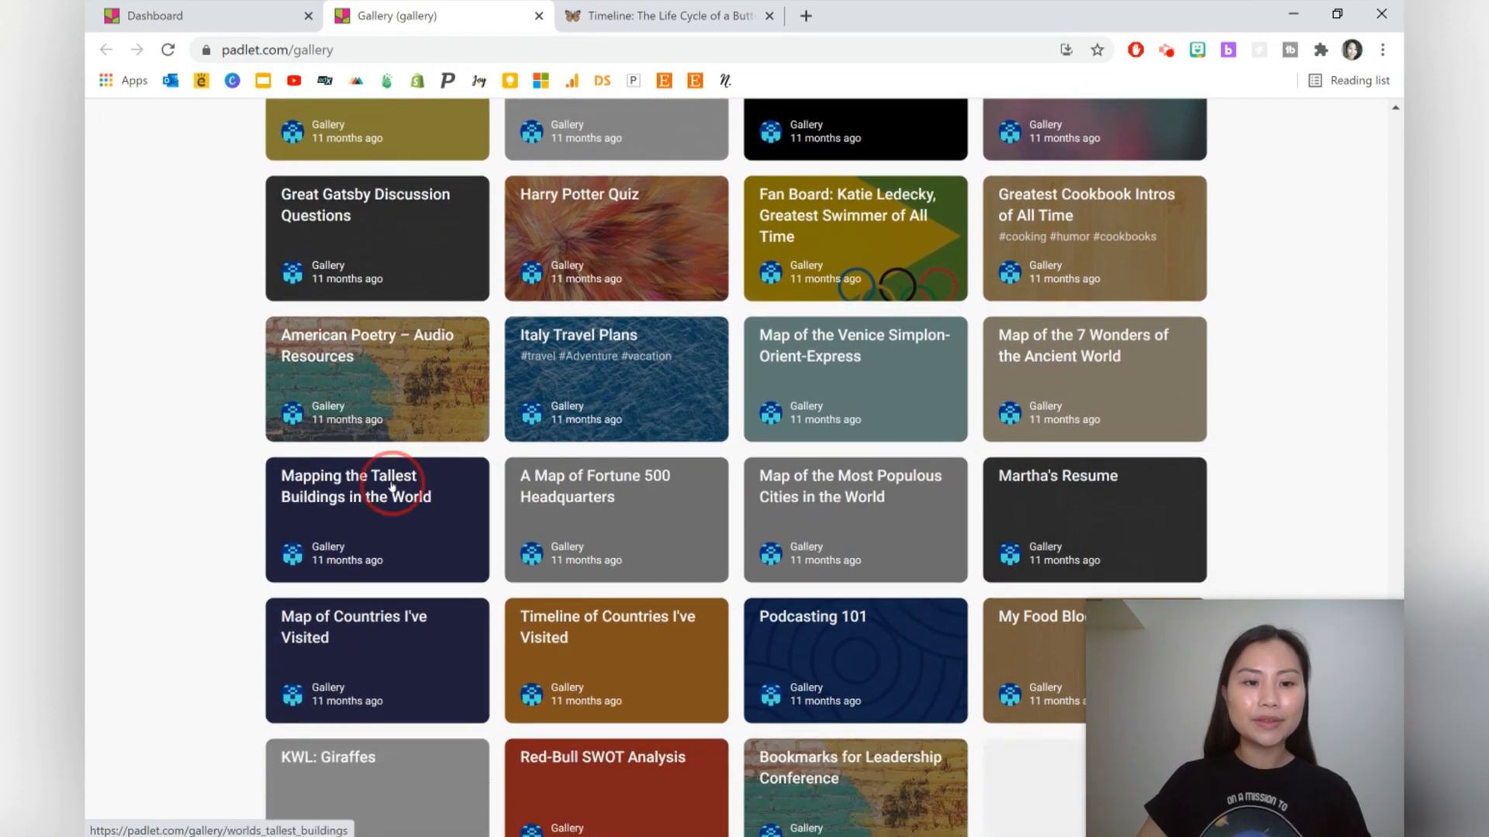
{"action": "left_click", "coordinate": [391, 487]}
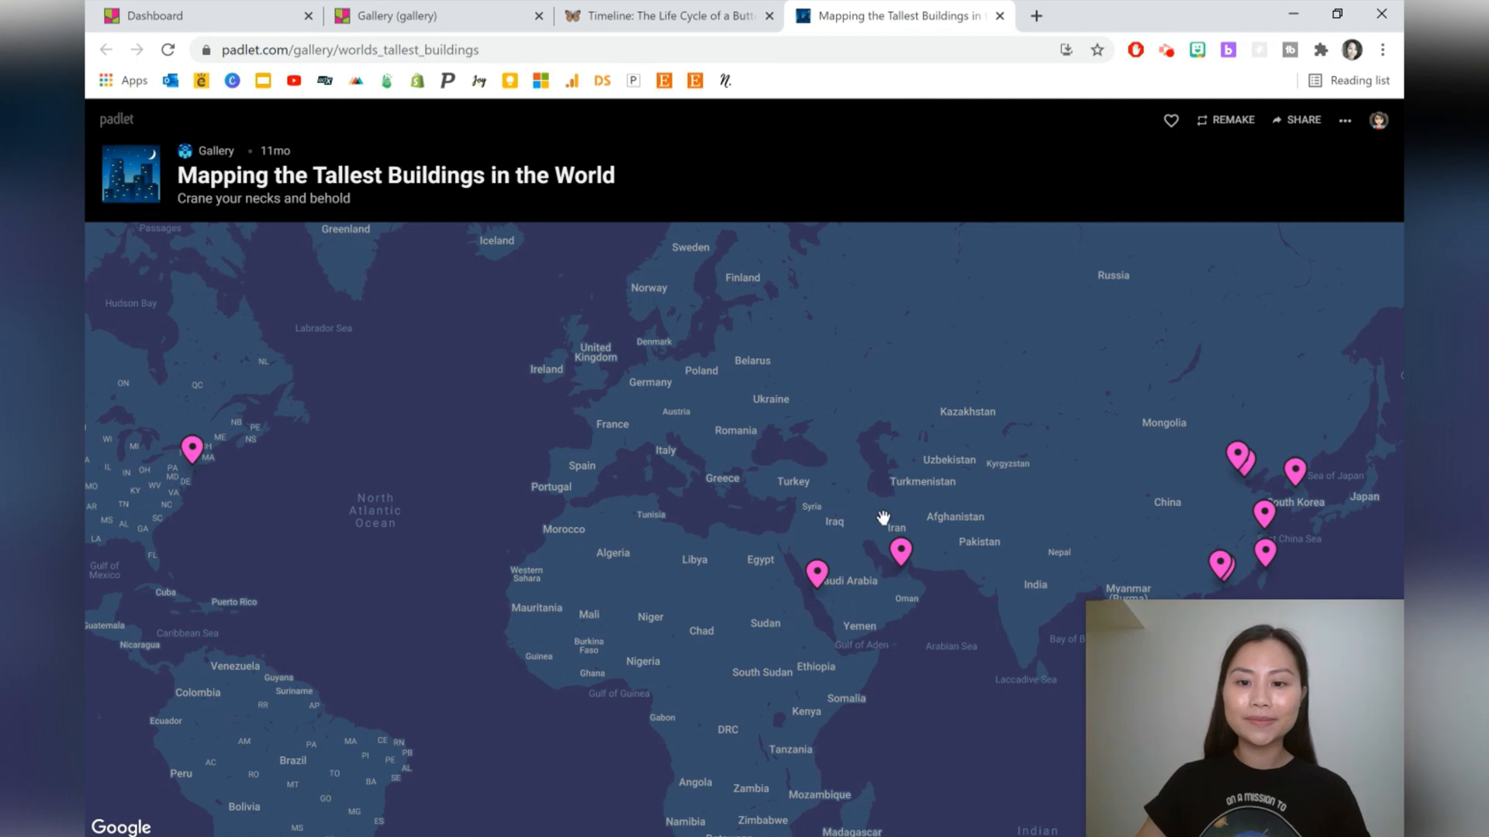
{"action": "left_click", "coordinate": [900, 557]}
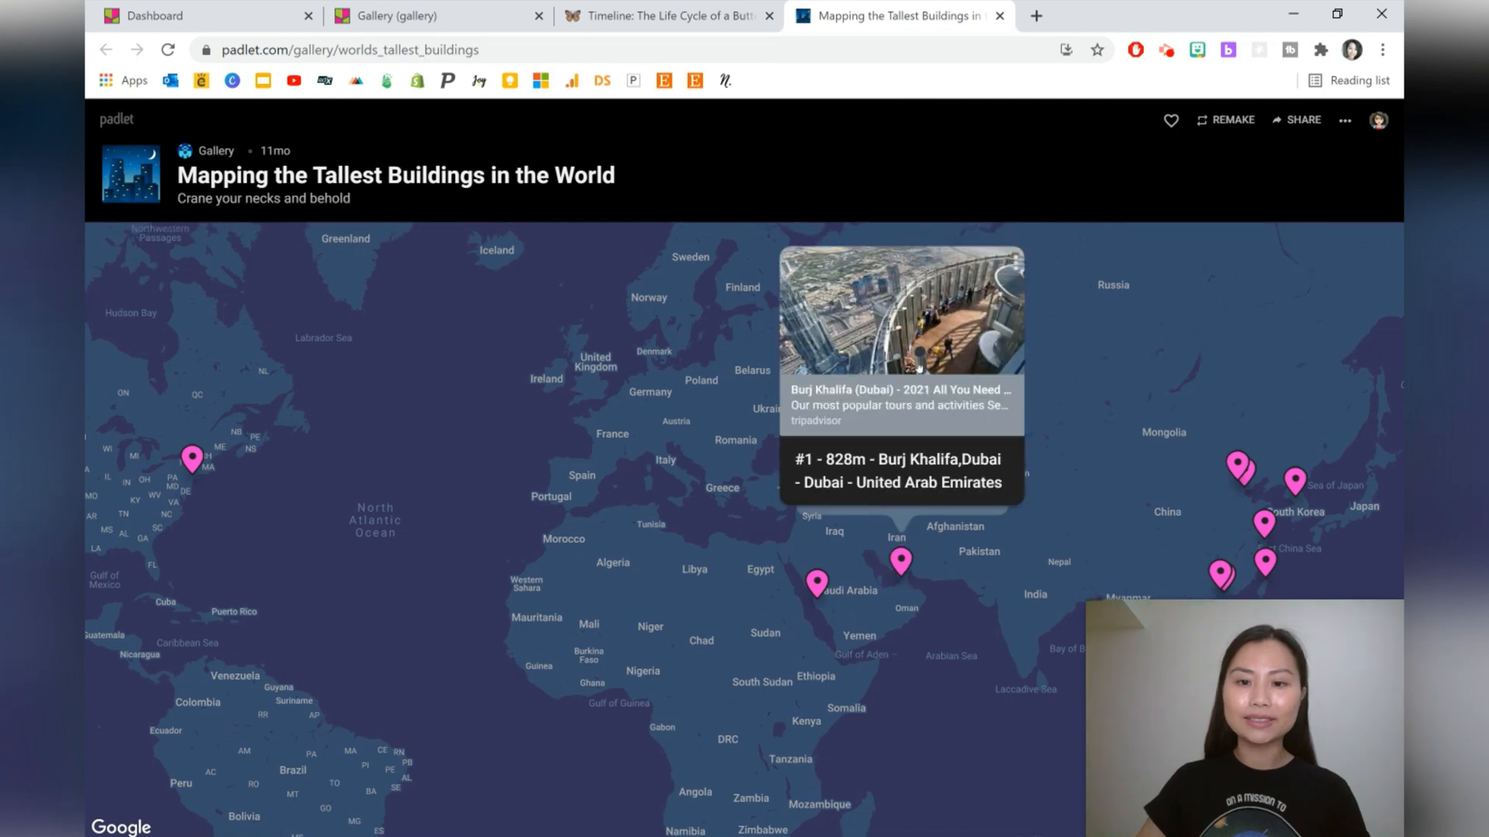
{"action": "left_click", "coordinate": [402, 16]}
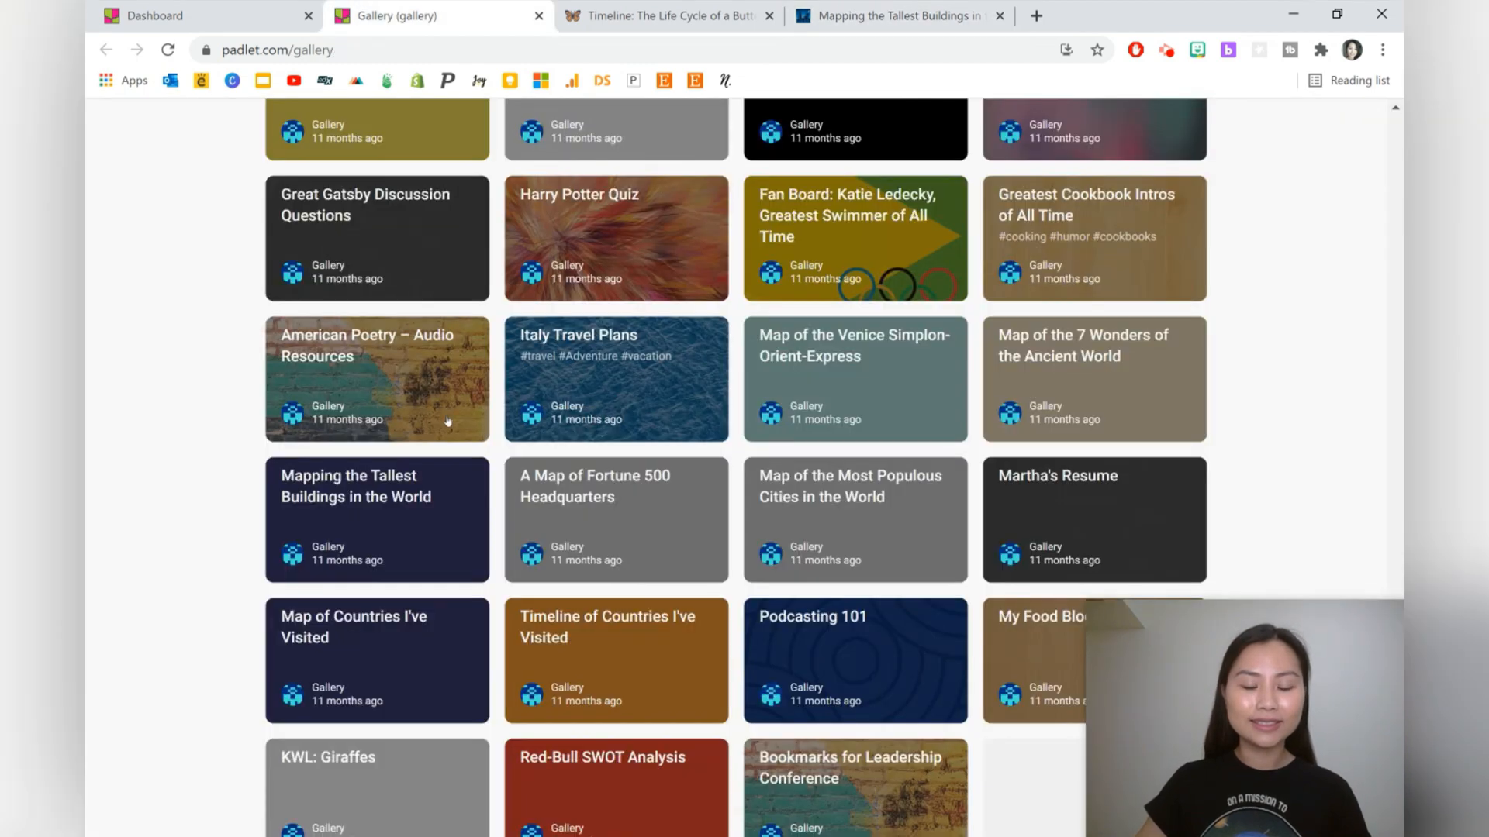
{"action": "scroll", "scroll_direction": "down", "scroll_amount": 3}
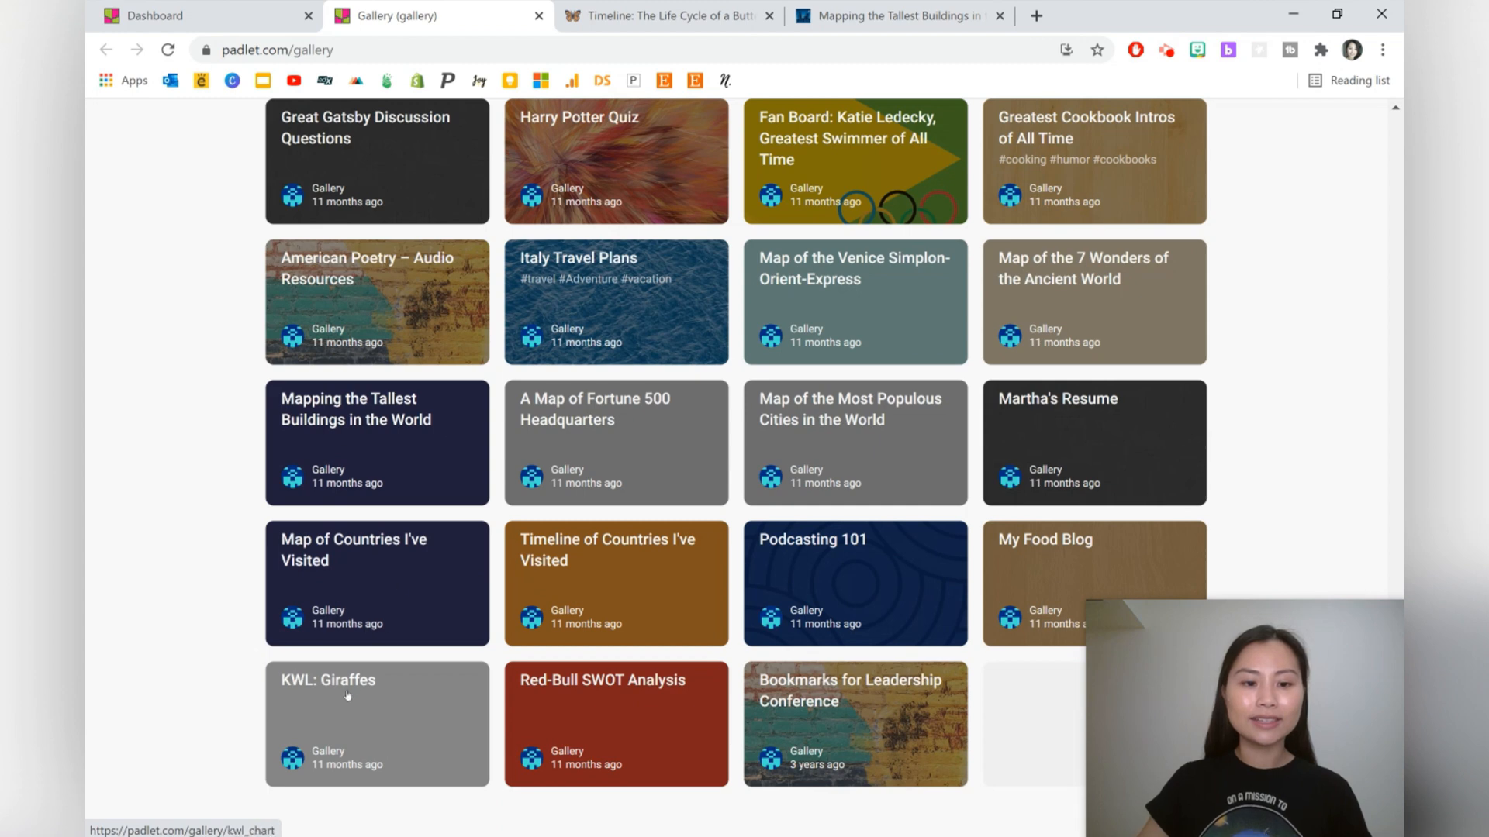
{"action": "left_click", "coordinate": [348, 697]}
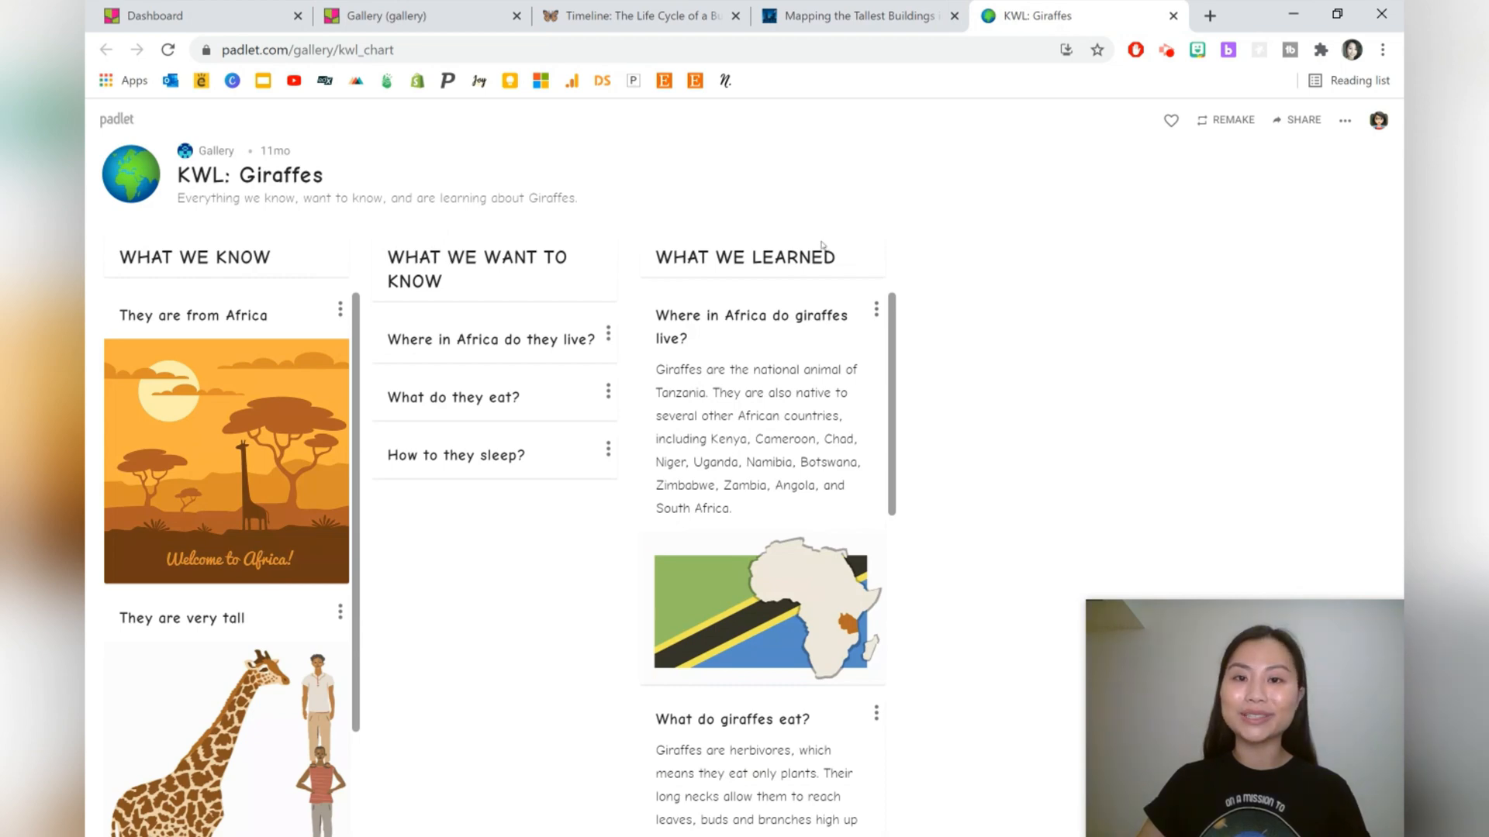
{"action": "left_click", "coordinate": [155, 16]}
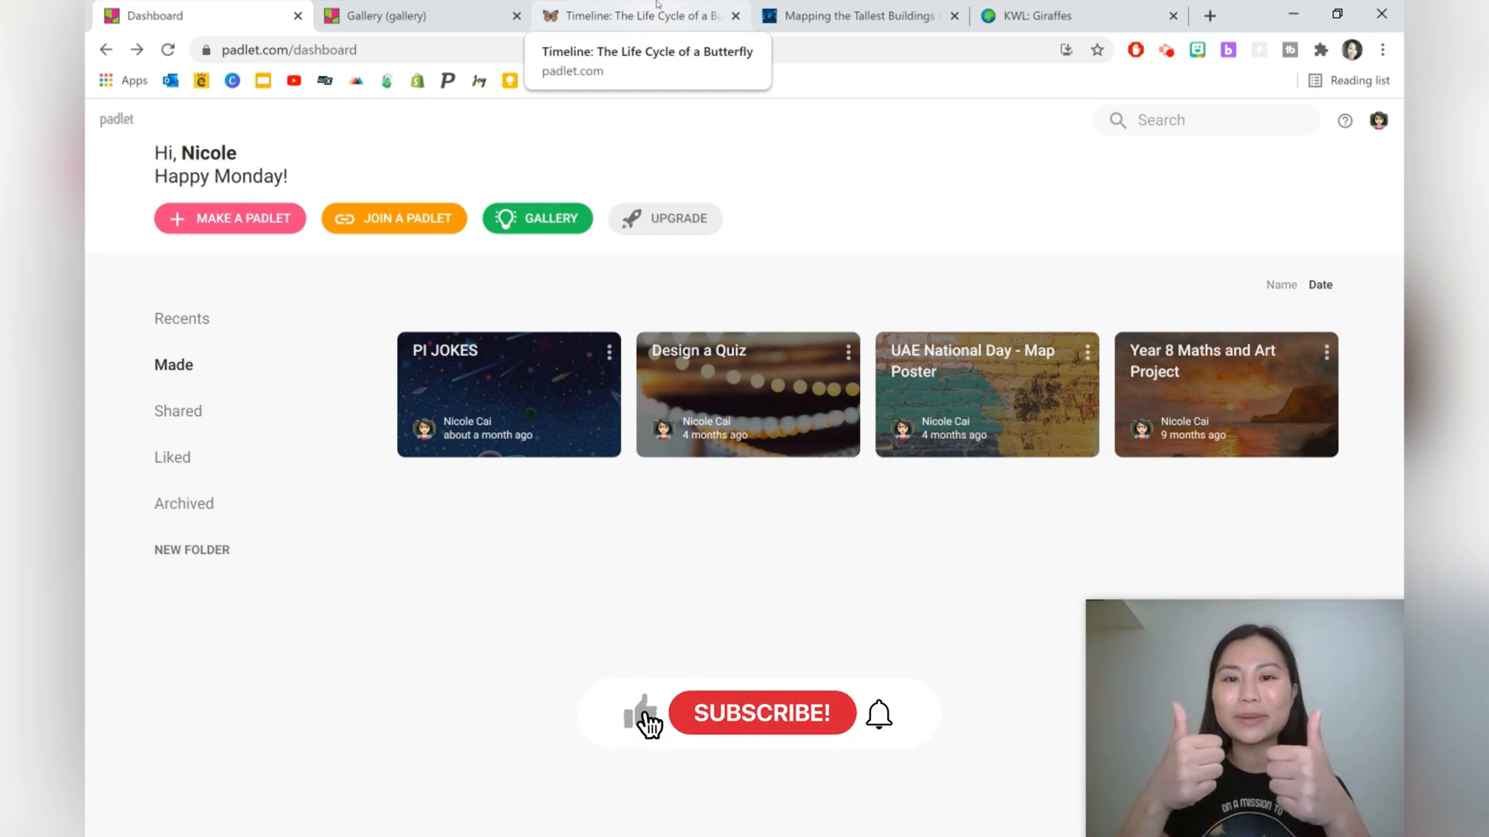
- Return to the Padlet dashboard listing the four boards made earlier
{"action": "left_click", "coordinate": [639, 711]}
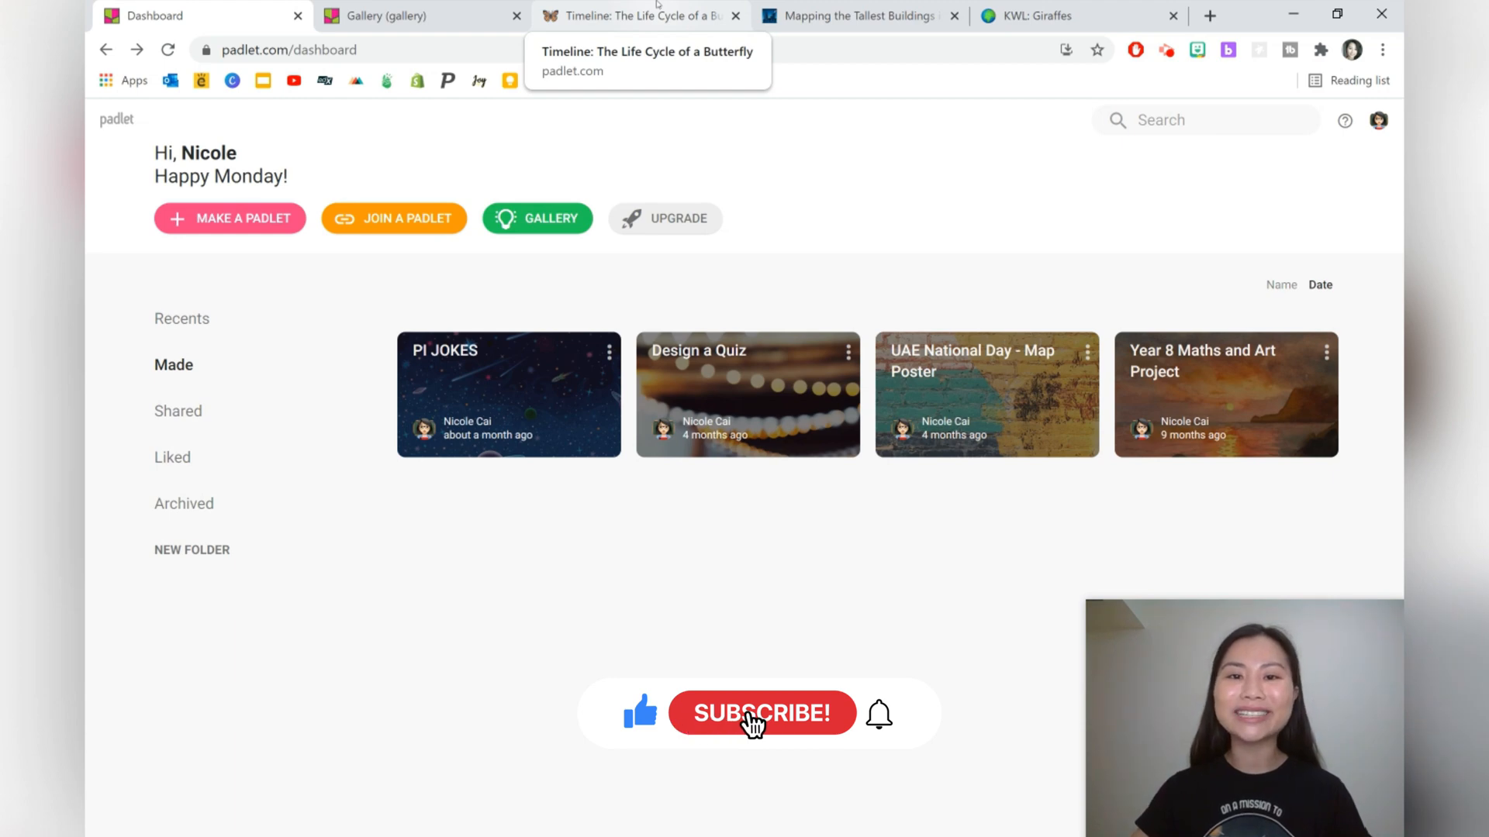
{"action": "left_click", "coordinate": [753, 724]}
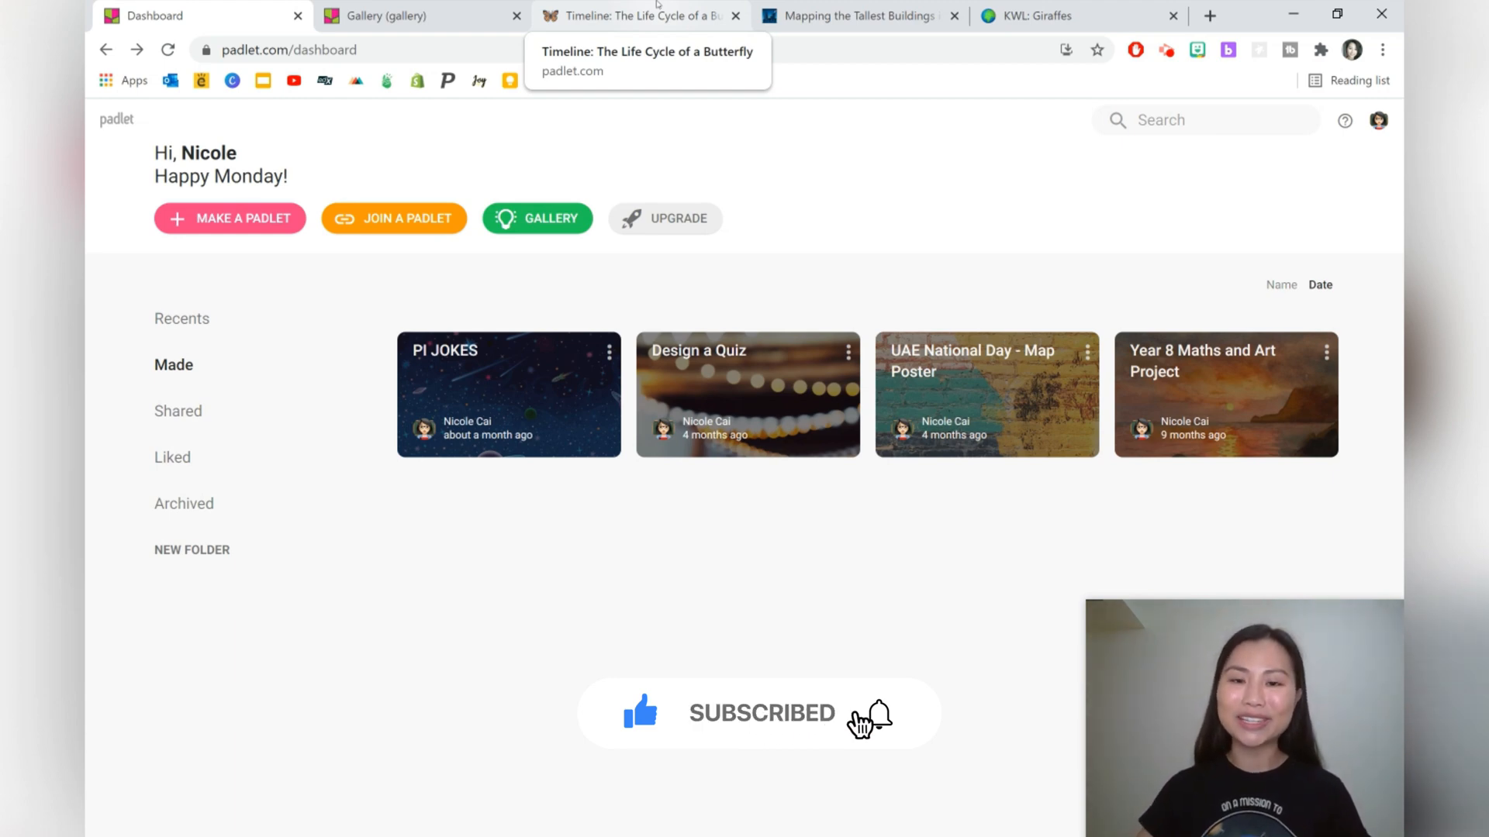